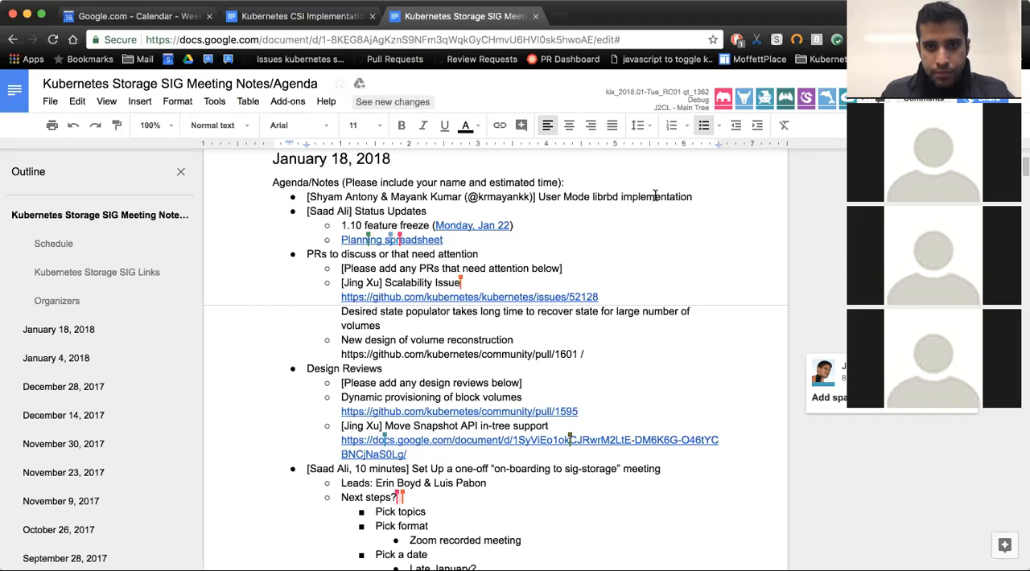
pyautogui.moveTo(550, 199)
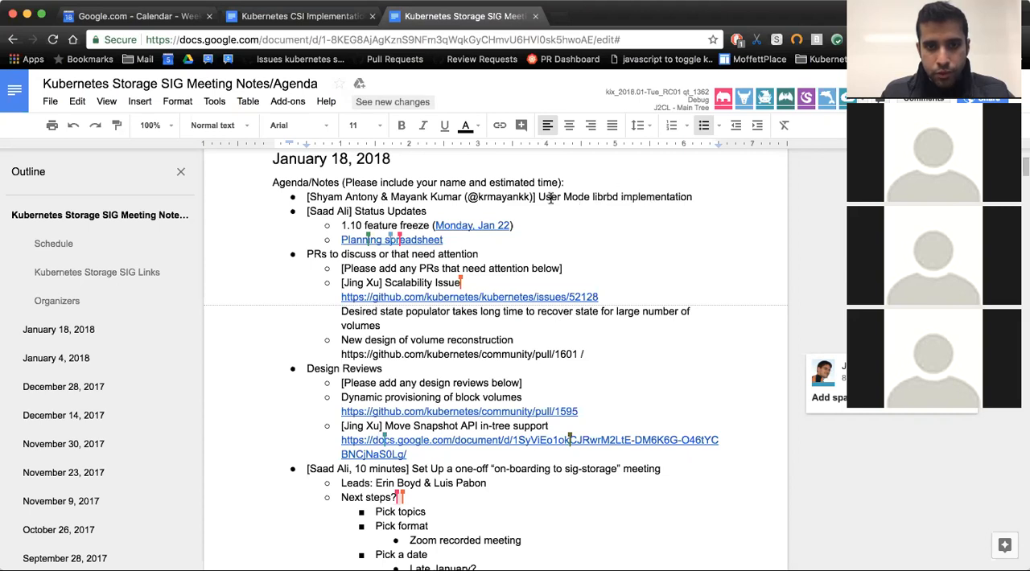
pyautogui.moveTo(602, 187)
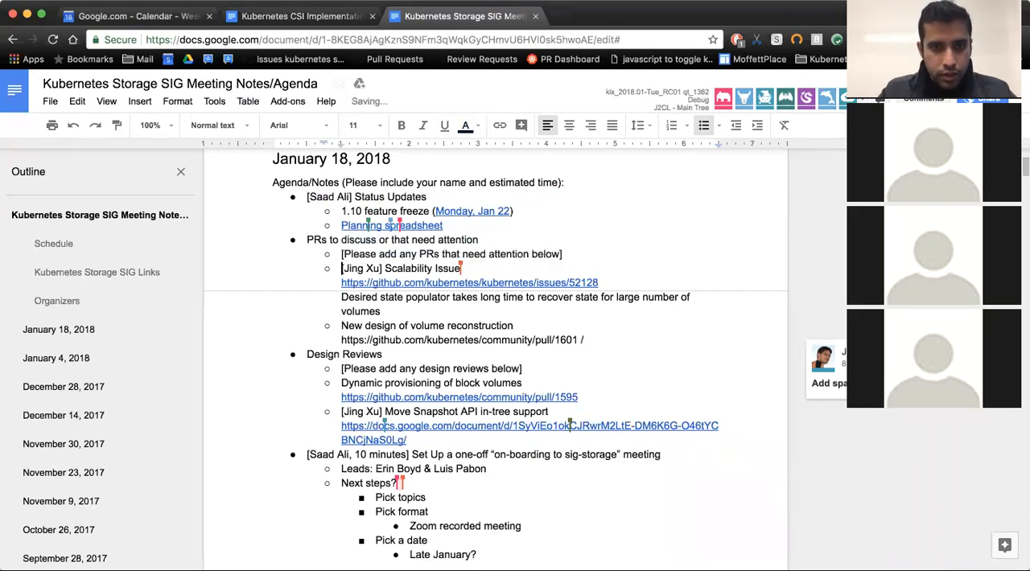
pyautogui.click(529, 425)
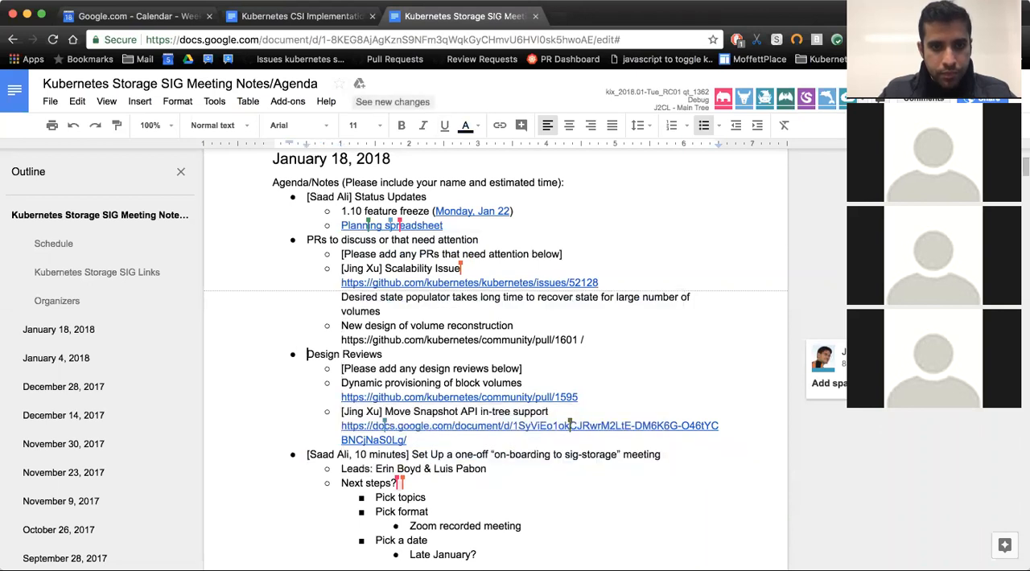
pyautogui.write('[Shyam Antony & Mayank Kumar (@krmayankk)] User Mode librbd implementation')
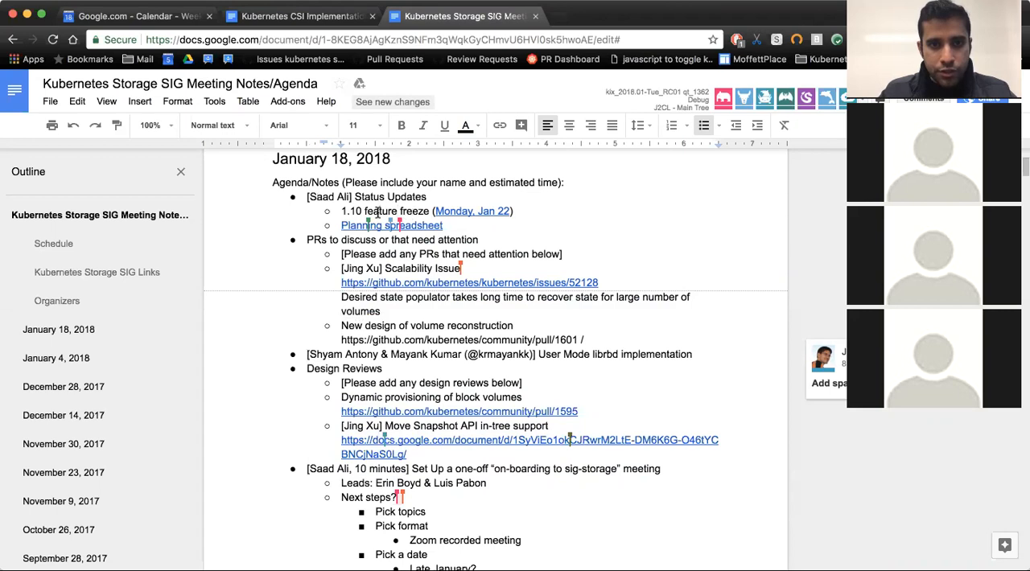
pyautogui.moveTo(411, 211)
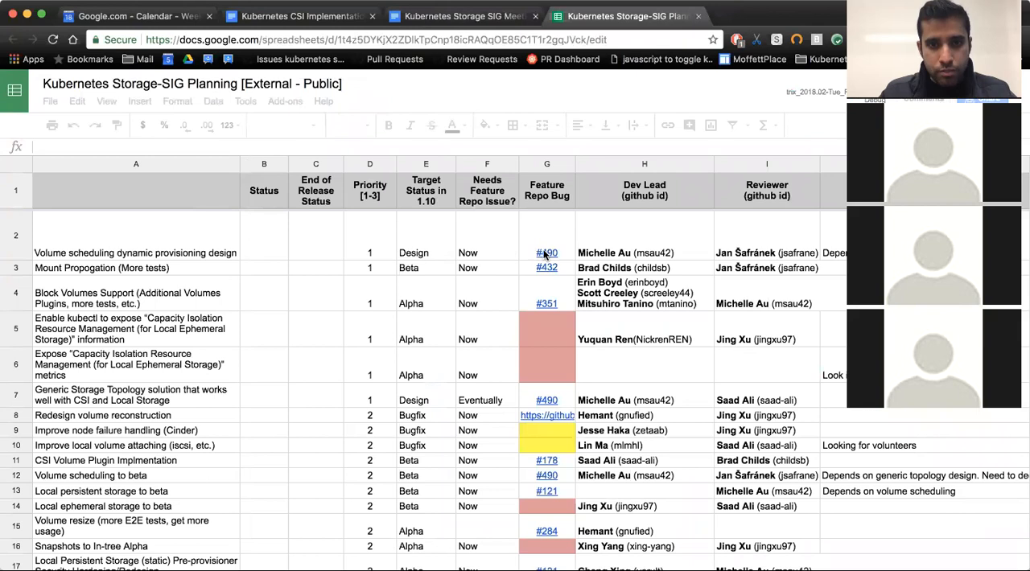
pyautogui.click(135, 165)
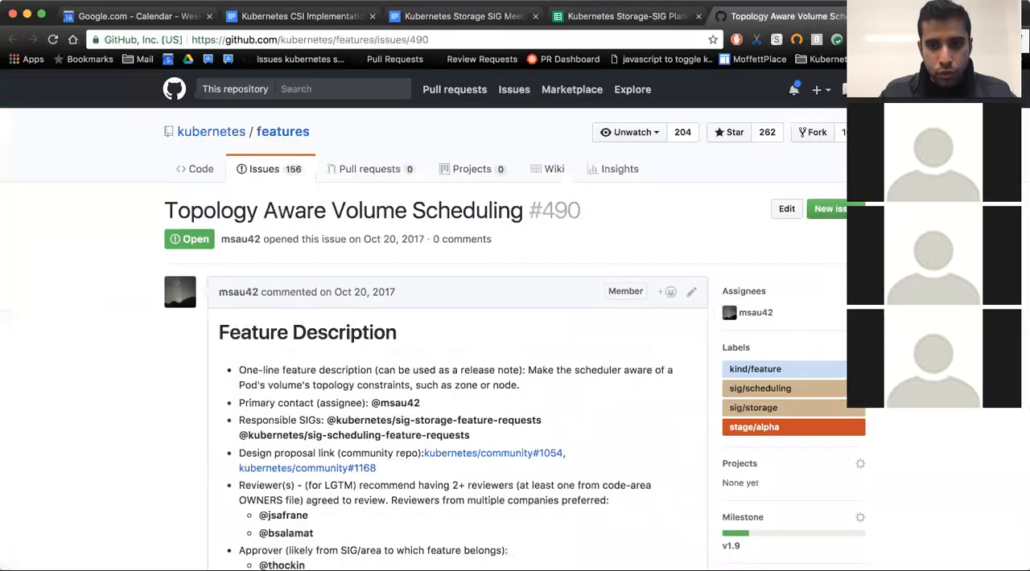
pyautogui.scroll(-3)
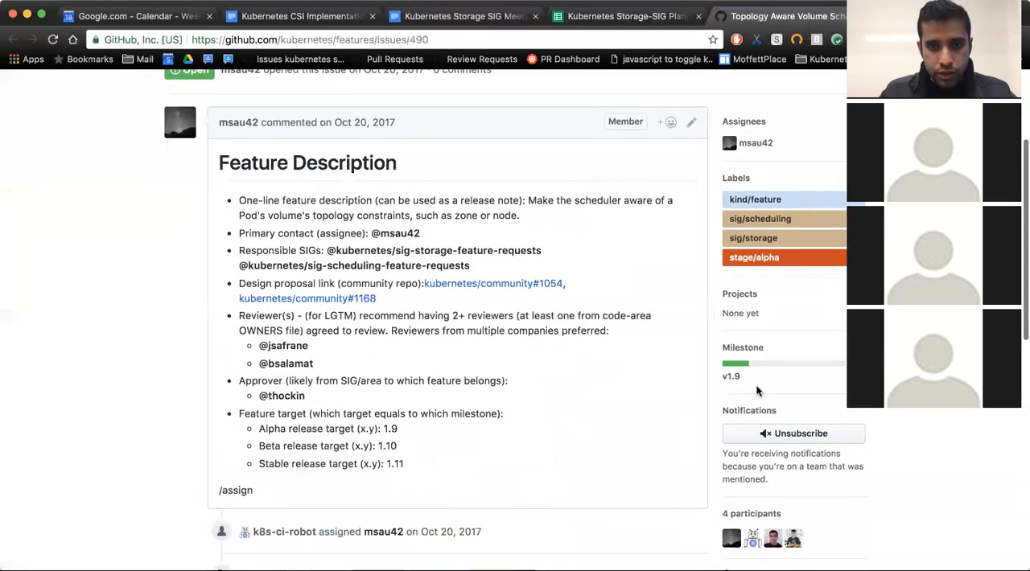
pyautogui.scroll(3)
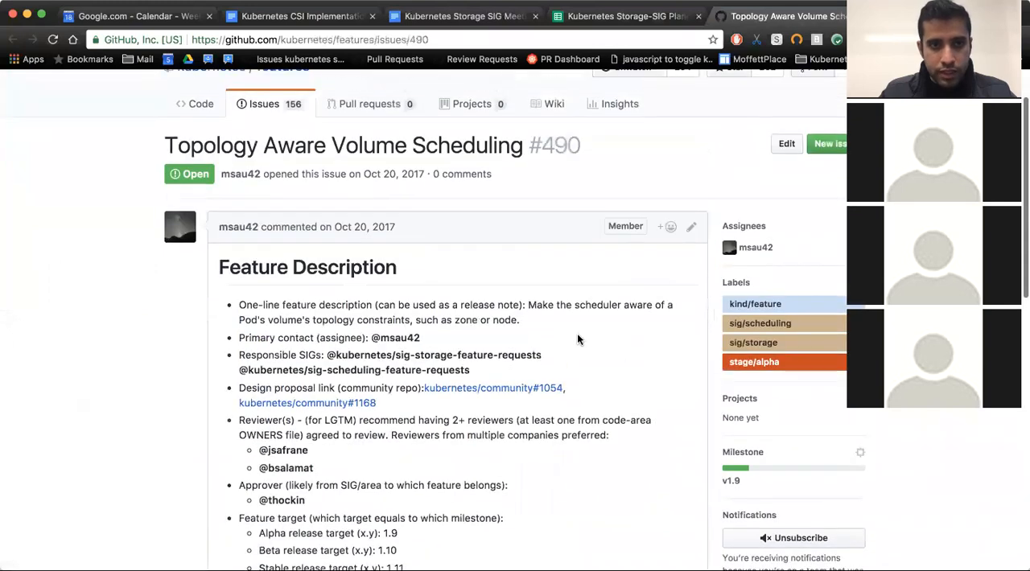
pyautogui.click(624, 16)
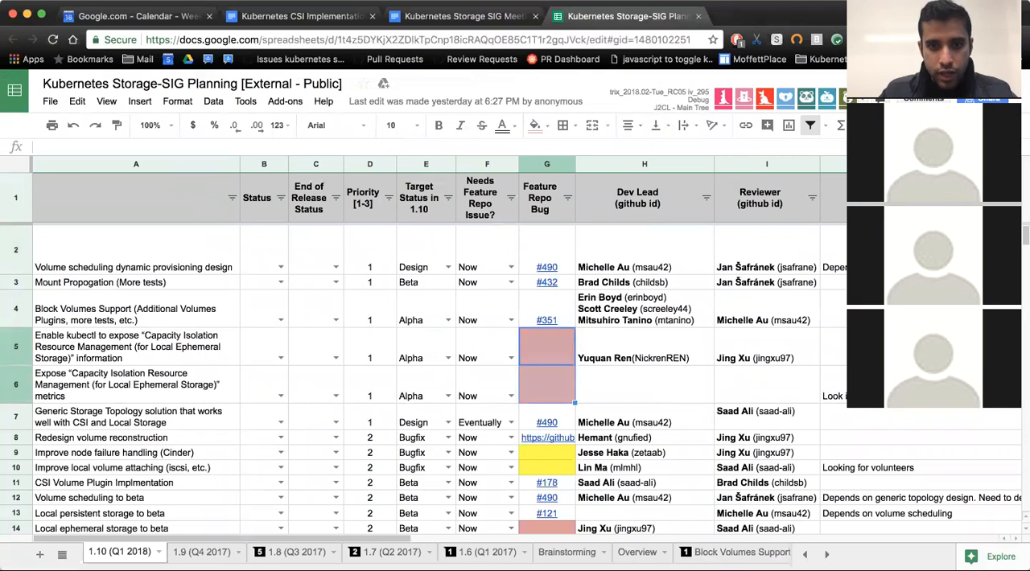
pyautogui.moveTo(548, 373)
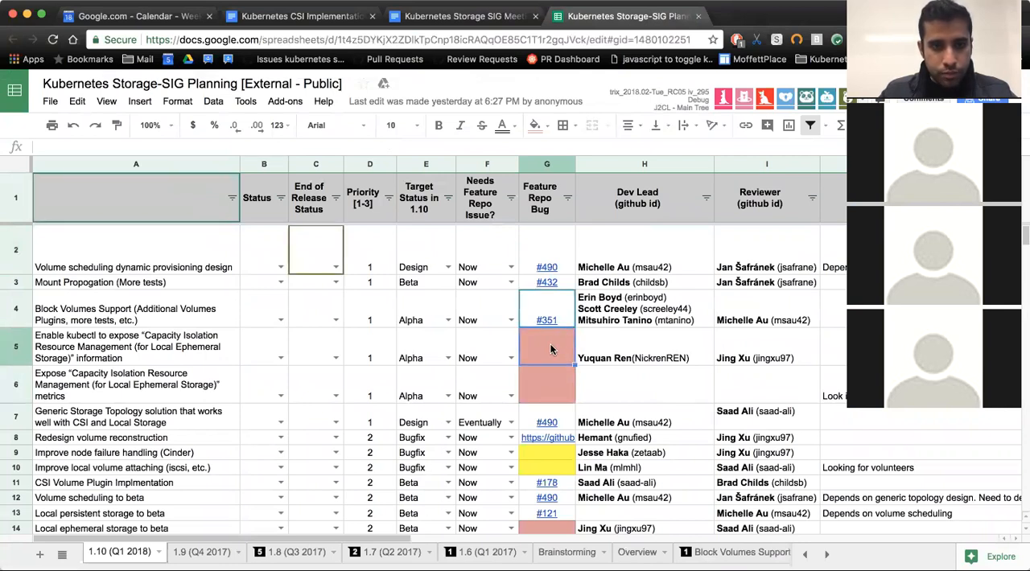
# Step: Set volume scheduling dynamic provisioning design to Not Started and Generic Storage Topology to Started
pyautogui.click(135, 267)
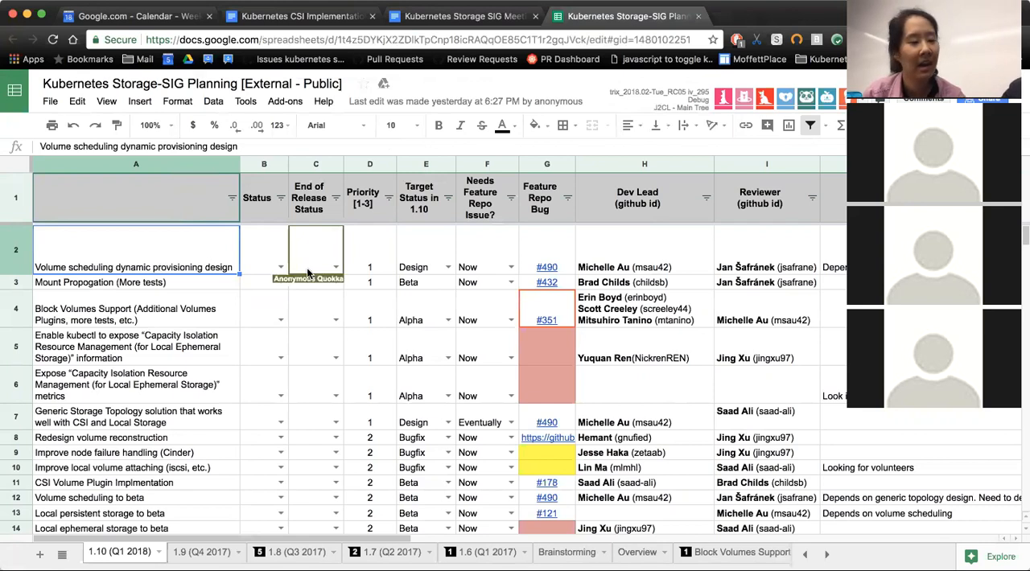
pyautogui.moveTo(726, 264)
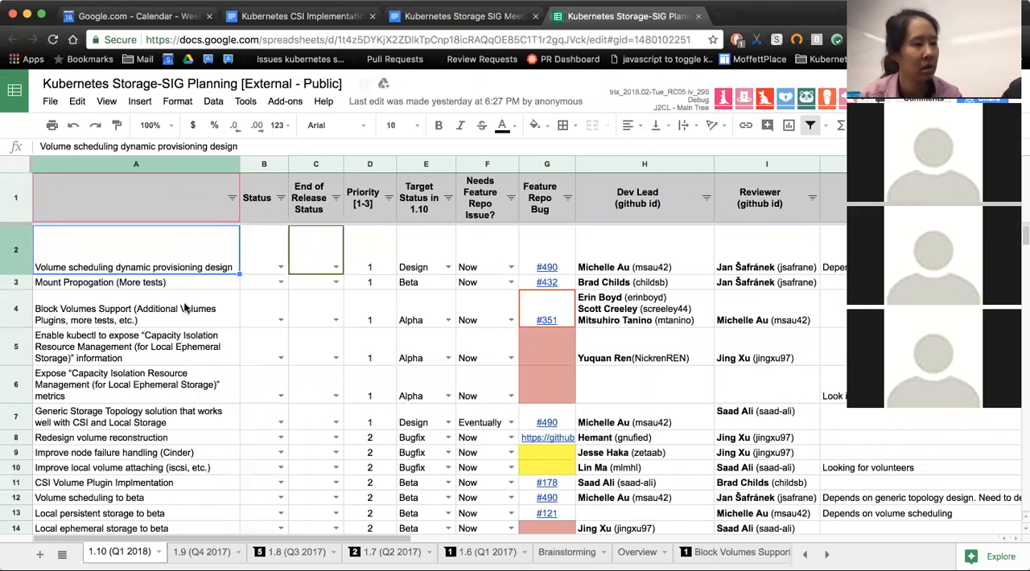
pyautogui.moveTo(148, 291)
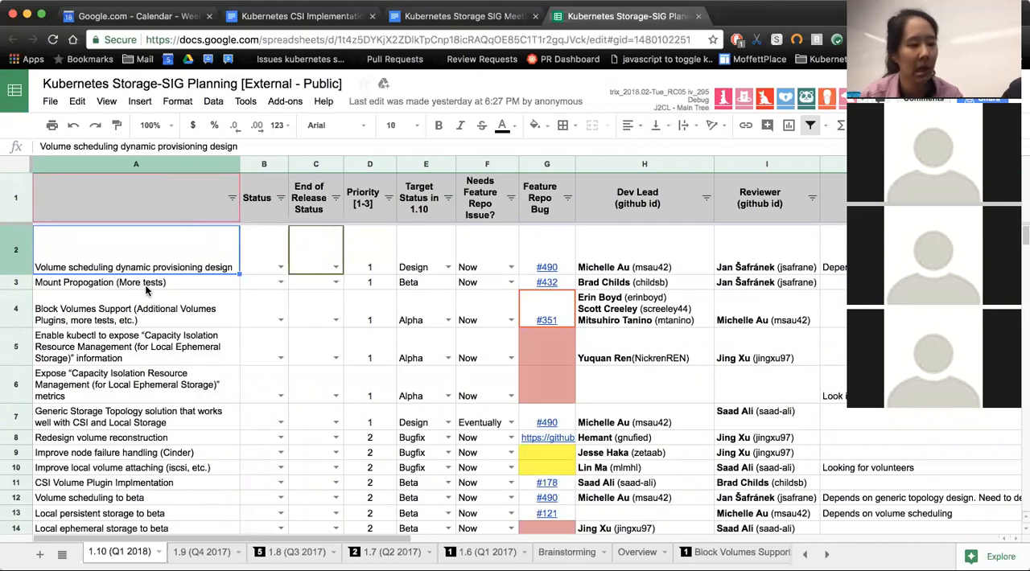
pyautogui.click(135, 417)
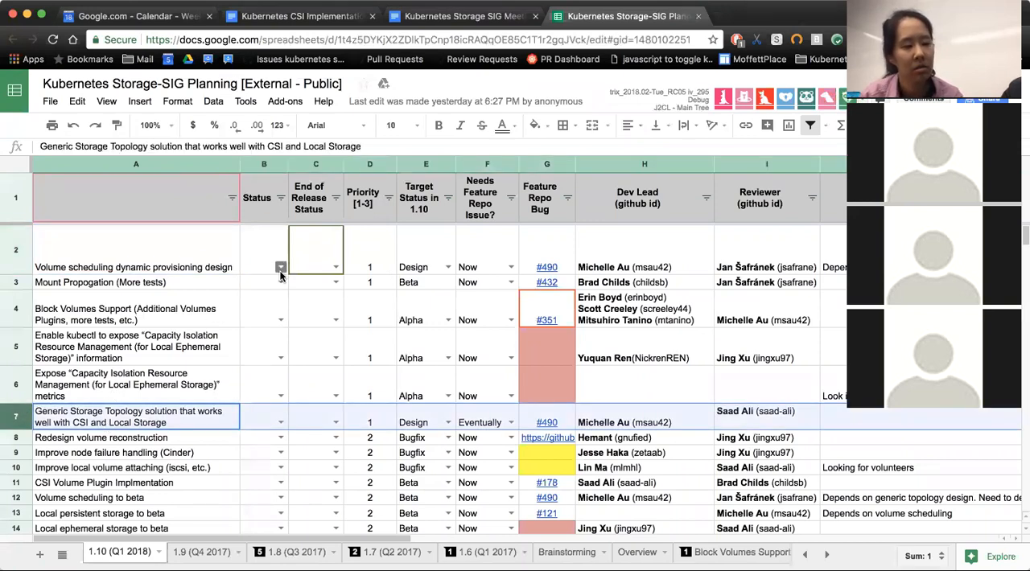
pyautogui.click(280, 268)
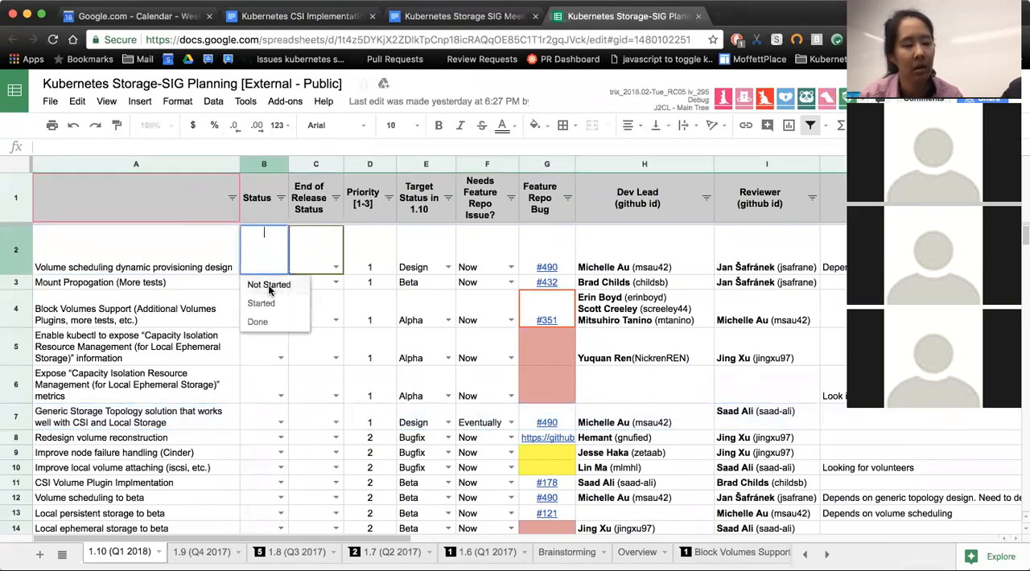
pyautogui.click(267, 283)
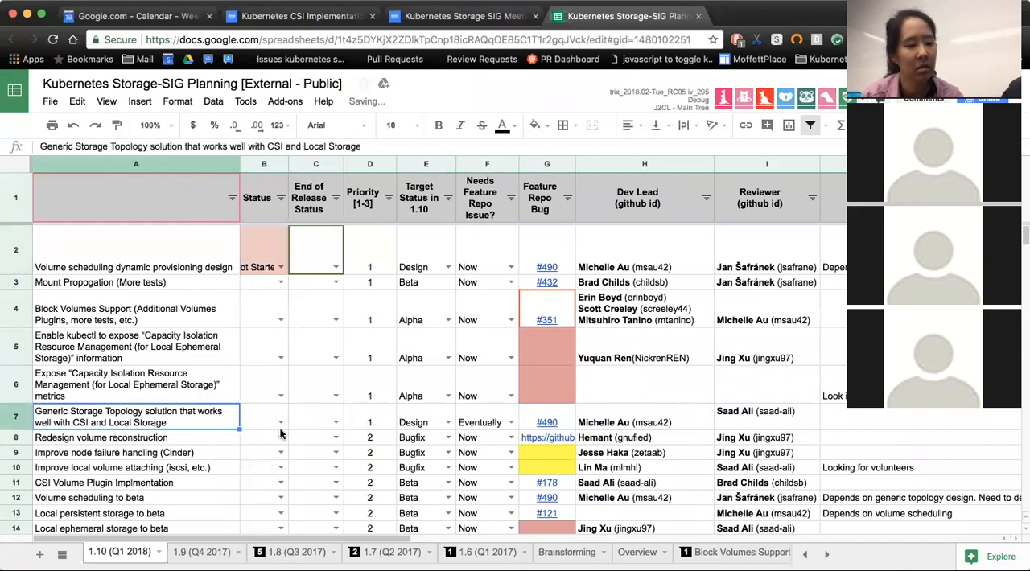
pyautogui.click(264, 422)
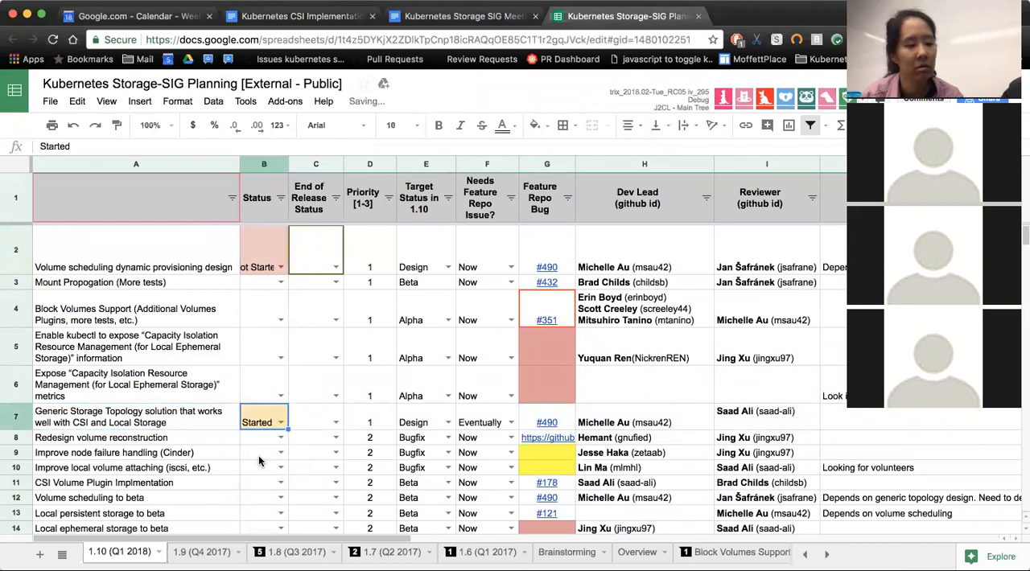
pyautogui.click(135, 417)
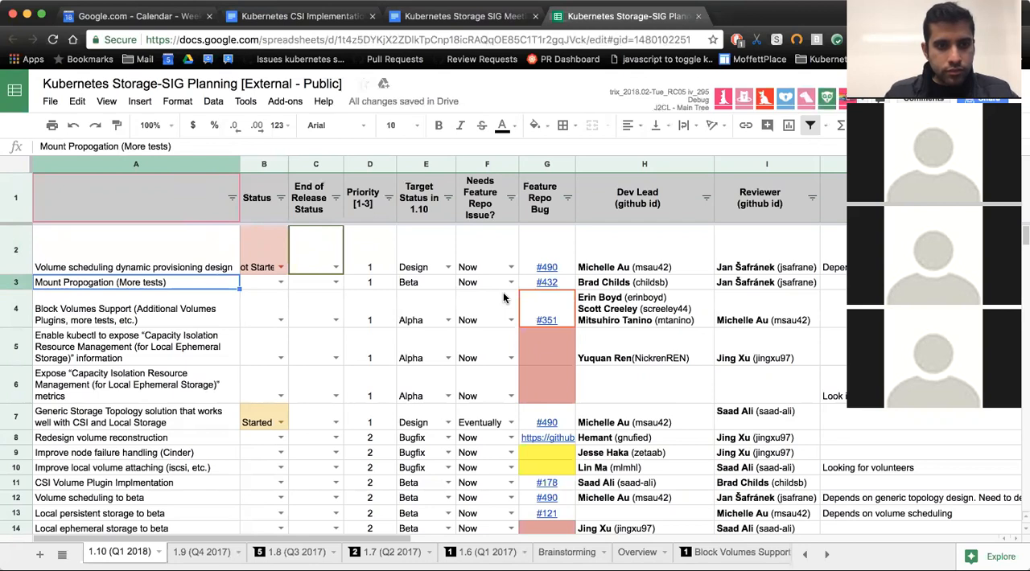
pyautogui.moveTo(470, 325)
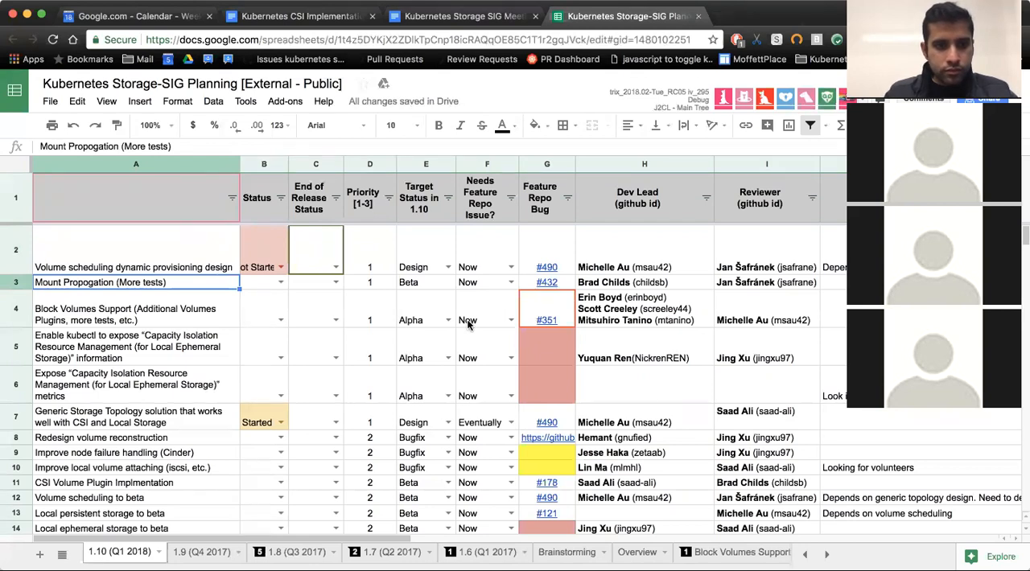
pyautogui.moveTo(351, 381)
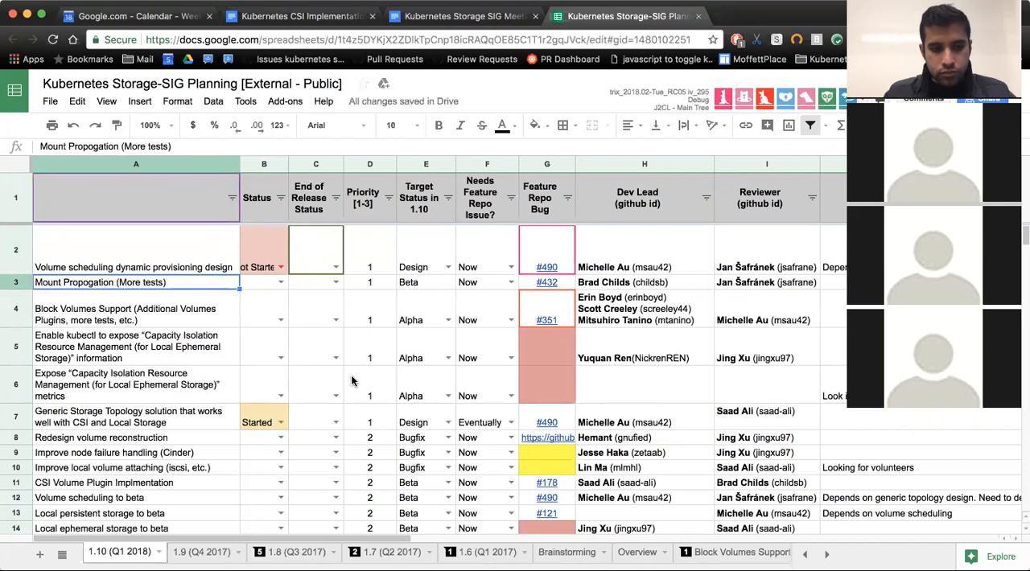
pyautogui.moveTo(213, 322)
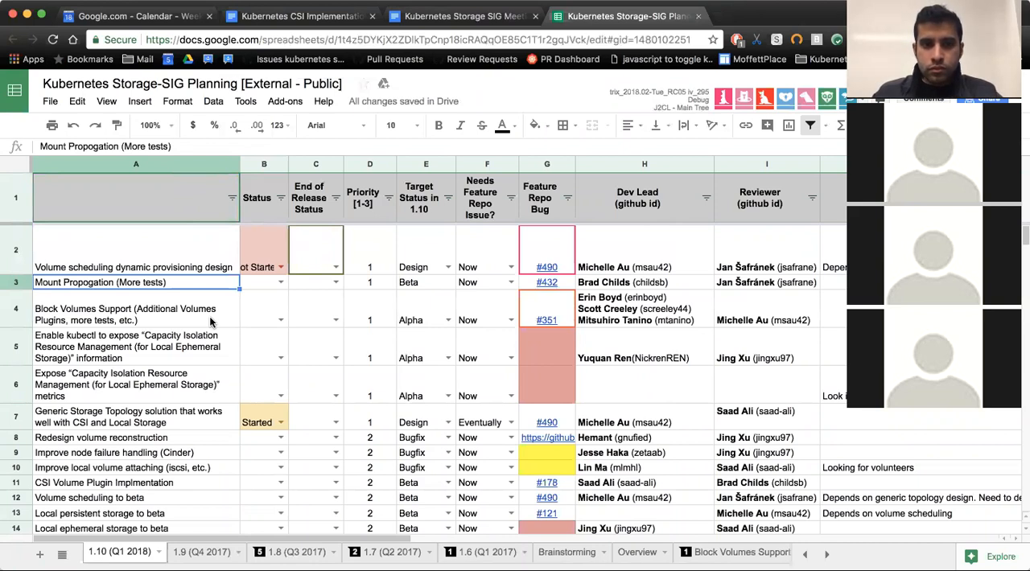
pyautogui.moveTo(66, 425)
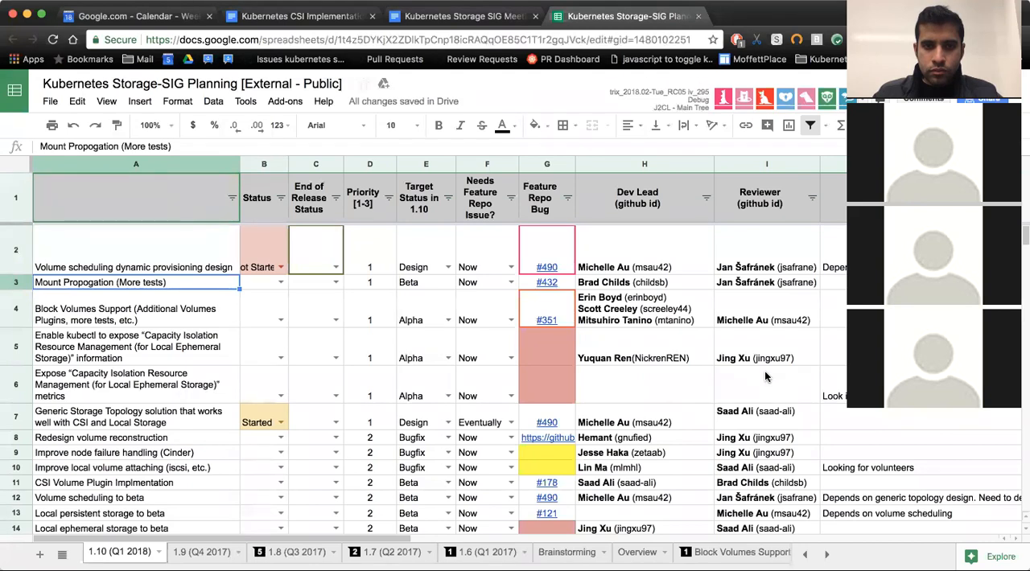
pyautogui.click(99, 513)
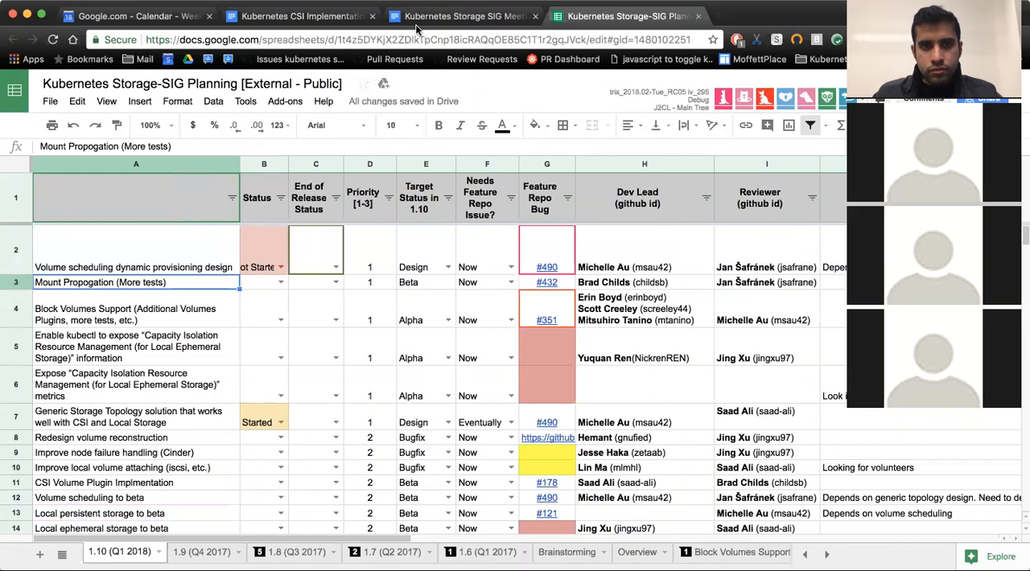
pyautogui.moveTo(481, 351)
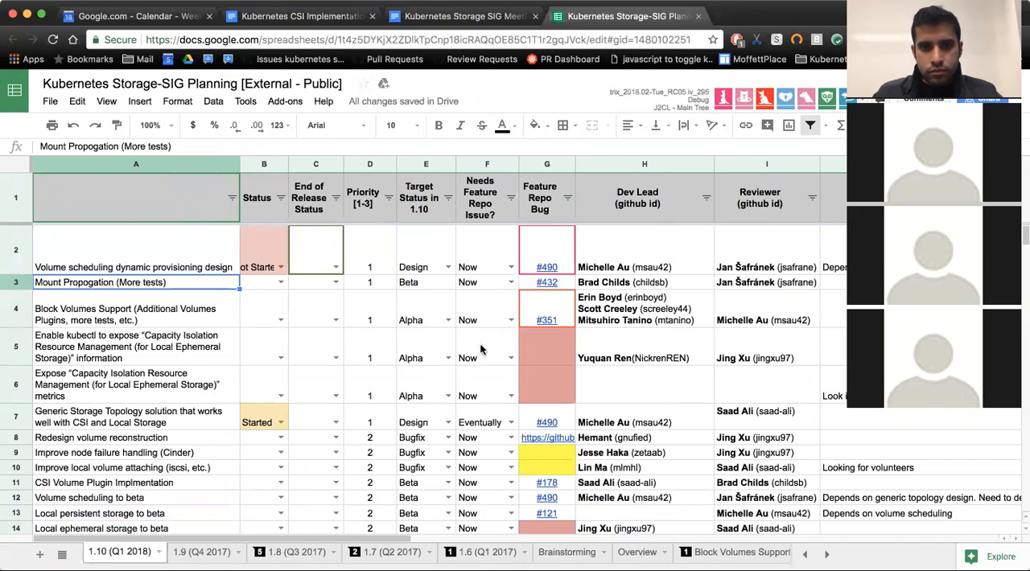
pyautogui.moveTo(560, 148)
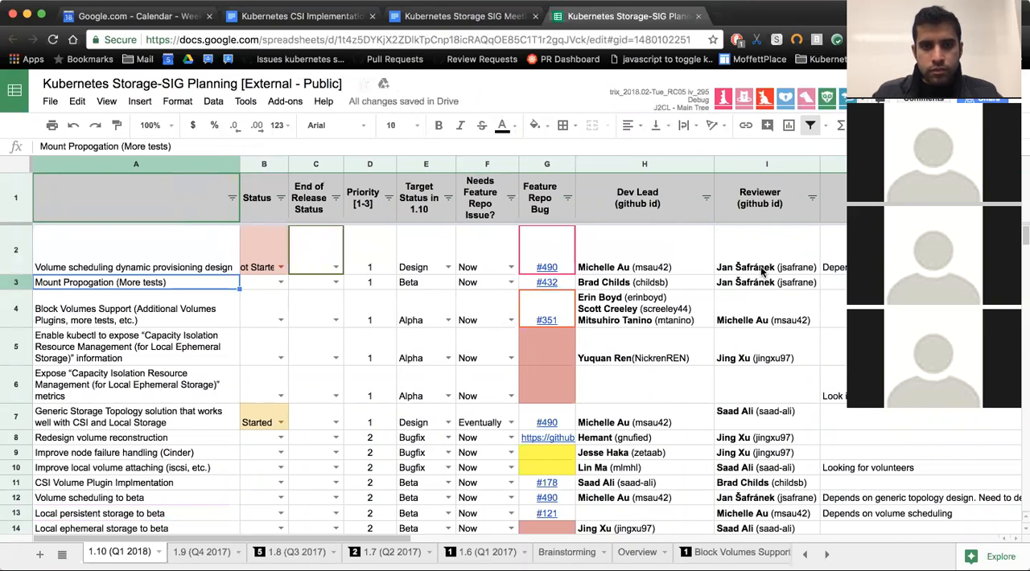
pyautogui.moveTo(547, 282)
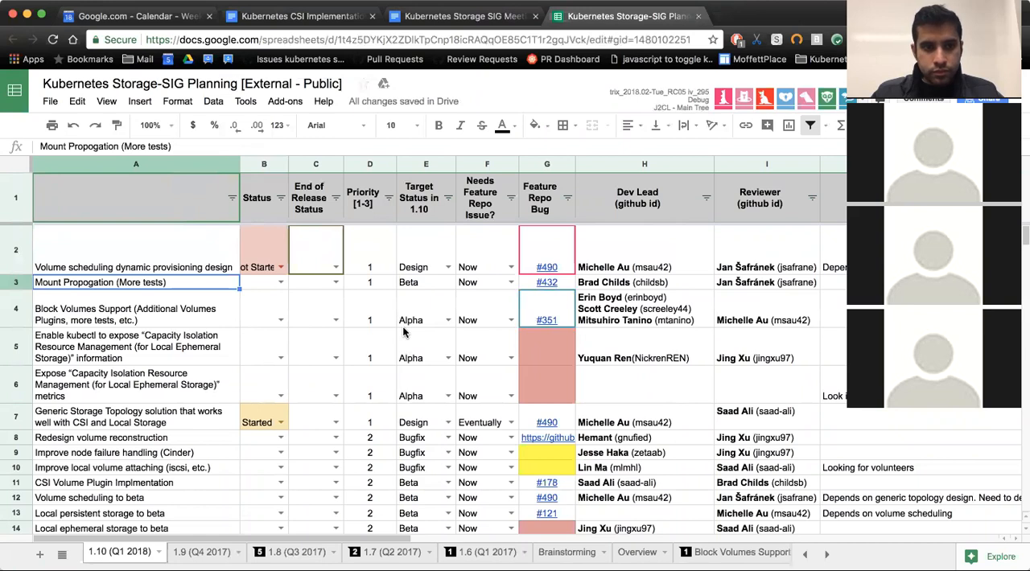
pyautogui.moveTo(259, 123)
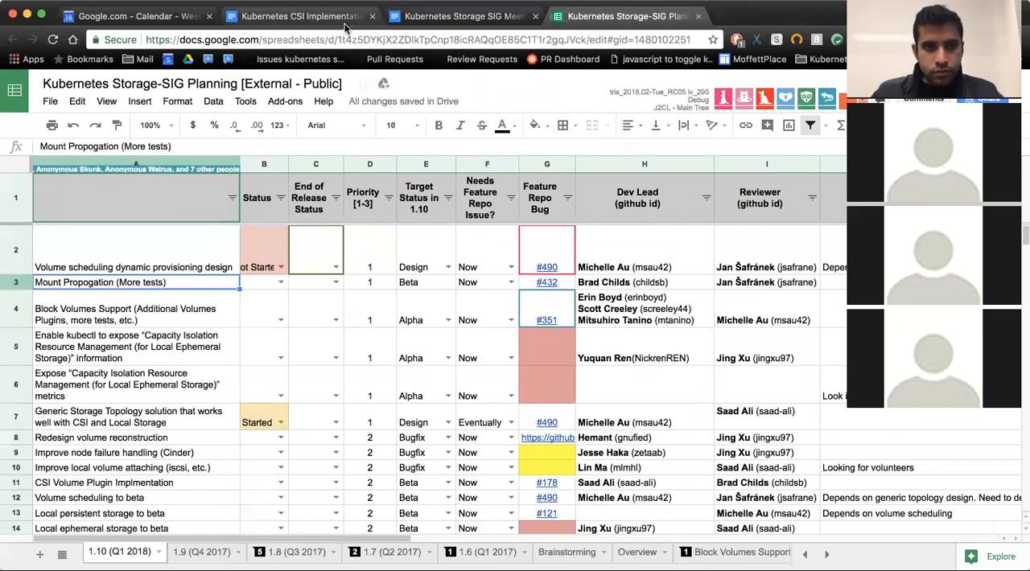
pyautogui.moveTo(303, 16)
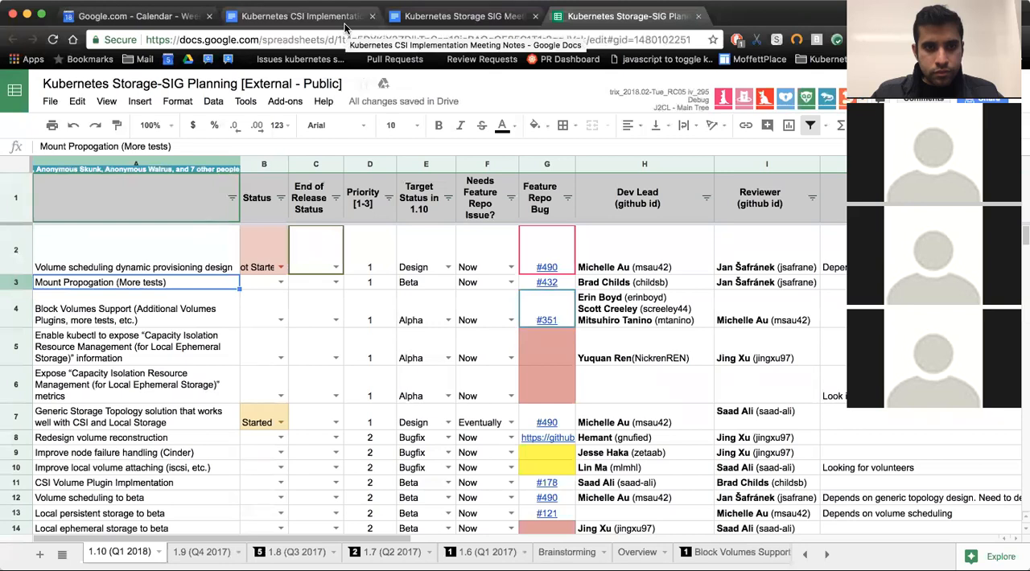
# Step: Add 'Mount Propogation needs more intensive testing' to the agenda and return to the planning sheet
pyautogui.click(298, 16)
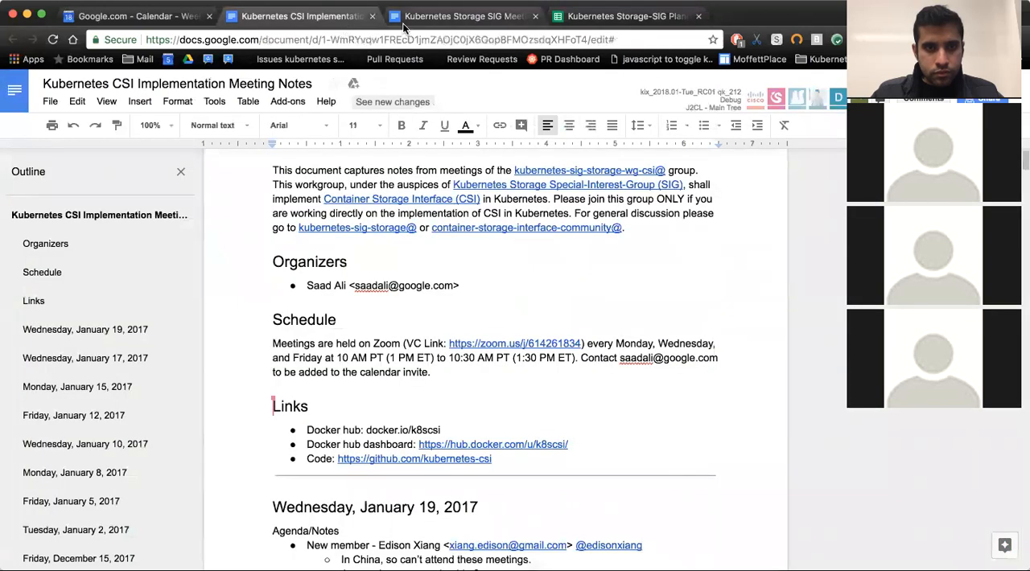
pyautogui.click(459, 16)
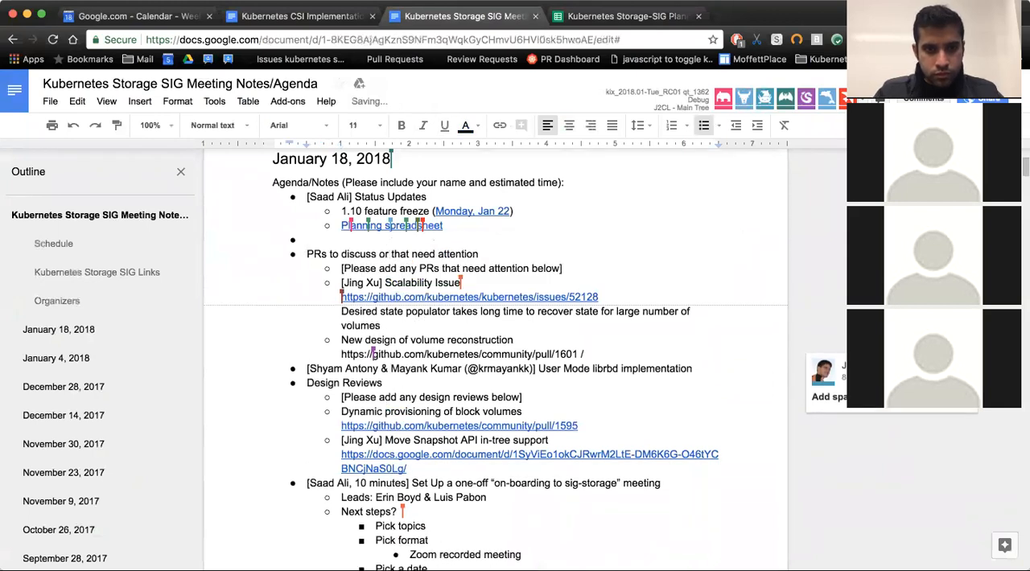
pyautogui.write('Mount Pr')
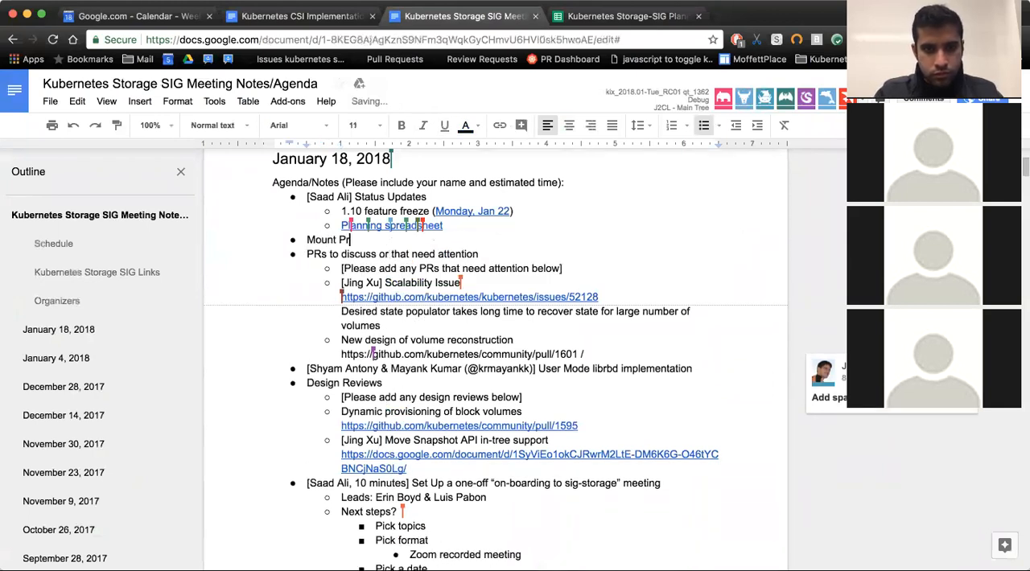
pyautogui.write('opogation n')
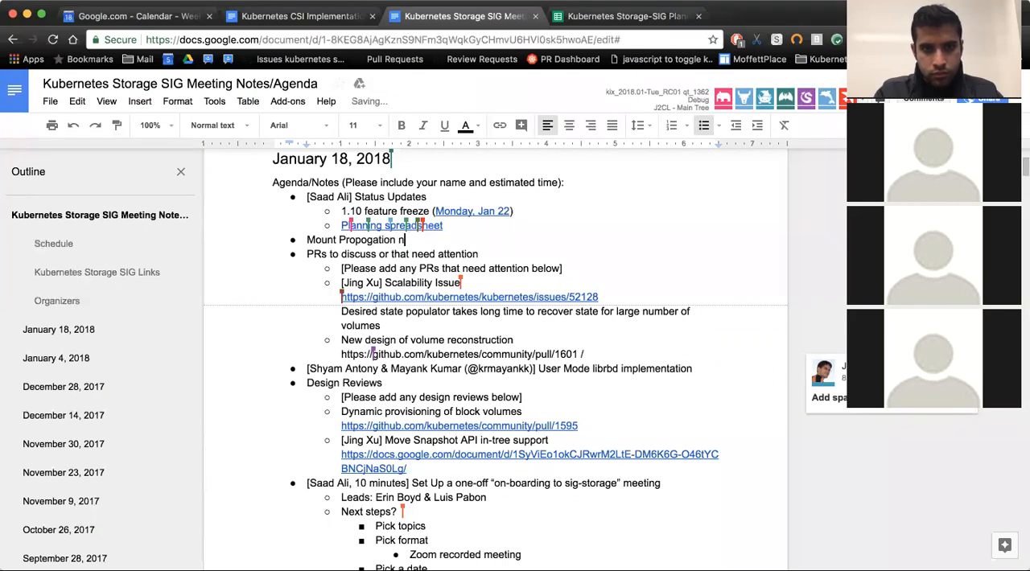
pyautogui.write('eeds more i')
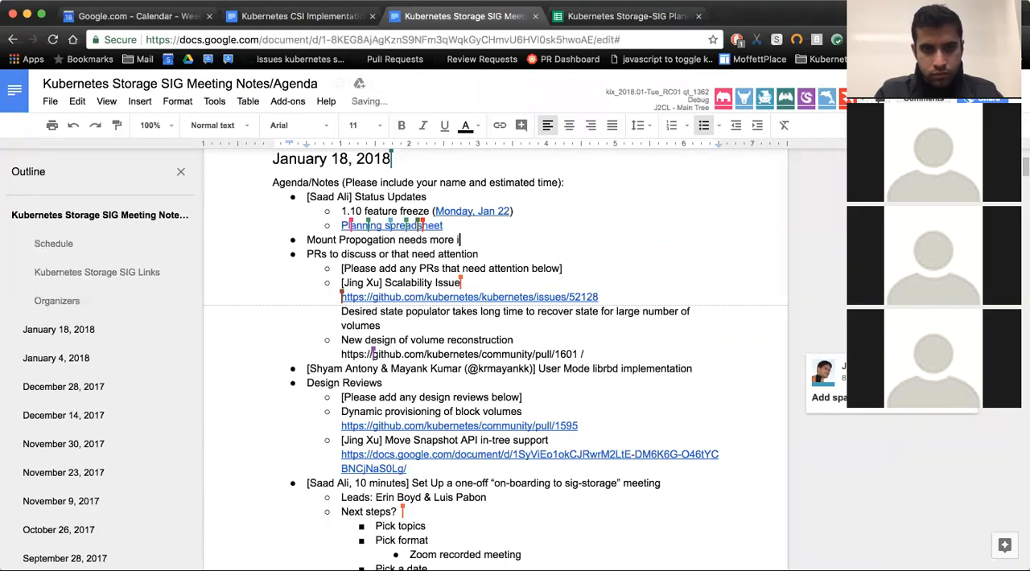
pyautogui.write('intensive testing')
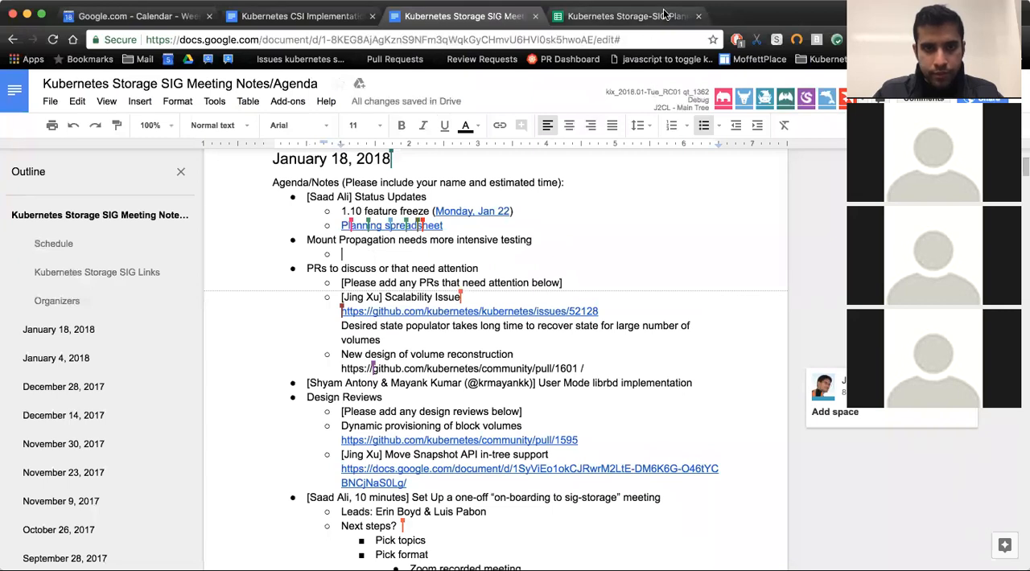
pyautogui.click(628, 17)
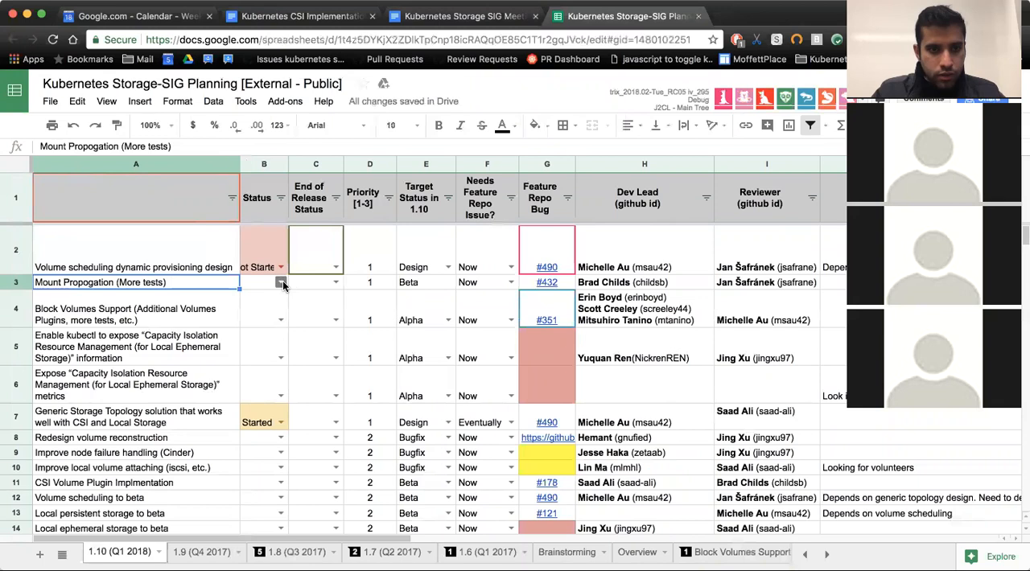
# Step: Set the Mount Propogation (More tests) status to Started
pyautogui.click(283, 283)
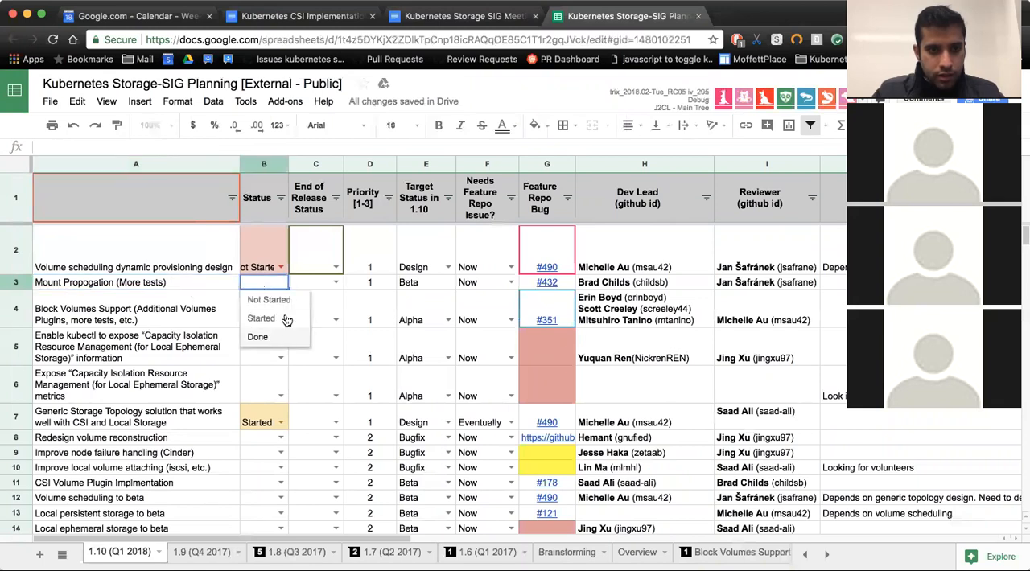
pyautogui.click(260, 318)
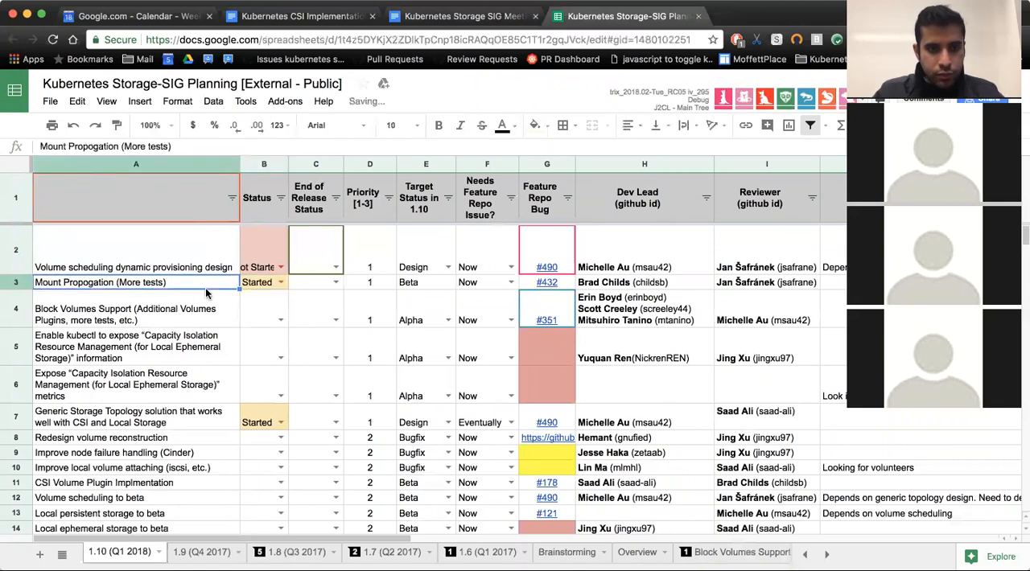
pyautogui.click(135, 283)
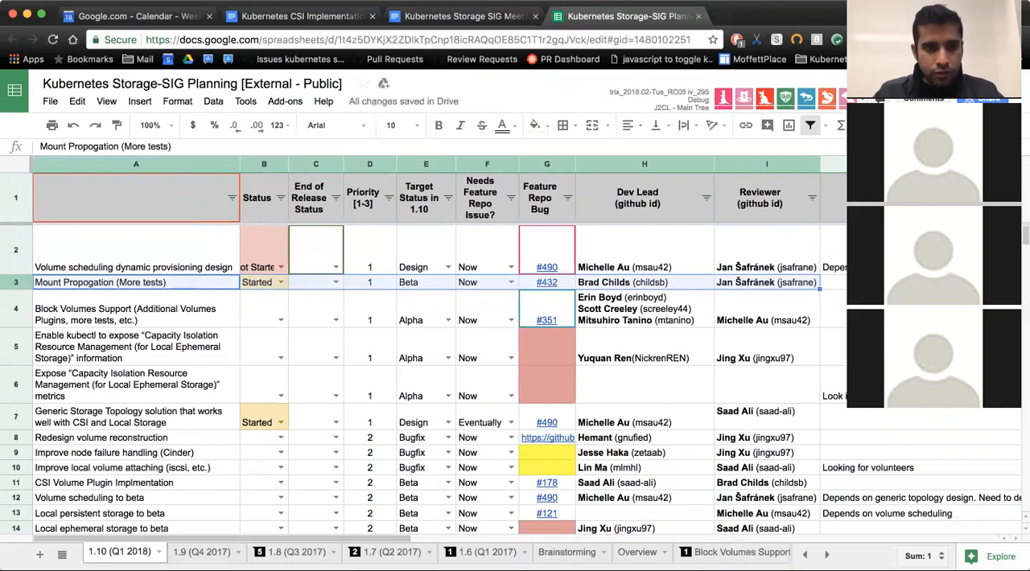
pyautogui.moveTo(177, 299)
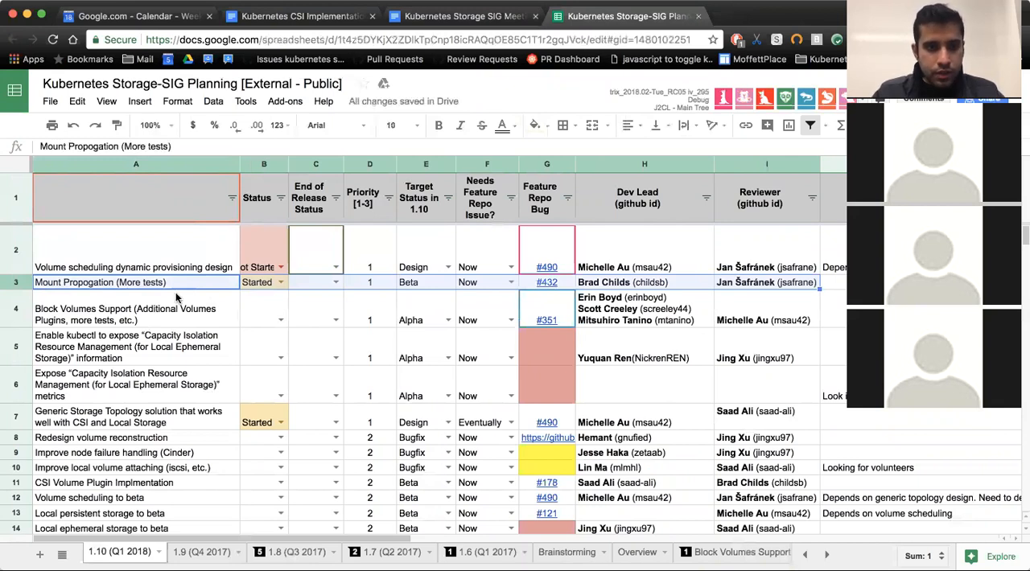
# Step: Review the Mount Propogation and Block Volumes Support rows for discussion
pyautogui.click(135, 314)
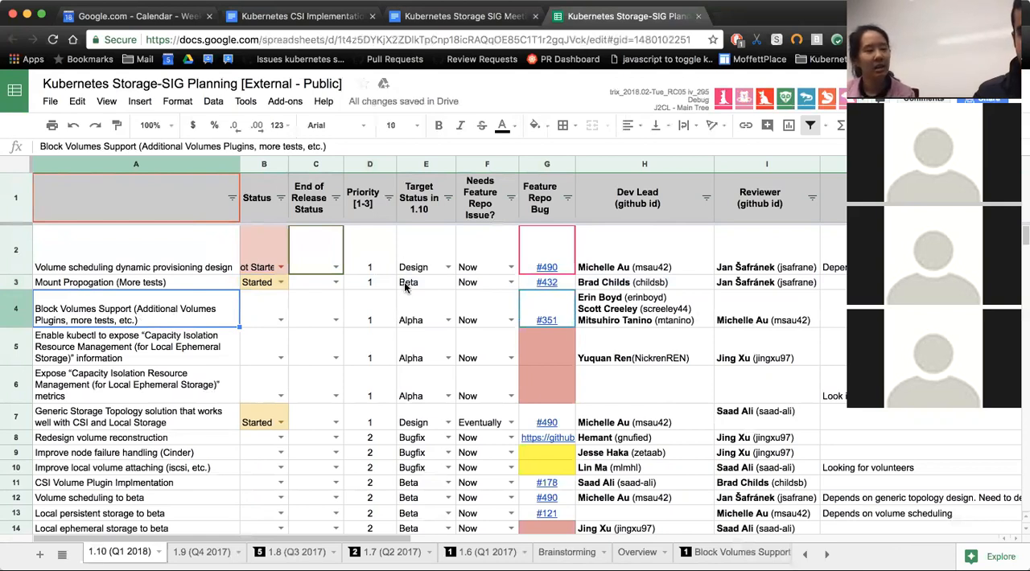
pyautogui.click(425, 282)
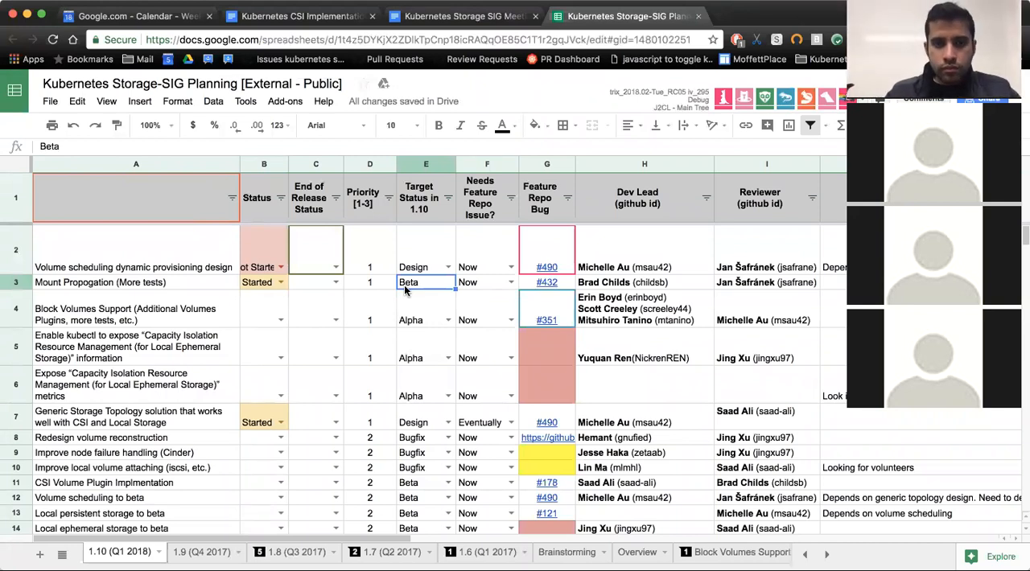
pyautogui.click(135, 284)
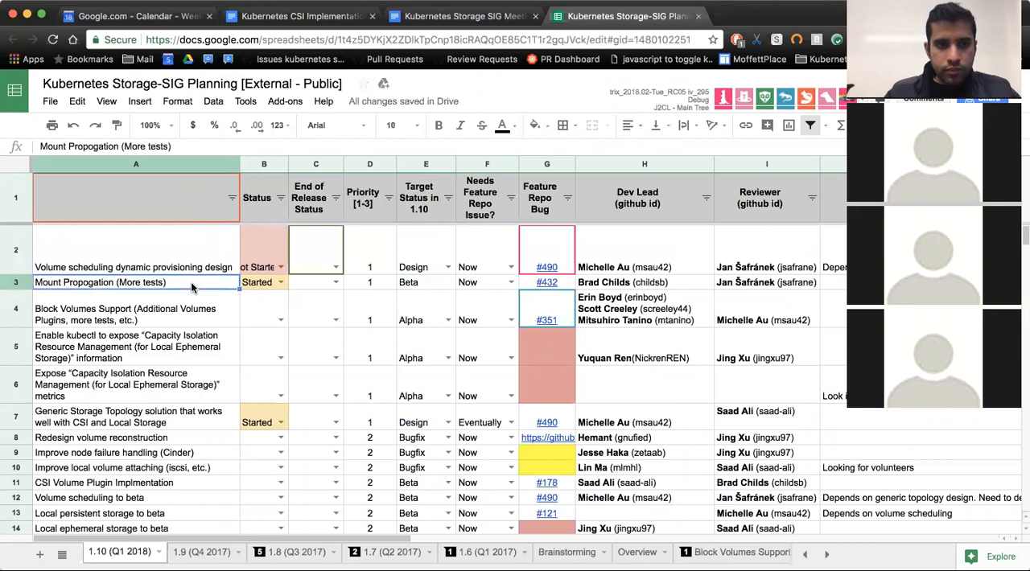
pyautogui.click(135, 314)
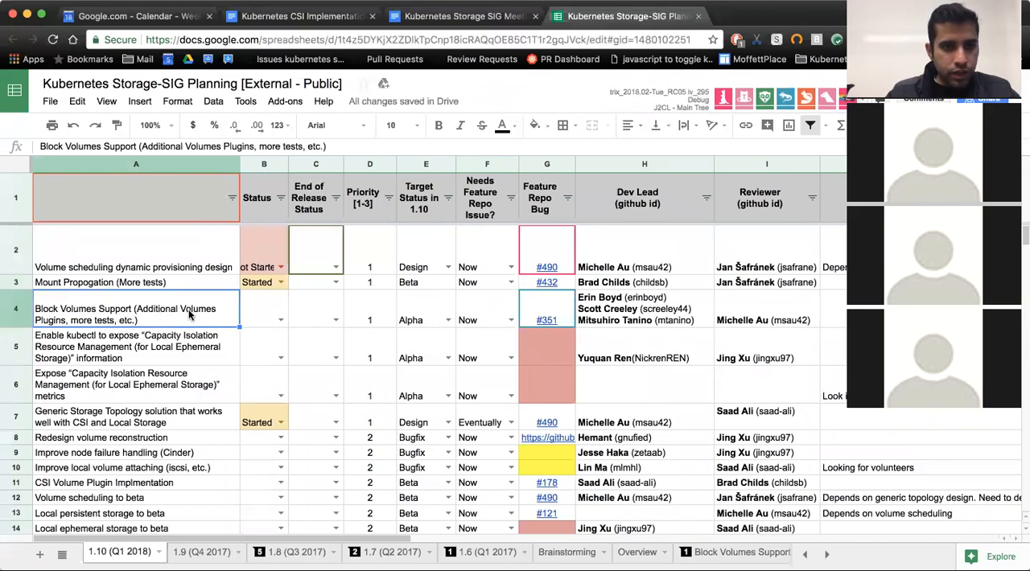
pyautogui.moveTo(153, 321)
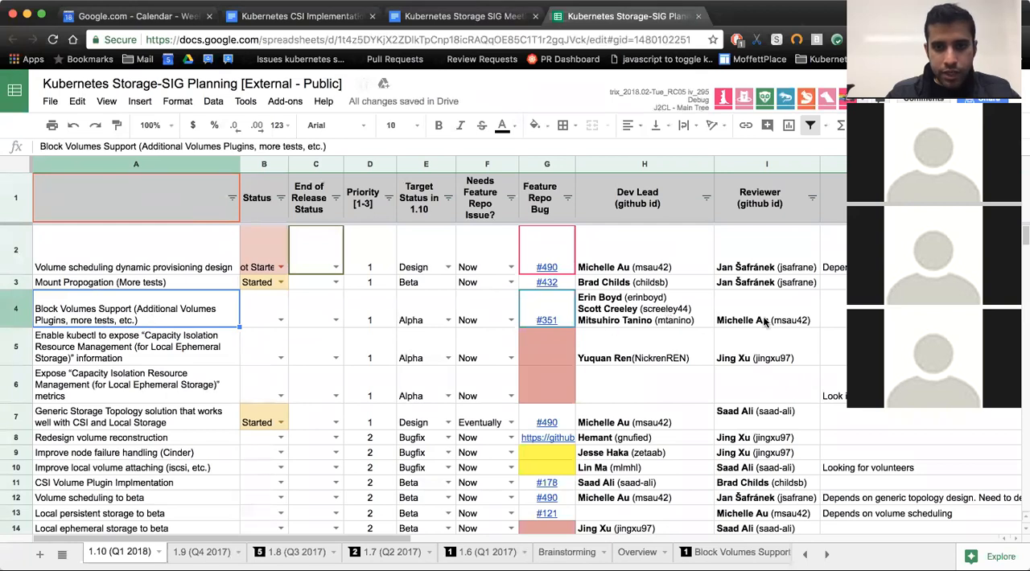
# Step: Set Block Volumes Support (Additional Volumes Plugins) to Started
pyautogui.click(264, 314)
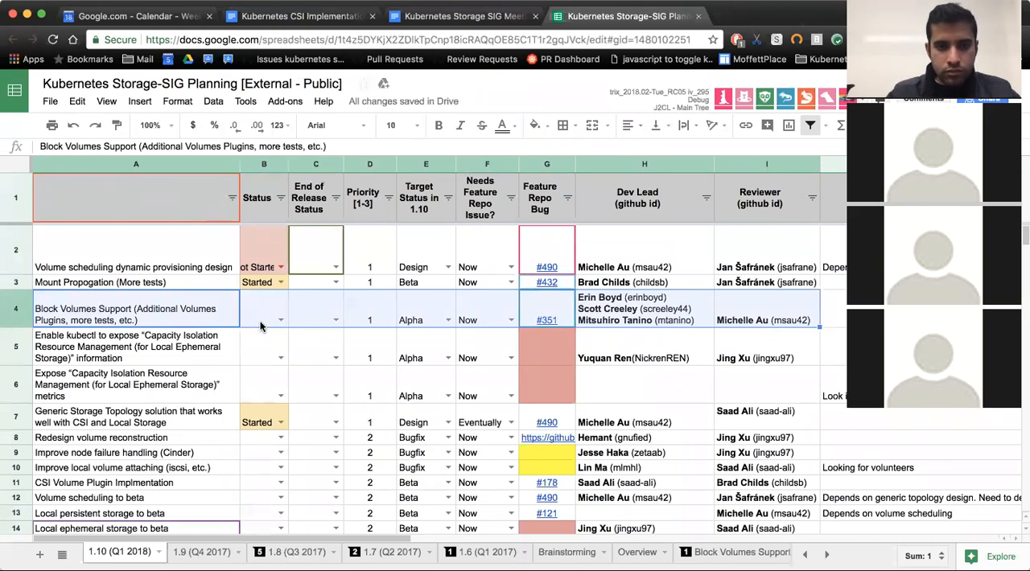
pyautogui.click(280, 319)
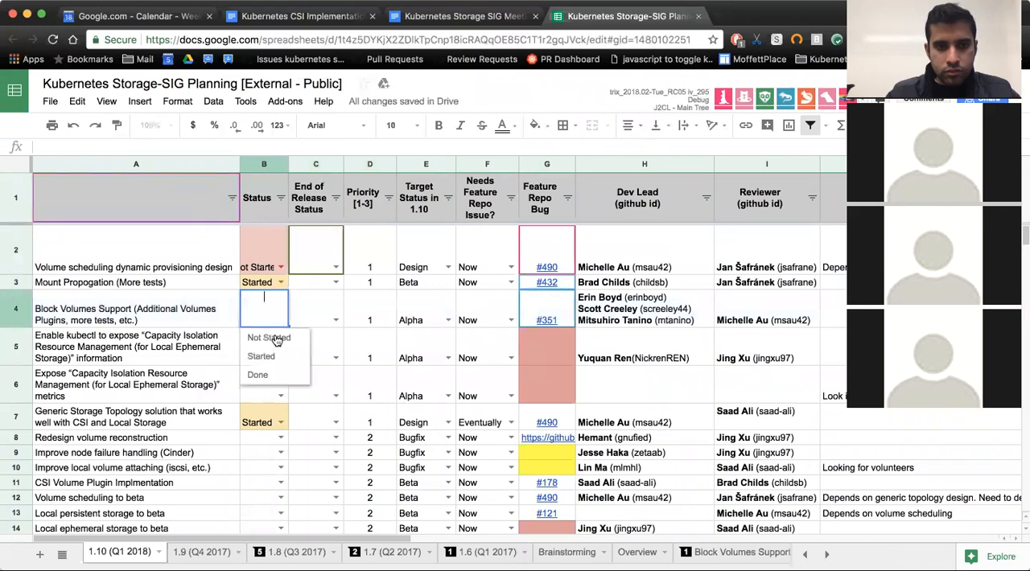
pyautogui.click(261, 356)
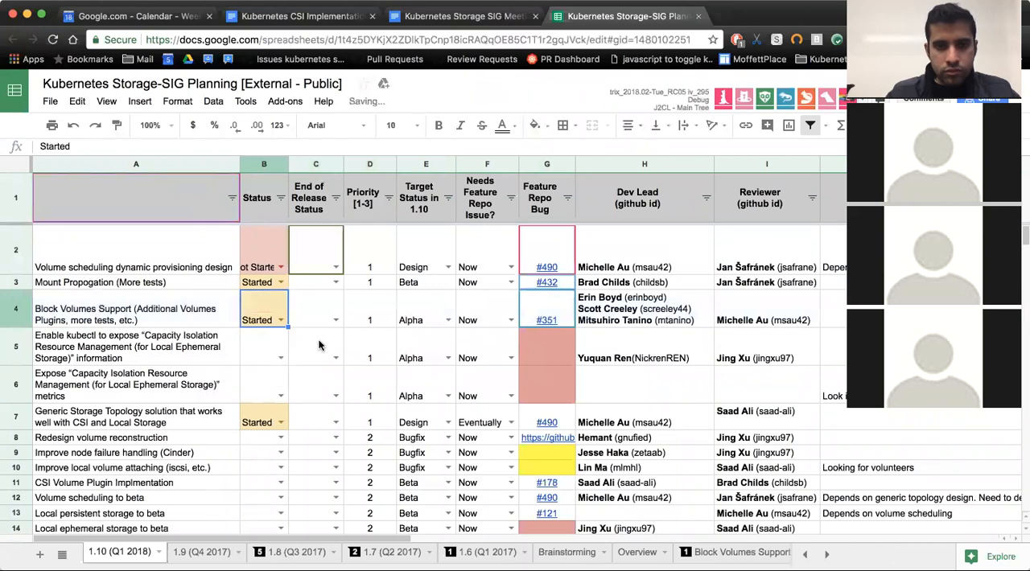
pyautogui.moveTo(180, 351)
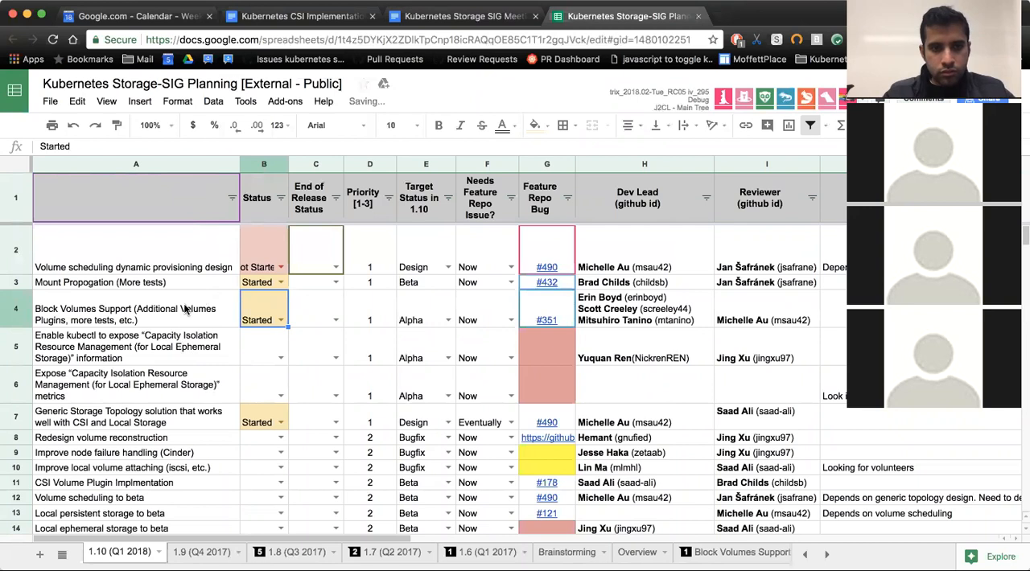
pyautogui.click(135, 314)
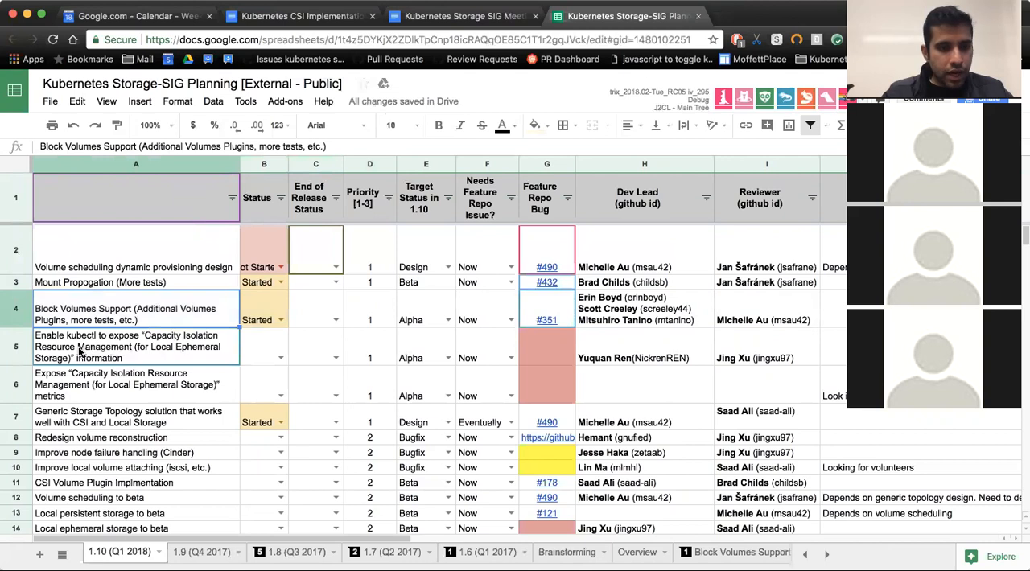
pyautogui.click(136, 347)
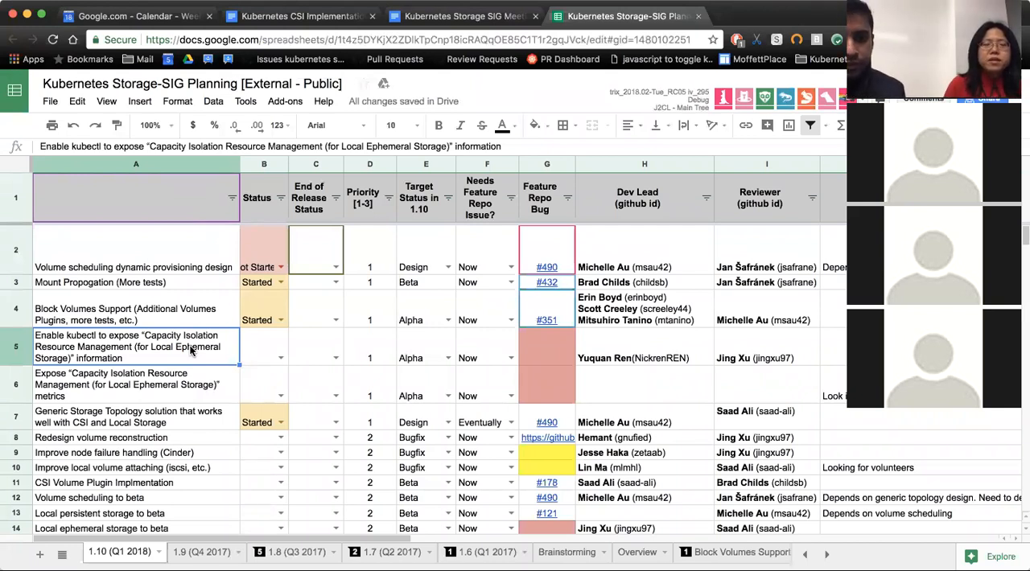
pyautogui.moveTo(380, 394)
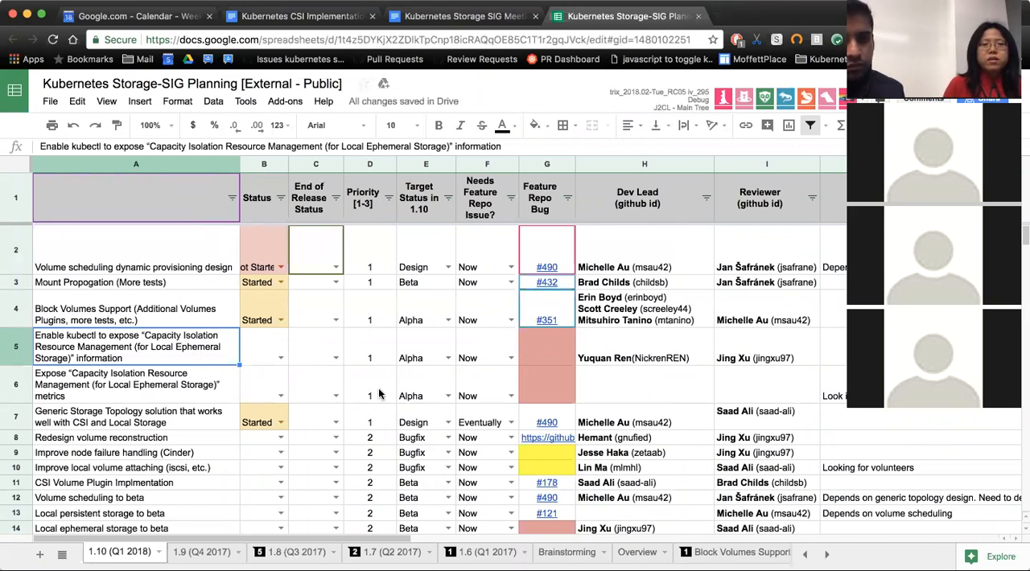
pyautogui.moveTo(213, 367)
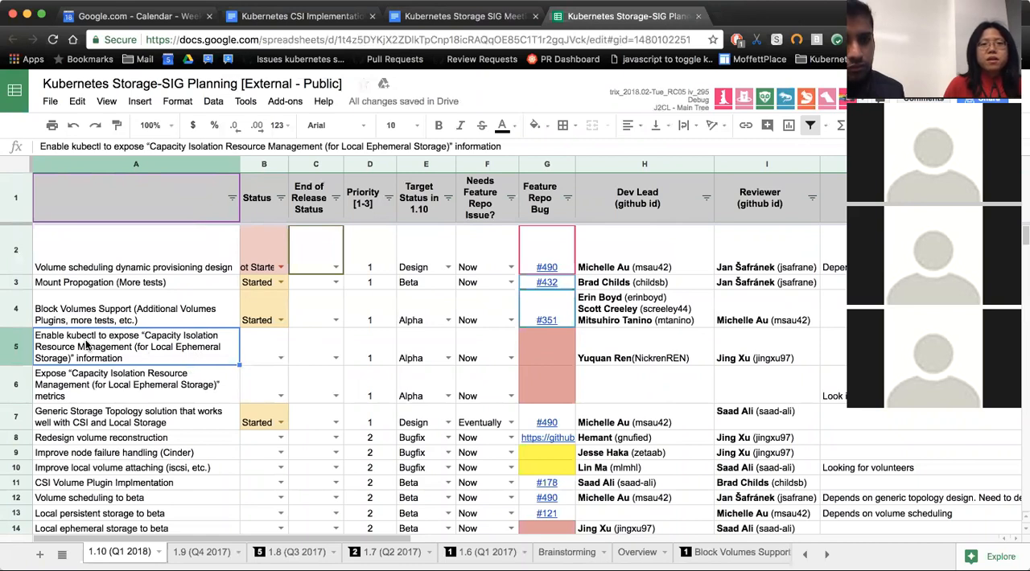
pyautogui.moveTo(110, 384)
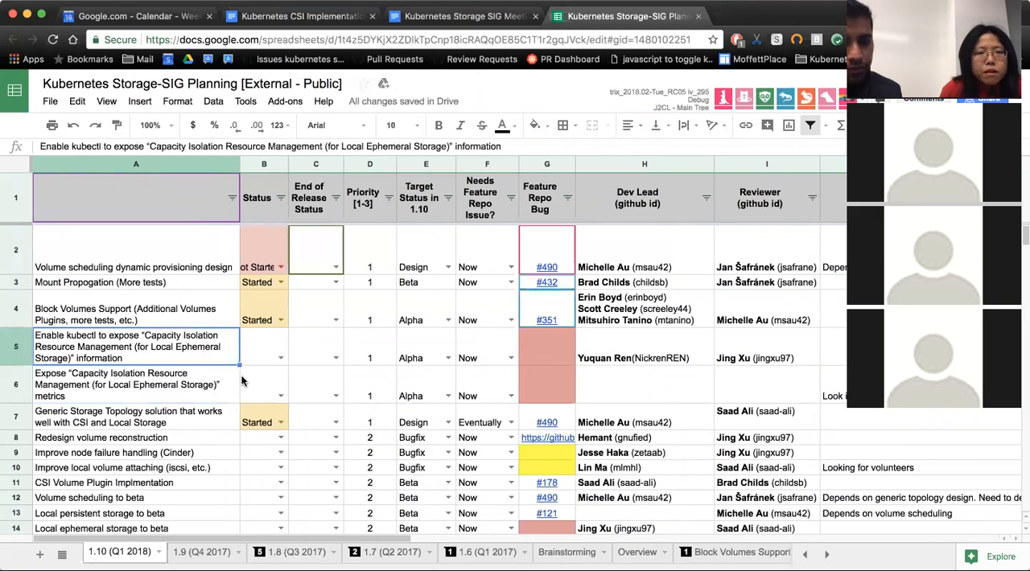
pyautogui.moveTo(261, 382)
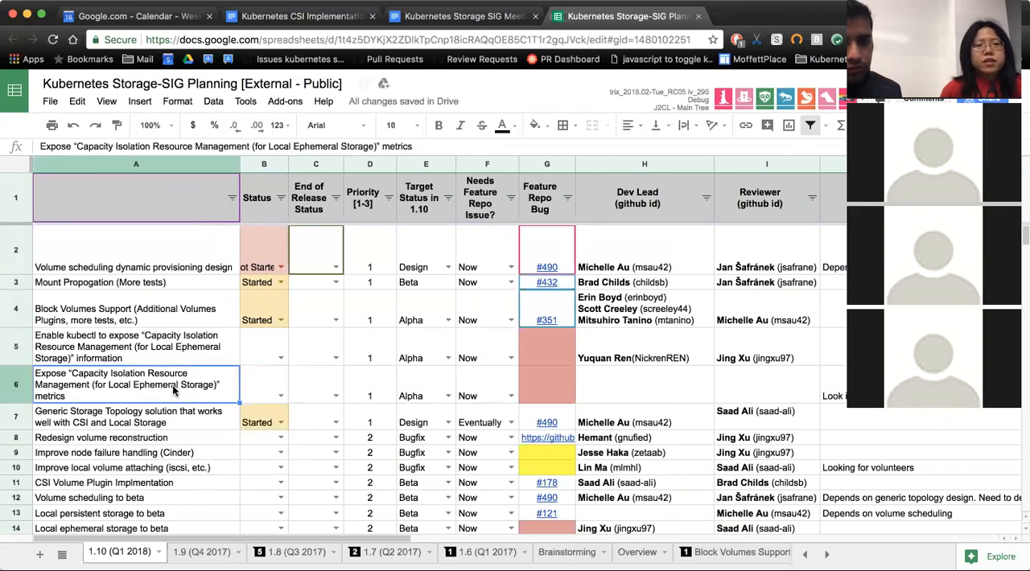
pyautogui.hscroll(3)
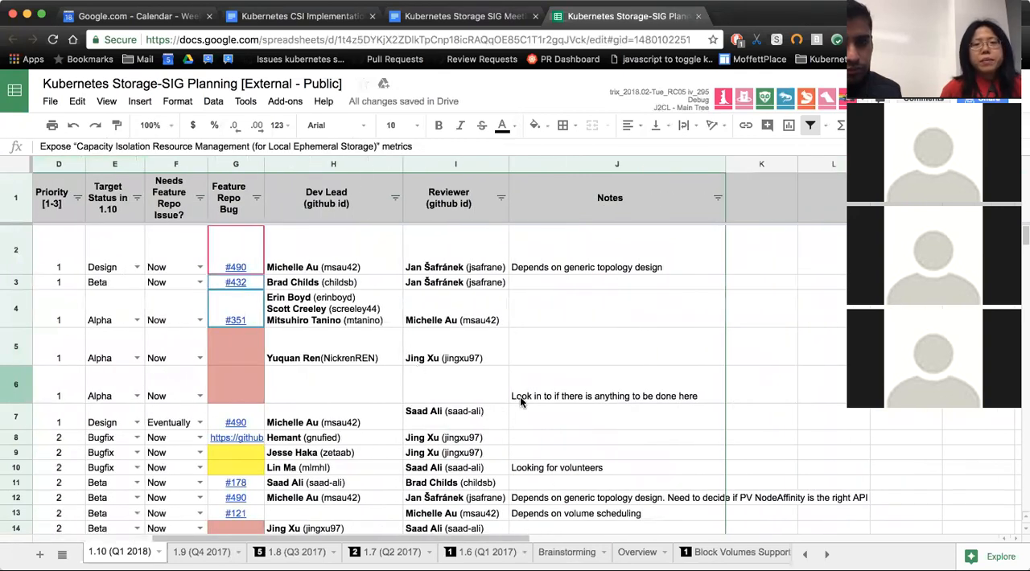
pyautogui.click(618, 395)
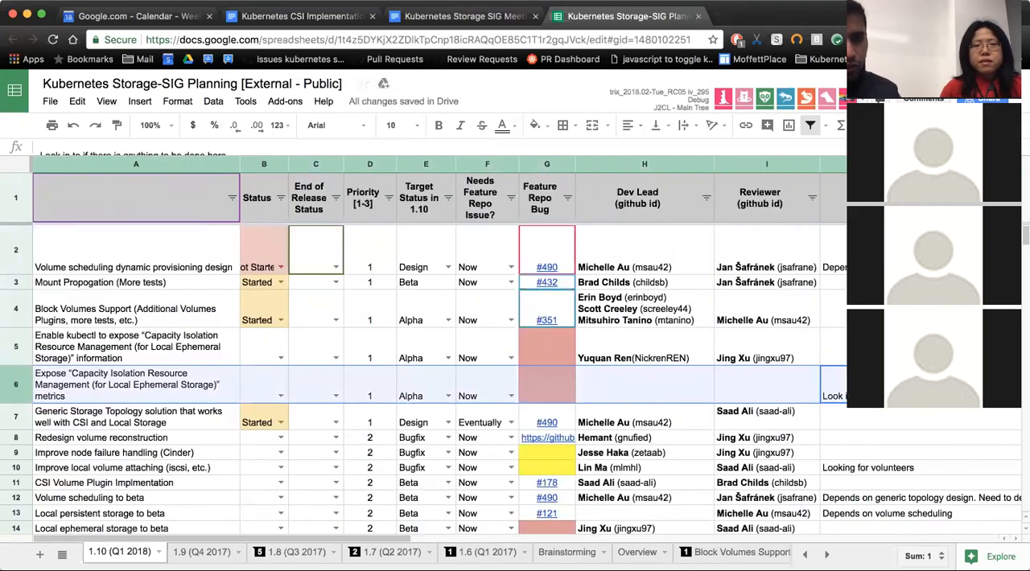
pyautogui.click(177, 99)
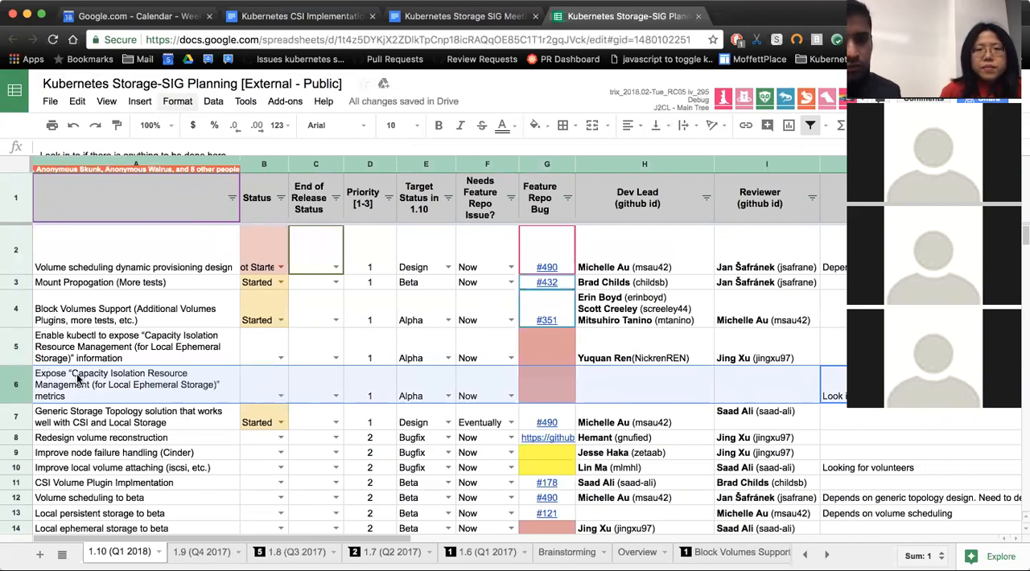
pyautogui.moveTo(88, 389)
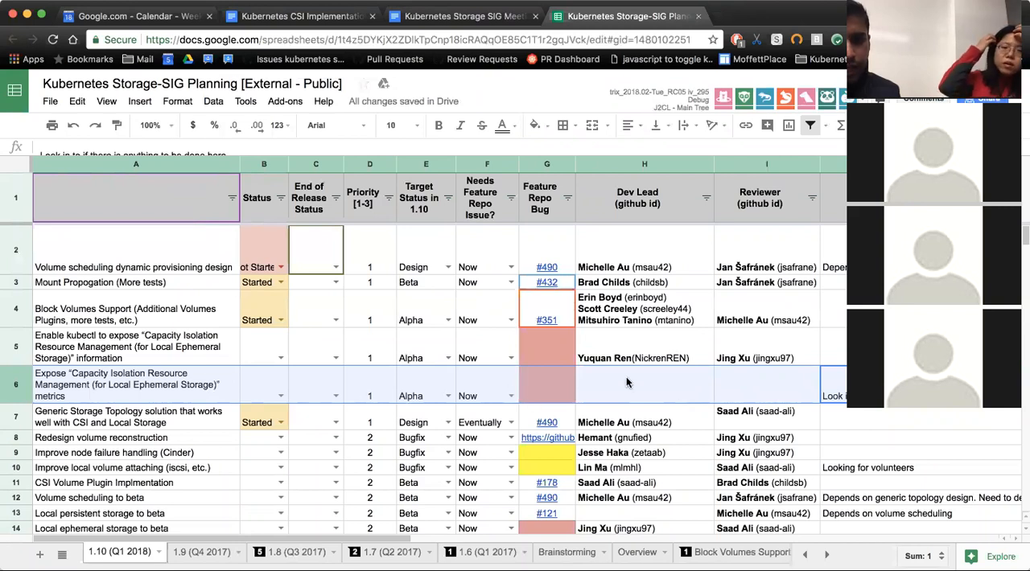
# Step: Review the dev lead entries and rows of the two Capacity Isolation items
pyautogui.click(643, 383)
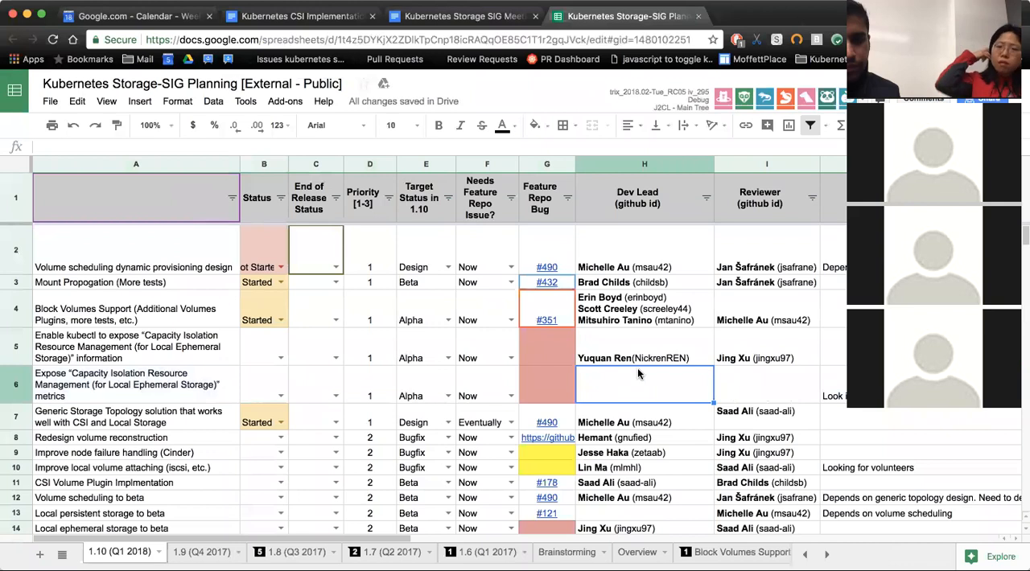
pyautogui.click(765, 359)
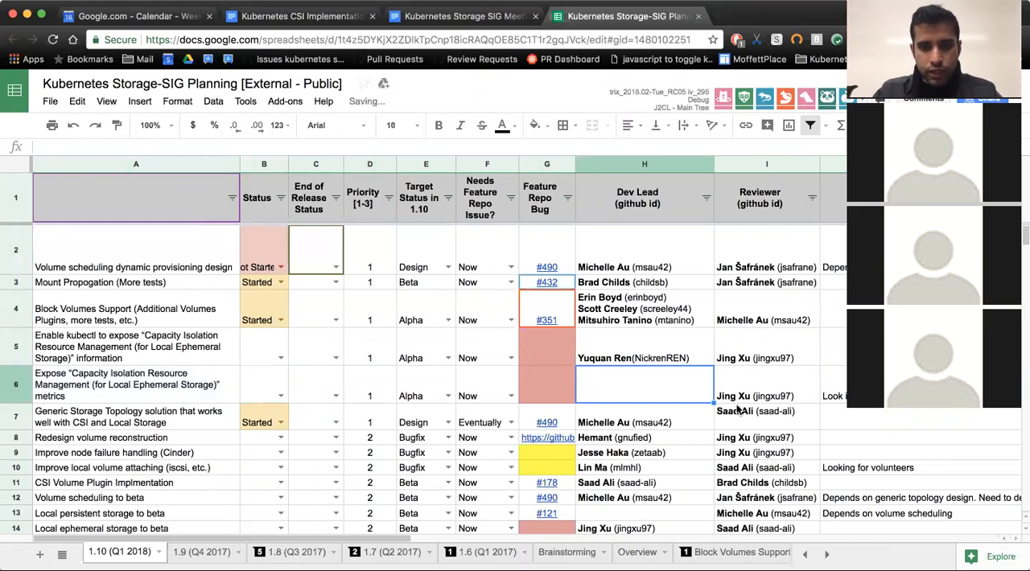
pyautogui.click(644, 438)
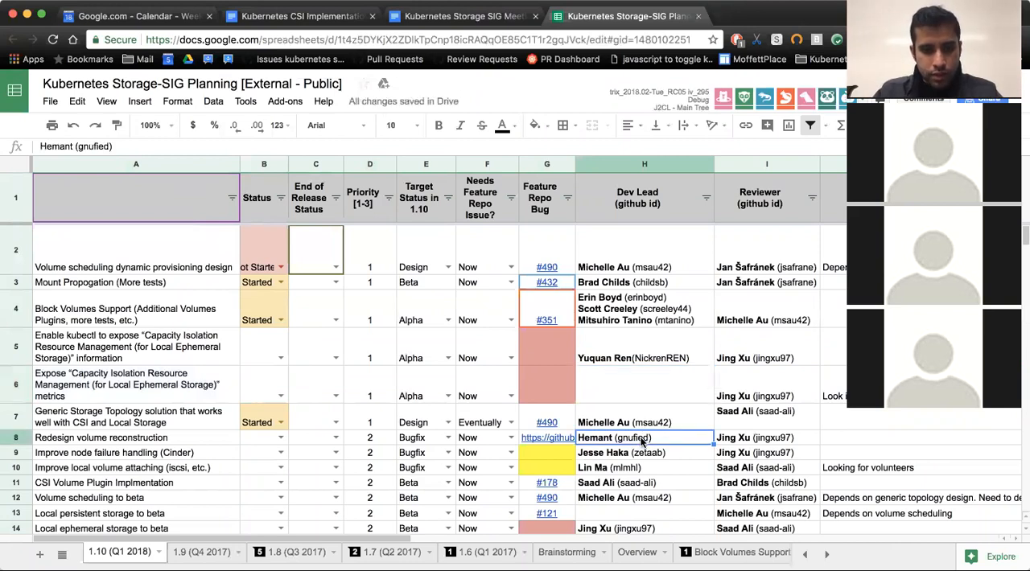
pyautogui.click(486, 396)
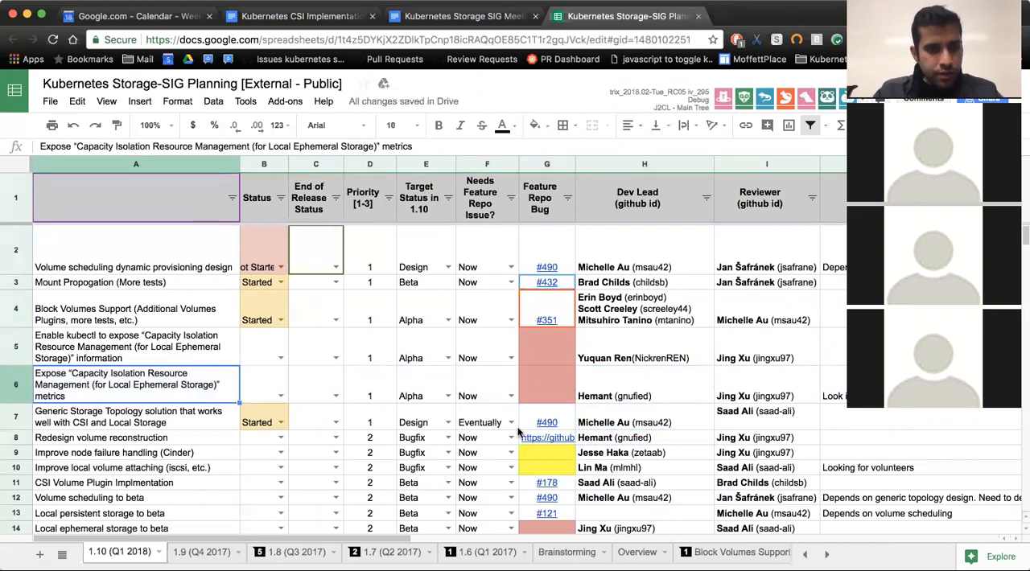
pyautogui.click(135, 346)
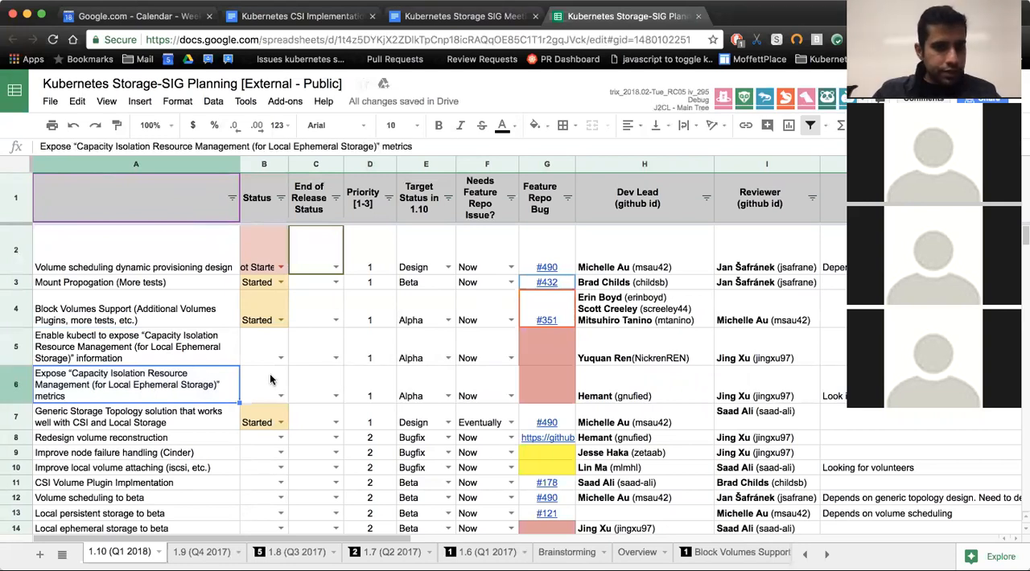
pyautogui.moveTo(280, 399)
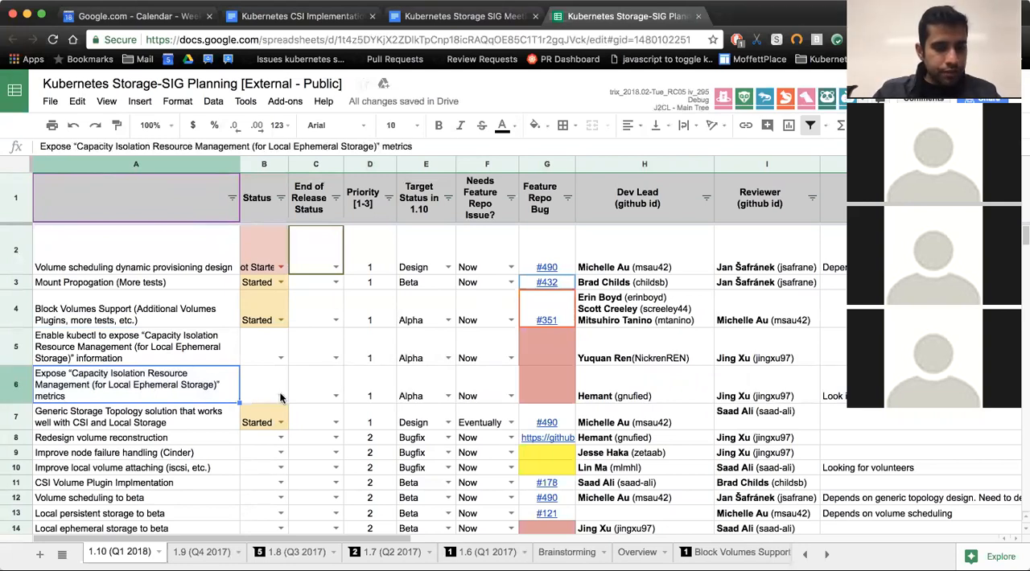
pyautogui.click(136, 348)
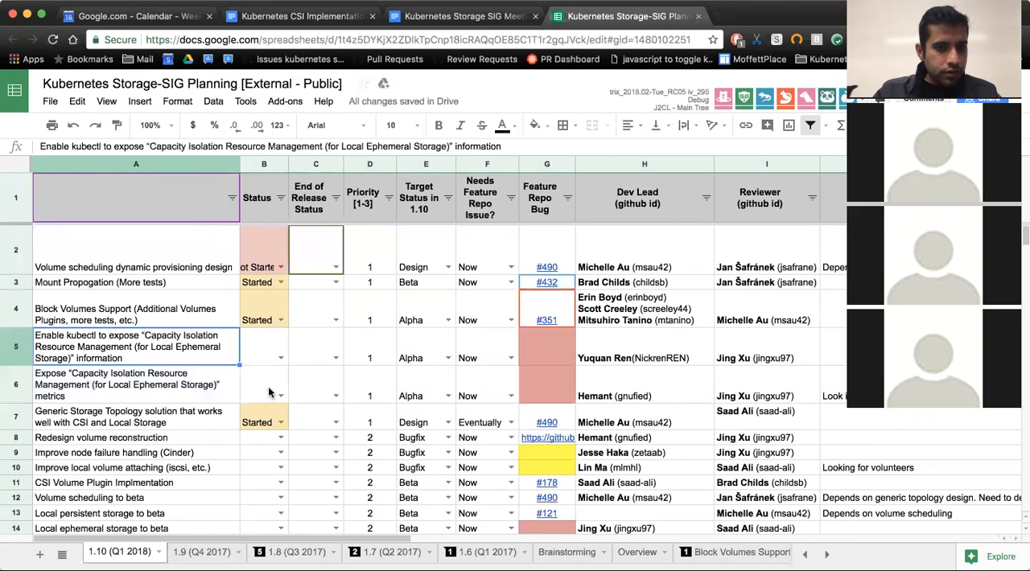
# Step: Set both Capacity Isolation items, metrics and kubectl information, to Started
pyautogui.click(280, 396)
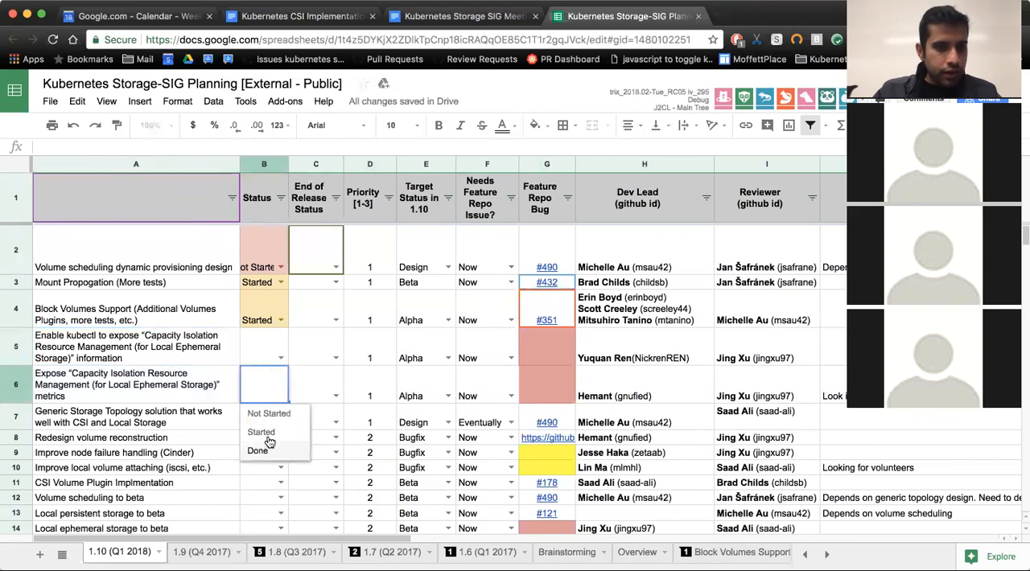
pyautogui.click(264, 348)
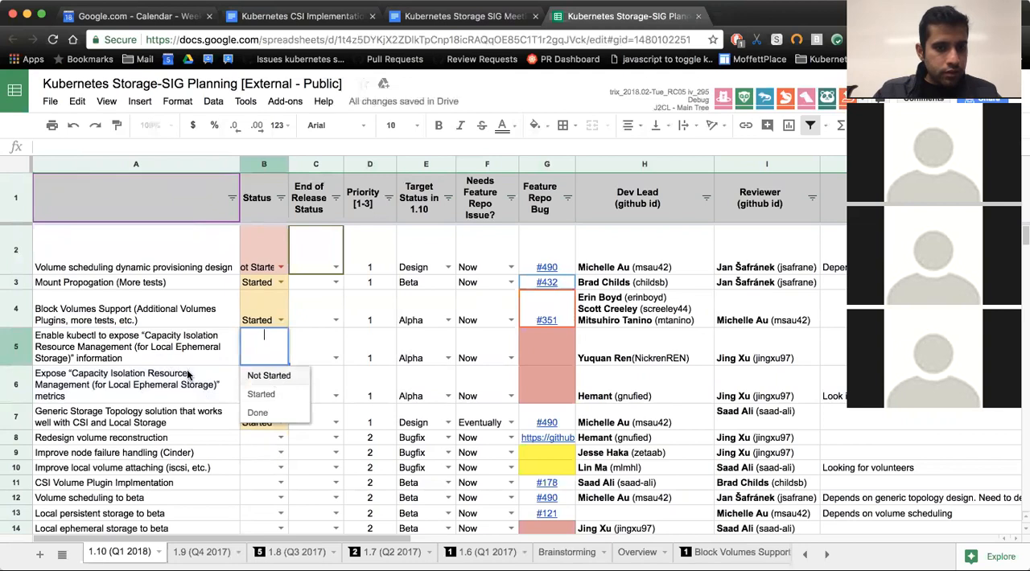
pyautogui.click(280, 359)
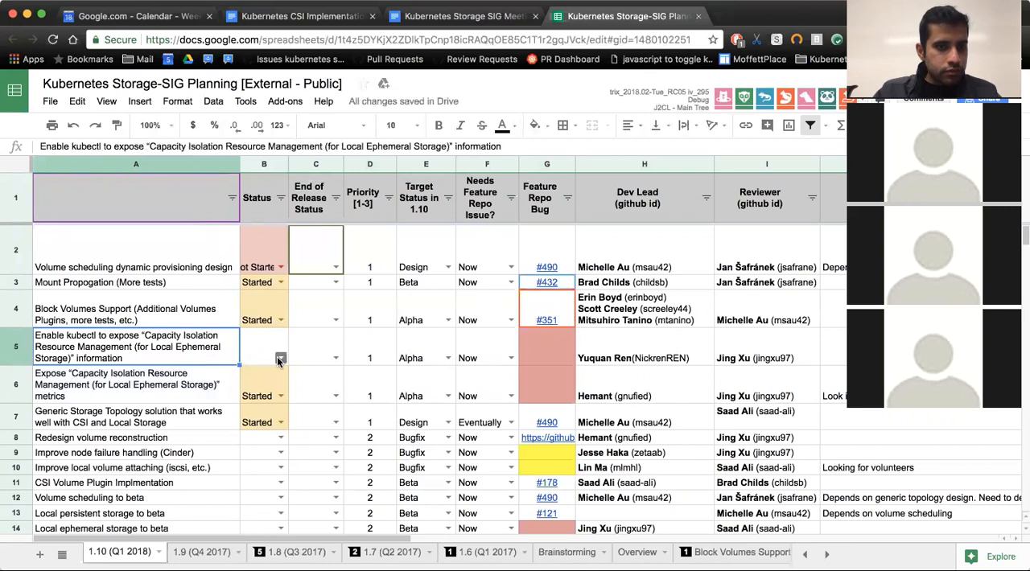
pyautogui.click(280, 358)
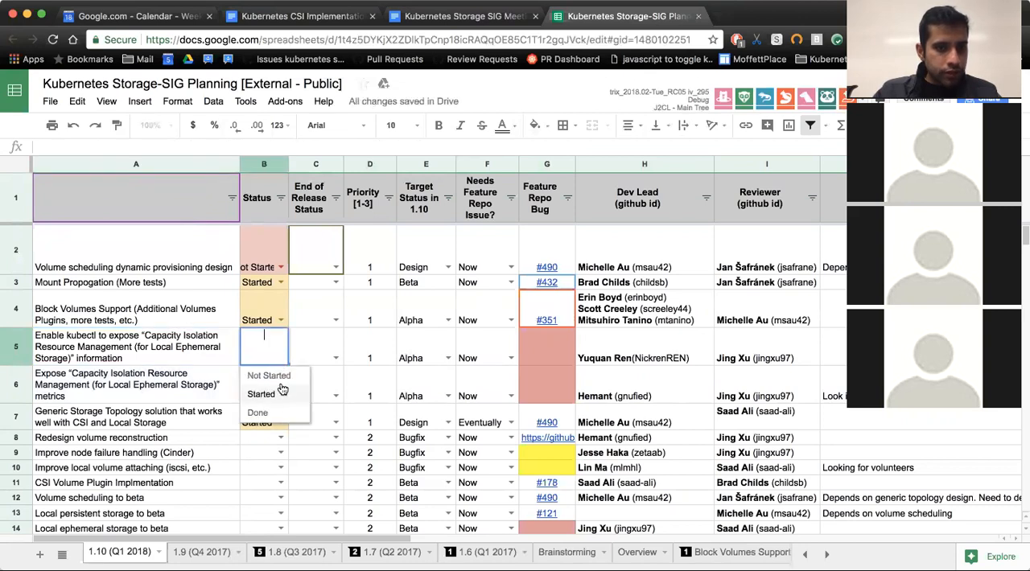
pyautogui.click(260, 393)
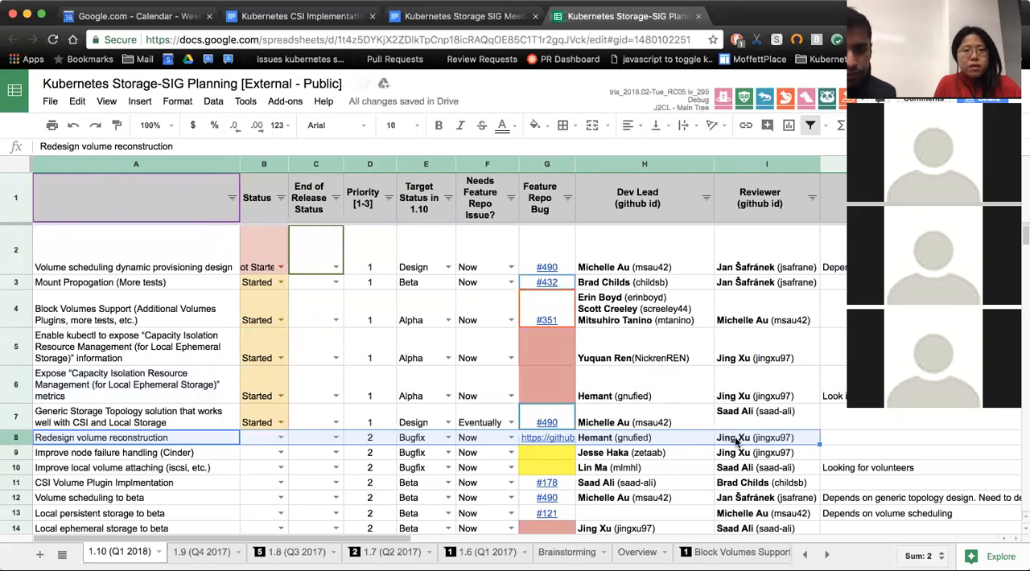
pyautogui.moveTo(548, 438)
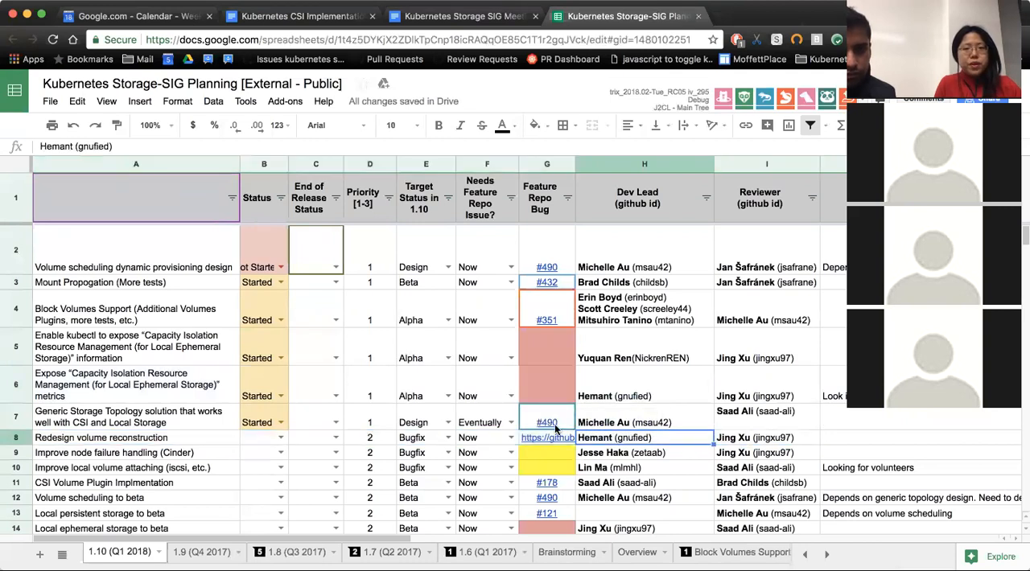
# Step: Set Redesign volume reconstruction to Started
pyautogui.click(548, 438)
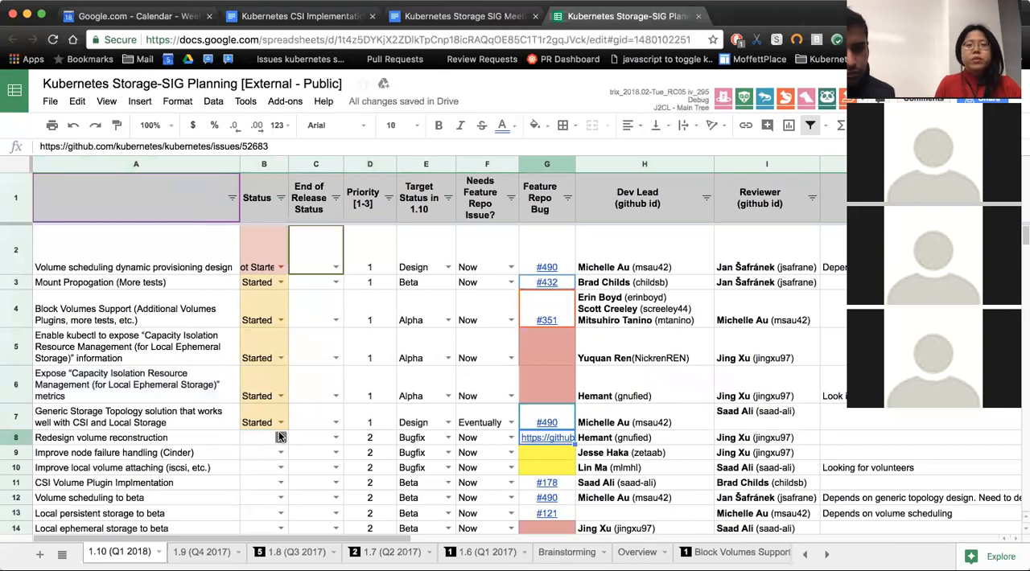
pyautogui.click(280, 438)
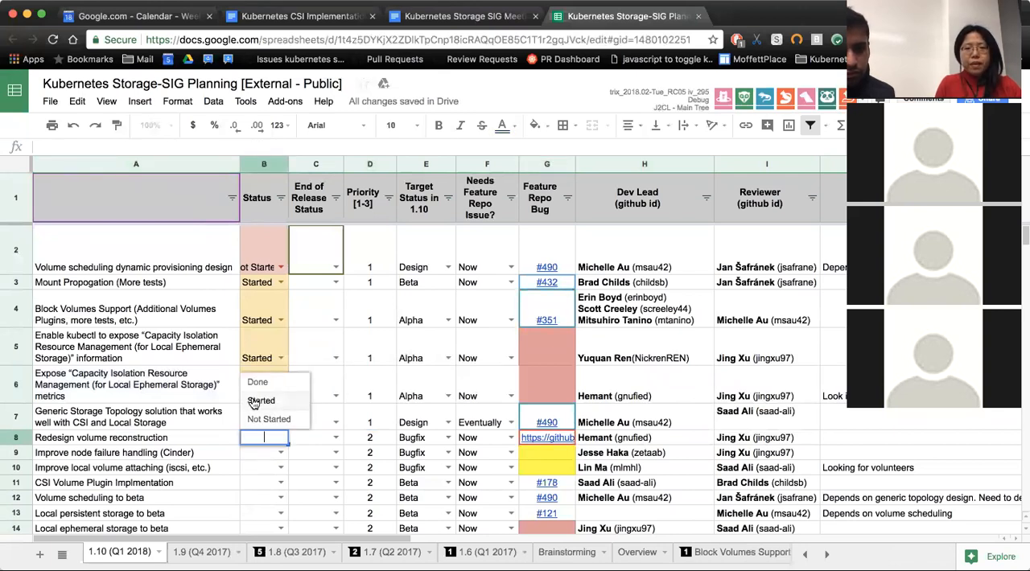
pyautogui.click(261, 401)
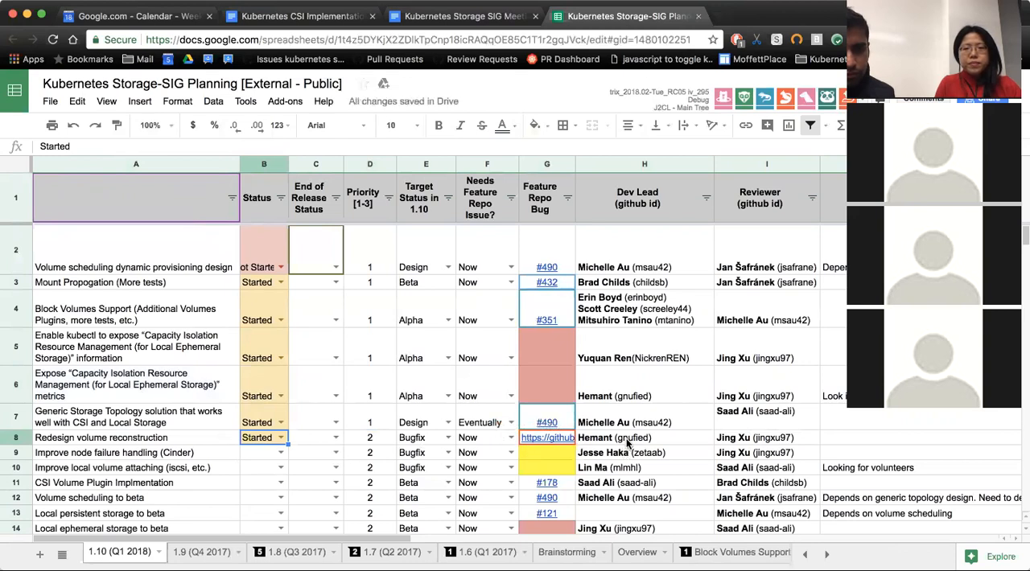
pyautogui.click(644, 438)
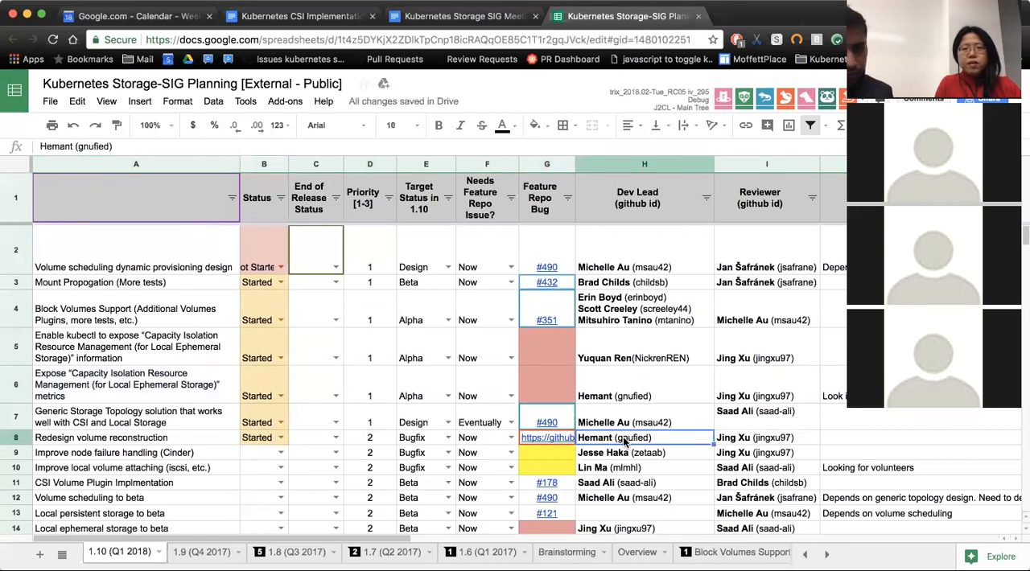
pyautogui.moveTo(217, 460)
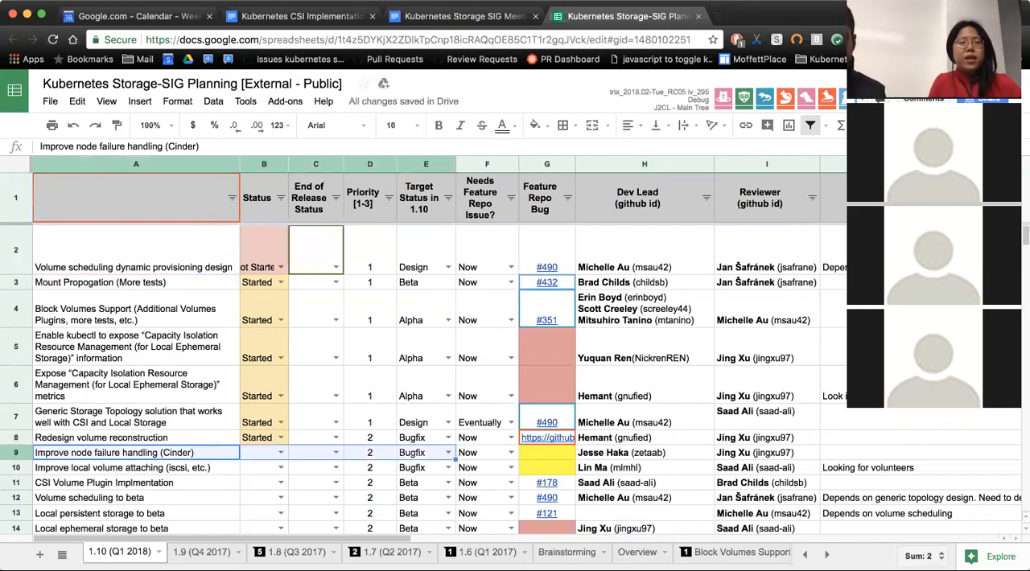
pyautogui.moveTo(205, 460)
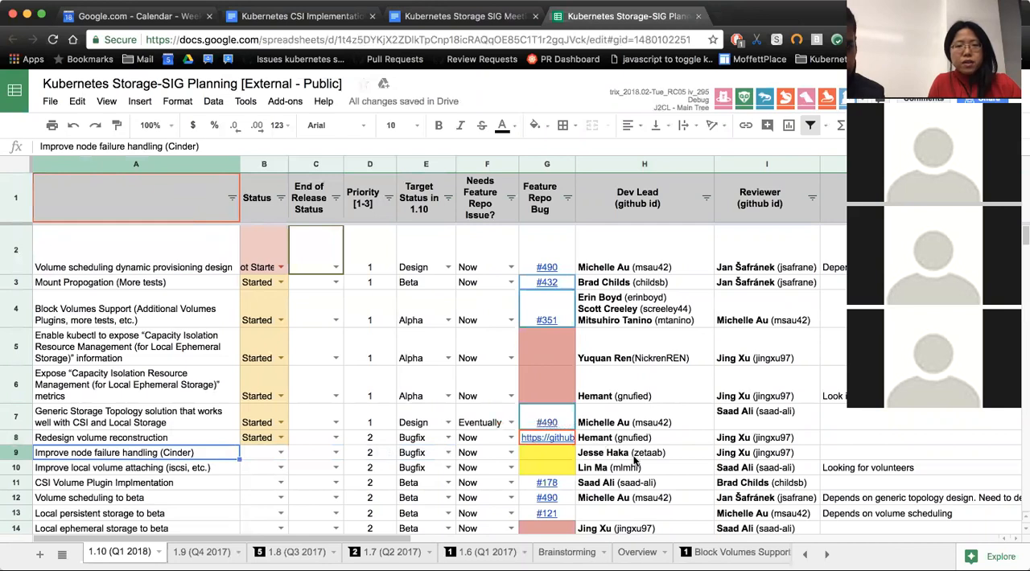
# Step: Set Improve node failure handling (Cinder) to Started
pyautogui.click(644, 452)
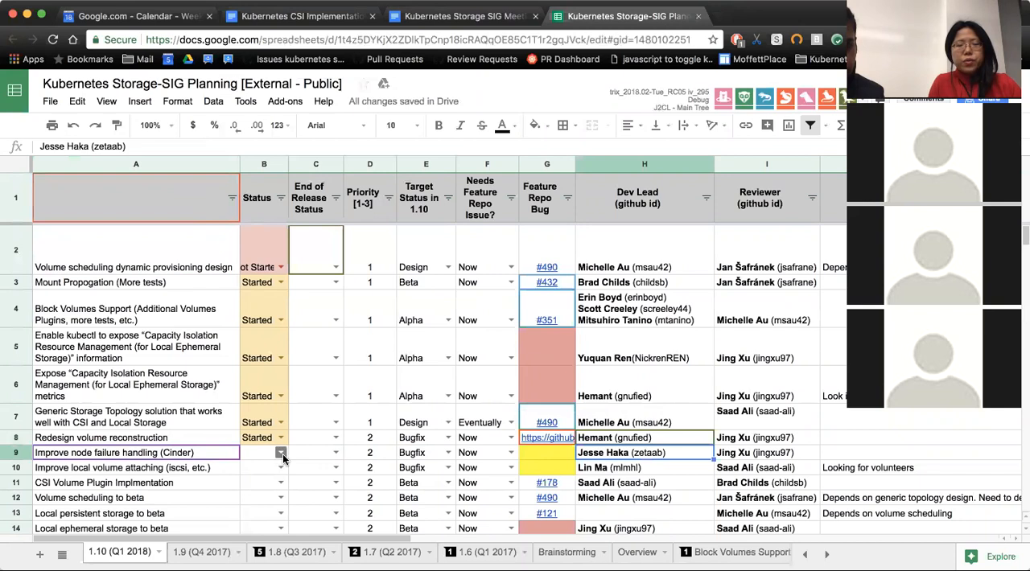
pyautogui.click(280, 452)
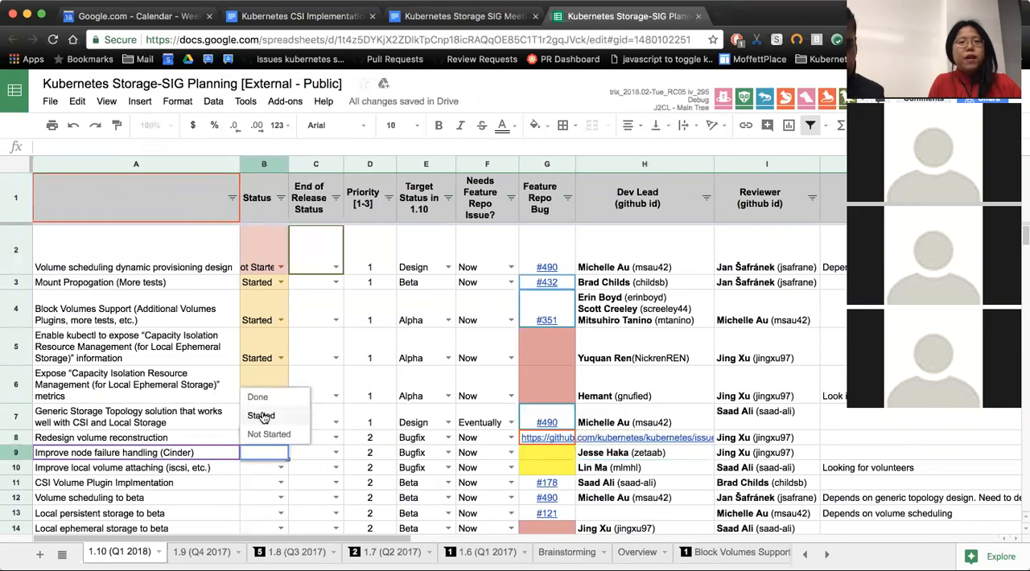
pyautogui.click(261, 416)
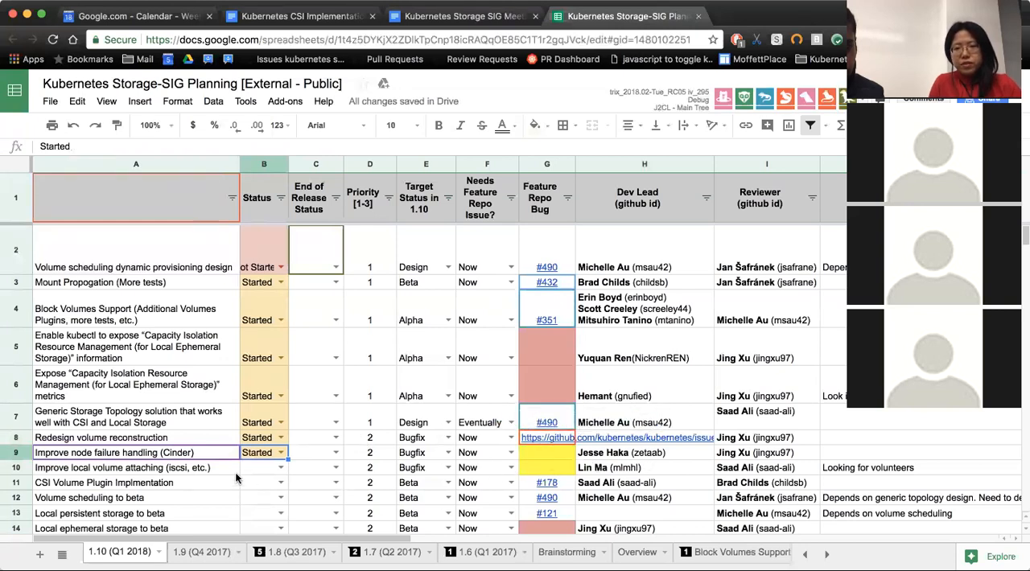
pyautogui.moveTo(206, 473)
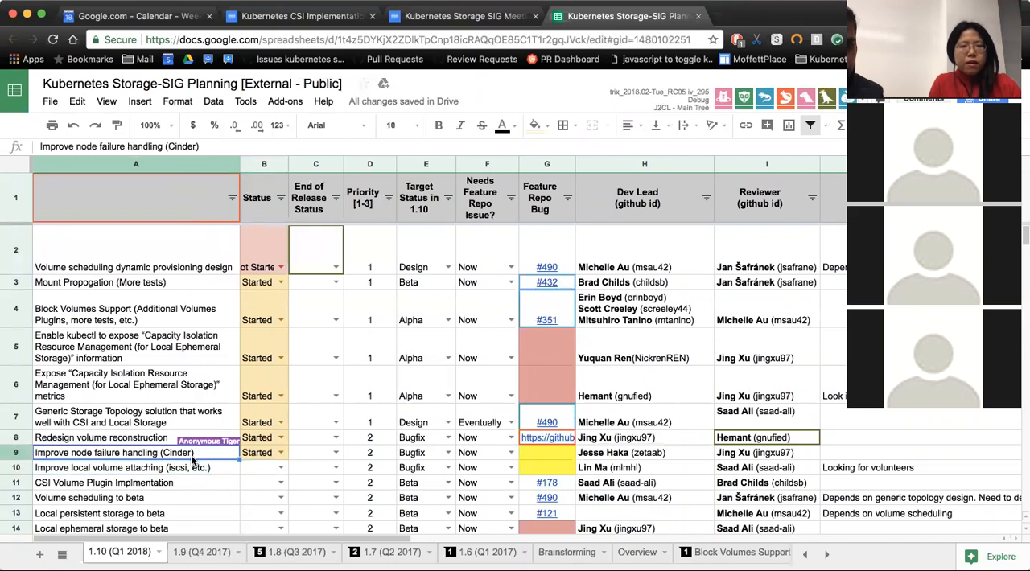
pyautogui.moveTo(724, 444)
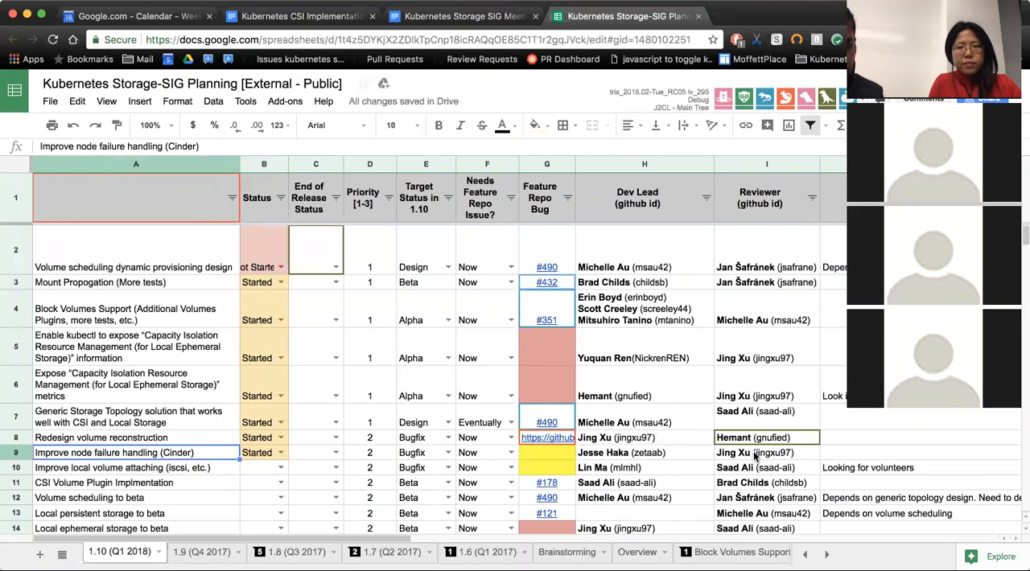
pyautogui.click(755, 452)
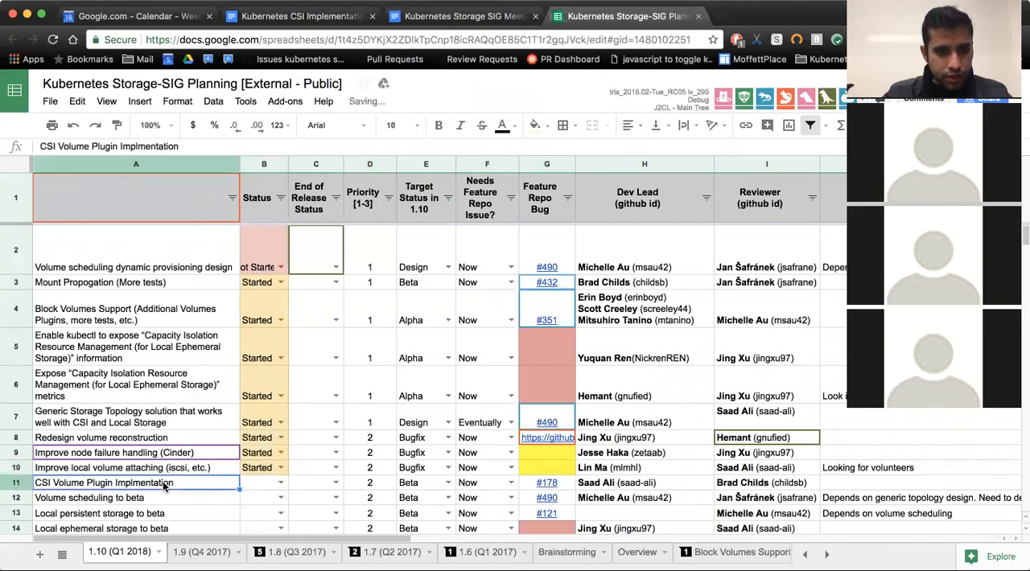
pyautogui.scroll(-3)
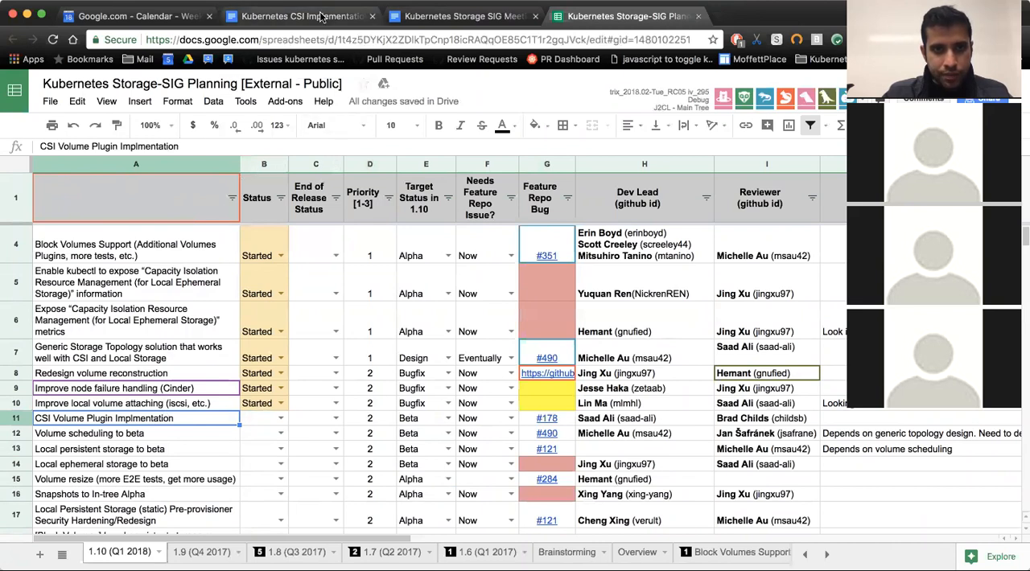
# Step: Scroll through the CSI Implementation January 19 agenda down to the P1 and P2 items
pyautogui.click(298, 17)
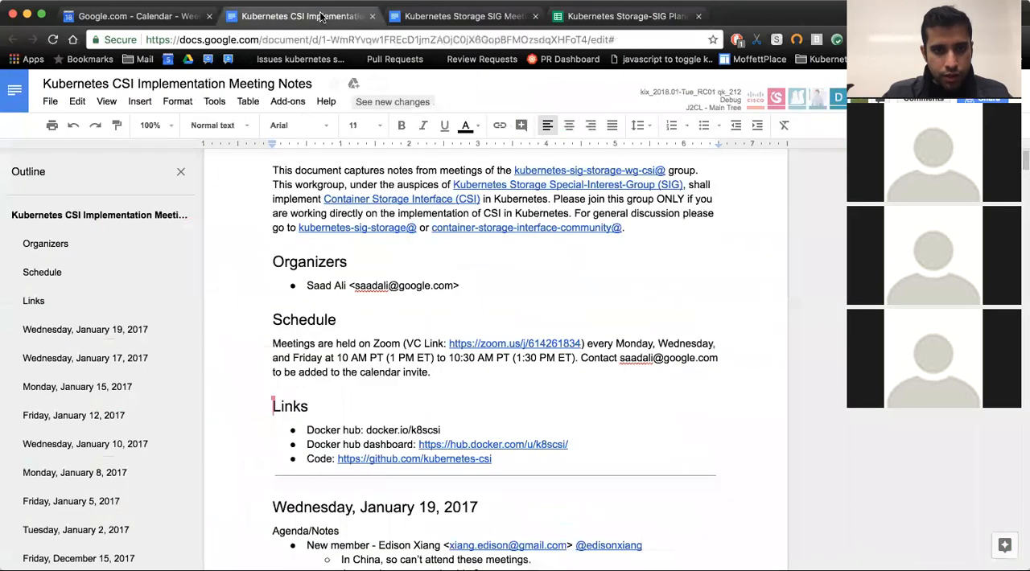
pyautogui.scroll(-3)
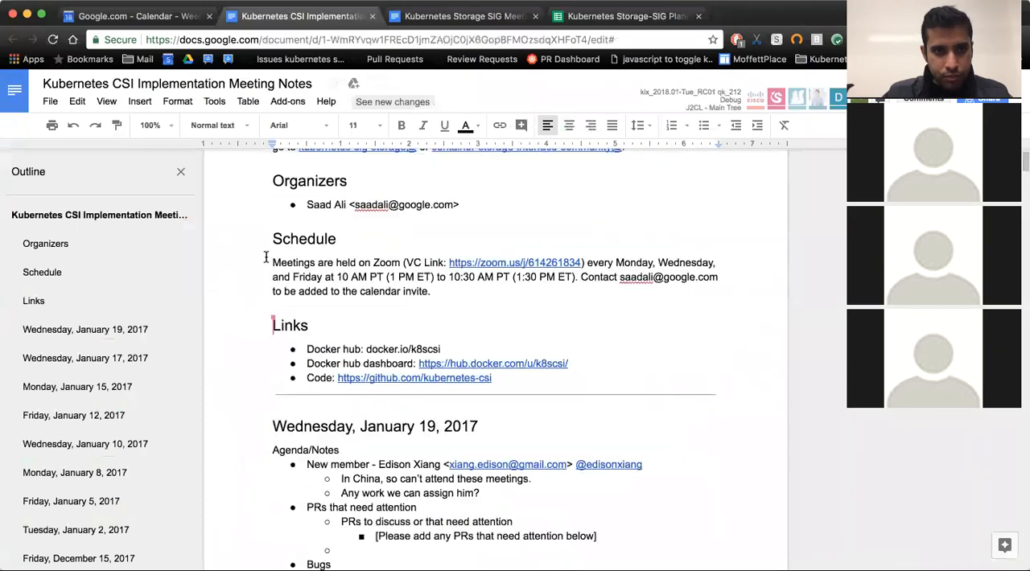
pyautogui.scroll(-3)
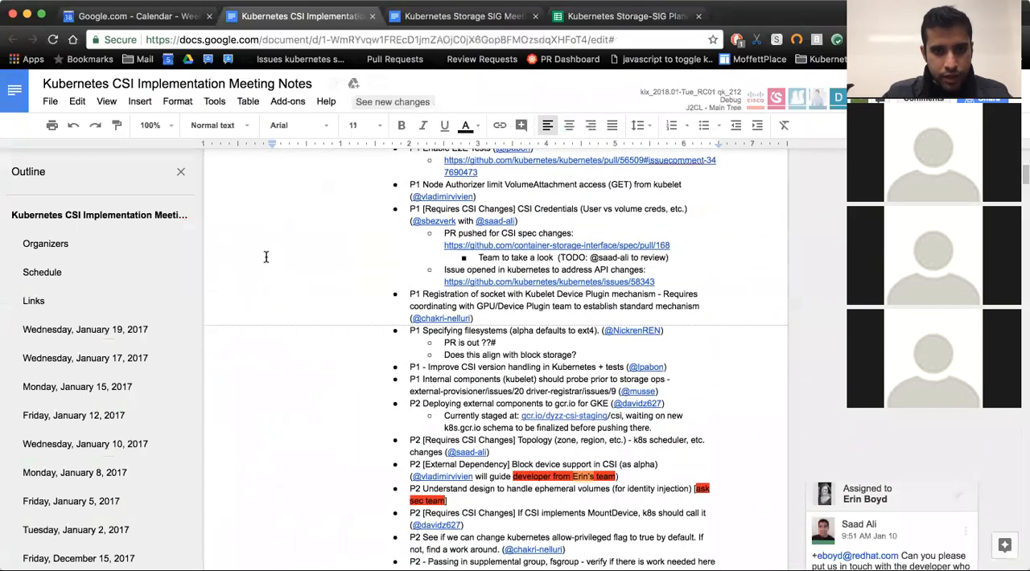
pyautogui.scroll(-3)
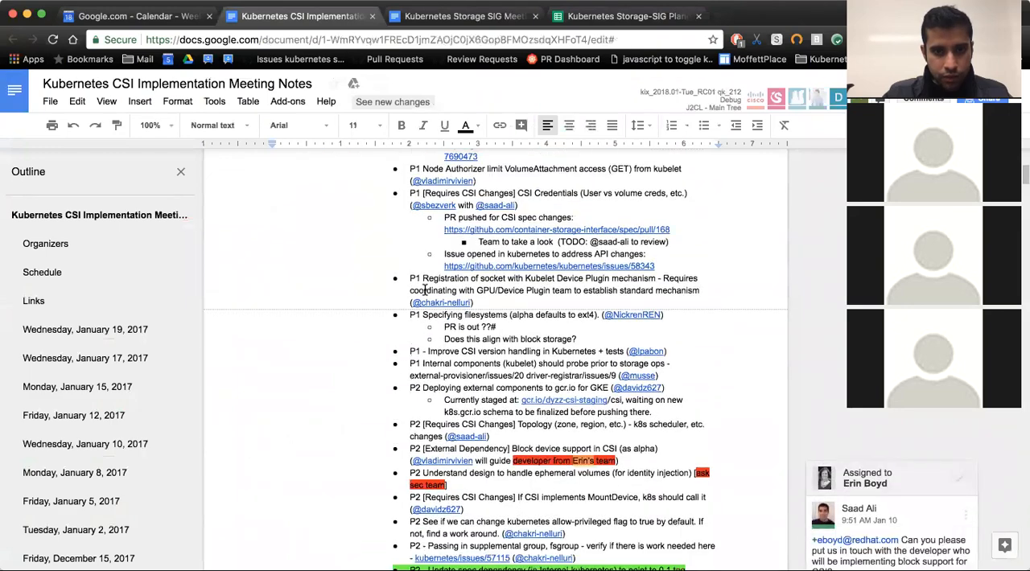
pyautogui.scroll(-3)
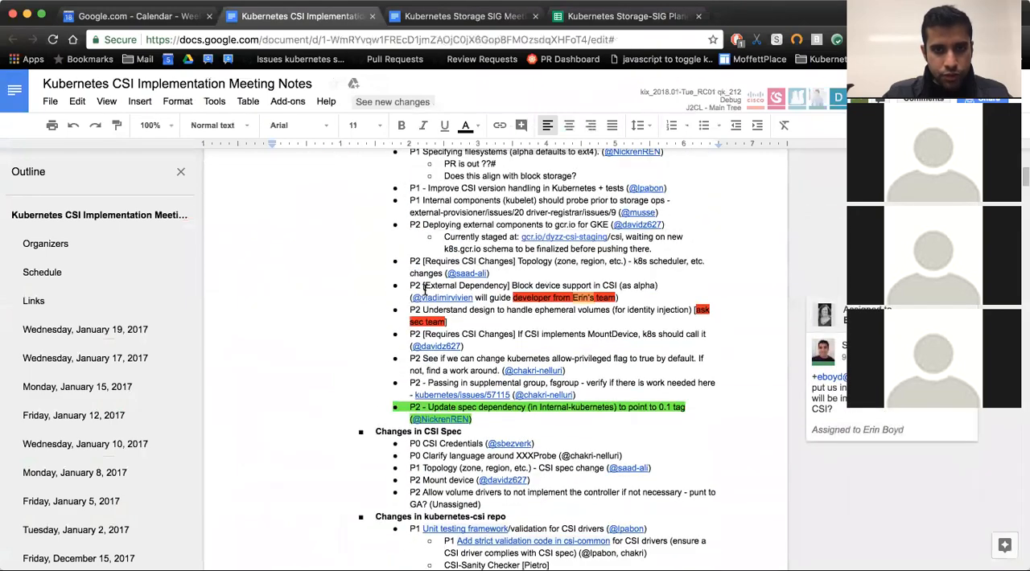
pyautogui.click(624, 16)
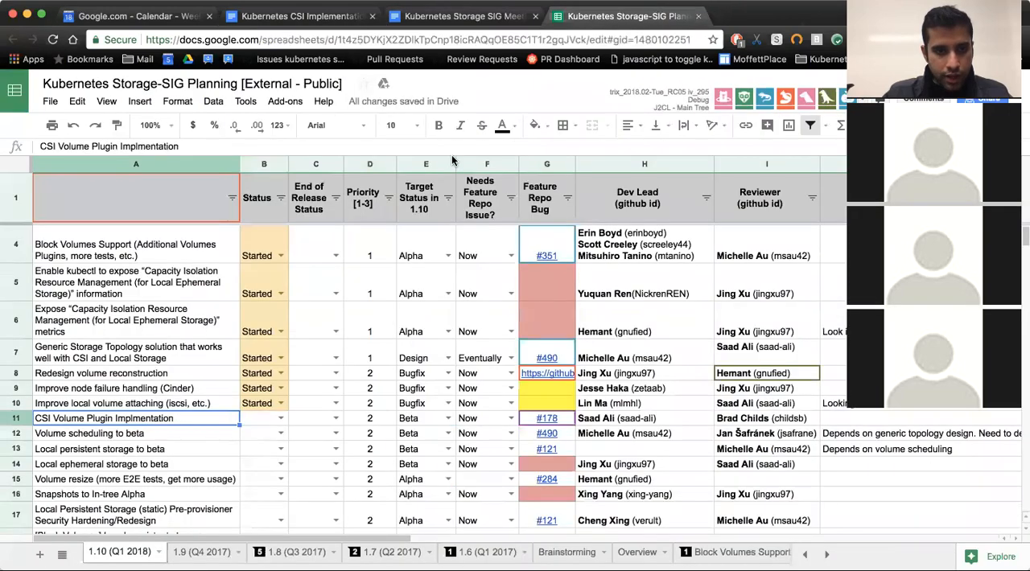
pyautogui.click(280, 419)
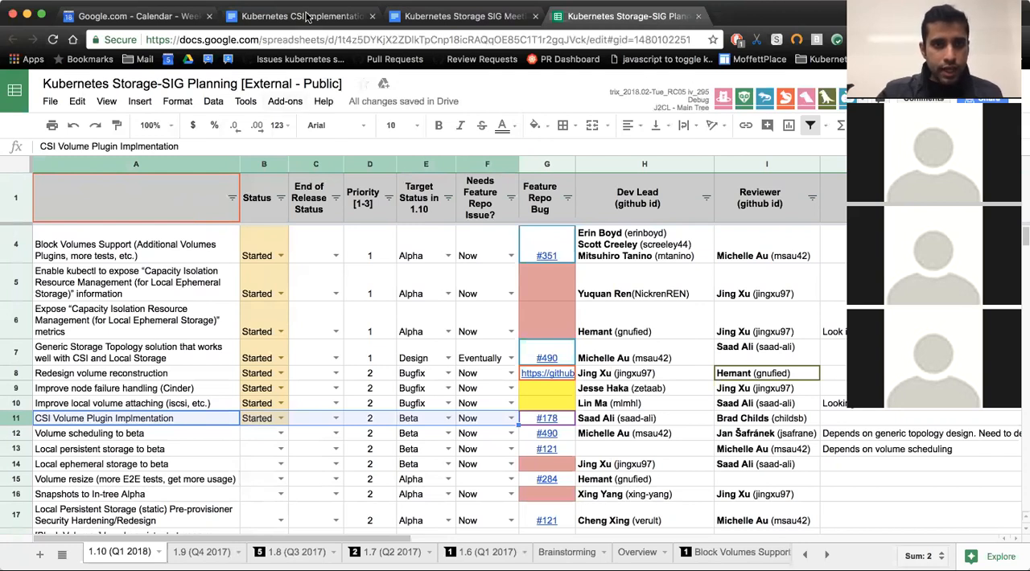
pyautogui.moveTo(137, 454)
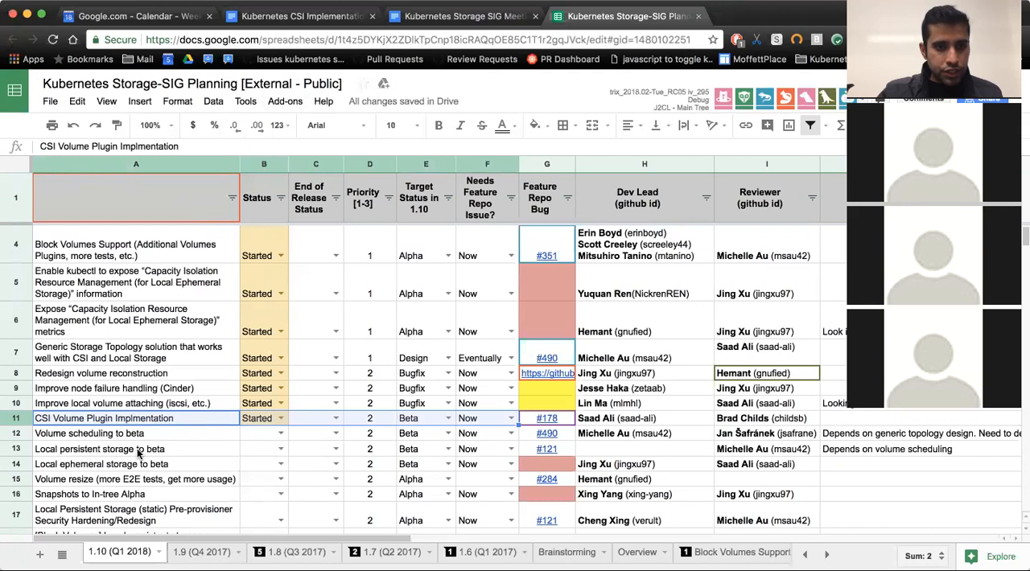
pyautogui.moveTo(203, 440)
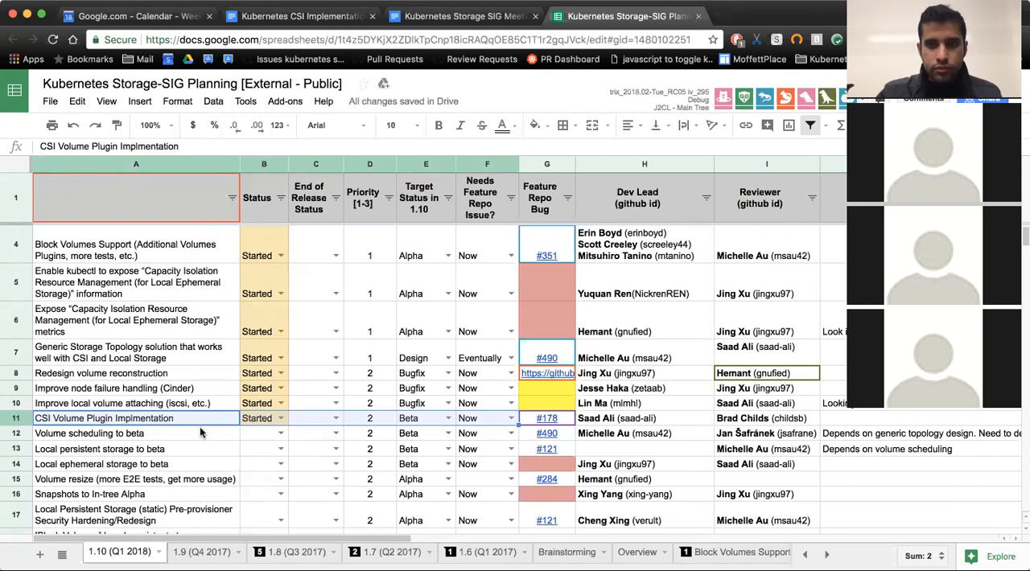
pyautogui.click(135, 433)
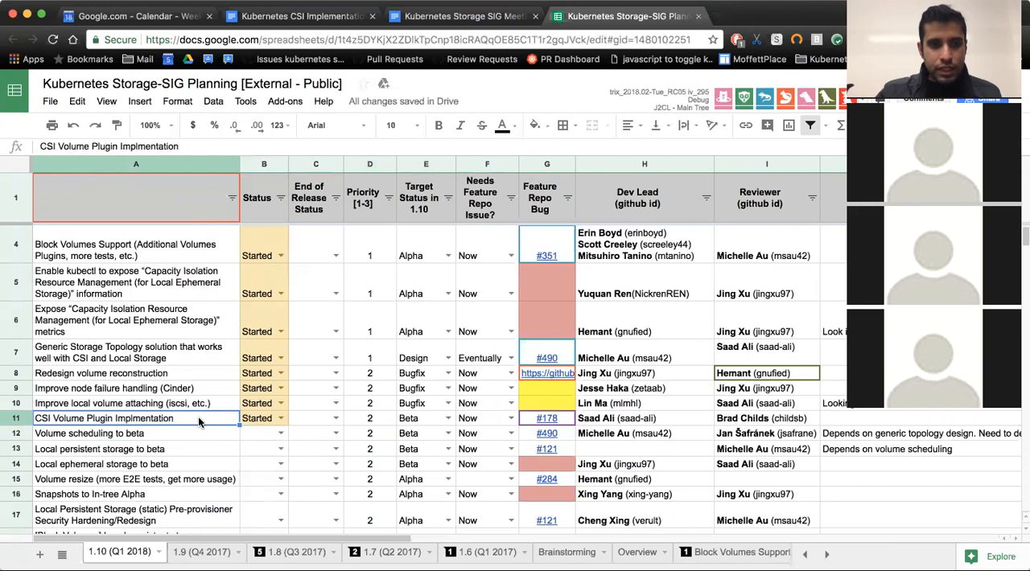
pyautogui.moveTo(272, 360)
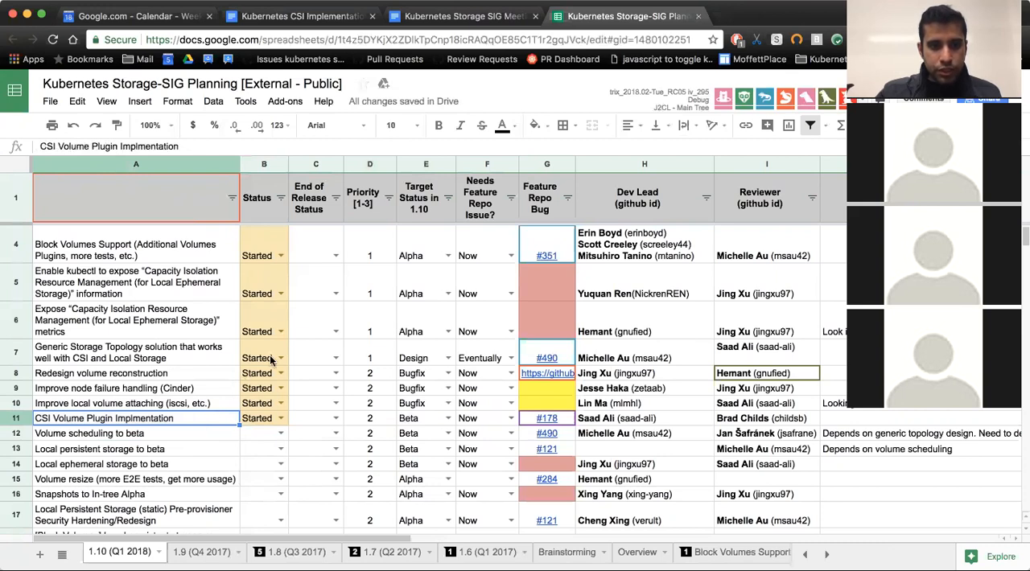
pyautogui.moveTo(399, 415)
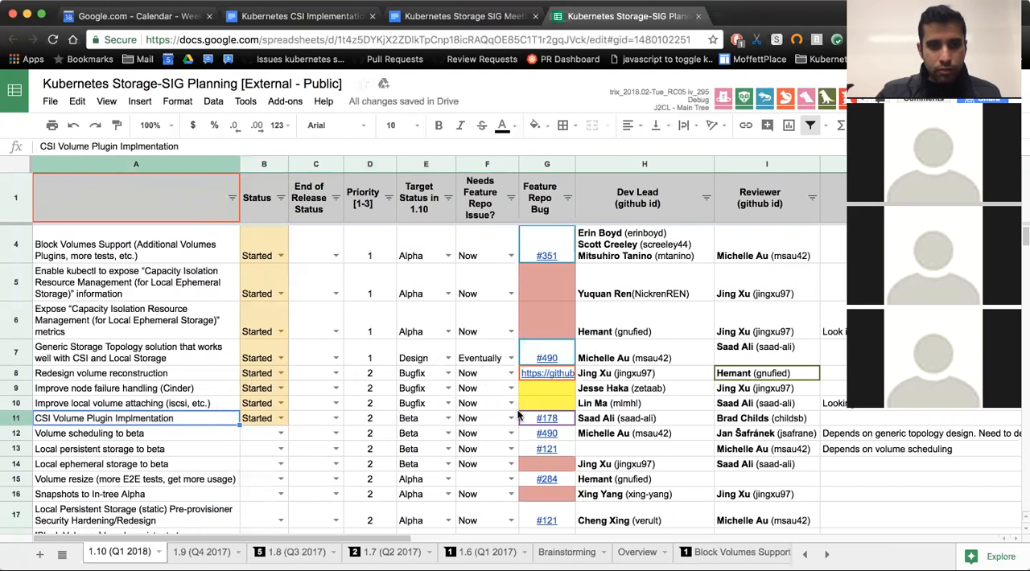
pyautogui.moveTo(684, 420)
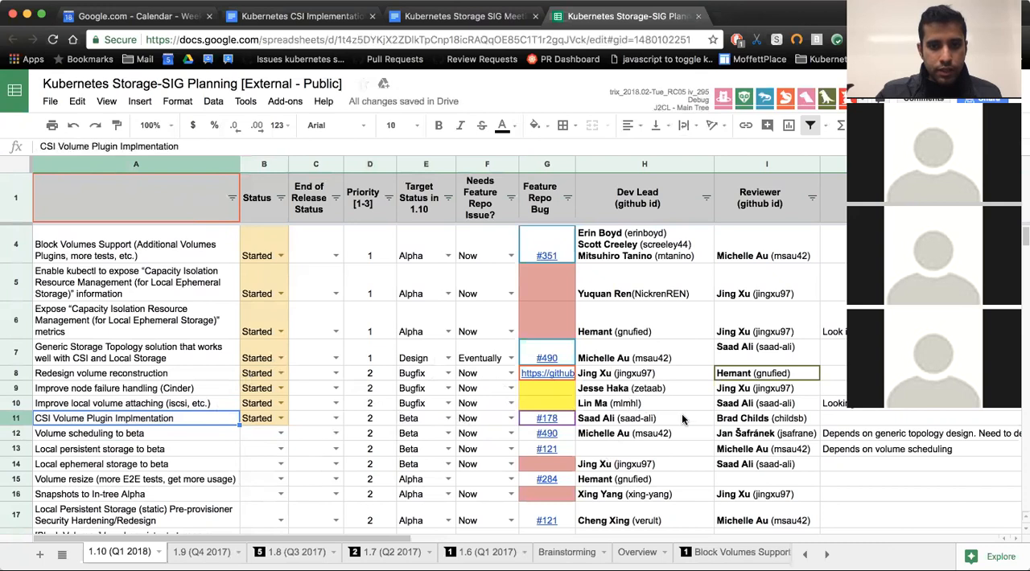
pyautogui.moveTo(196, 433)
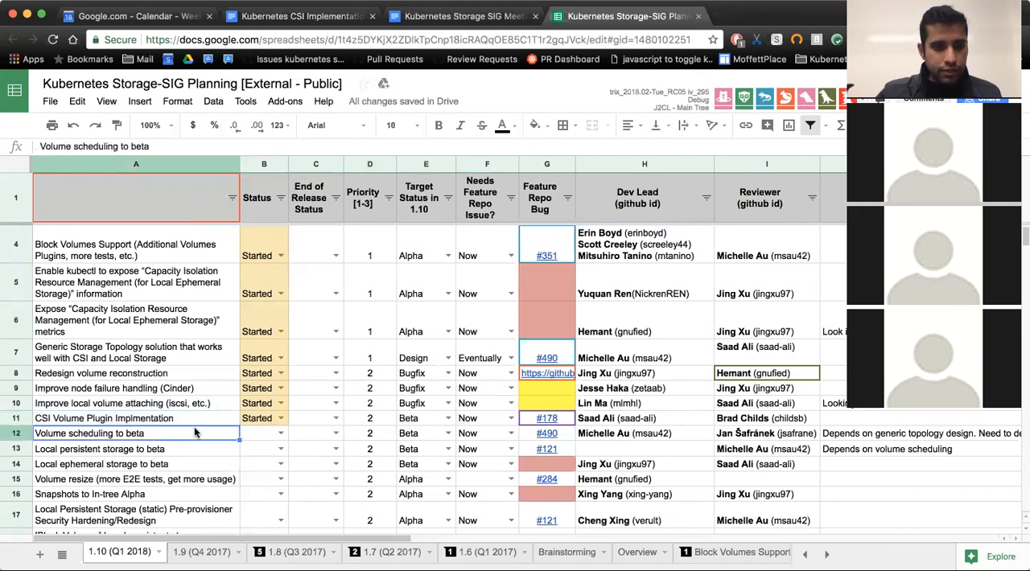
# Step: Set Volume scheduling, Local persistent storage and Local ephemeral storage beta items to Not Started
pyautogui.scroll(-3)
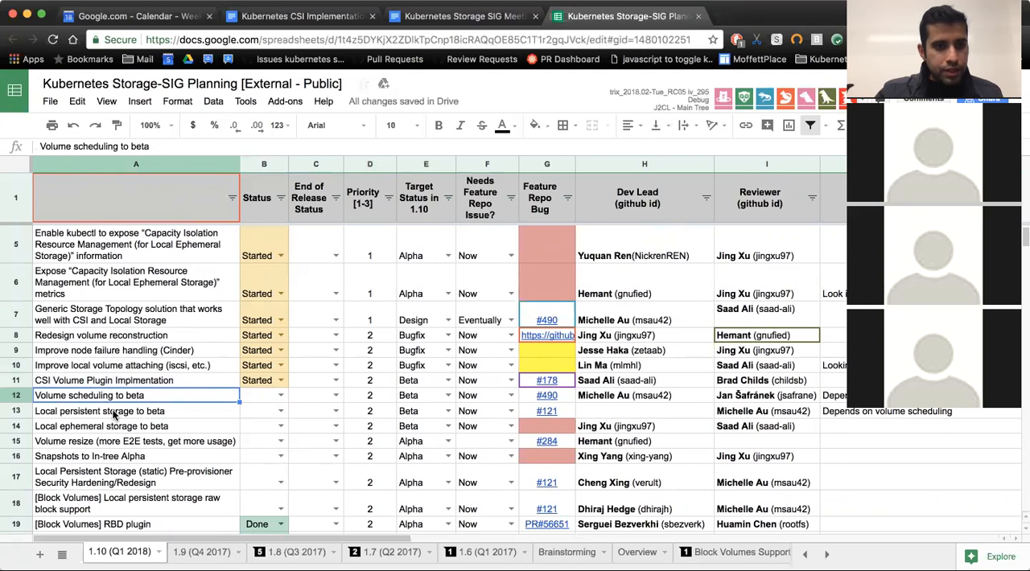
pyautogui.moveTo(181, 425)
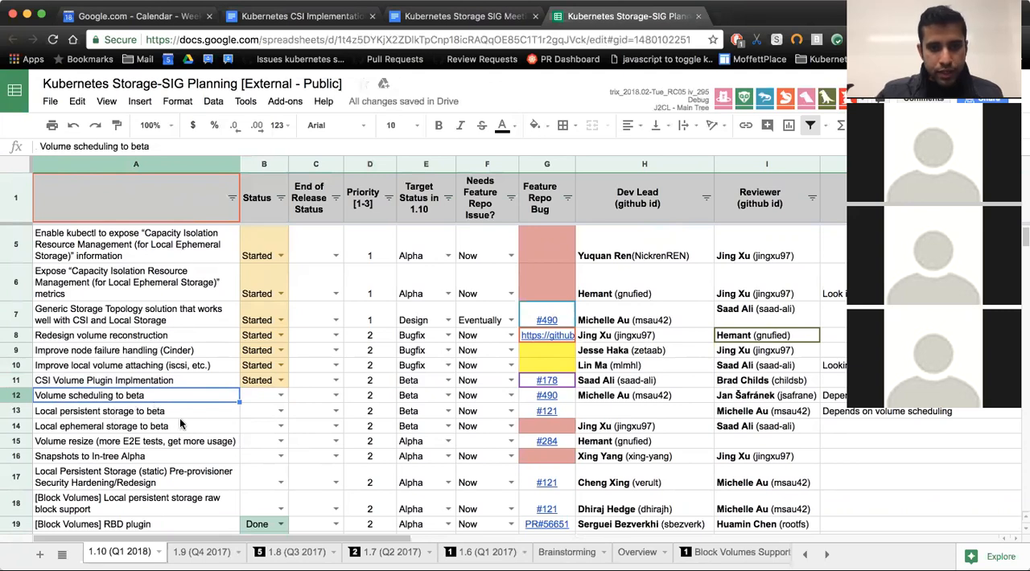
pyautogui.scroll(-3)
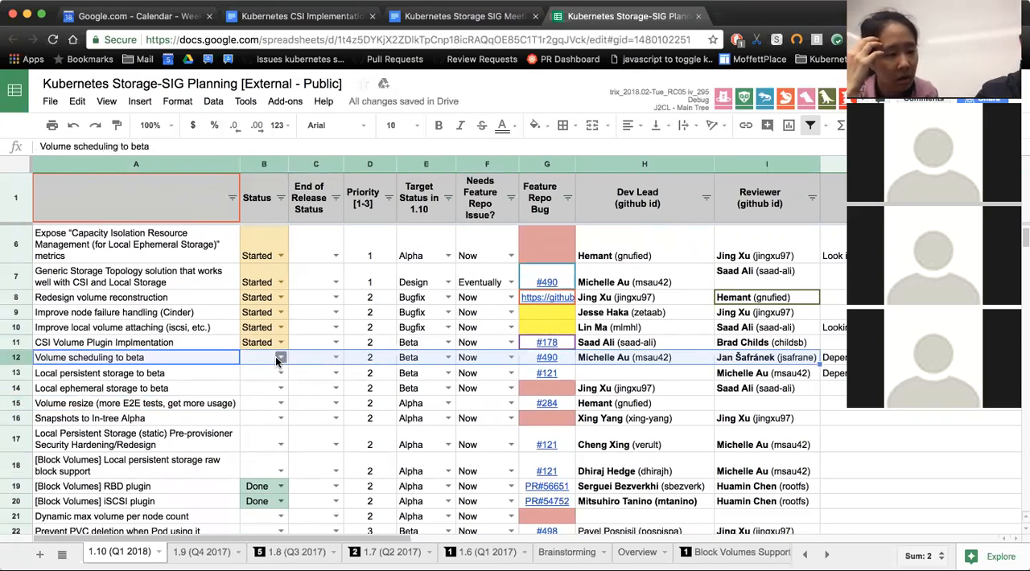
pyautogui.click(280, 357)
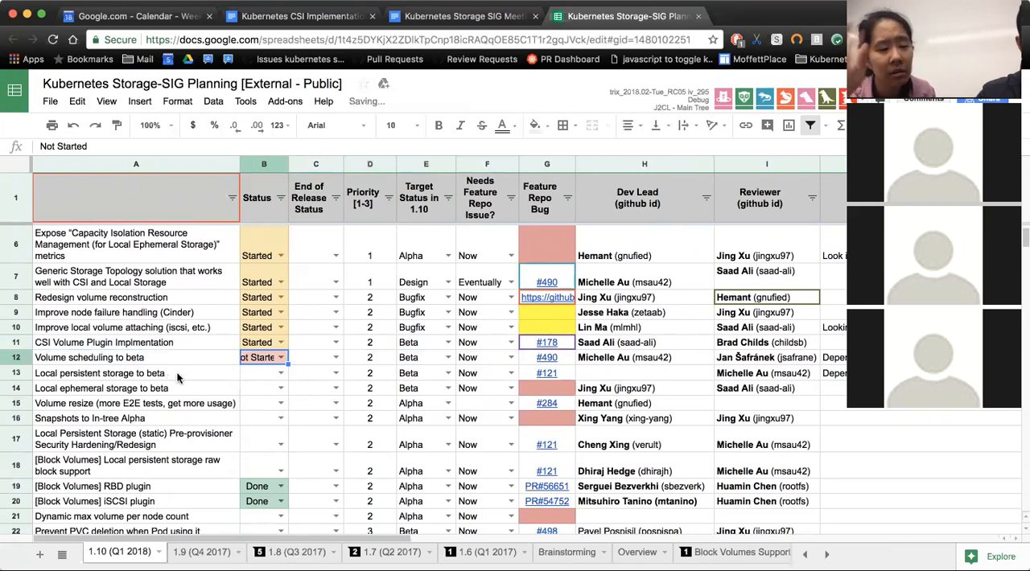
pyautogui.click(279, 374)
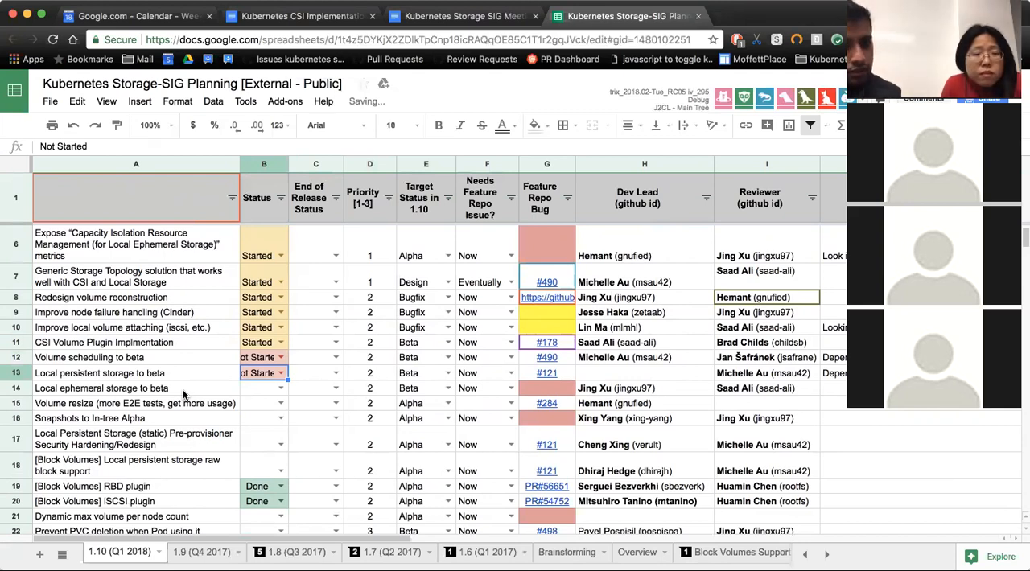
pyautogui.click(136, 387)
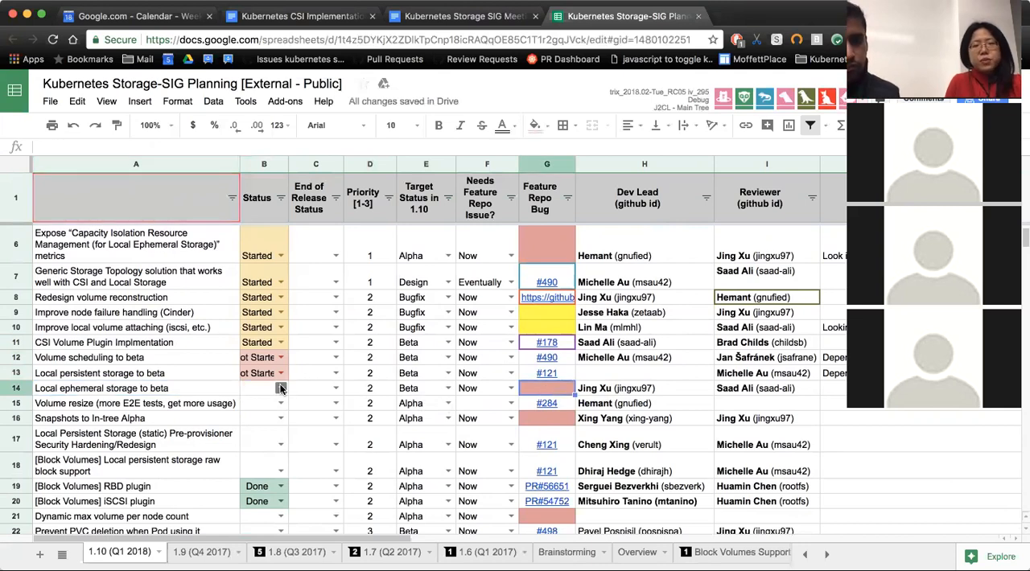
pyautogui.moveTo(281, 386)
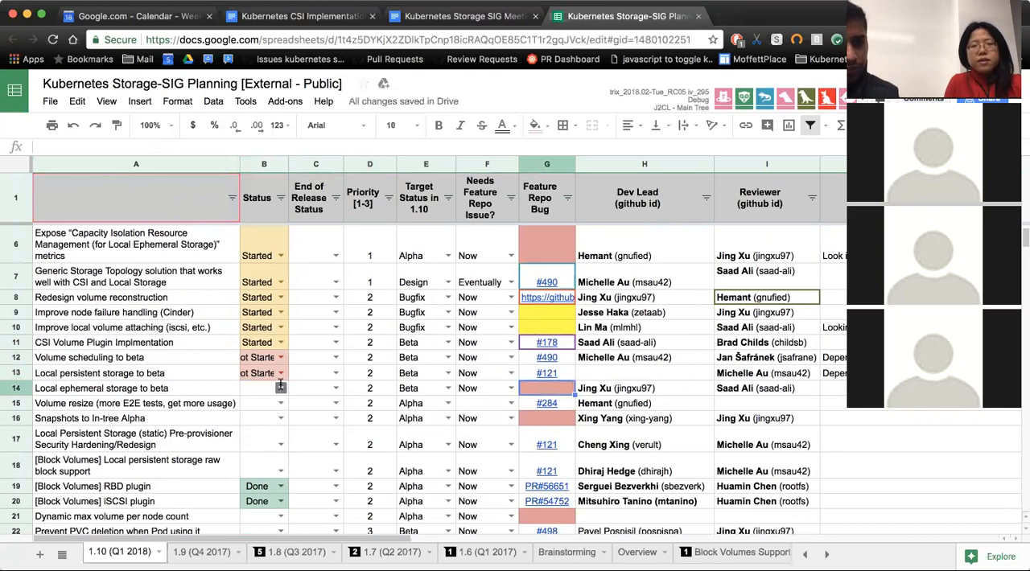
pyautogui.click(280, 388)
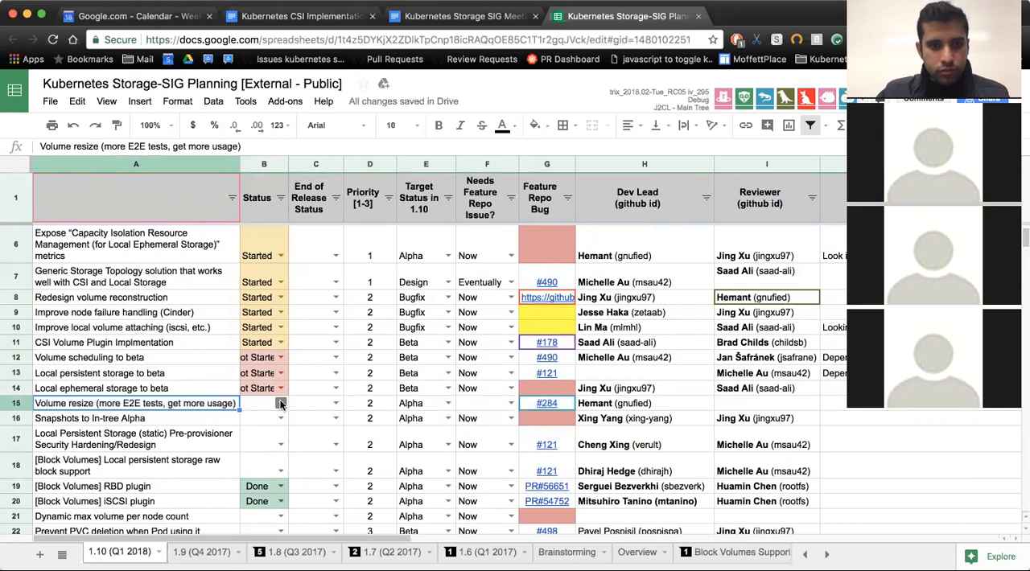
pyautogui.moveTo(338, 399)
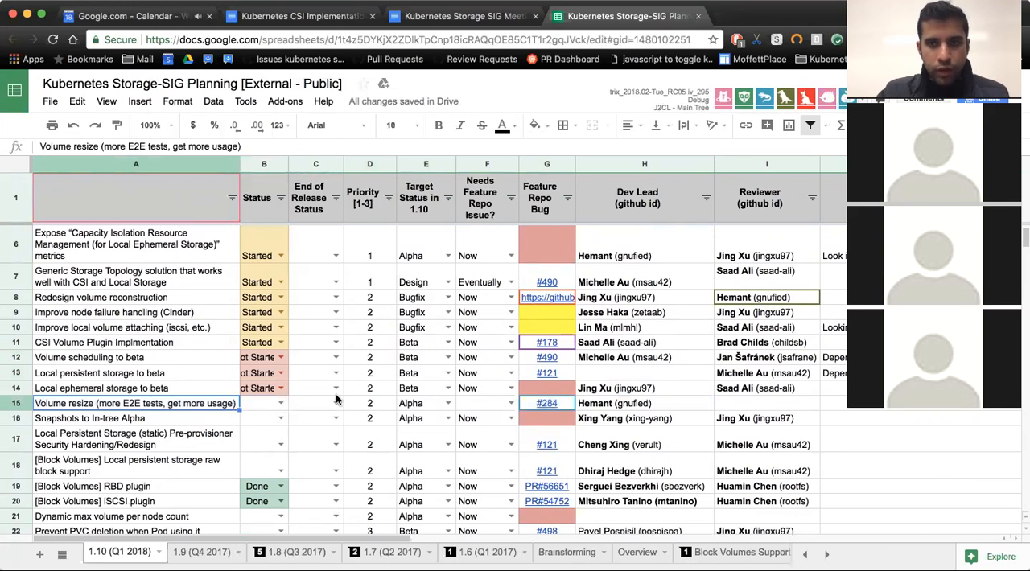
pyautogui.moveTo(185, 426)
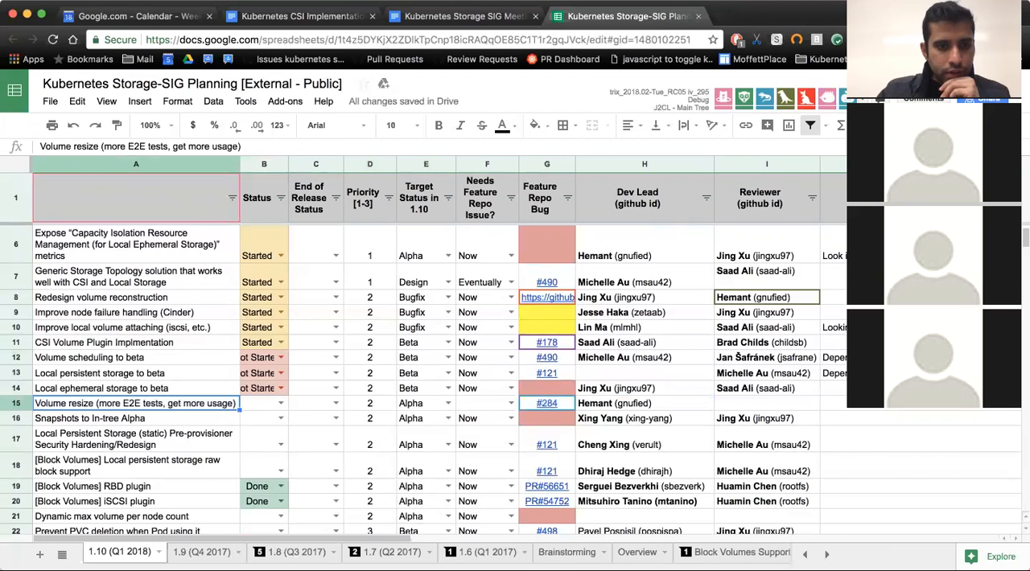
pyautogui.moveTo(187, 425)
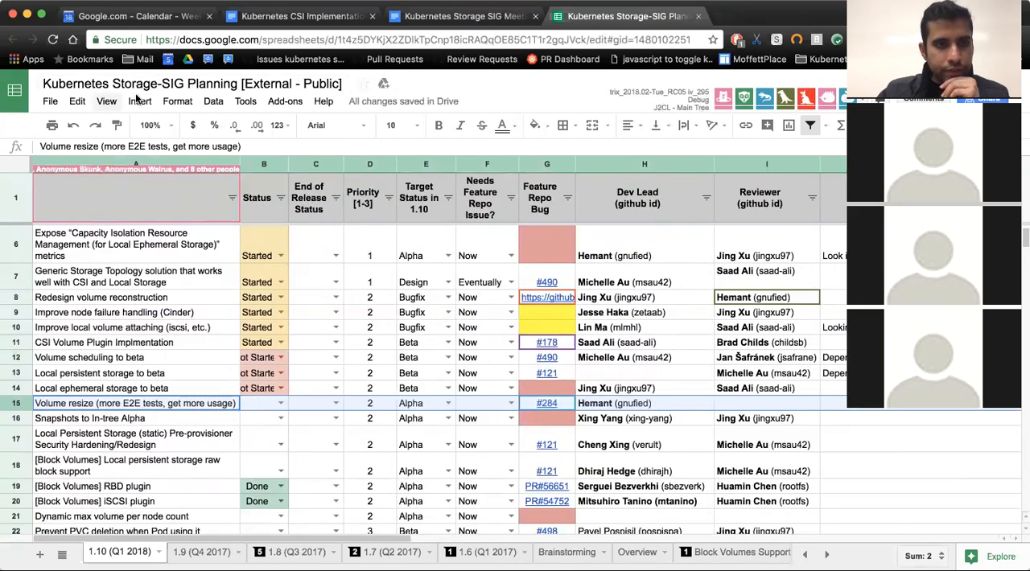
# Step: Apply strikethrough formatting to the Volume resize (more E2E tests, get more usage) item
pyautogui.click(177, 100)
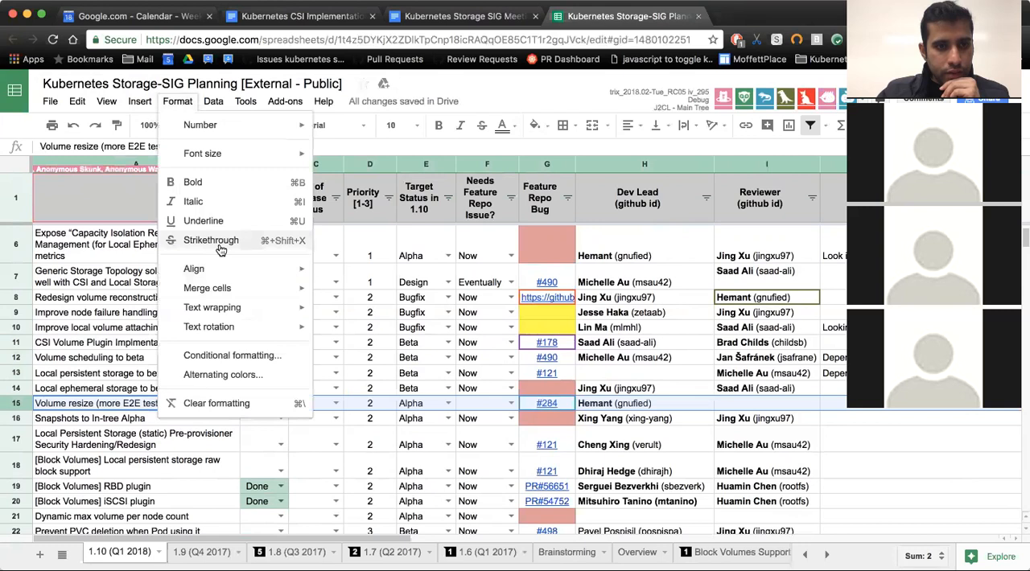
pyautogui.click(211, 240)
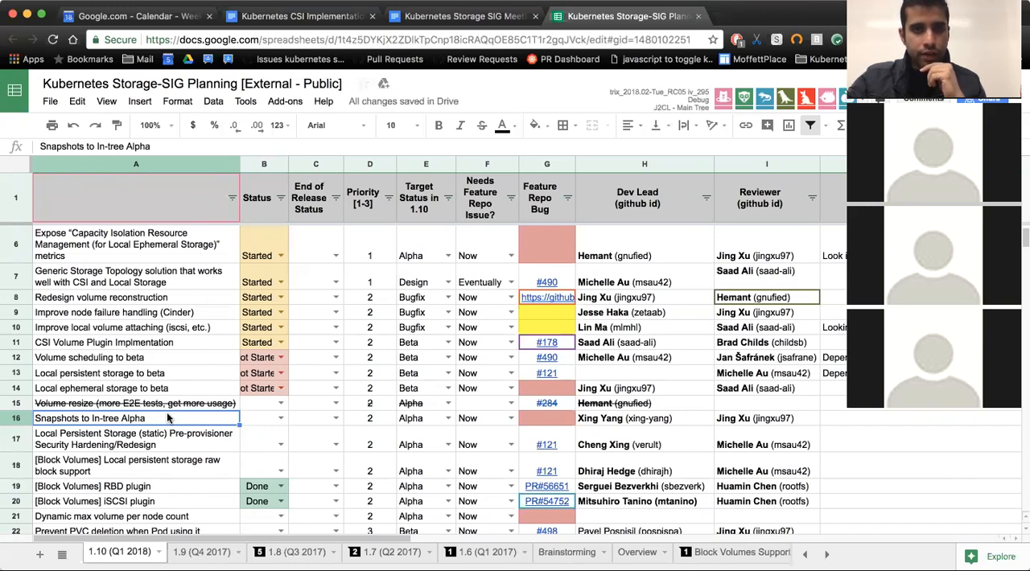
pyautogui.moveTo(728, 22)
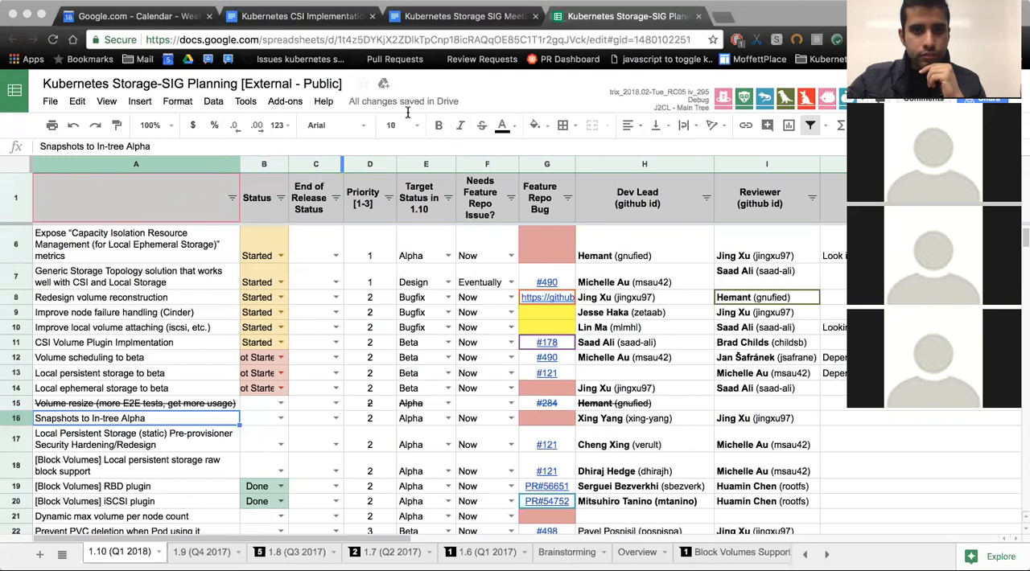
pyautogui.moveTo(338, 322)
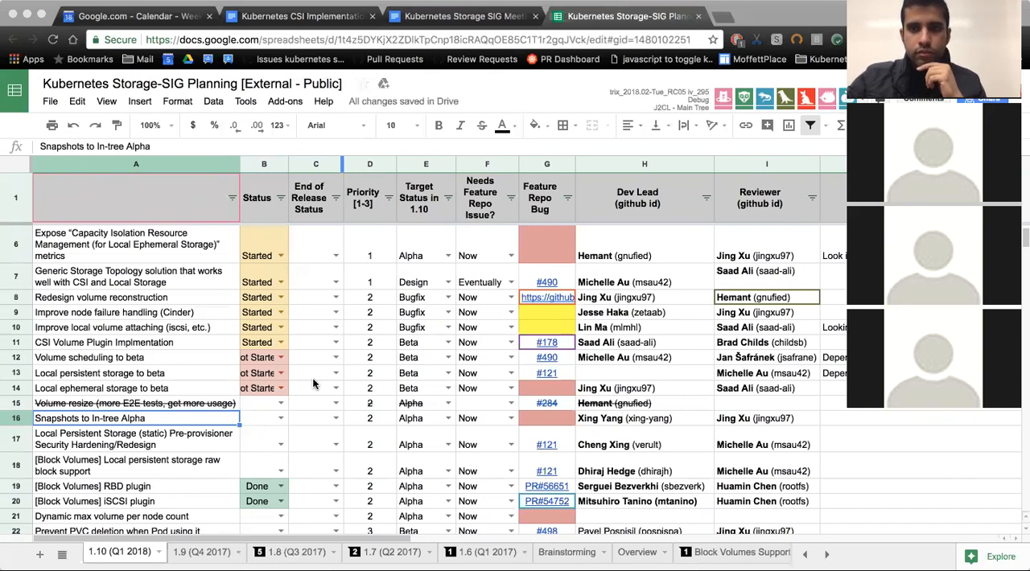
pyautogui.moveTo(185, 447)
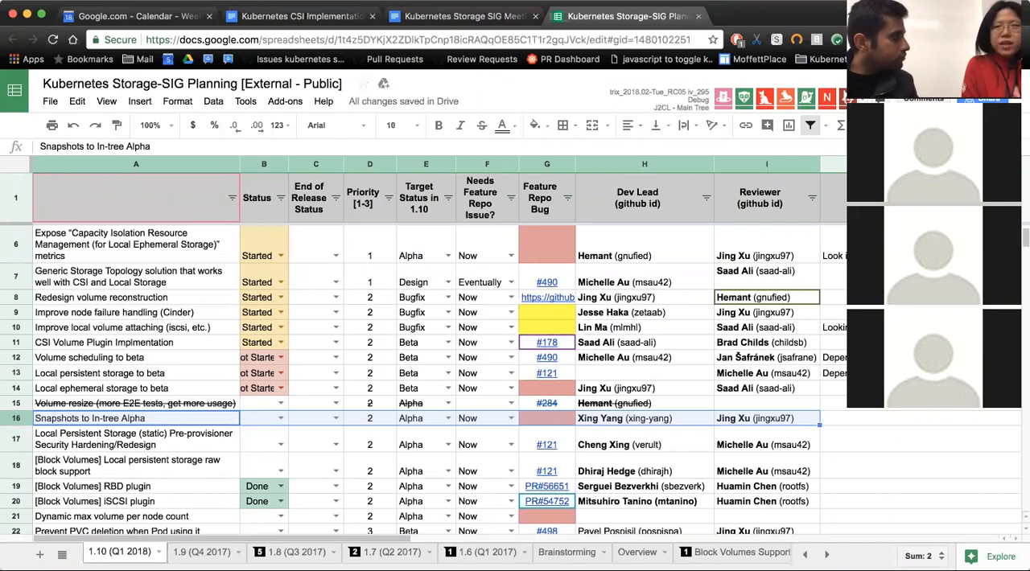
pyautogui.click(112, 515)
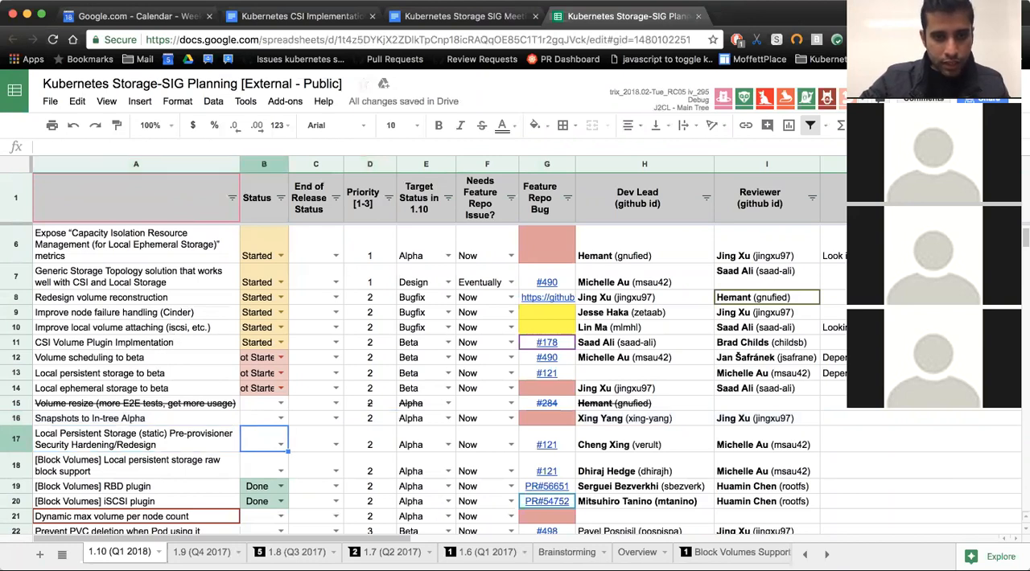
pyautogui.click(135, 438)
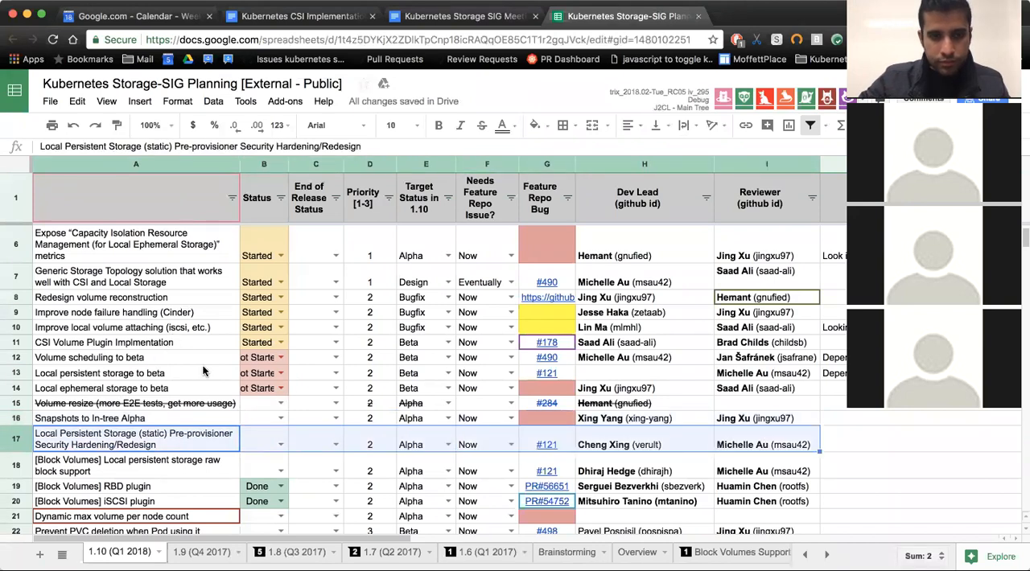
pyautogui.scroll(-3)
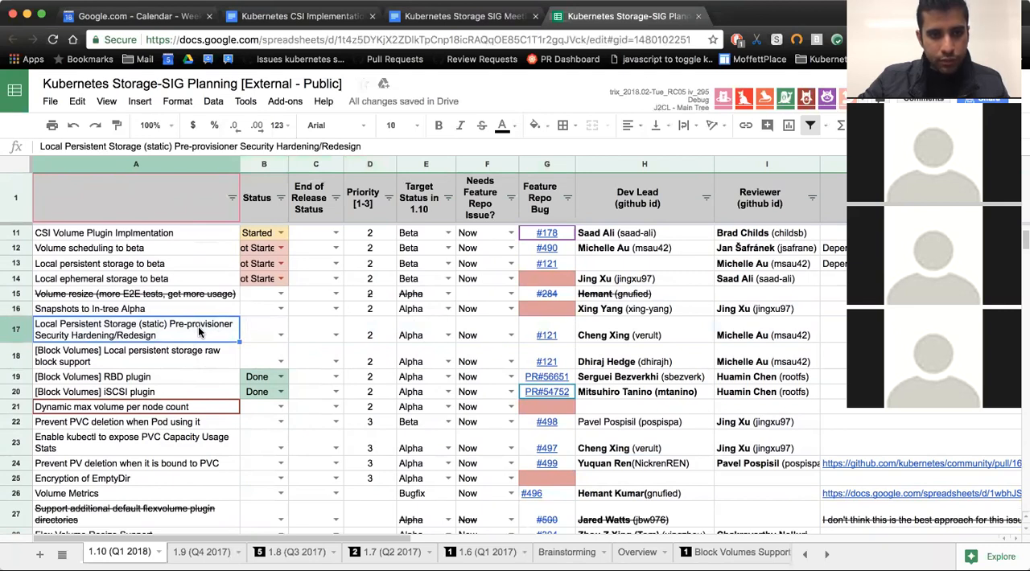
pyautogui.moveTo(251, 334)
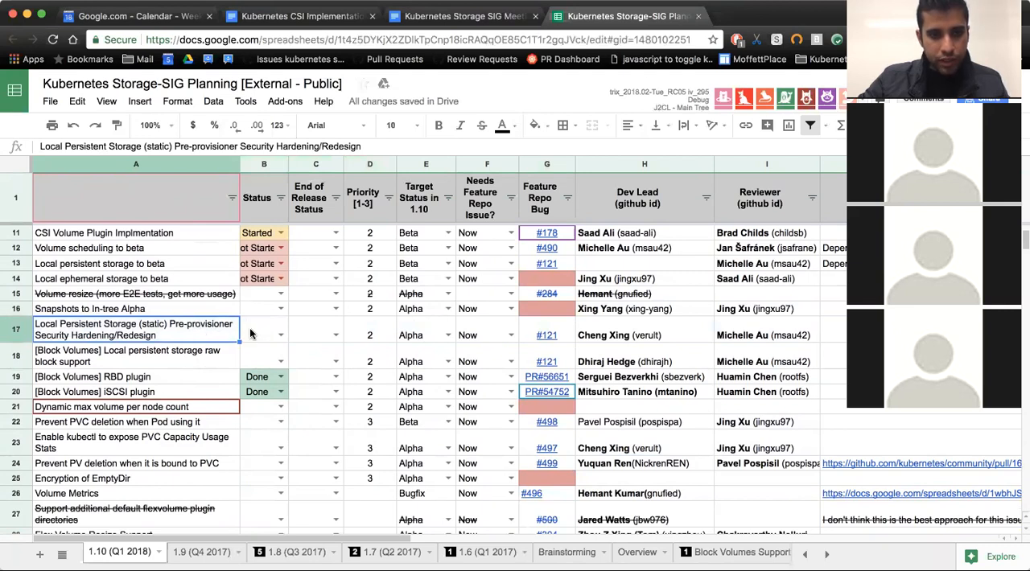
pyautogui.moveTo(171, 363)
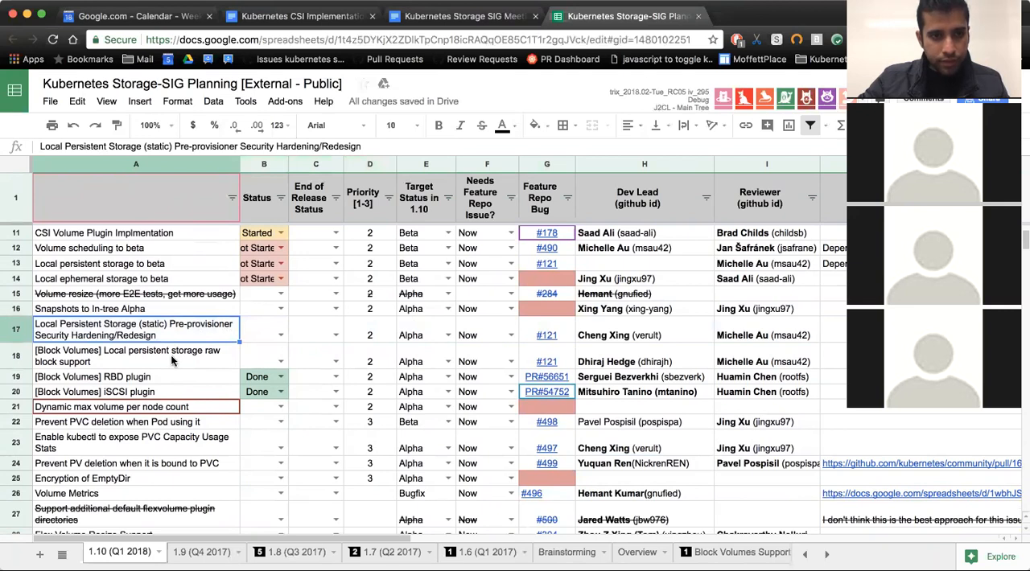
# Step: Set the Block Volumes local persistent storage raw block support row's Status to Started
pyautogui.click(135, 356)
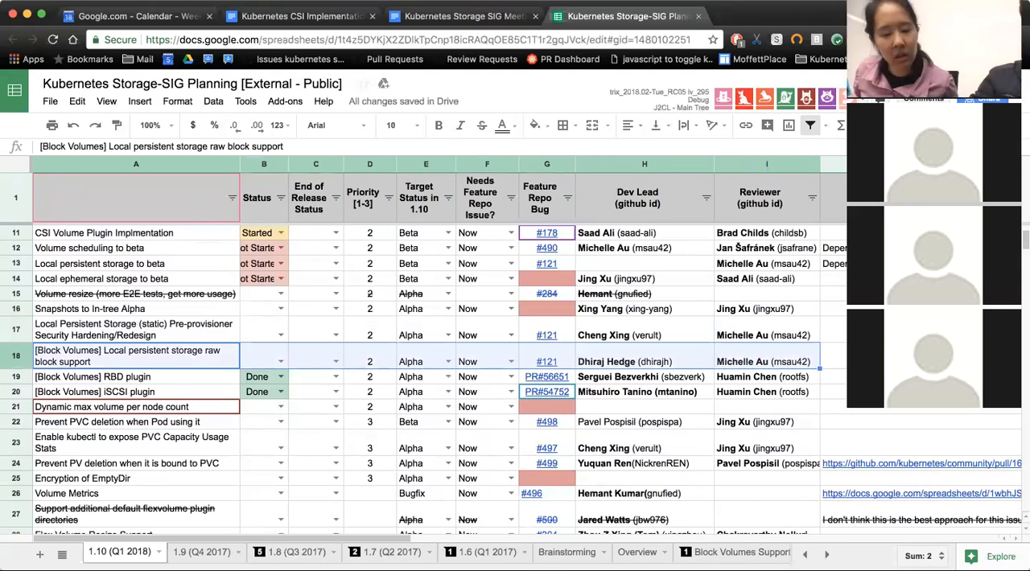
pyautogui.moveTo(143, 367)
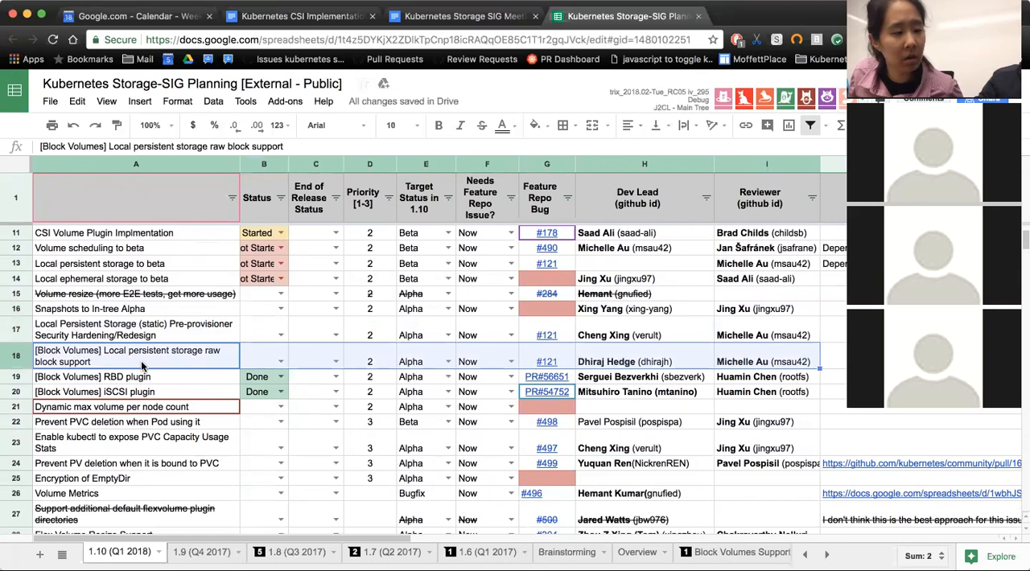
pyautogui.moveTo(177, 362)
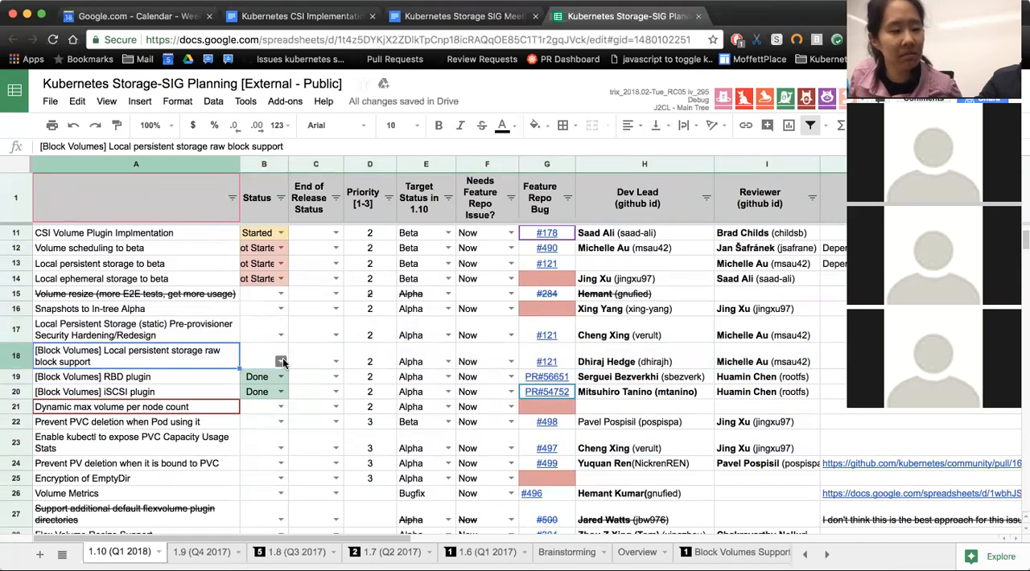
pyautogui.click(258, 363)
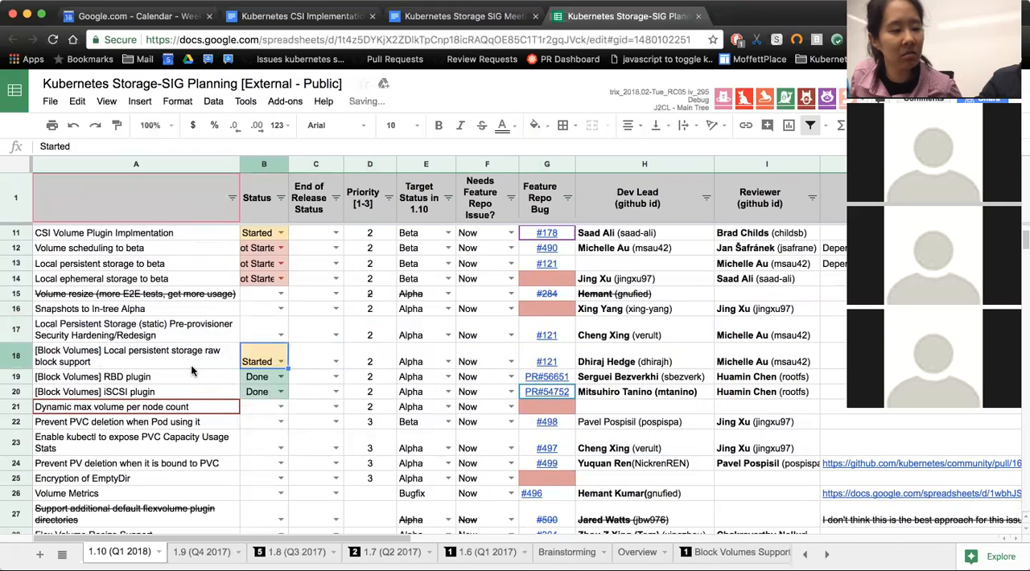
pyautogui.click(135, 377)
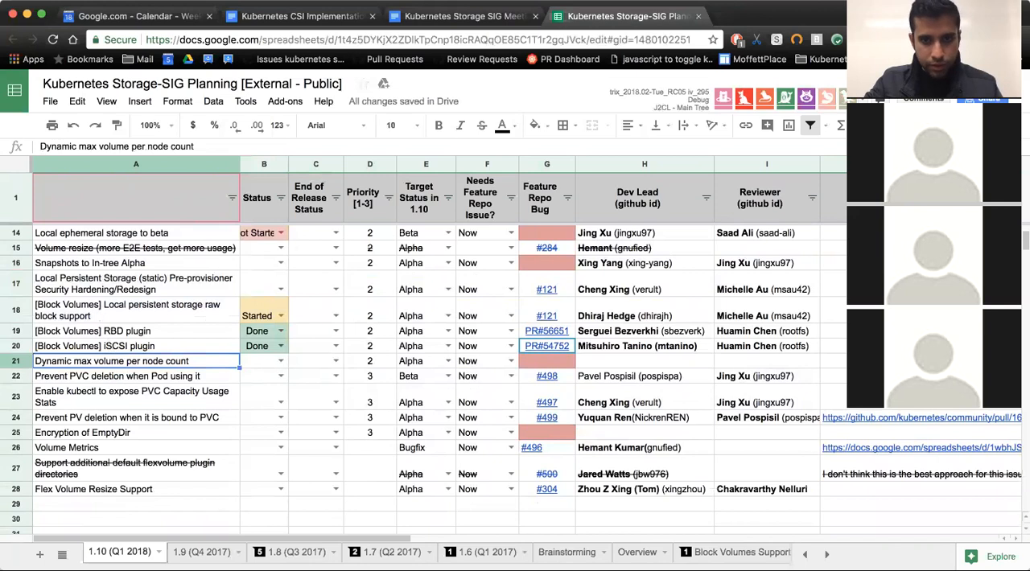
pyautogui.moveTo(159, 383)
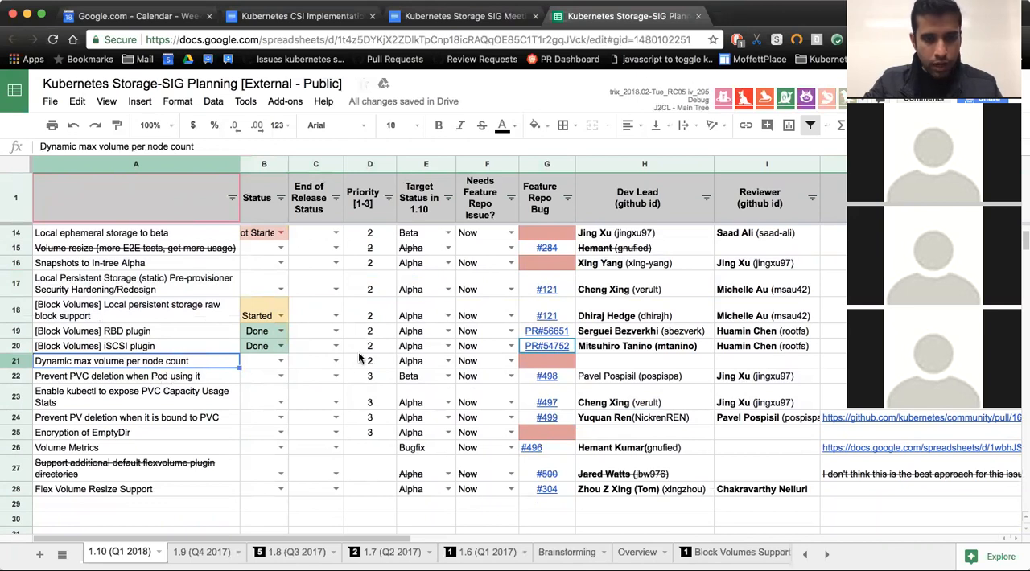
# Step: Check the lead for 'Prevent PVC deletion when Pod using it' and set its Status to Not Started
pyautogui.click(644, 376)
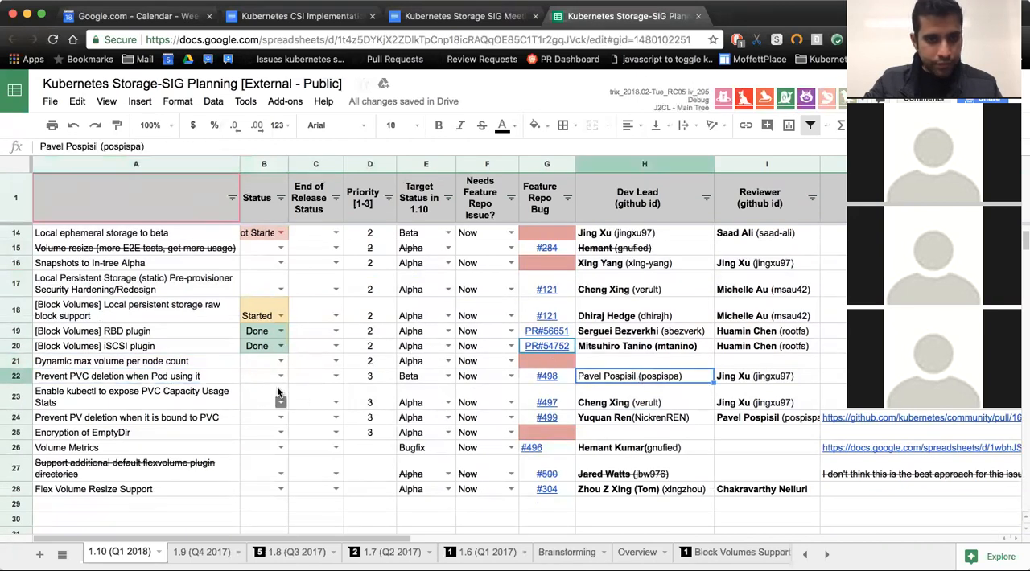
pyautogui.click(280, 377)
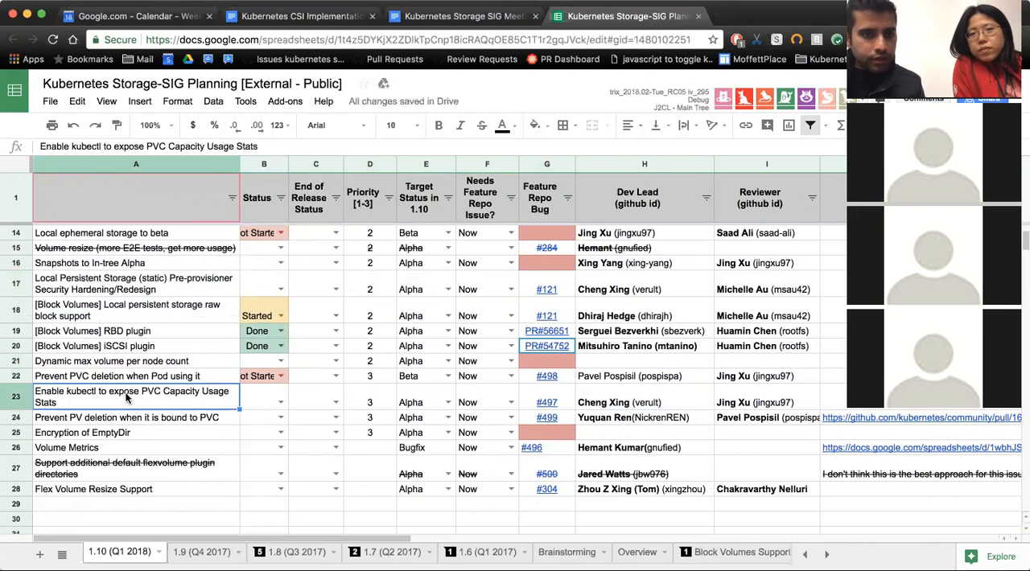
pyautogui.moveTo(280, 410)
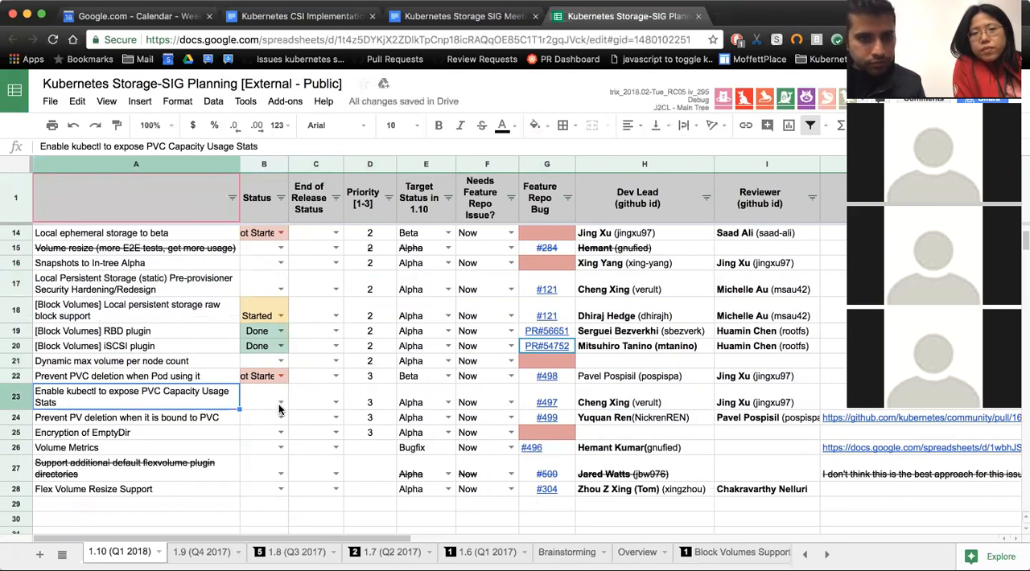
pyautogui.moveTo(280, 407)
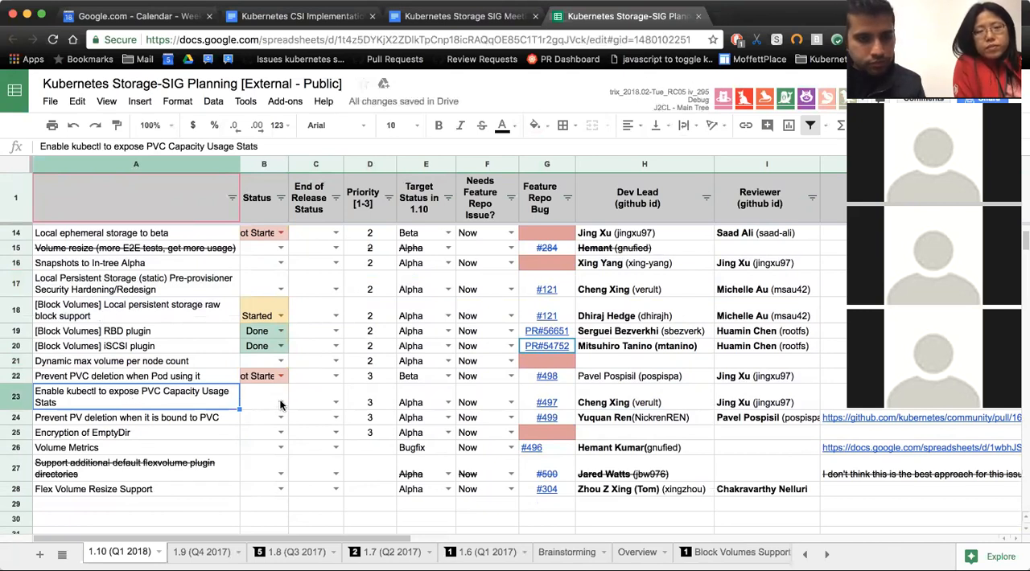
pyautogui.moveTo(179, 412)
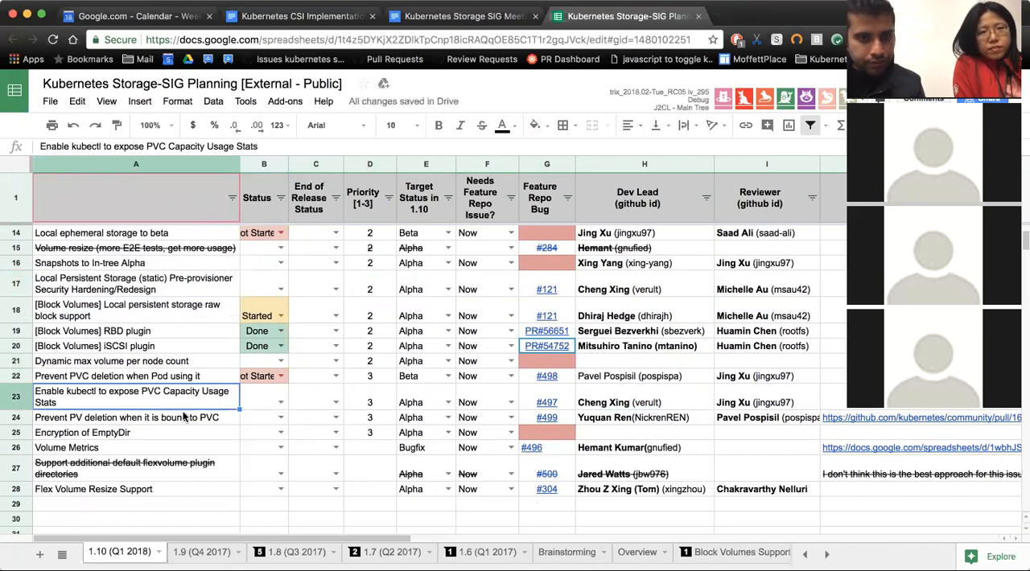
pyautogui.moveTo(190, 422)
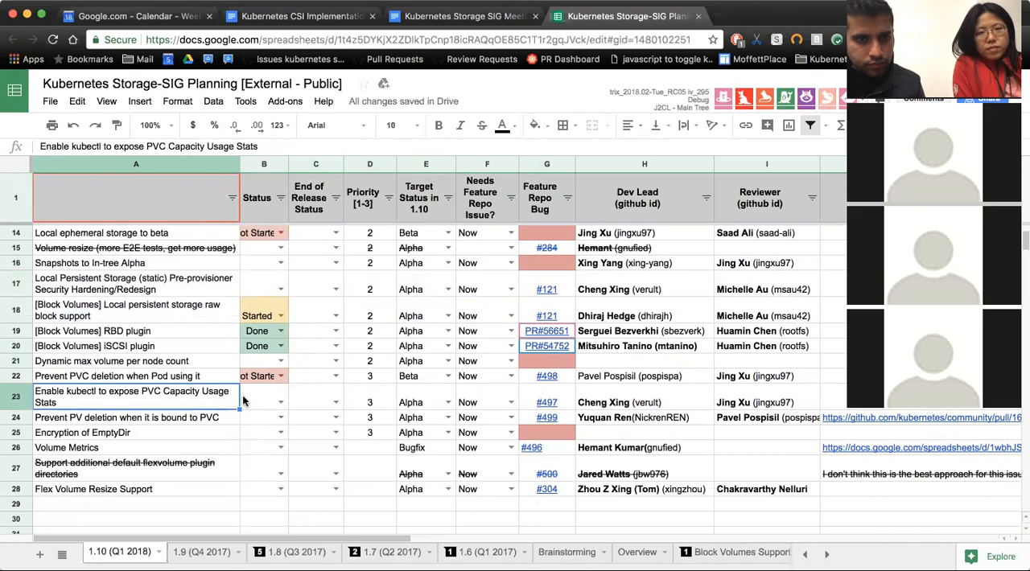
pyautogui.moveTo(216, 418)
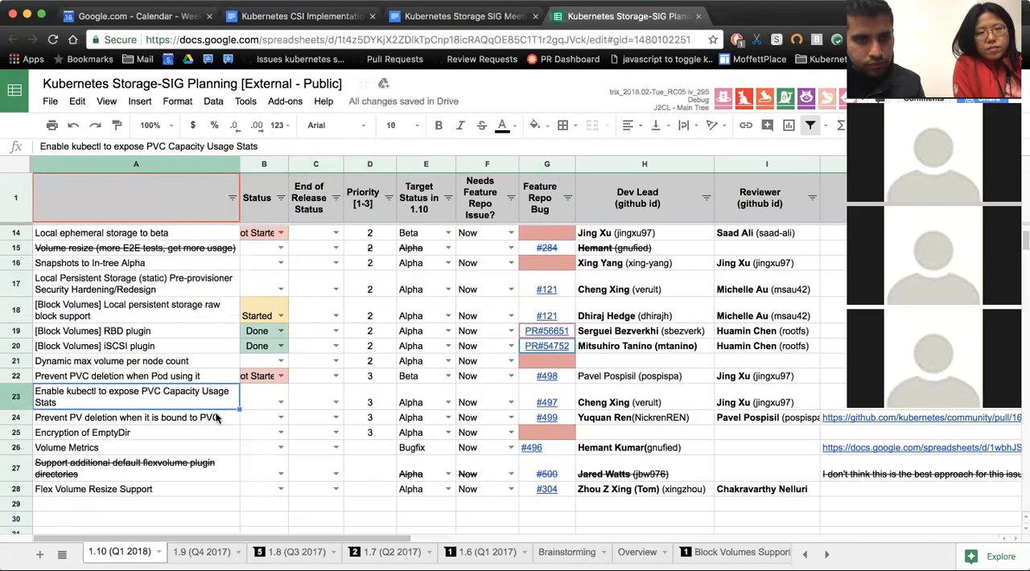
pyautogui.moveTo(225, 418)
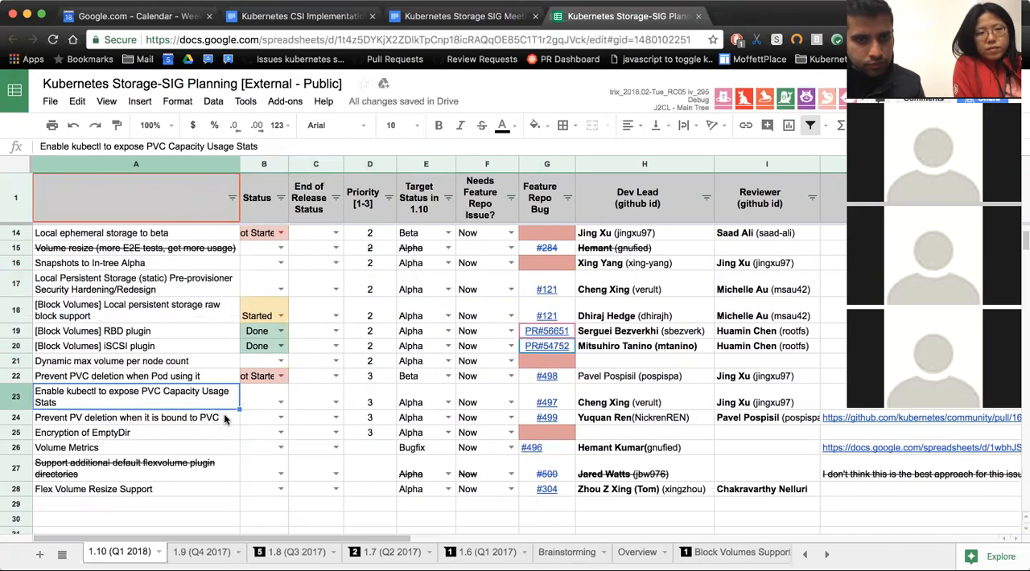
pyautogui.moveTo(258, 407)
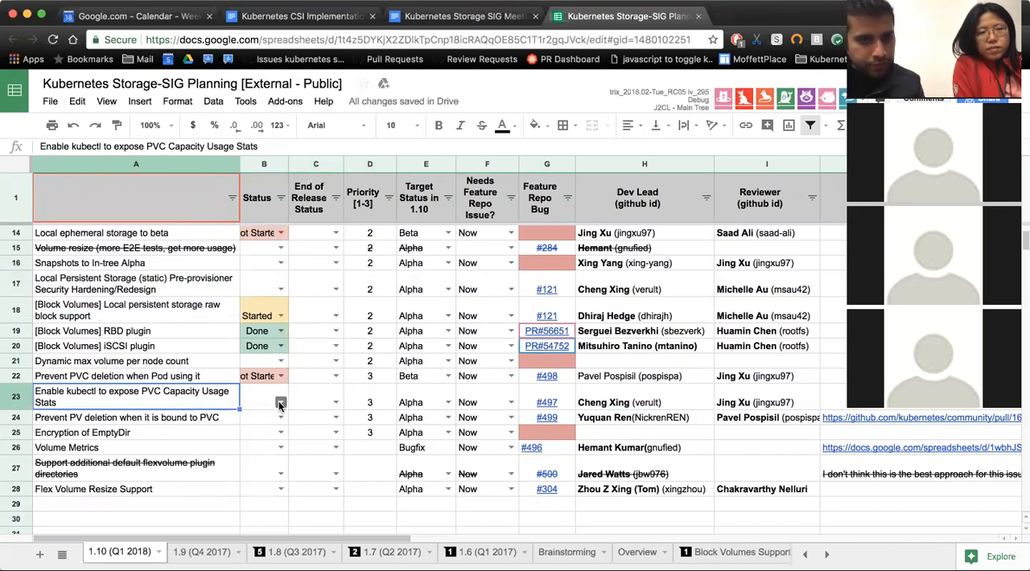
# Step: Set the kubectl PVC Capacity Usage Stats item's Status to Started and review the PV deletion item's reviewer
pyautogui.click(264, 402)
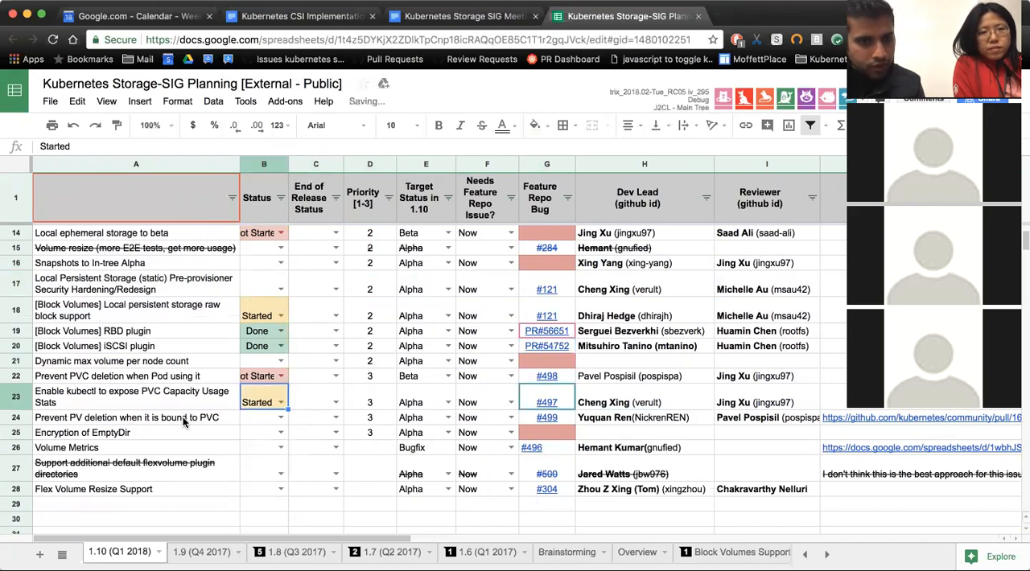
pyautogui.click(136, 417)
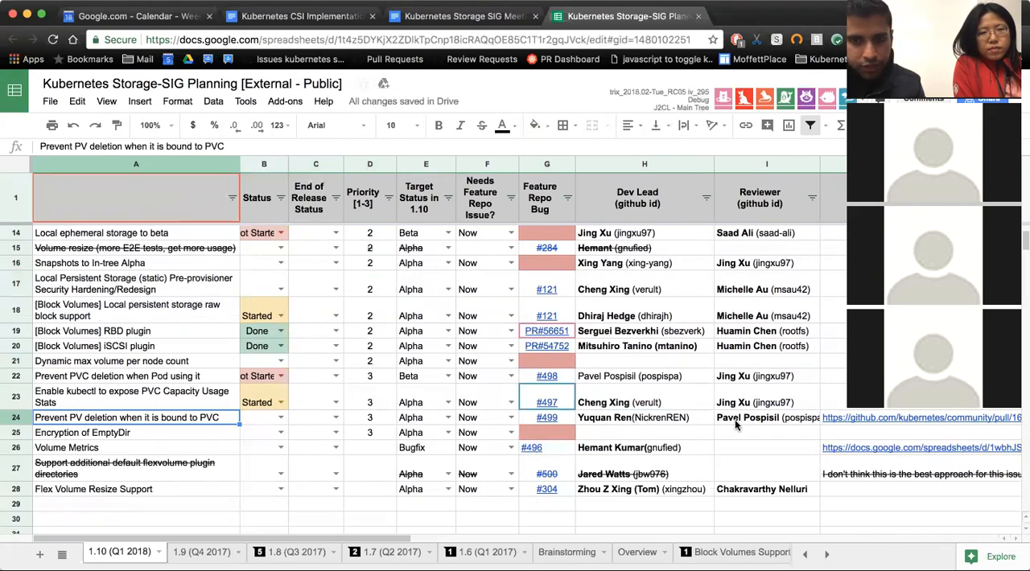
pyautogui.click(766, 418)
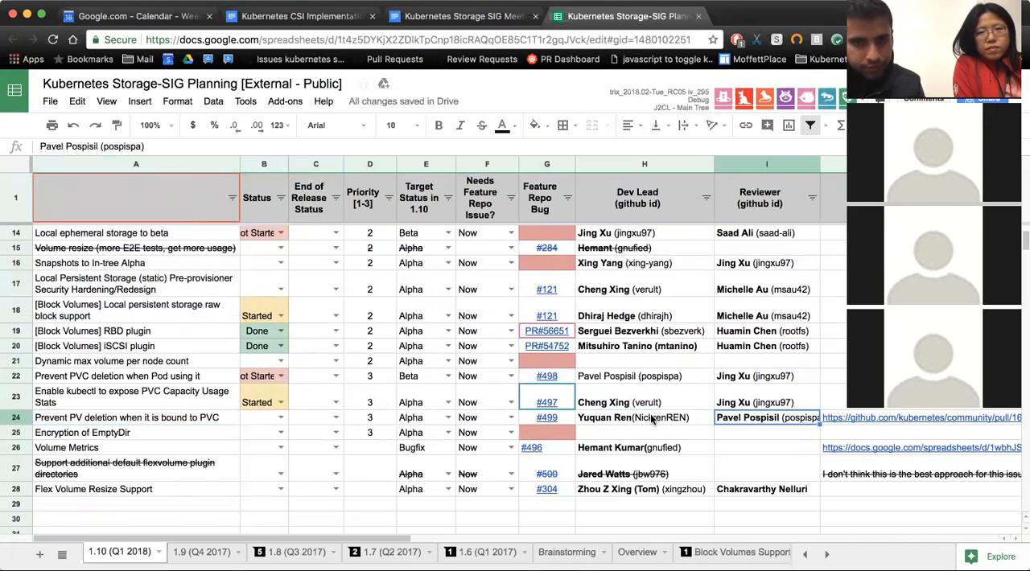
pyautogui.moveTo(255, 418)
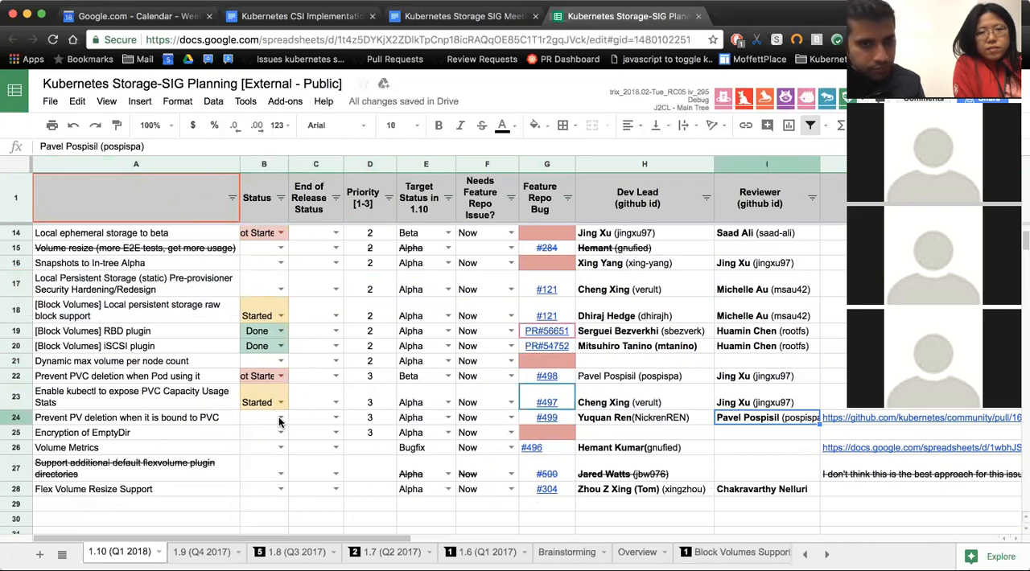
pyautogui.moveTo(212, 422)
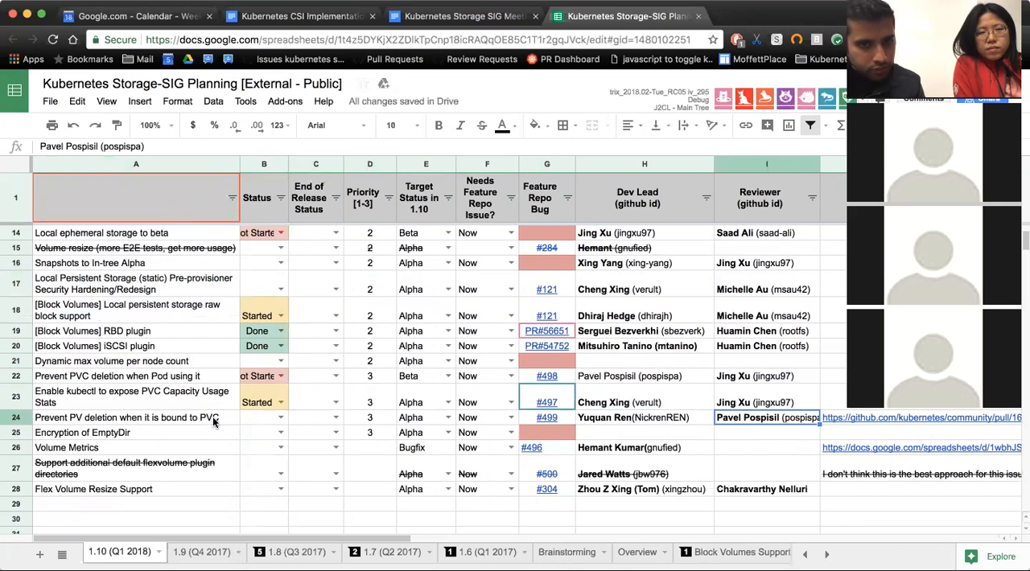
pyautogui.moveTo(213, 422)
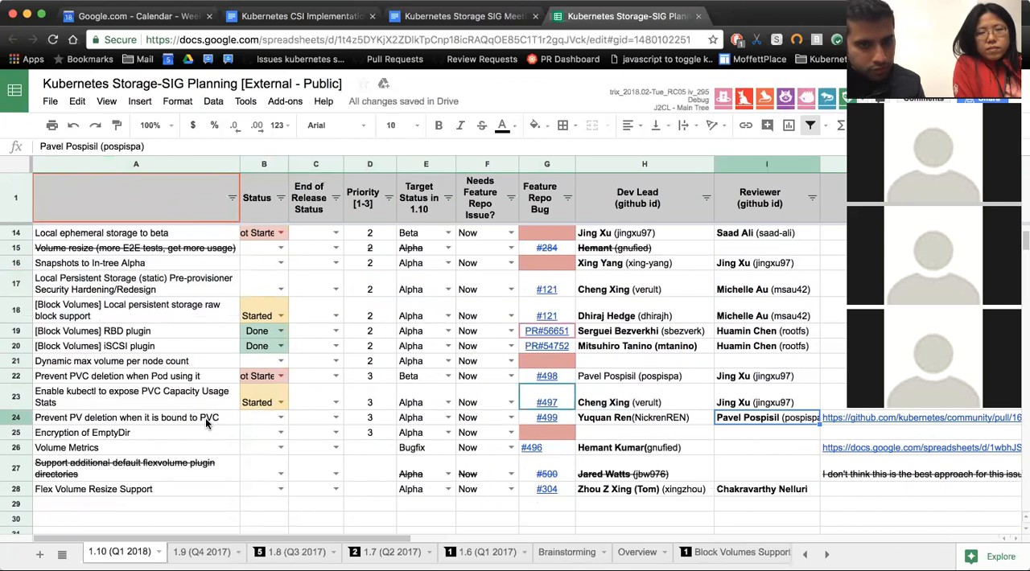
# Step: Set the Prevent PV deletion item's Status to Started and review its priority
pyautogui.click(135, 417)
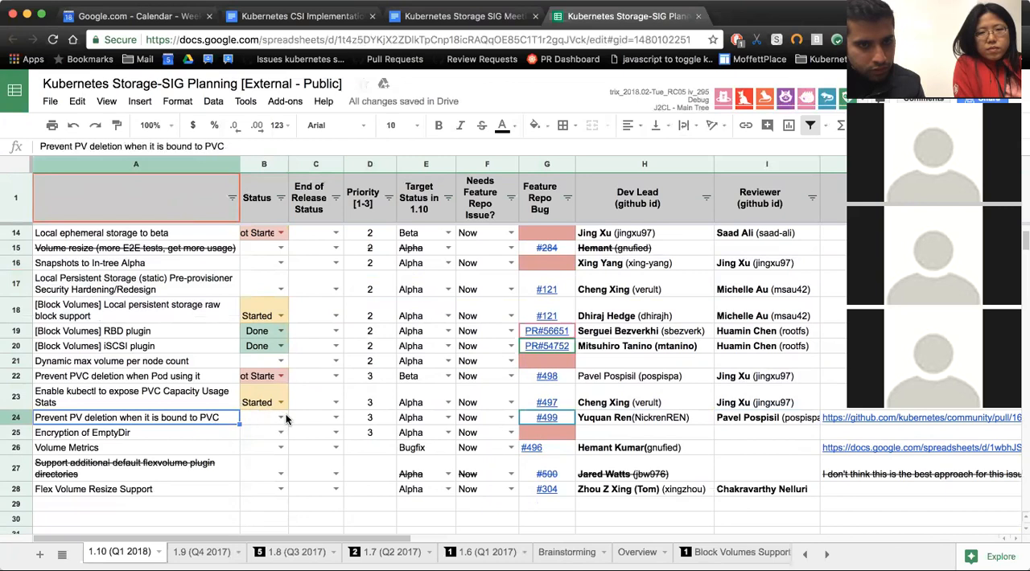
pyautogui.click(283, 418)
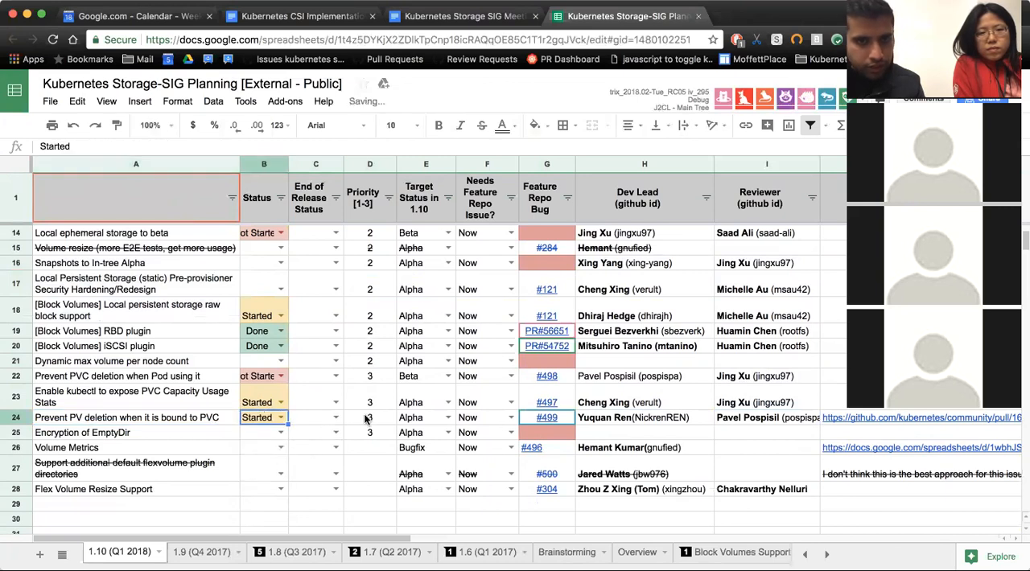
pyautogui.click(371, 417)
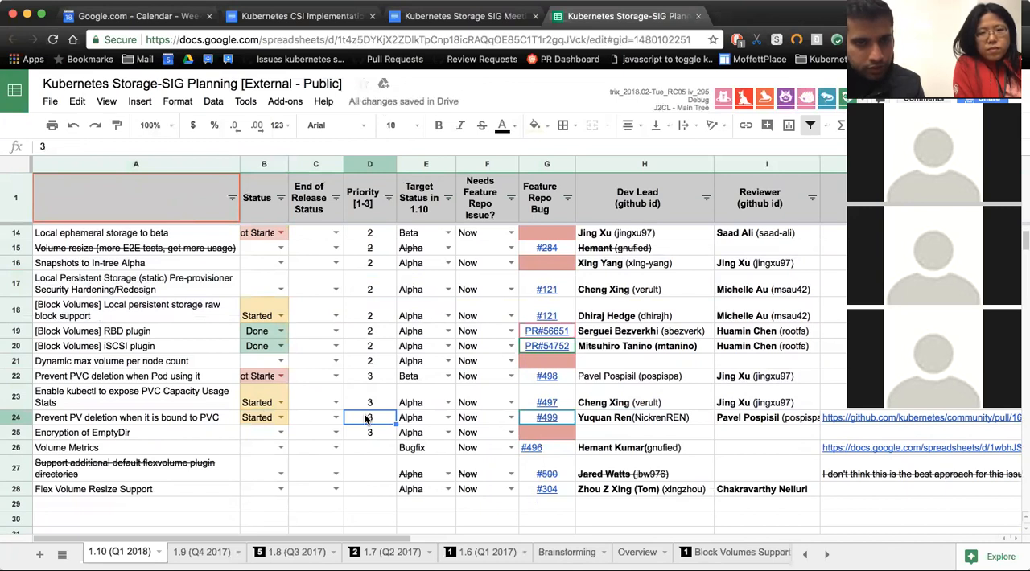
pyautogui.click(425, 417)
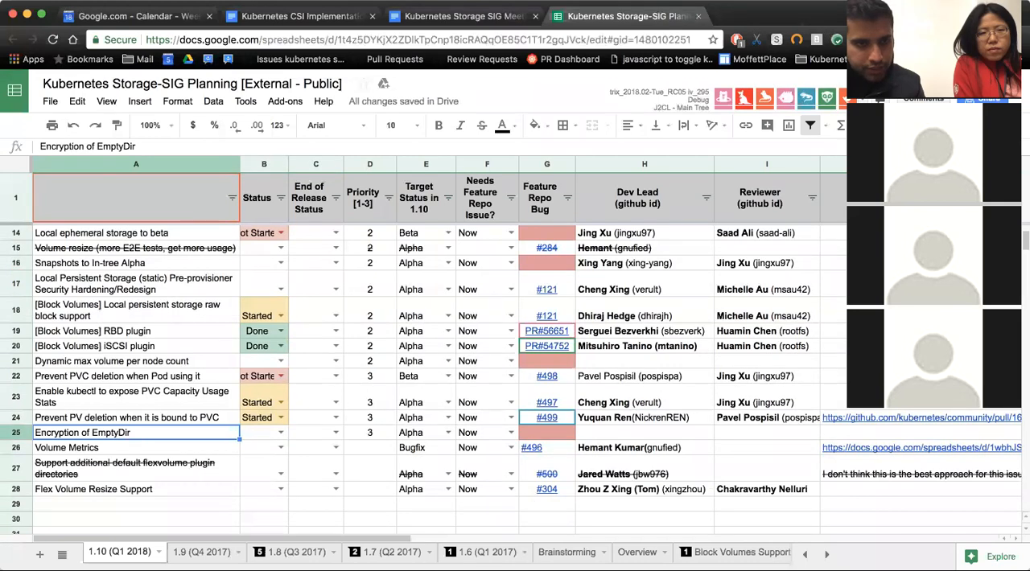
pyautogui.moveTo(242, 463)
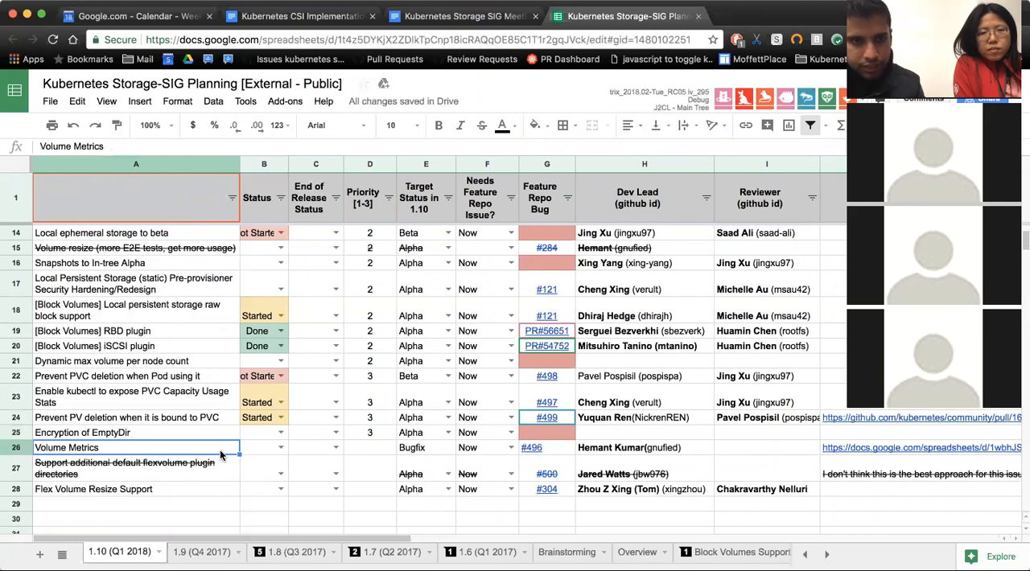
pyautogui.moveTo(499, 475)
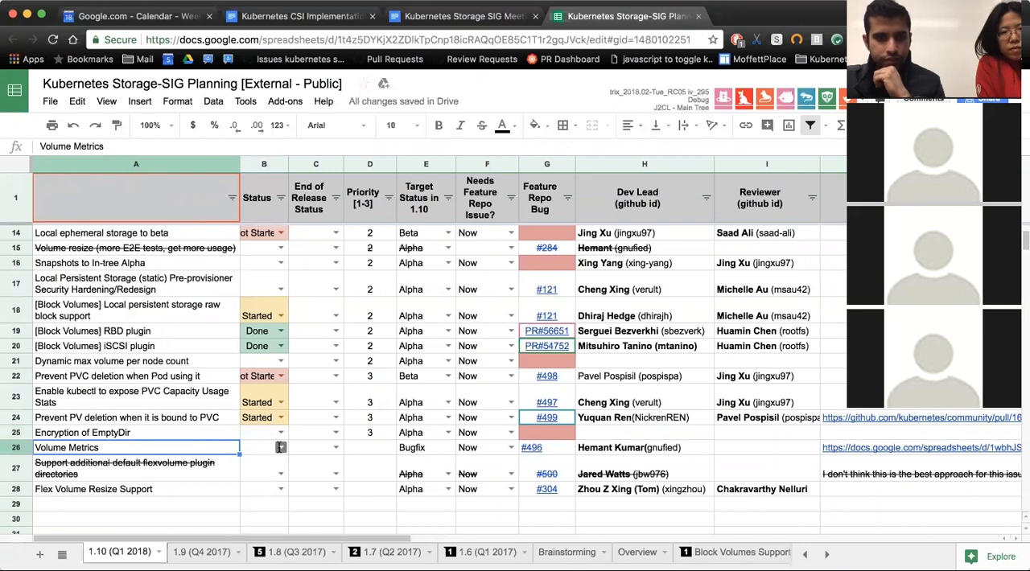
# Step: Set the Volume Metrics row's Status to Started
pyautogui.click(280, 447)
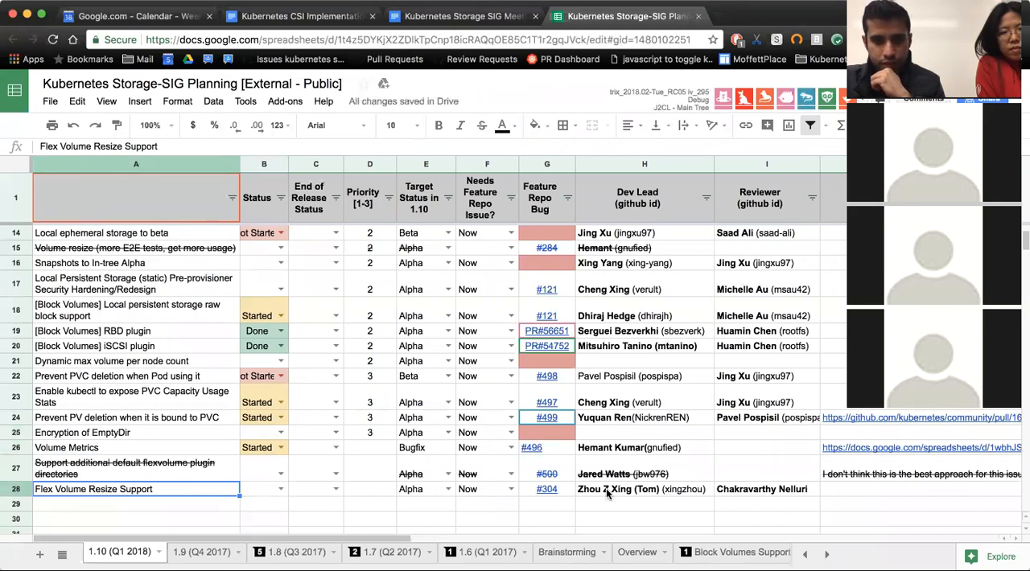
# Step: Set Flex Volume Resize Support's Status to Started and show the link preview for feature issue #304
pyautogui.scroll(-3)
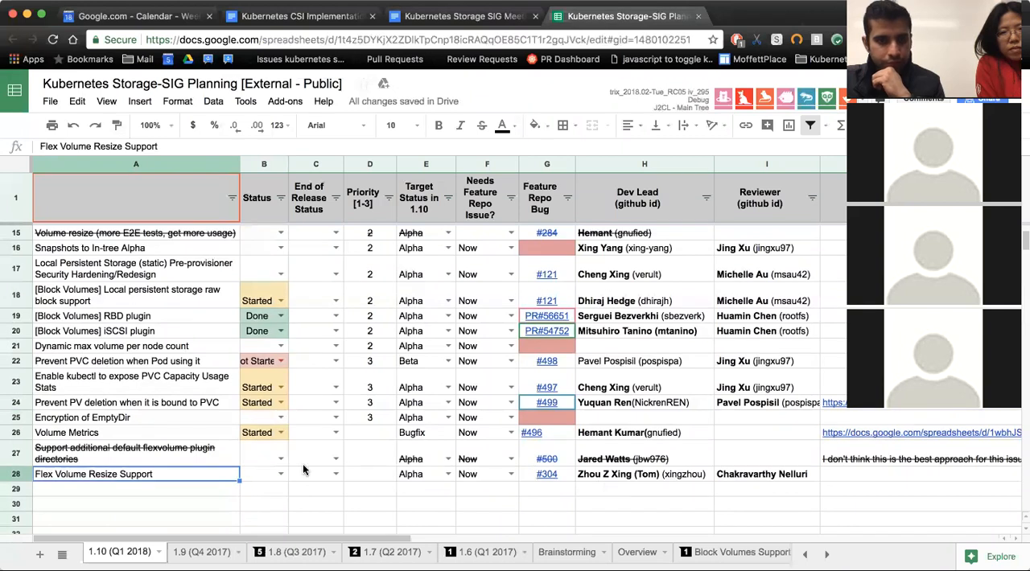
pyautogui.moveTo(280, 473)
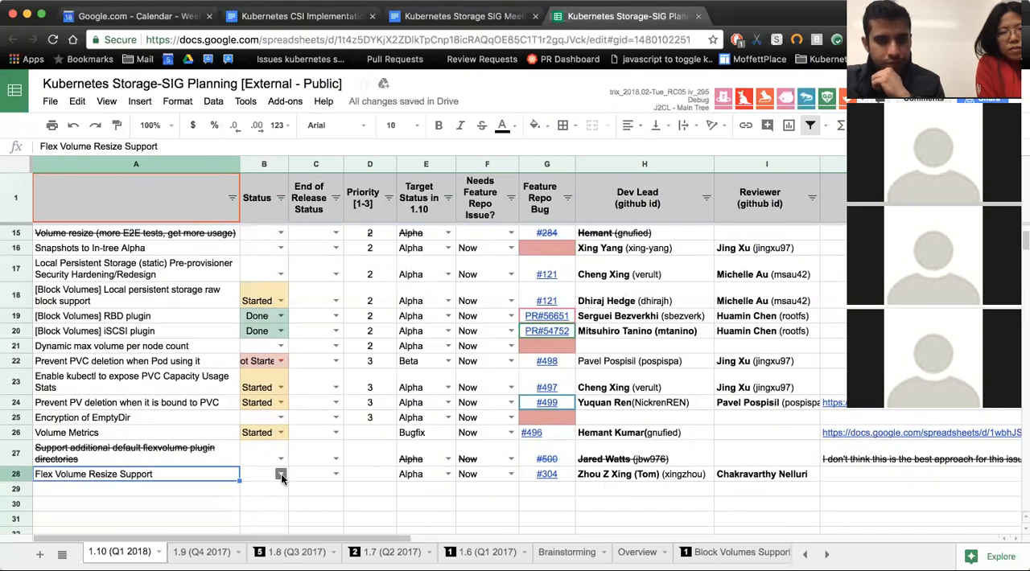
pyautogui.click(280, 473)
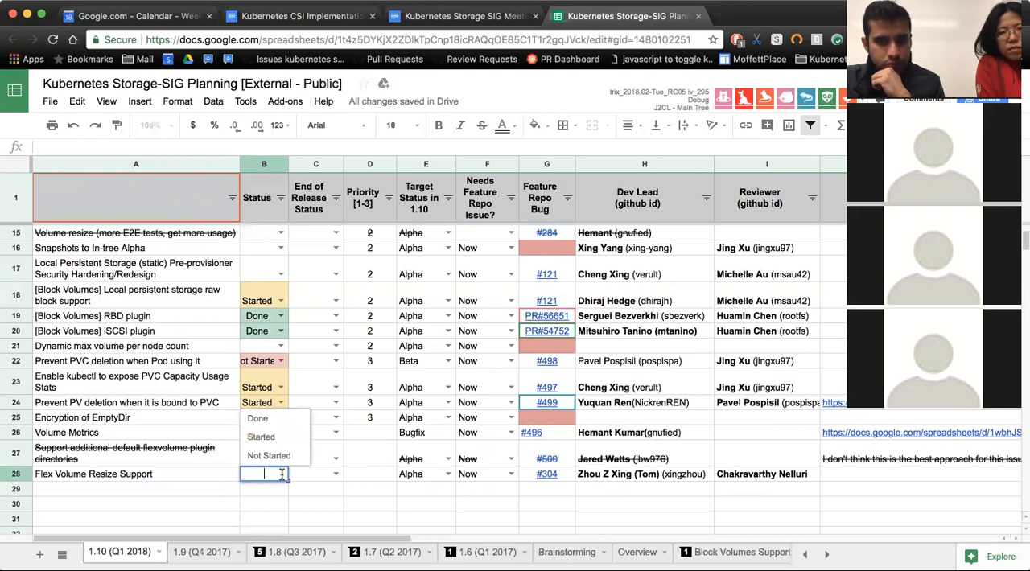
pyautogui.click(261, 438)
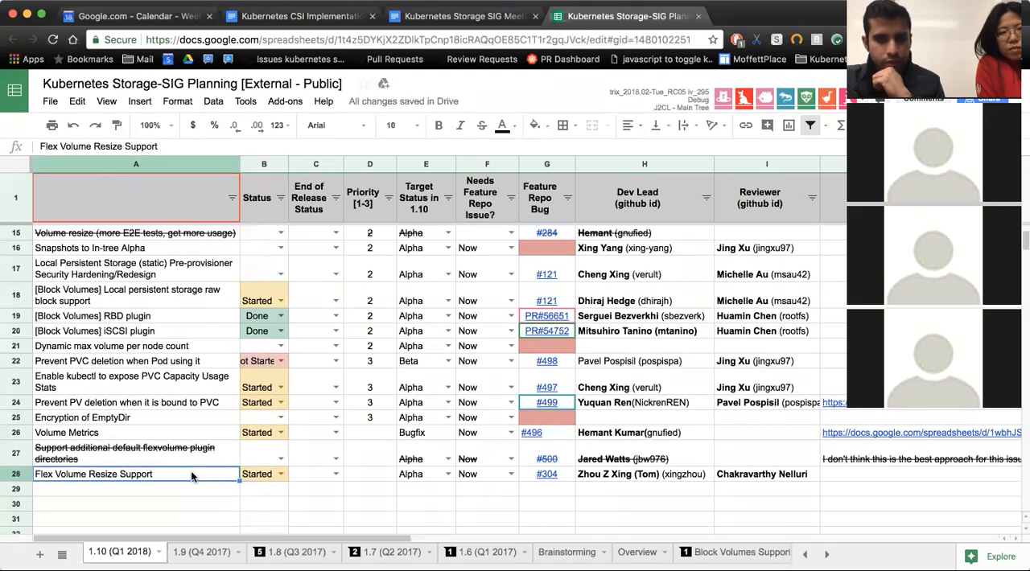
pyautogui.moveTo(196, 493)
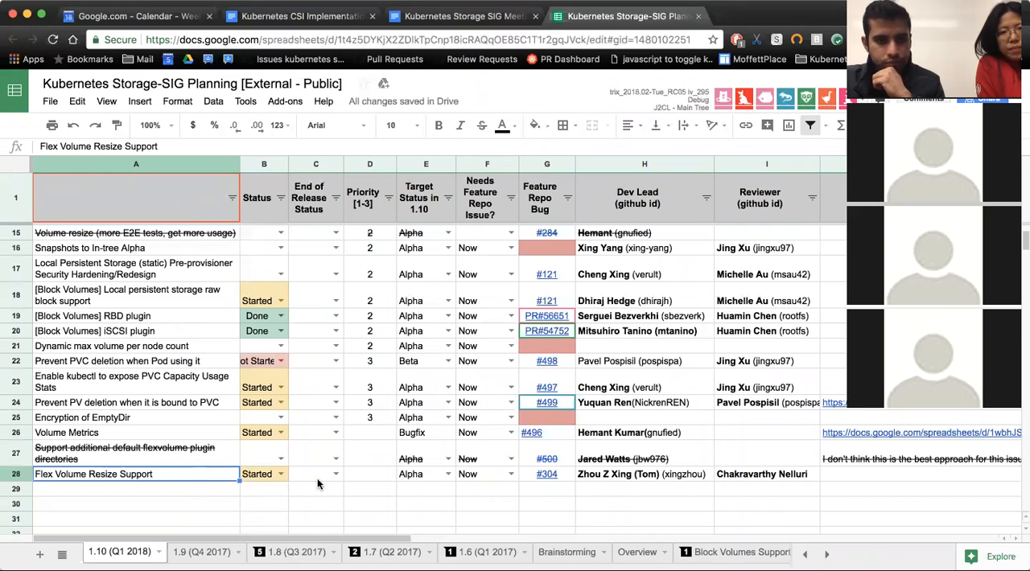
pyautogui.click(547, 473)
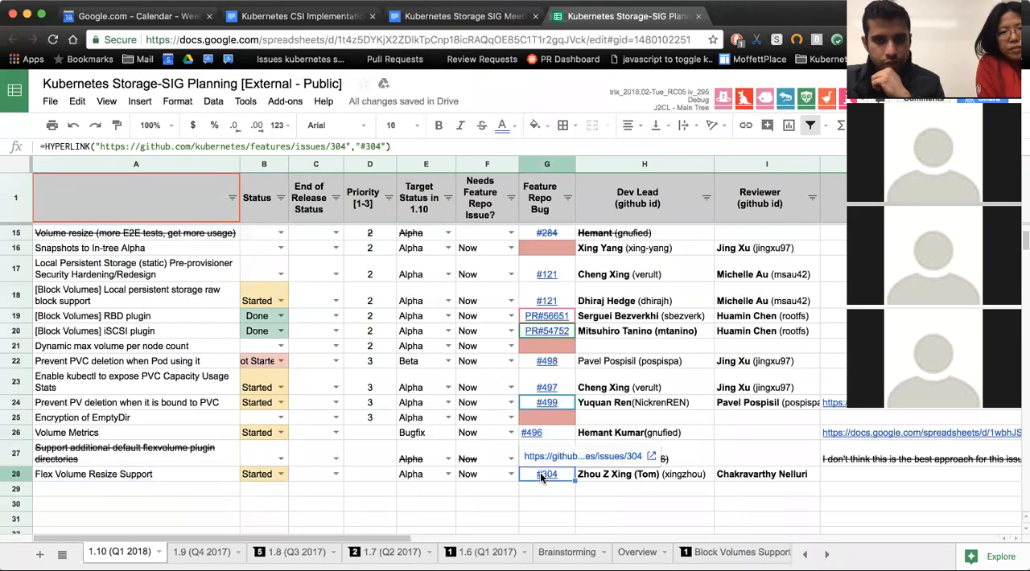
pyautogui.click(548, 473)
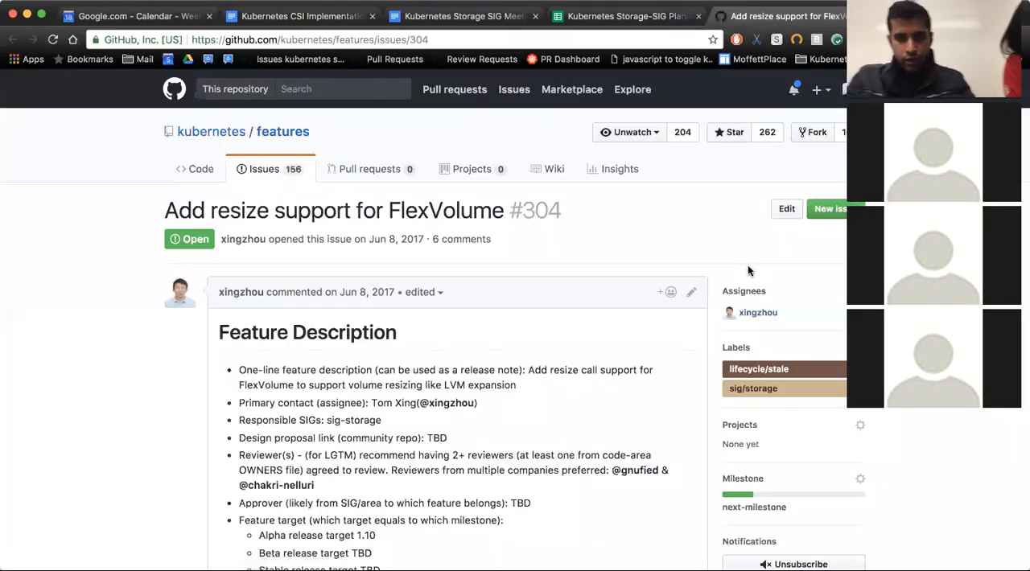
pyautogui.moveTo(643, 25)
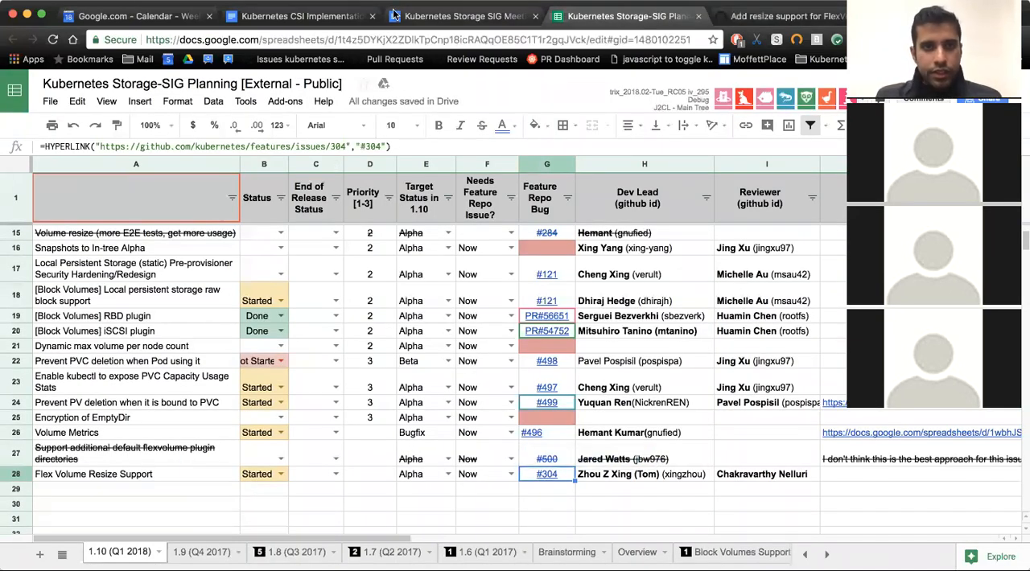
# Step: Switch to the Kubernetes Storage SIG Meeting Notes document at the January 18, 2018 agenda
pyautogui.click(459, 16)
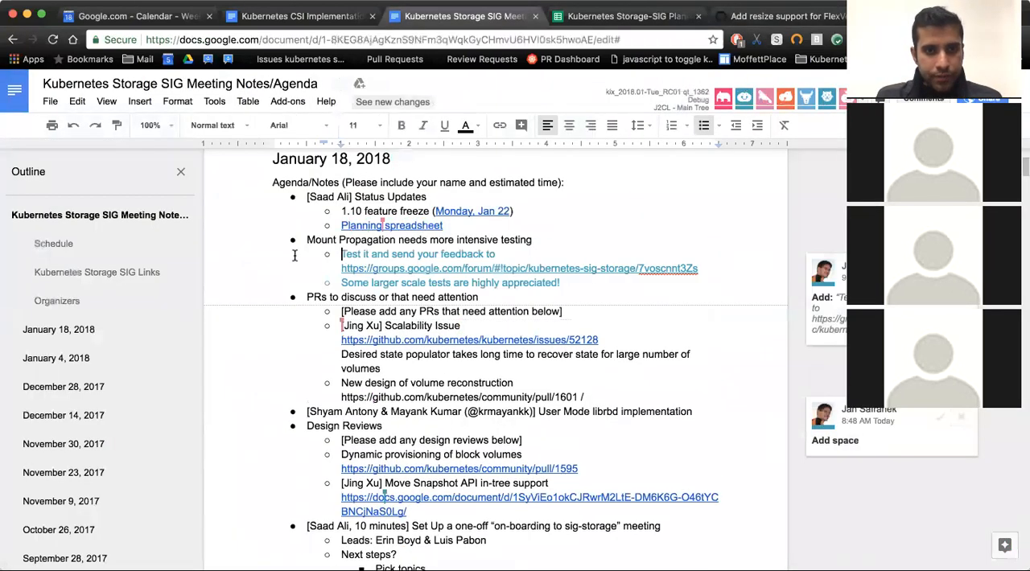
pyautogui.scroll(3)
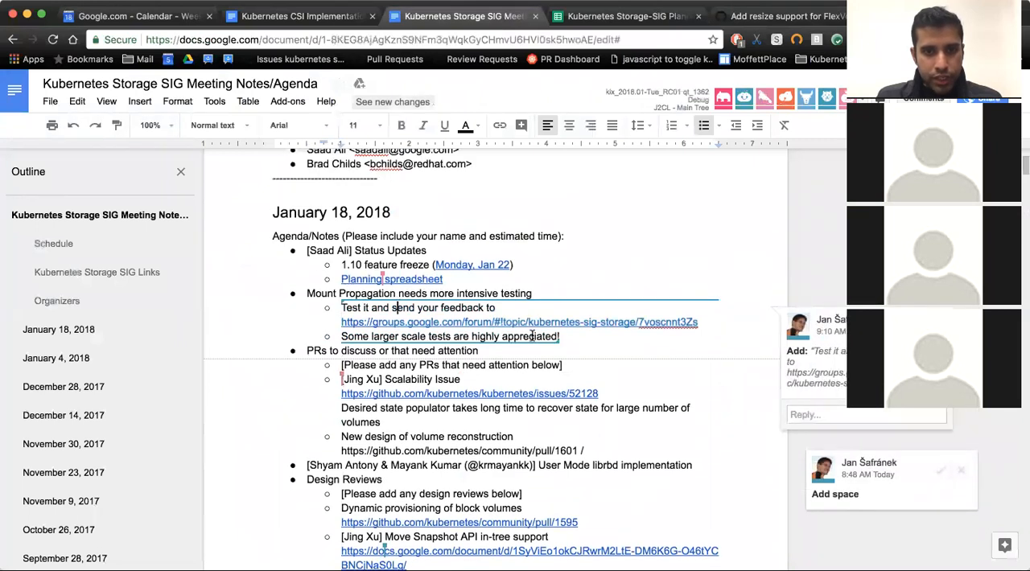
pyautogui.moveTo(563, 322)
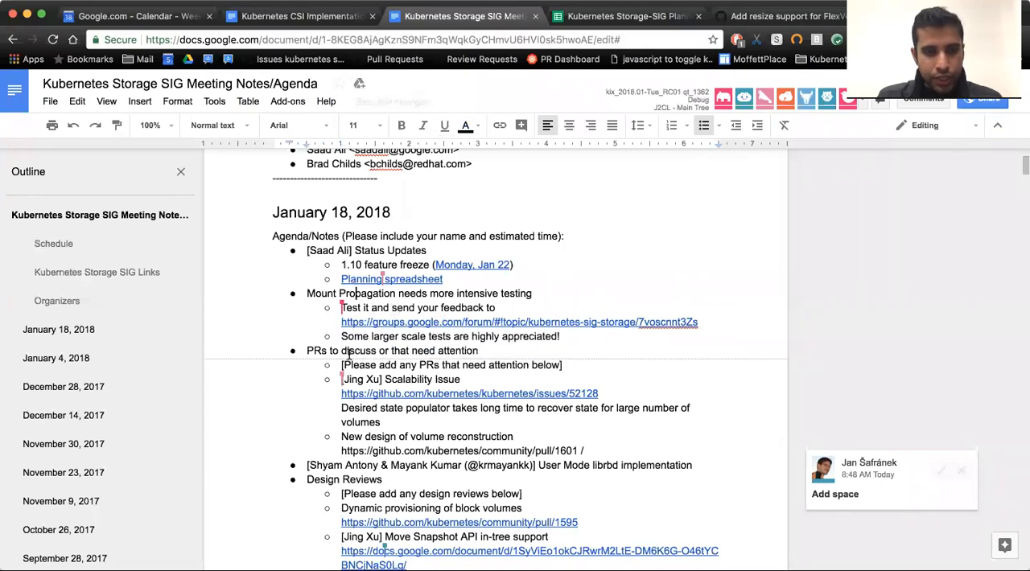
pyautogui.scroll(-3)
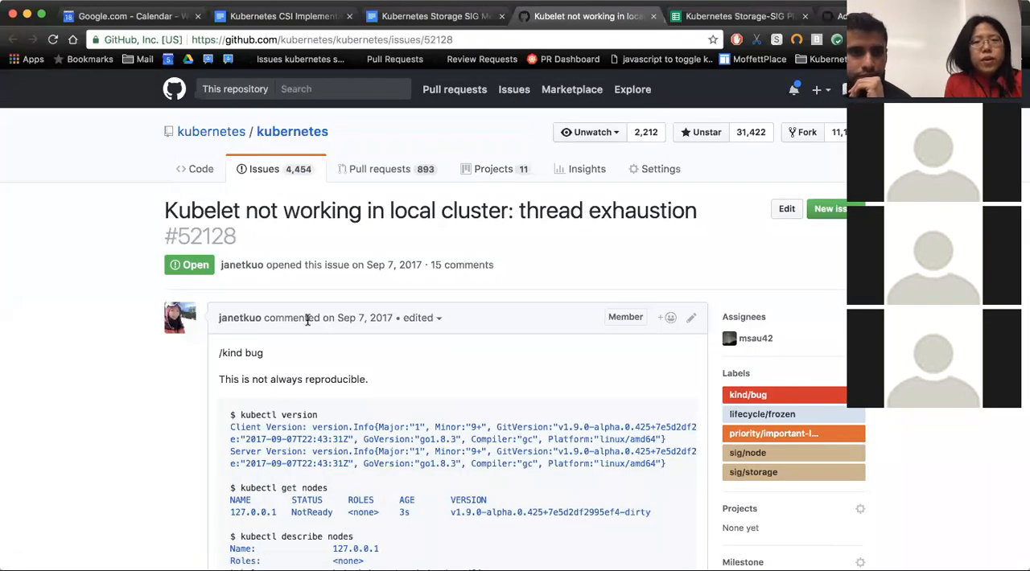
pyautogui.moveTo(132, 351)
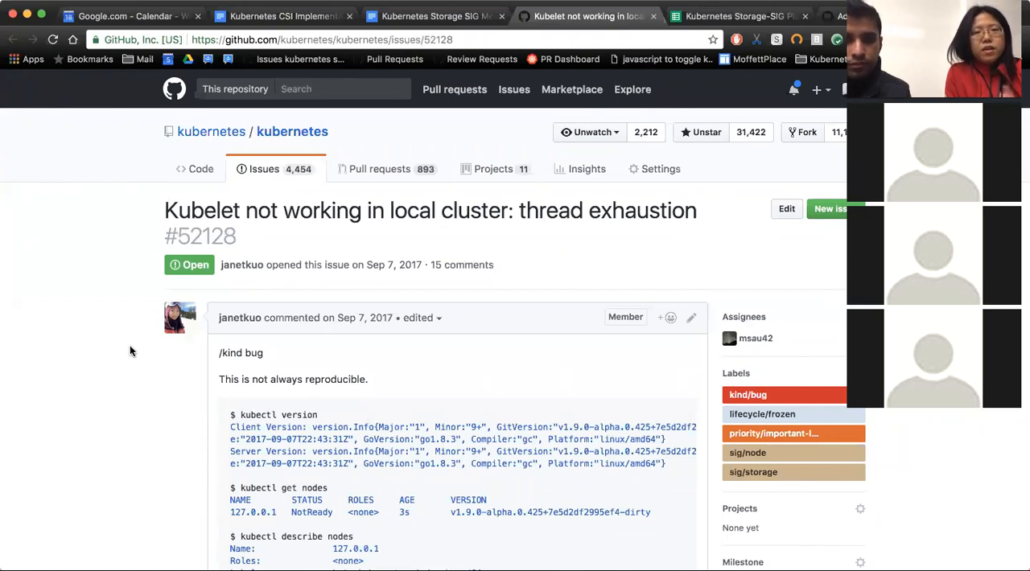
# Step: Scroll issue #52128 down to msau42's explanation of leftover volume directories exhausting the 10k thread limit
pyautogui.scroll(-3)
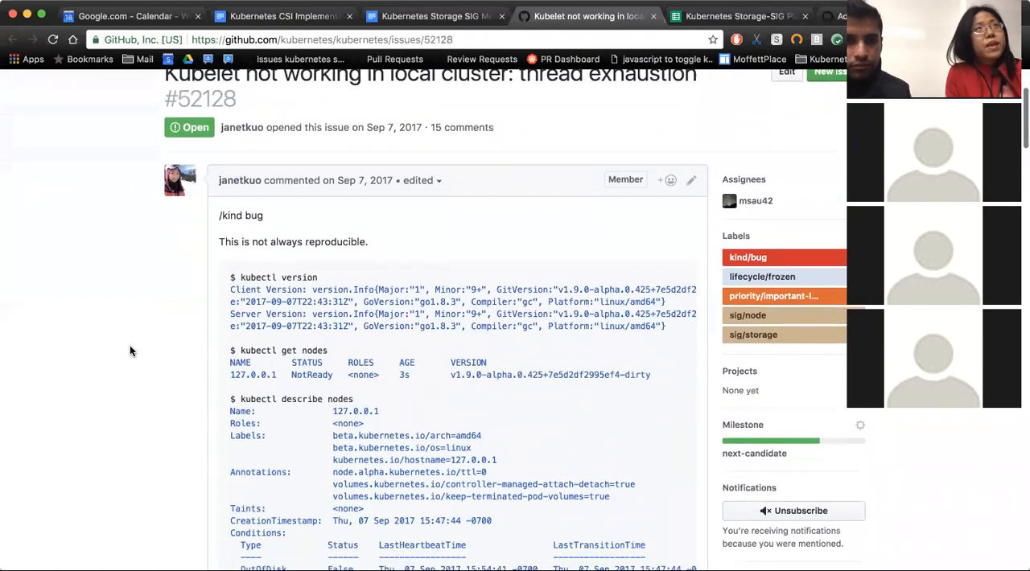
pyautogui.scroll(-3)
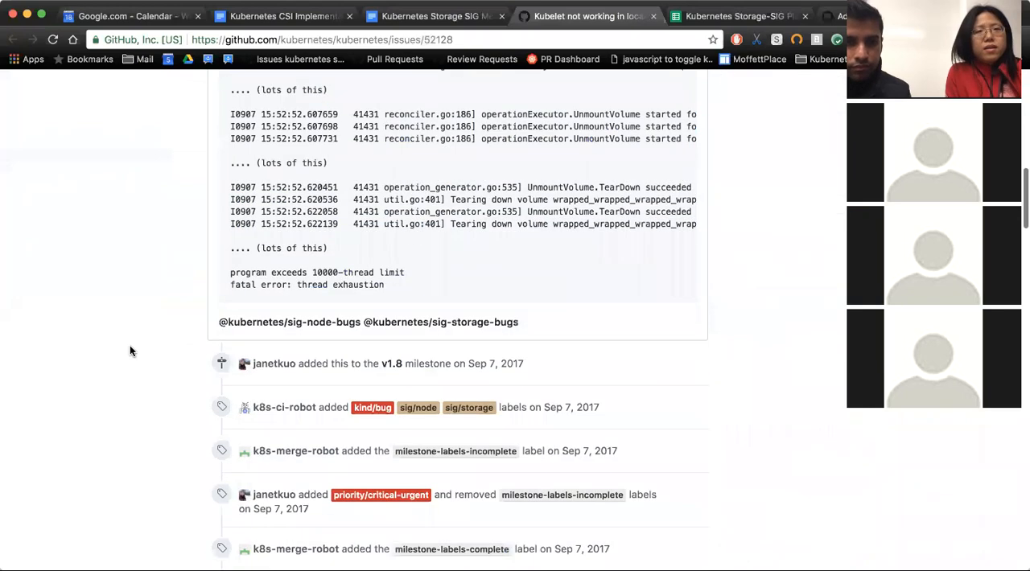
pyautogui.scroll(-3)
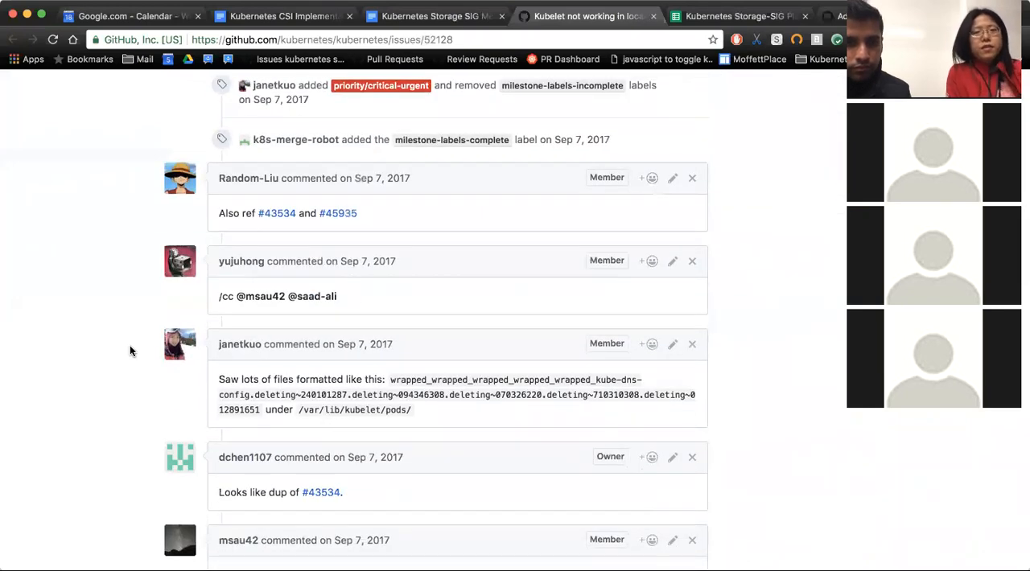
pyautogui.scroll(-3)
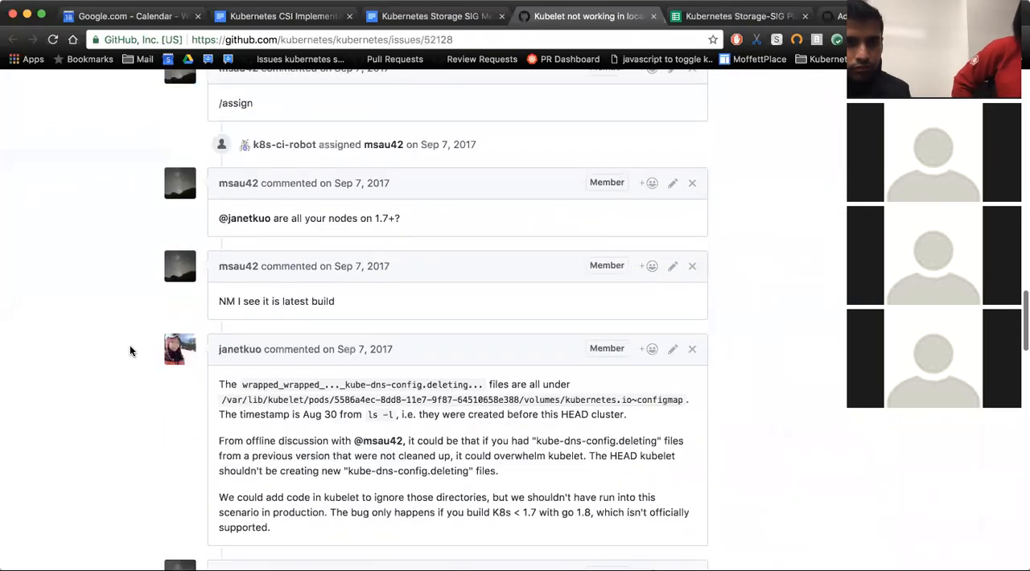
pyautogui.scroll(-3)
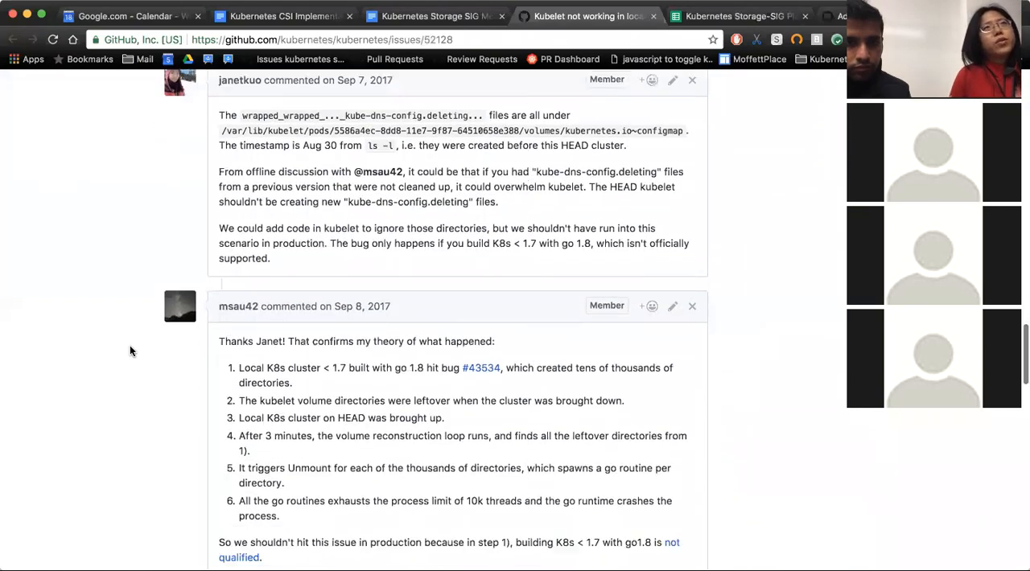
pyautogui.scroll(-3)
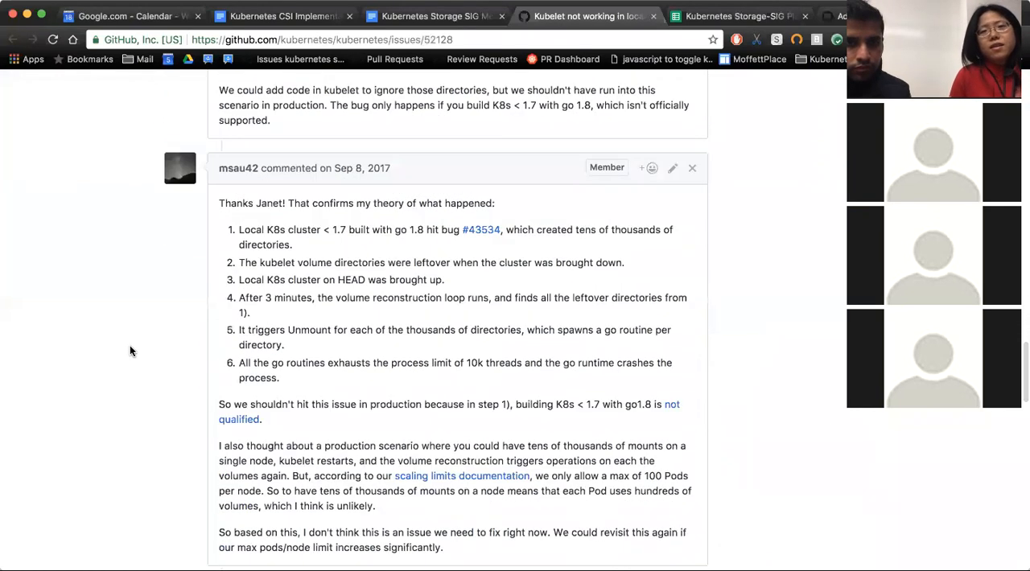
pyautogui.scroll(-3)
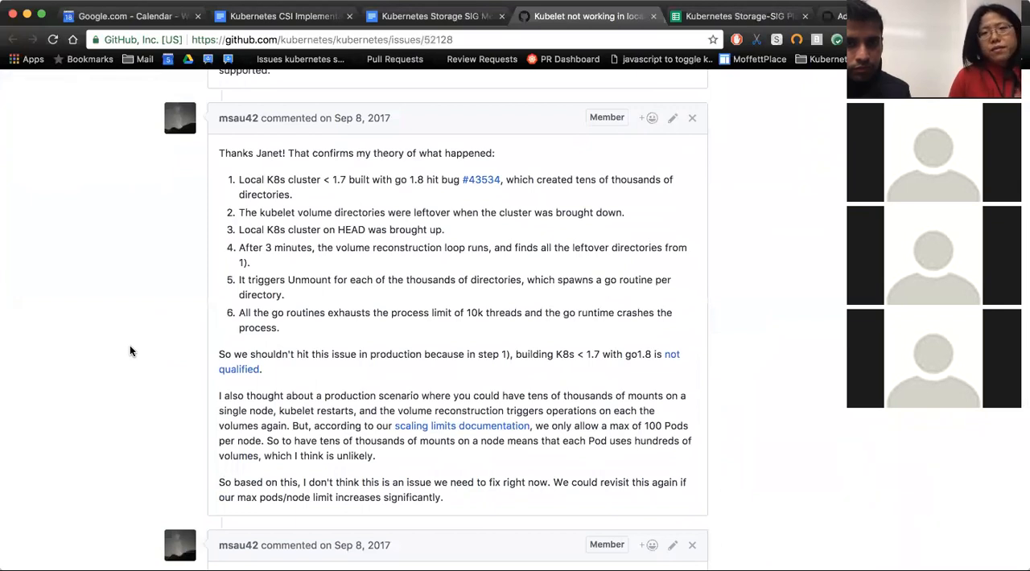
pyautogui.moveTo(406, 258)
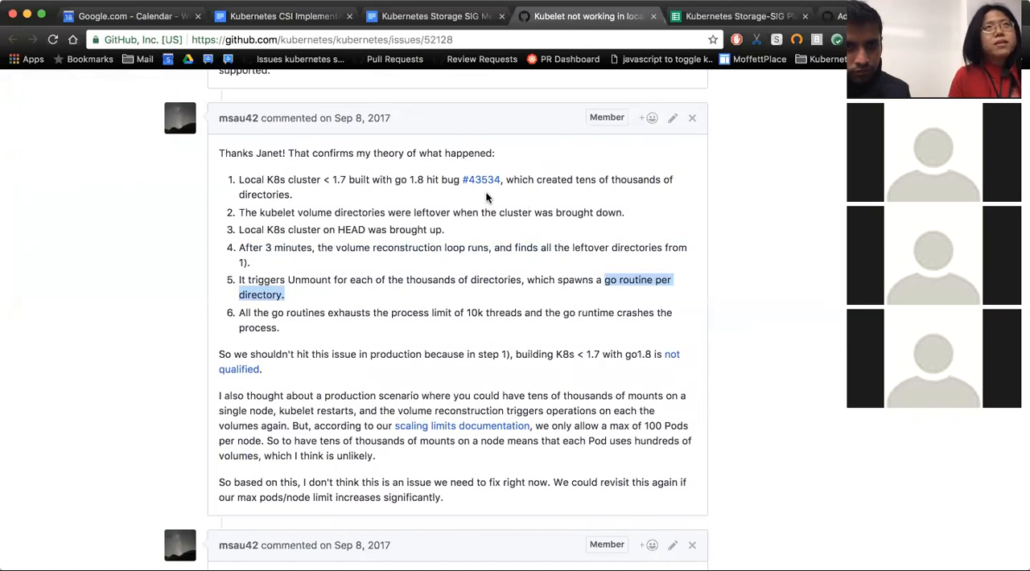
pyautogui.click(432, 16)
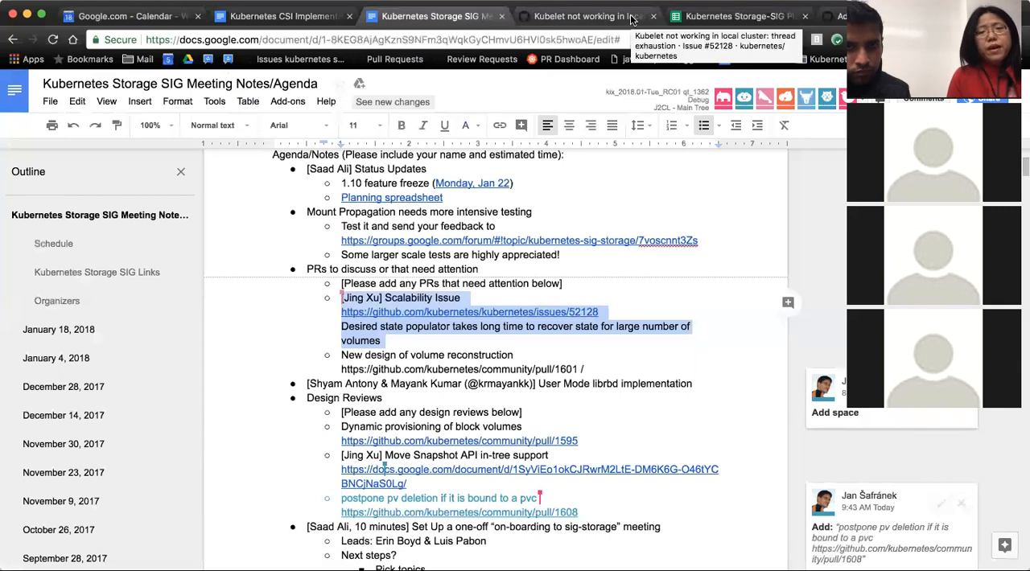
pyautogui.click(583, 16)
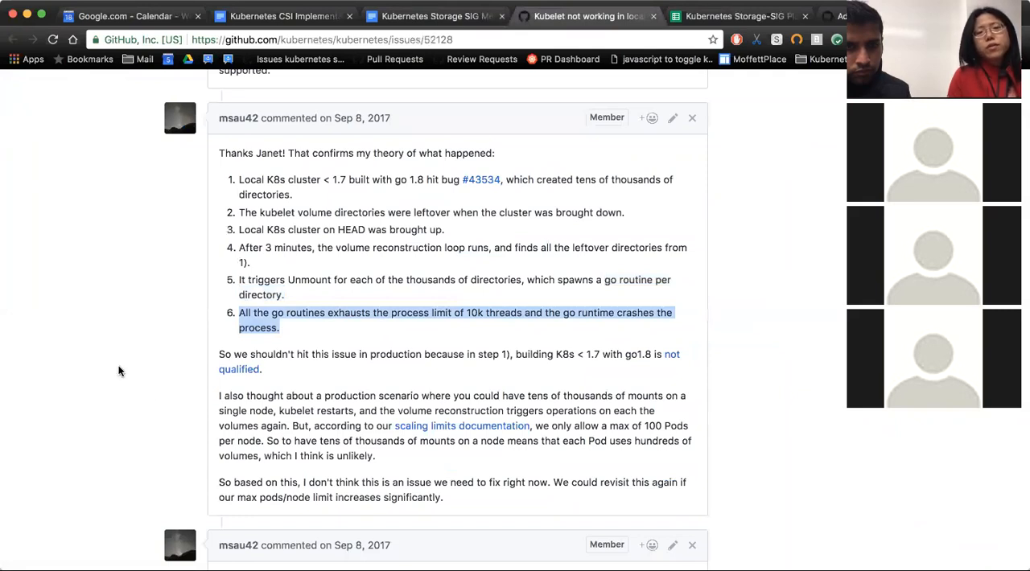
pyautogui.moveTo(295, 283)
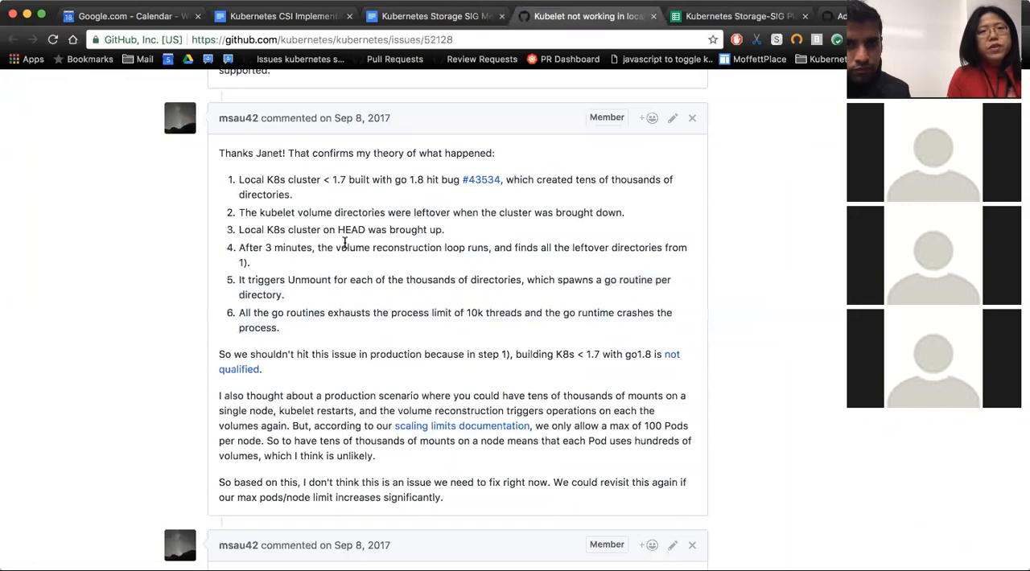
pyautogui.moveTo(412, 213)
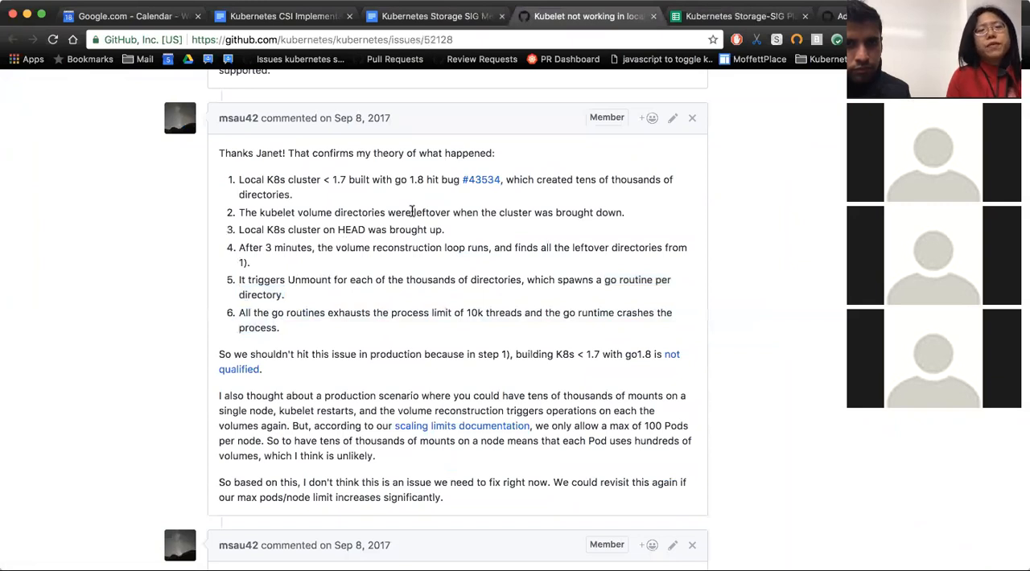
pyautogui.moveTo(448, 182)
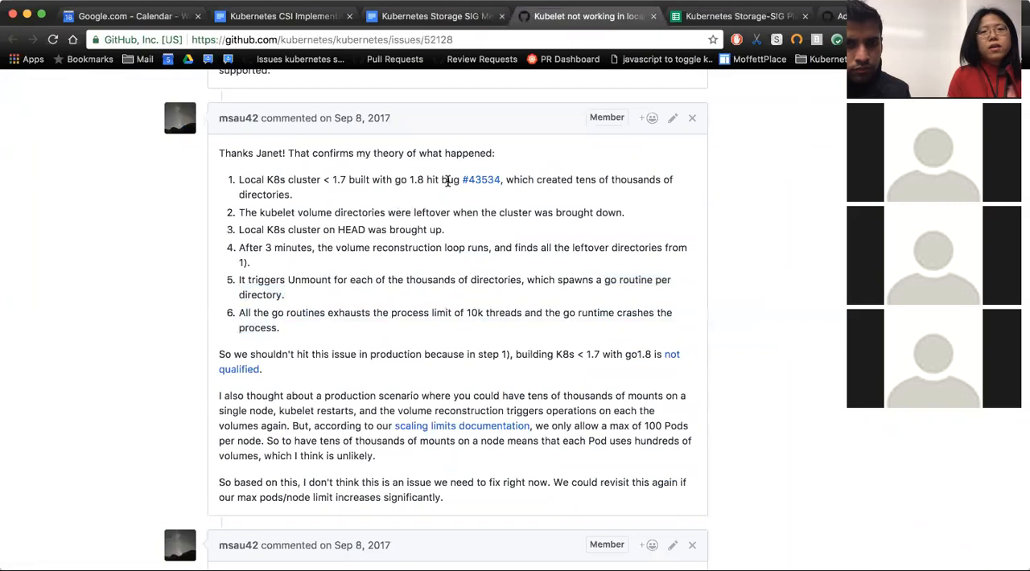
pyautogui.moveTo(622, 34)
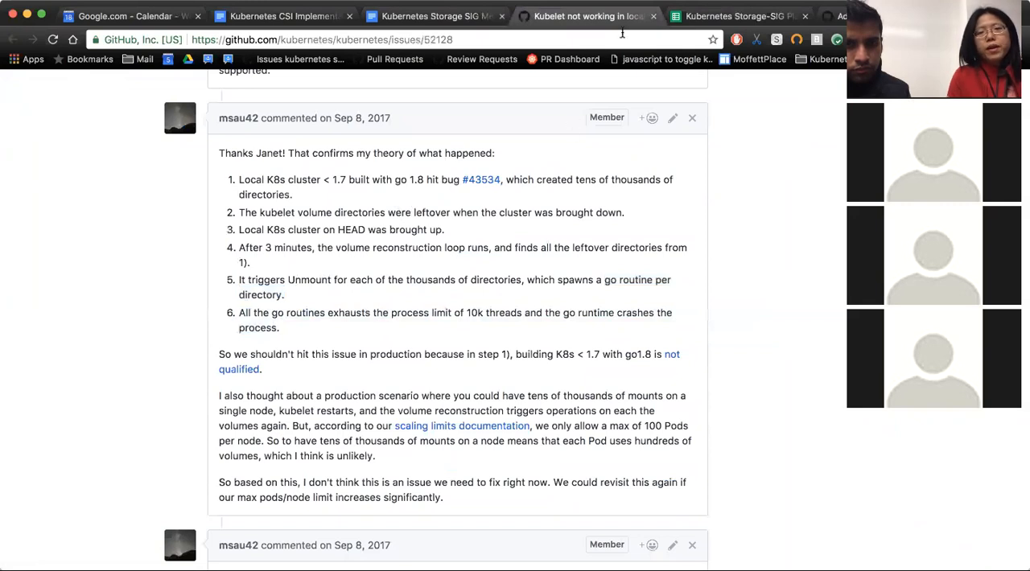
# Step: Re-apply the pull/1601 URL under the volume reconstruction design item as a proper link
pyautogui.click(459, 16)
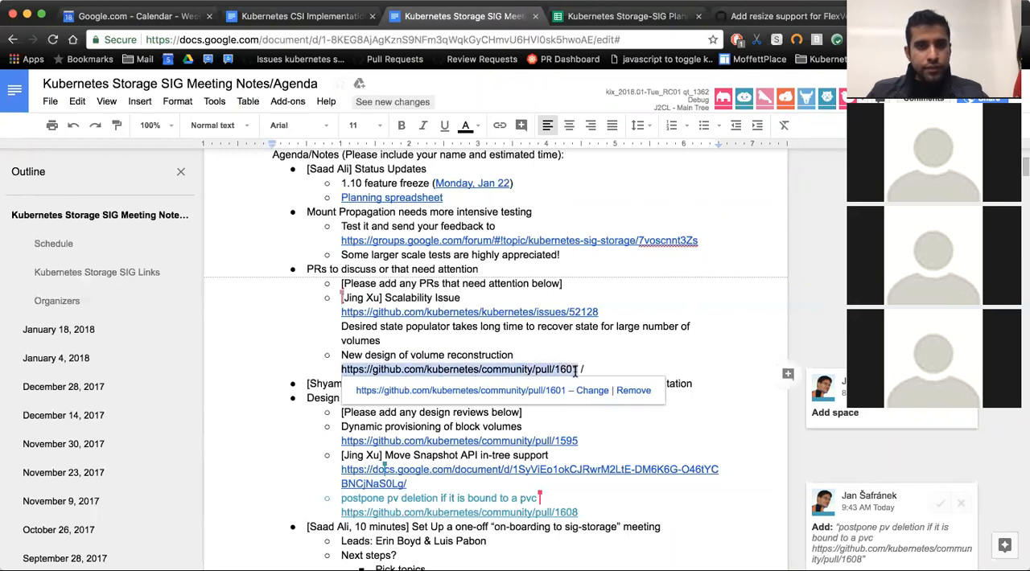
pyautogui.click(593, 390)
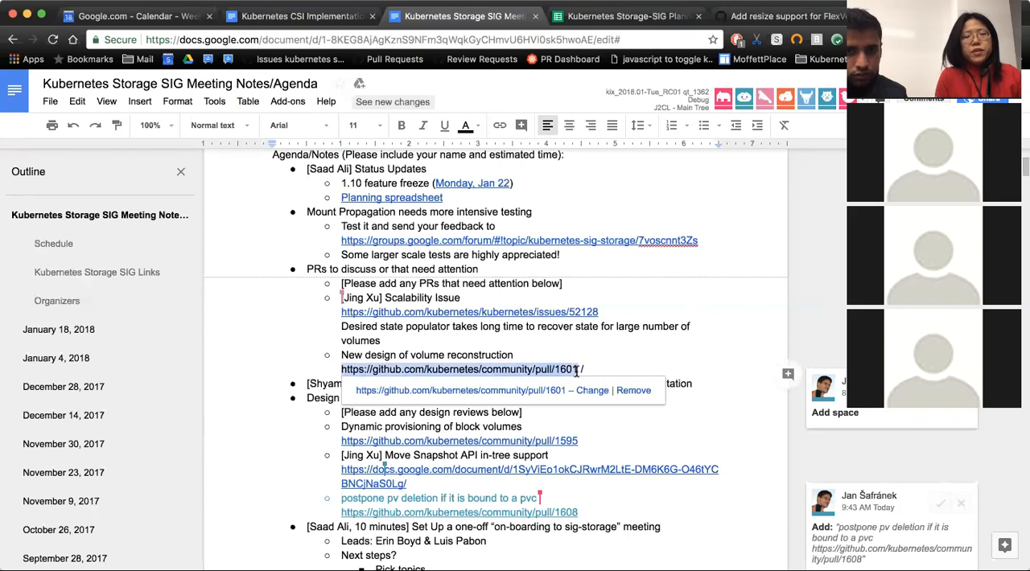
pyautogui.click(583, 389)
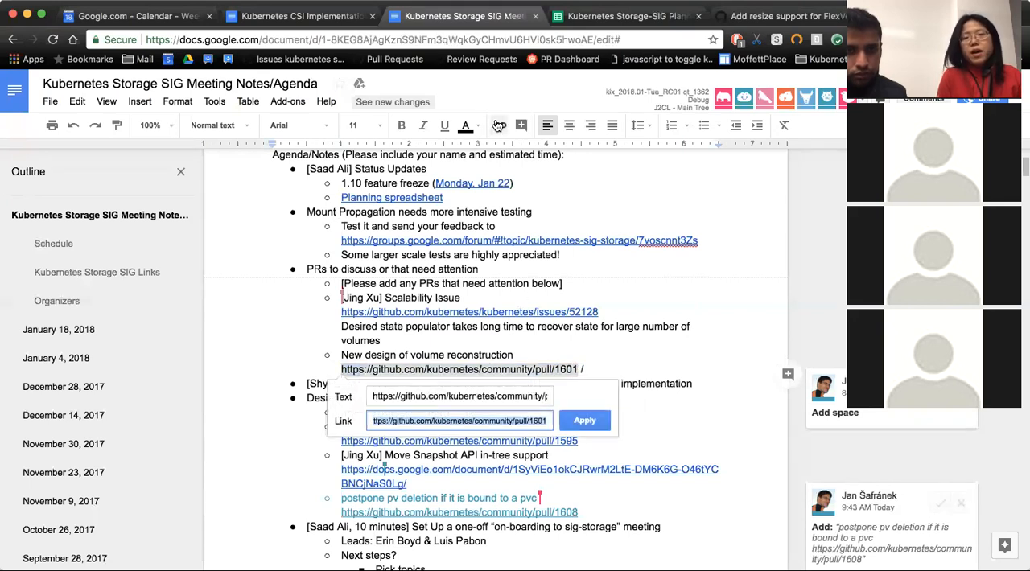
pyautogui.click(584, 421)
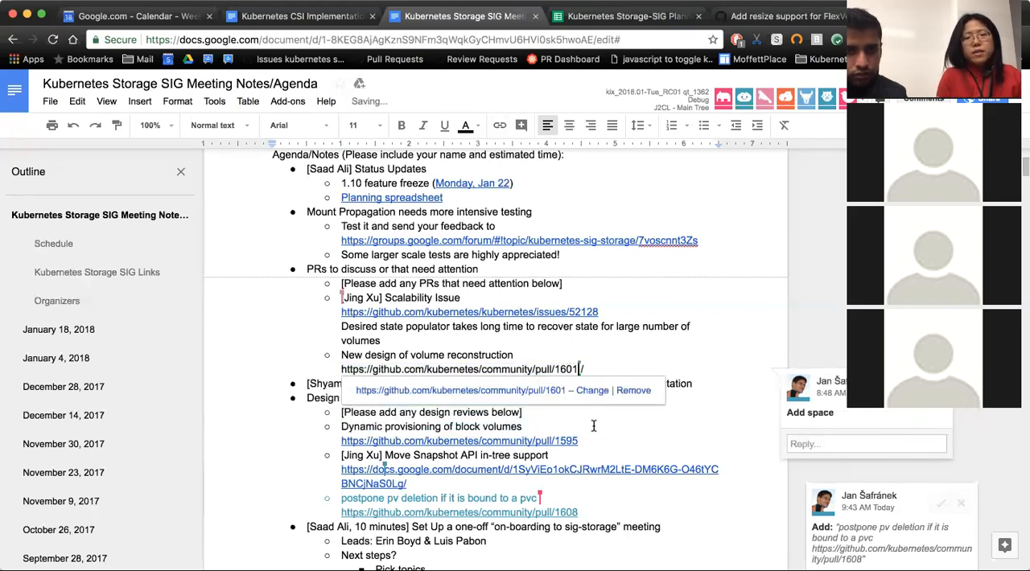
# Step: Follow the link to pull request #1601 and view the full volume reconstruction design document
pyautogui.click(482, 371)
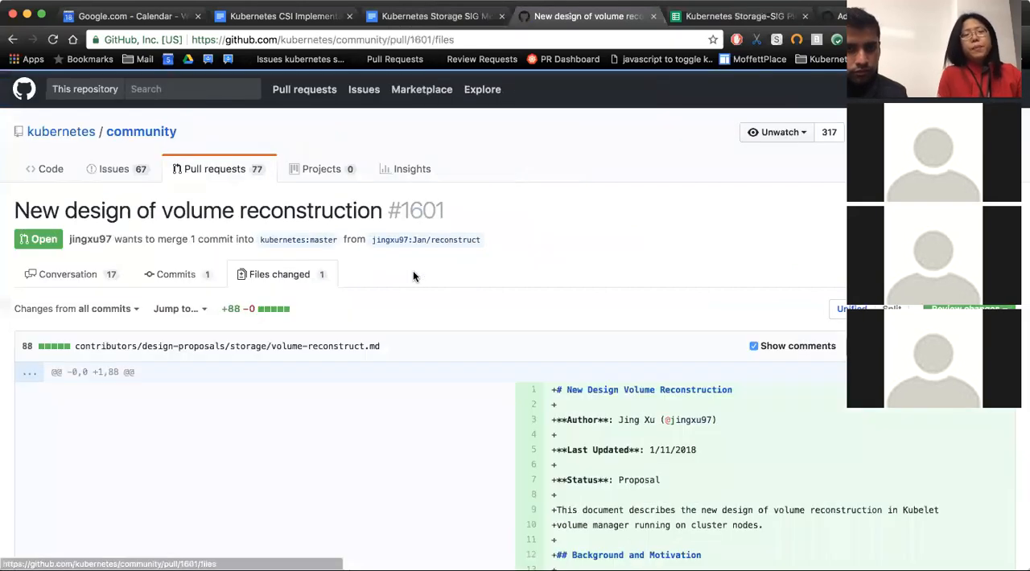
pyautogui.moveTo(777, 322)
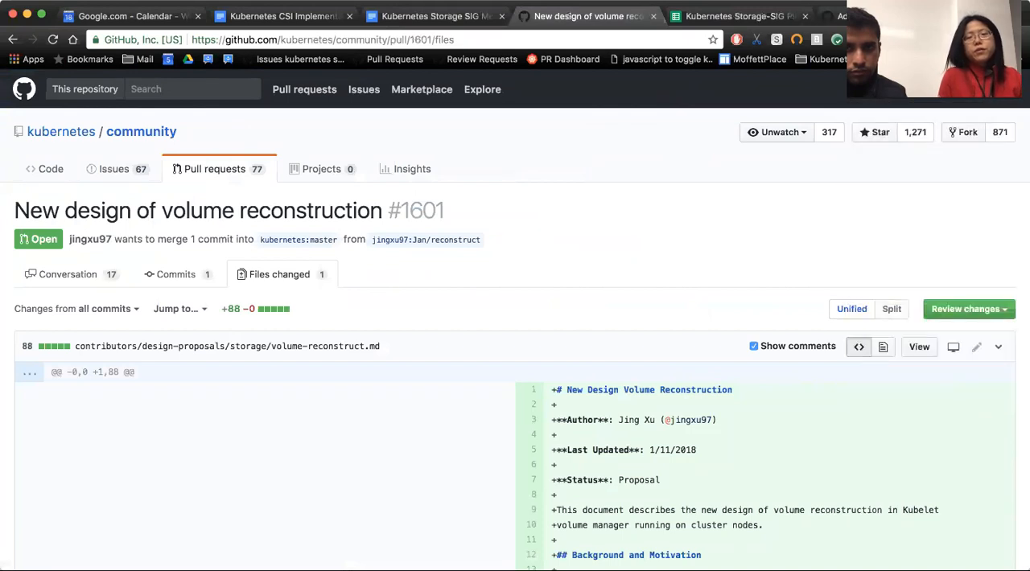
pyautogui.click(919, 348)
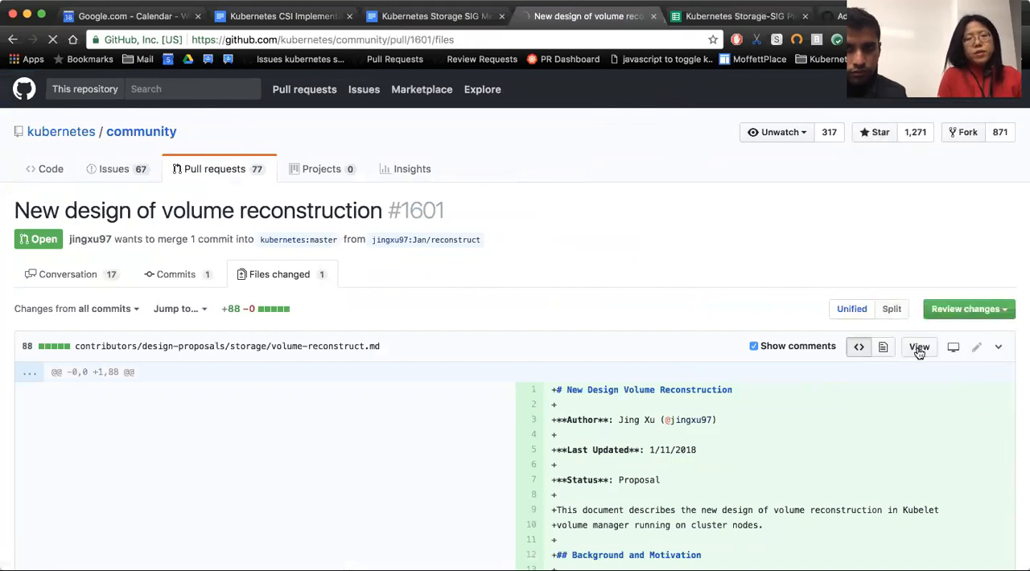
pyautogui.click(919, 348)
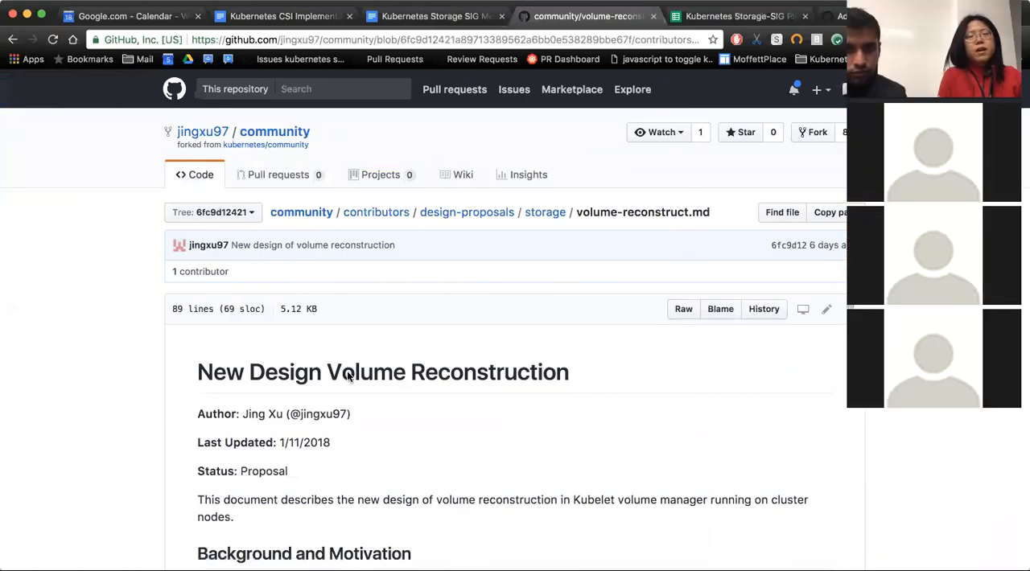
pyautogui.scroll(-3)
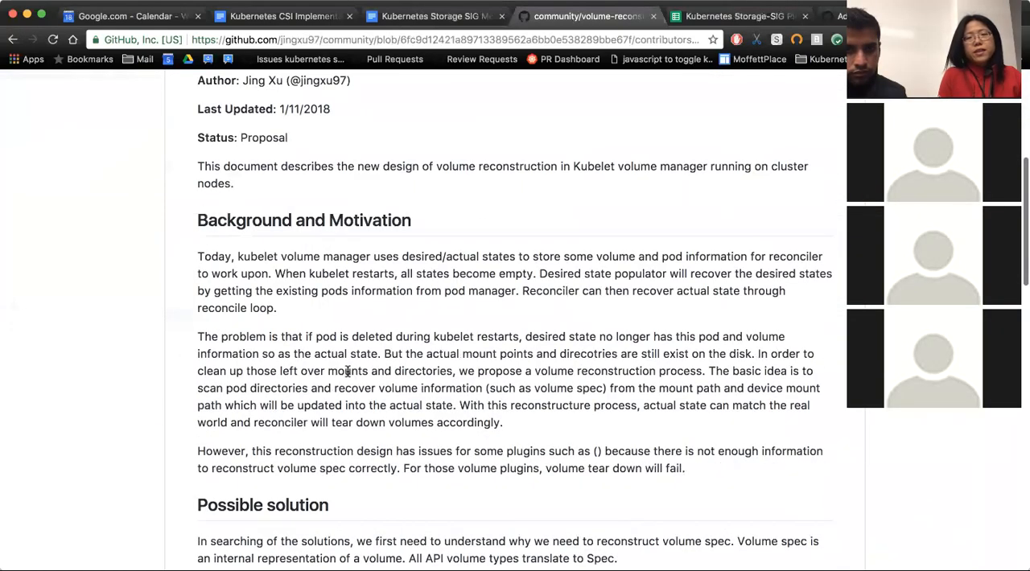
pyautogui.scroll(-3)
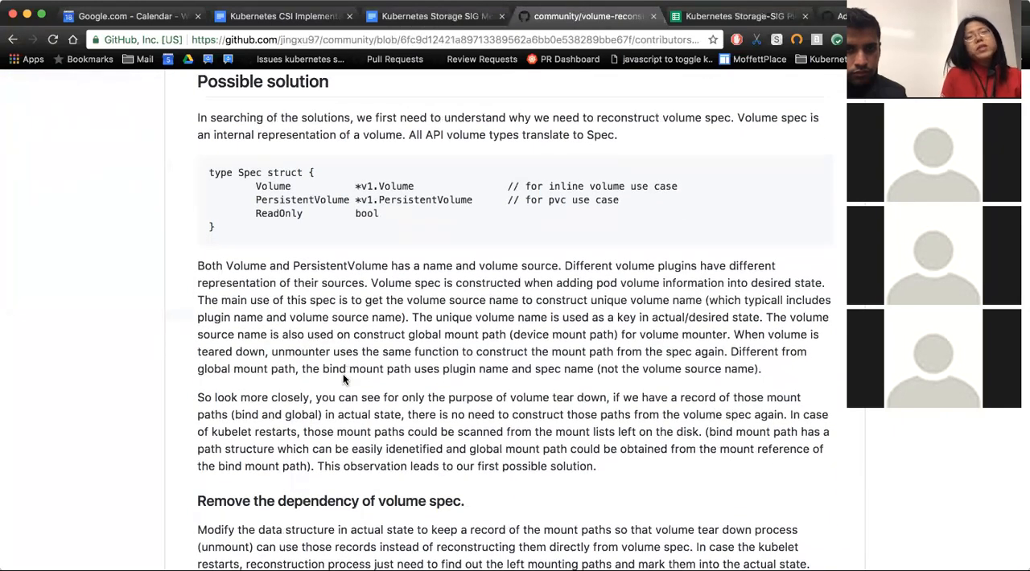
pyautogui.moveTo(106, 410)
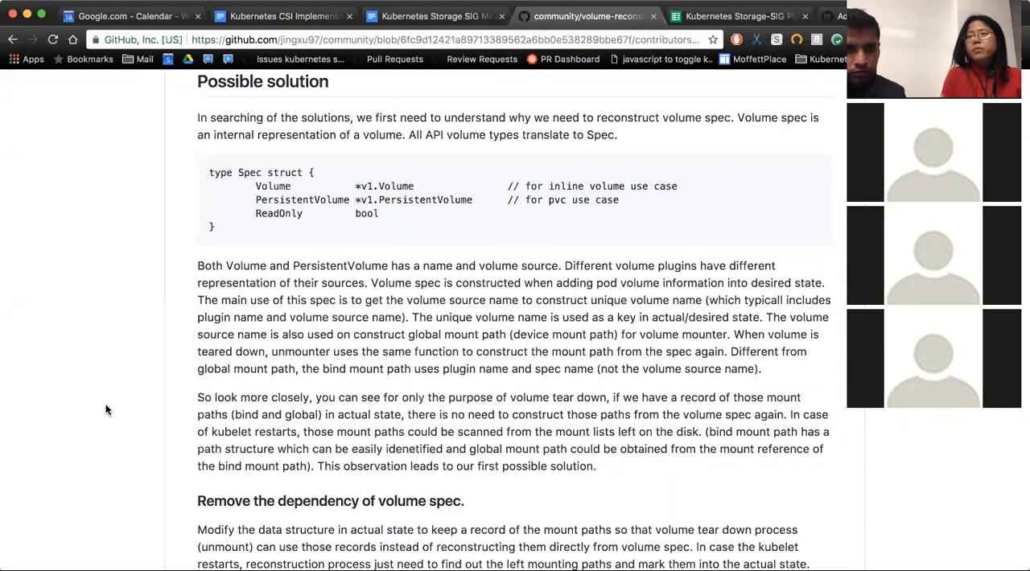
# Step: Read through to the end of the volume reconstruction proposal and bring up its Files changed view
pyautogui.scroll(-3)
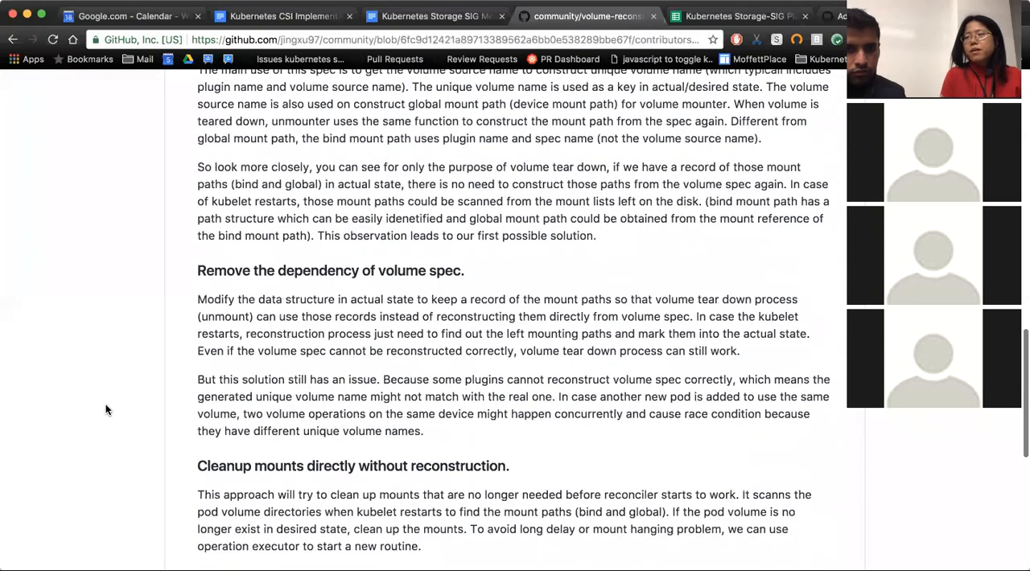
pyautogui.scroll(-3)
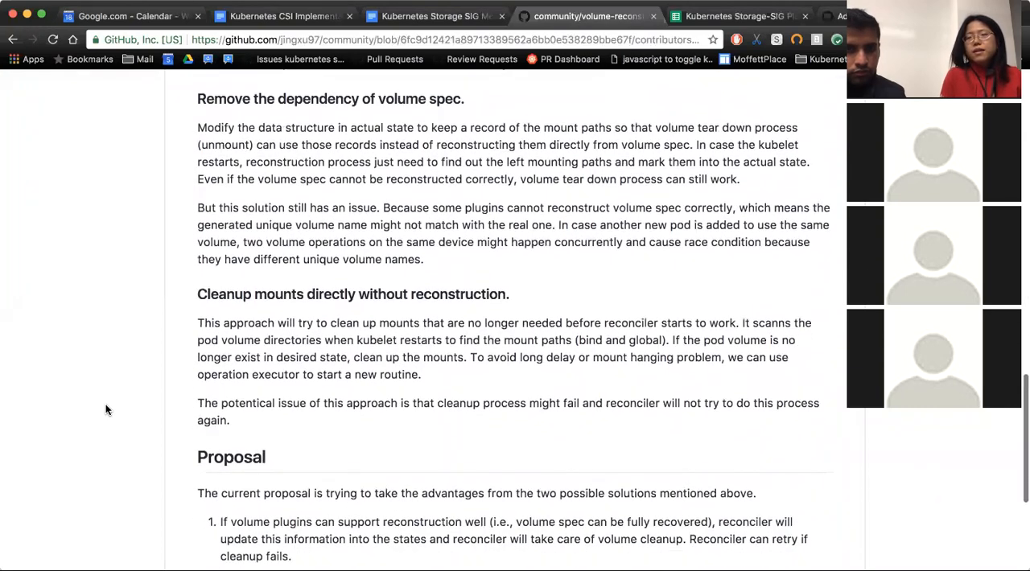
pyautogui.scroll(-3)
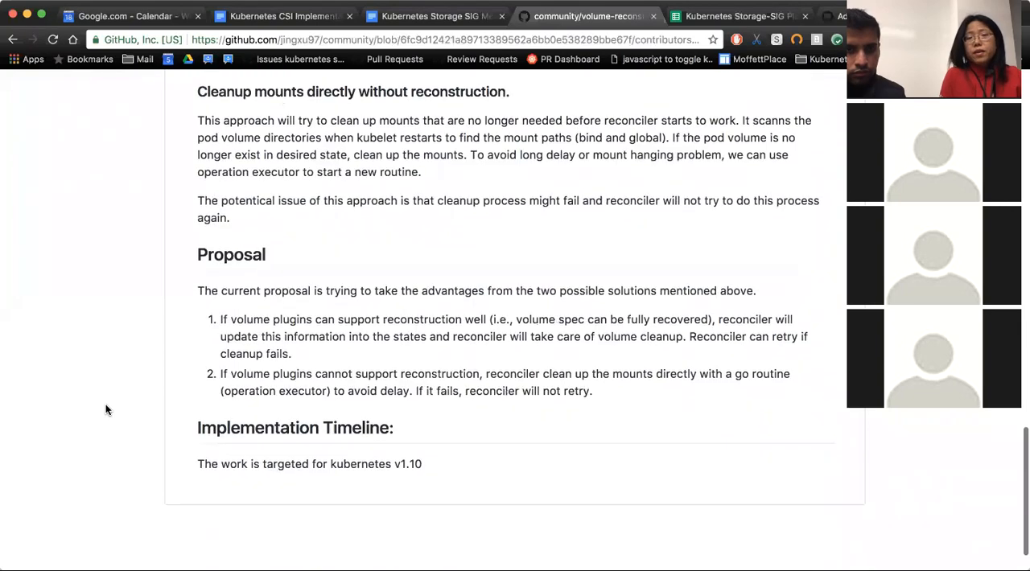
pyautogui.scroll(-3)
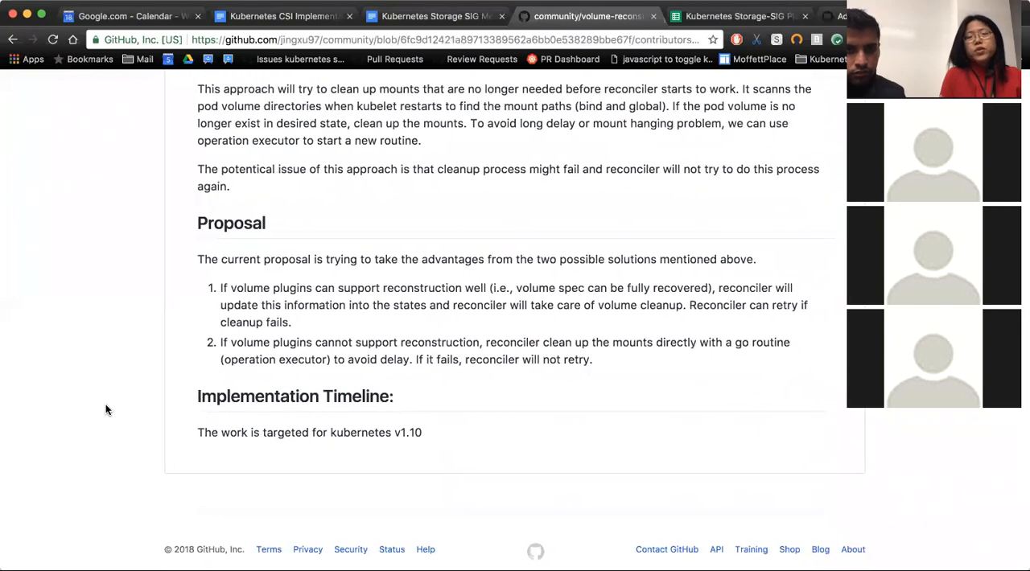
pyautogui.scroll(3)
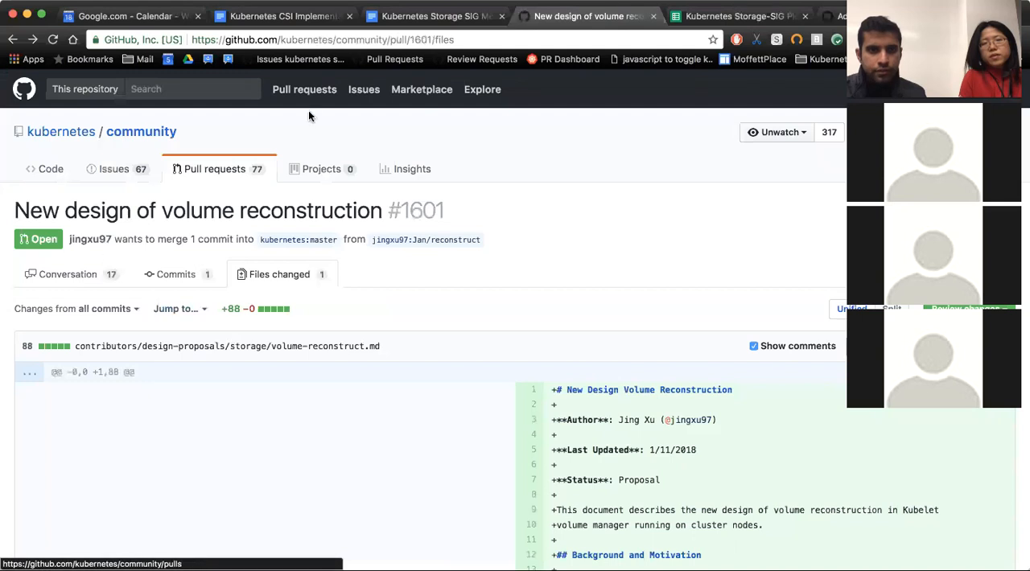
pyautogui.moveTo(356, 356)
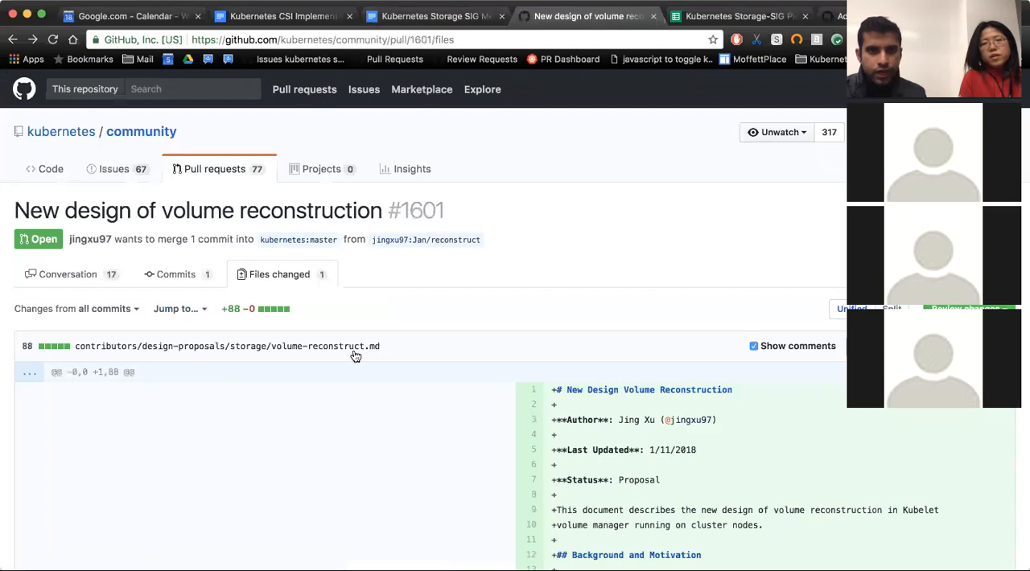
pyautogui.moveTo(219, 206)
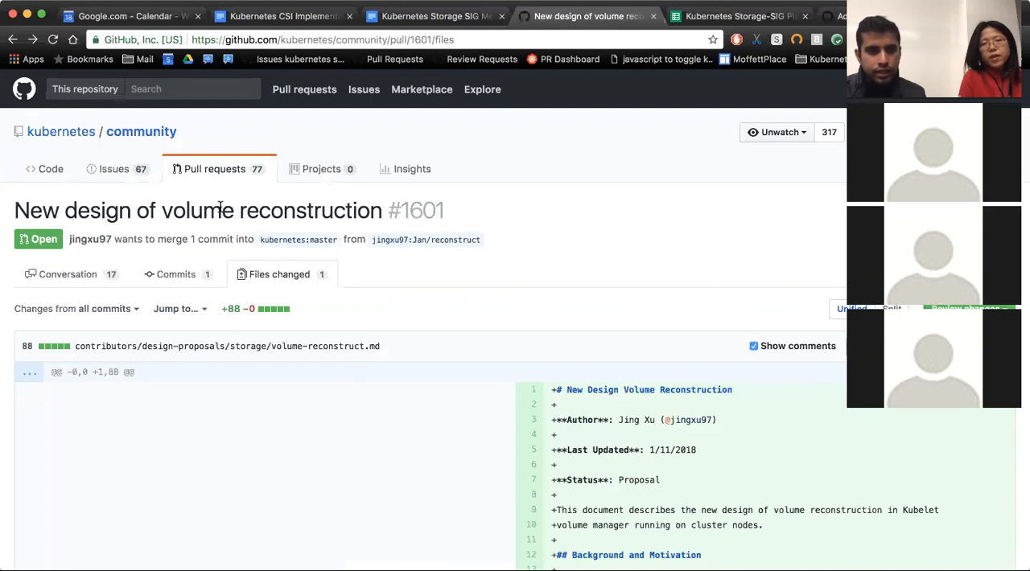
pyautogui.moveTo(412, 169)
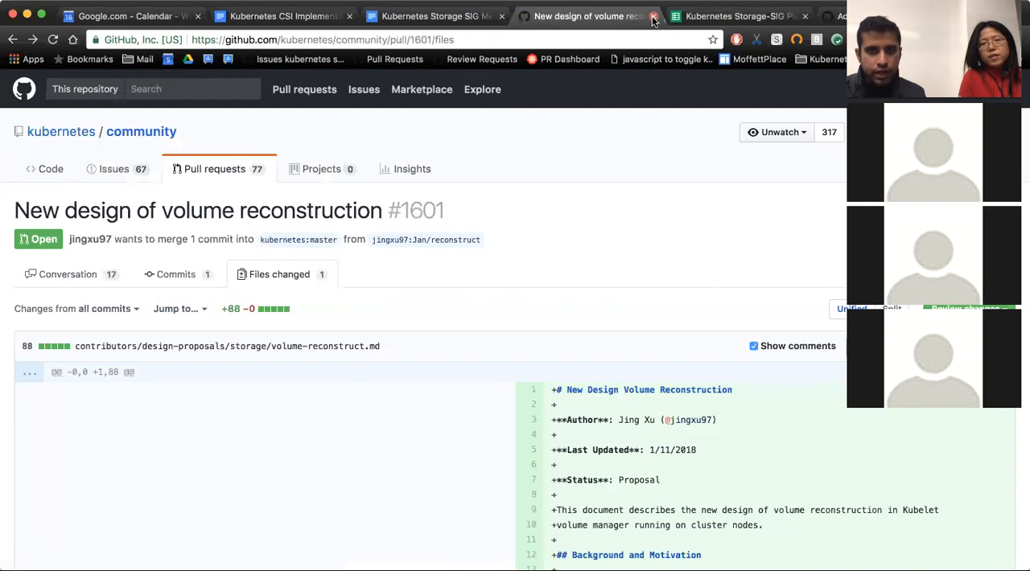
pyautogui.moveTo(654, 17)
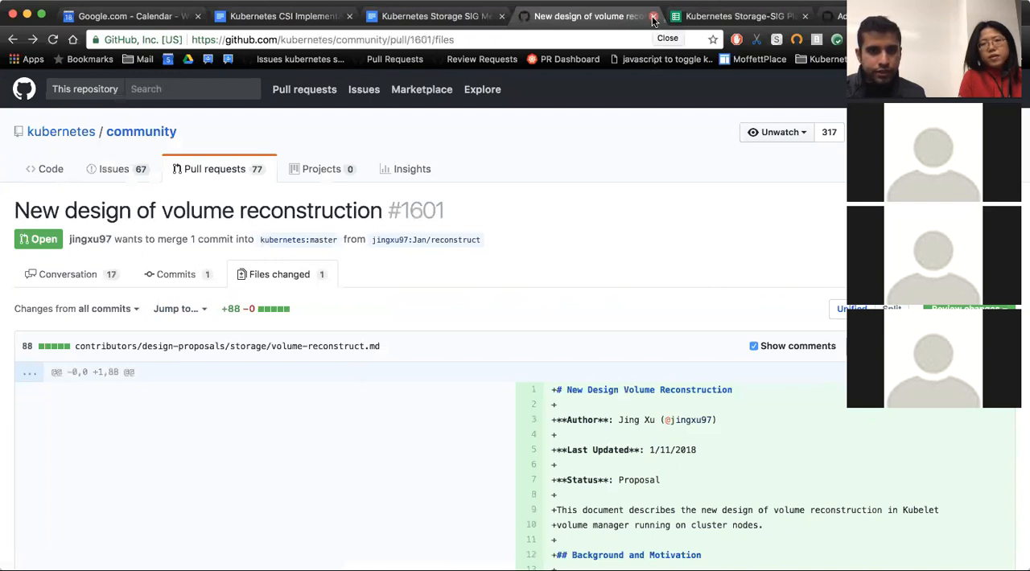
# Step: Leave the reconstruction PR and move the notes down to the PRs and Design Reviews section
pyautogui.click(654, 16)
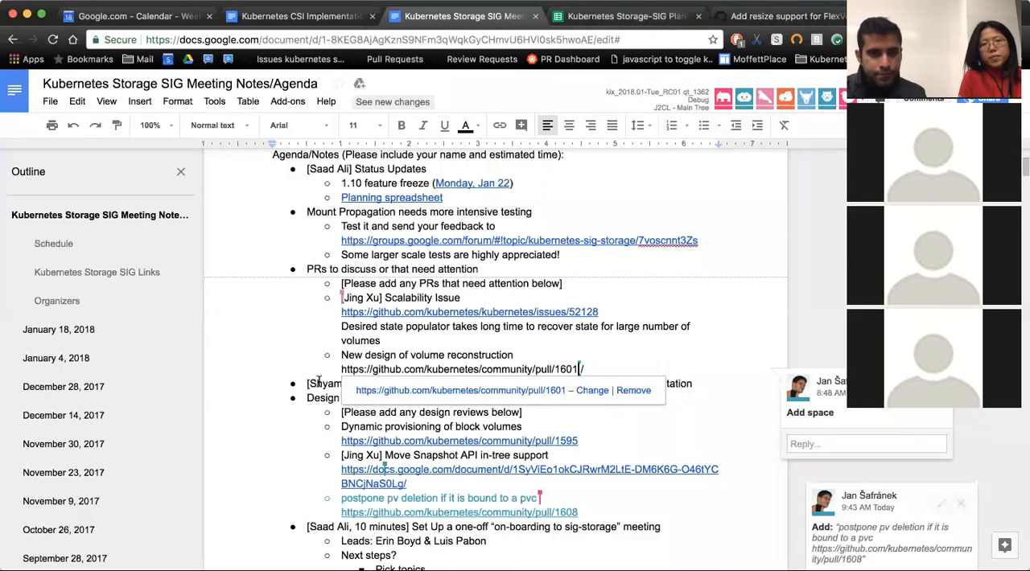
pyautogui.scroll(-3)
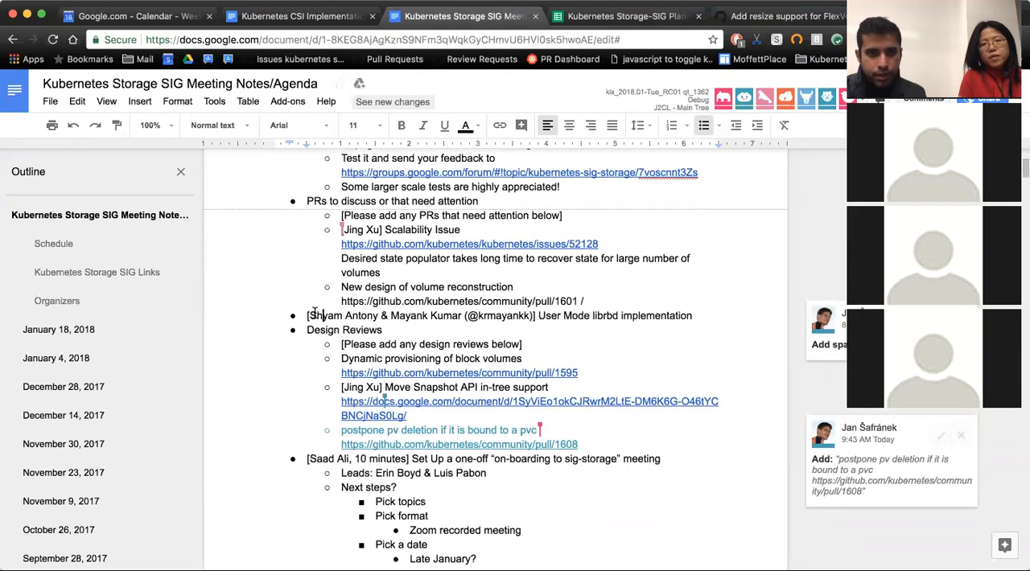
pyautogui.scroll(-3)
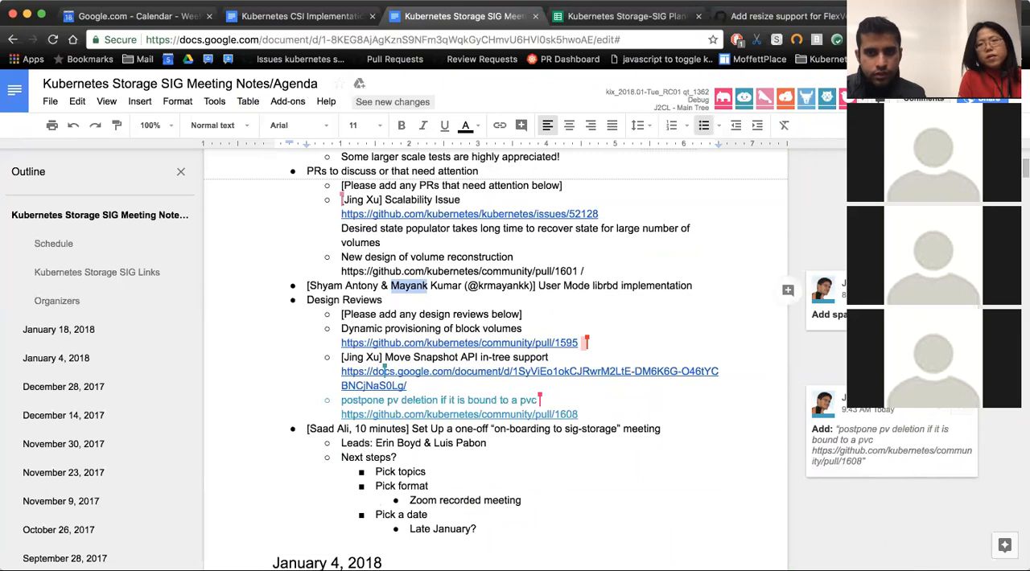
pyautogui.moveTo(563, 283)
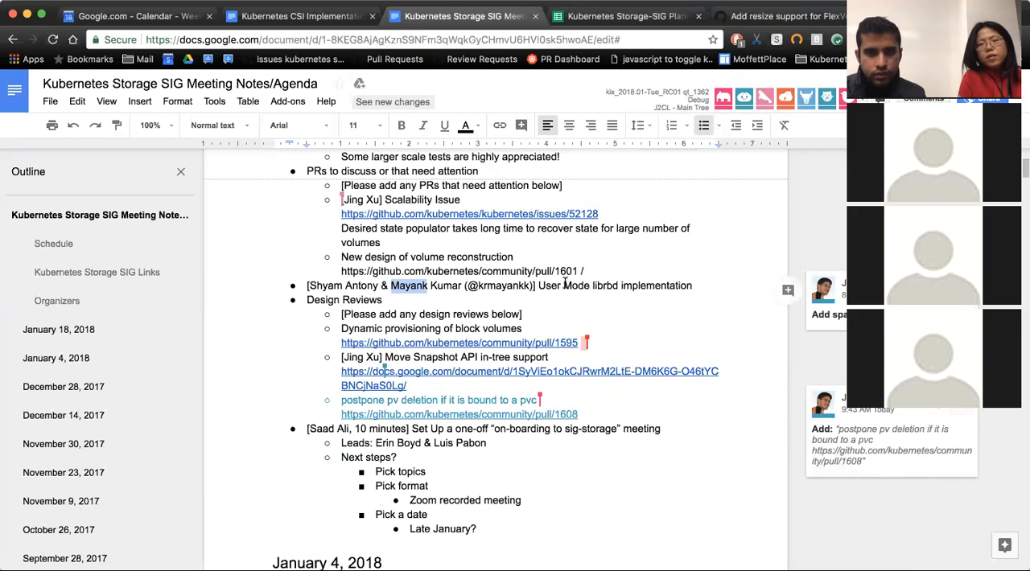
pyautogui.tripleClick(498, 287)
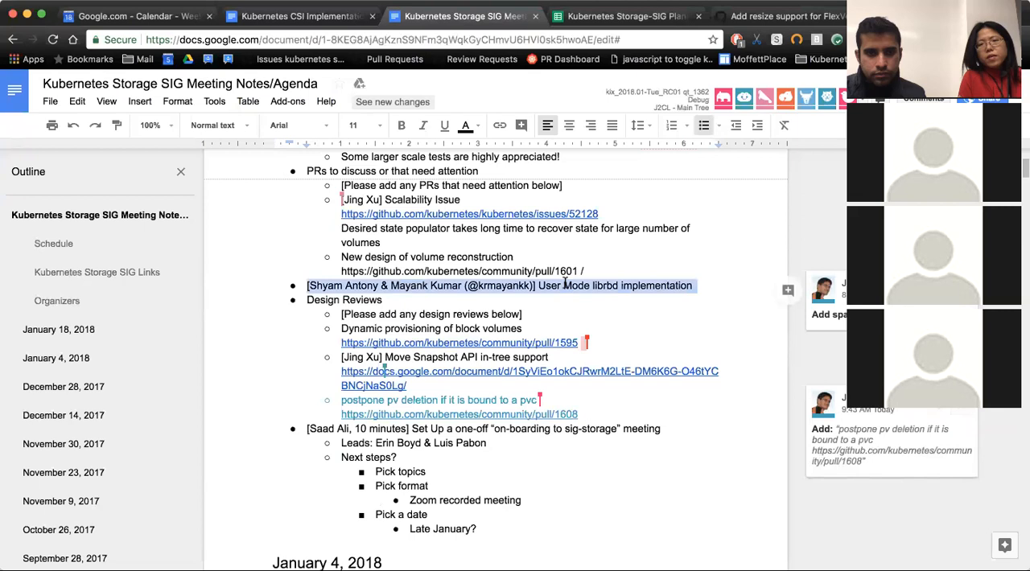
pyautogui.moveTo(470, 306)
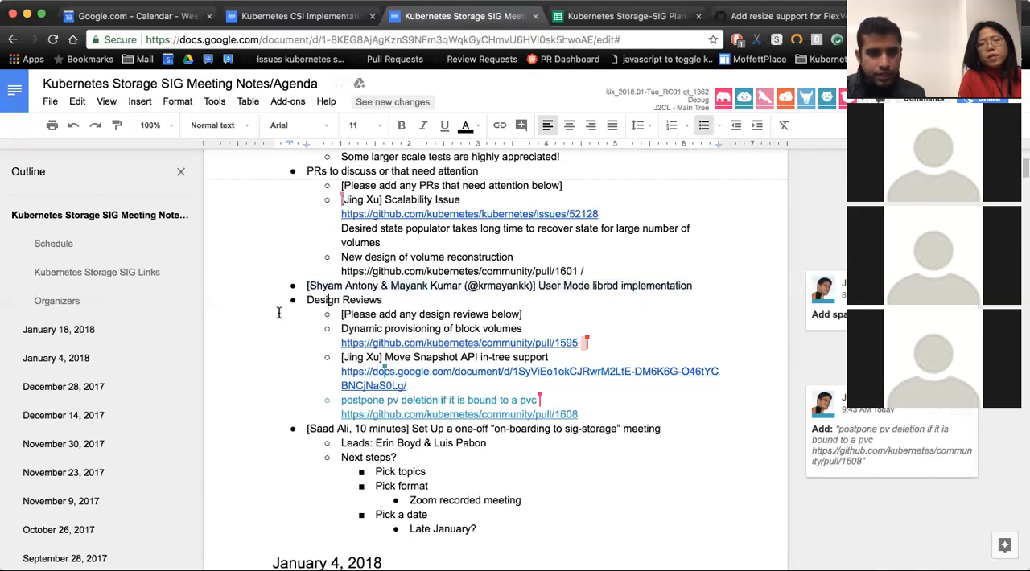
pyautogui.scroll(-3)
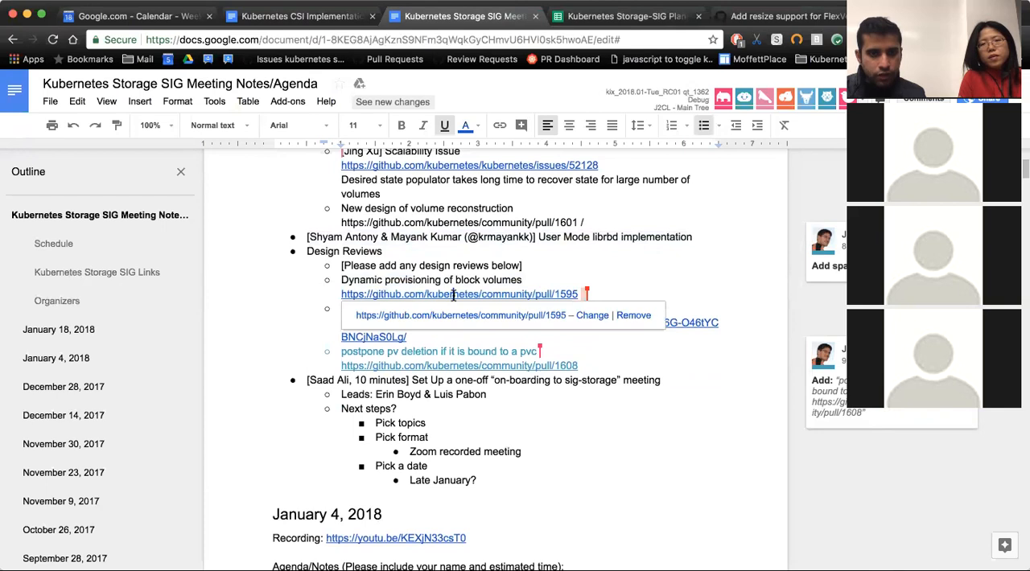
# Step: Follow the pull/1595 link and switch to its Files changed diff
pyautogui.click(459, 293)
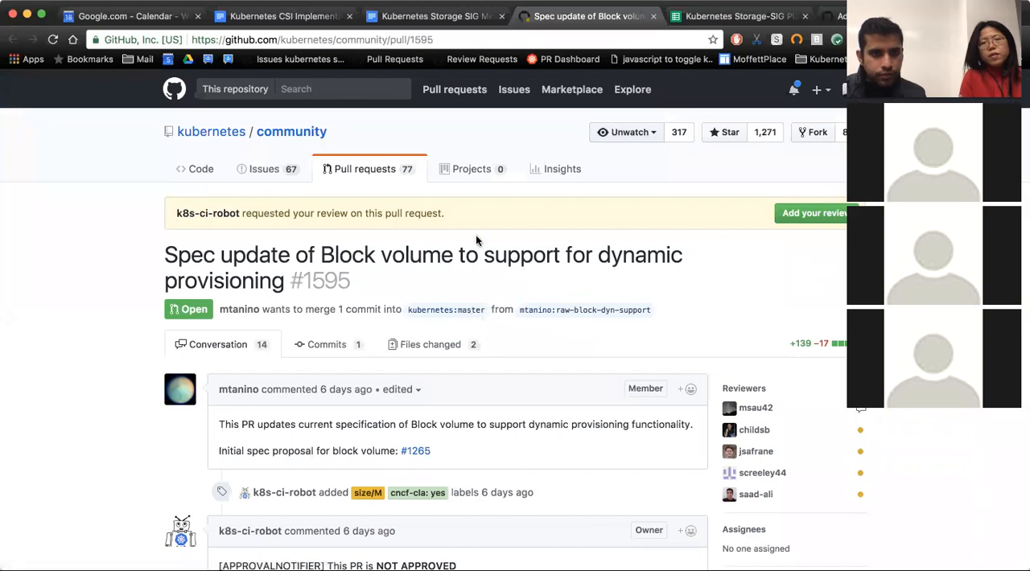
pyautogui.scroll(-3)
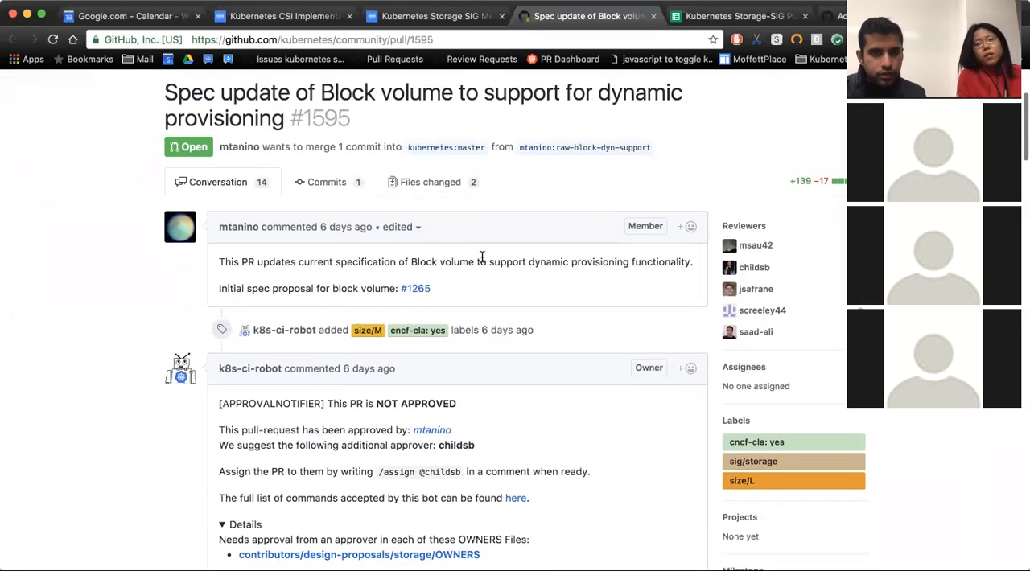
pyautogui.moveTo(515, 227)
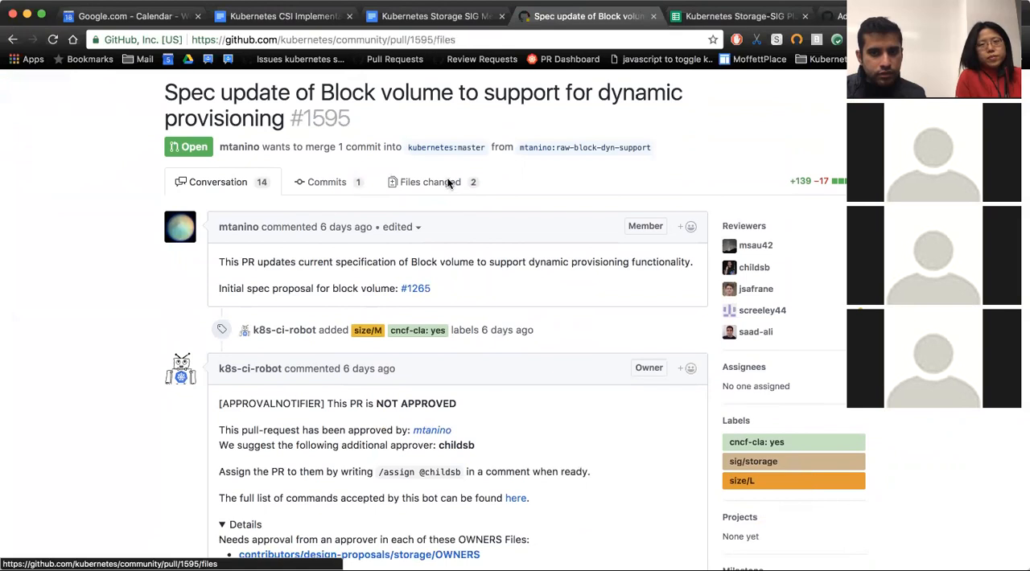
pyautogui.click(422, 182)
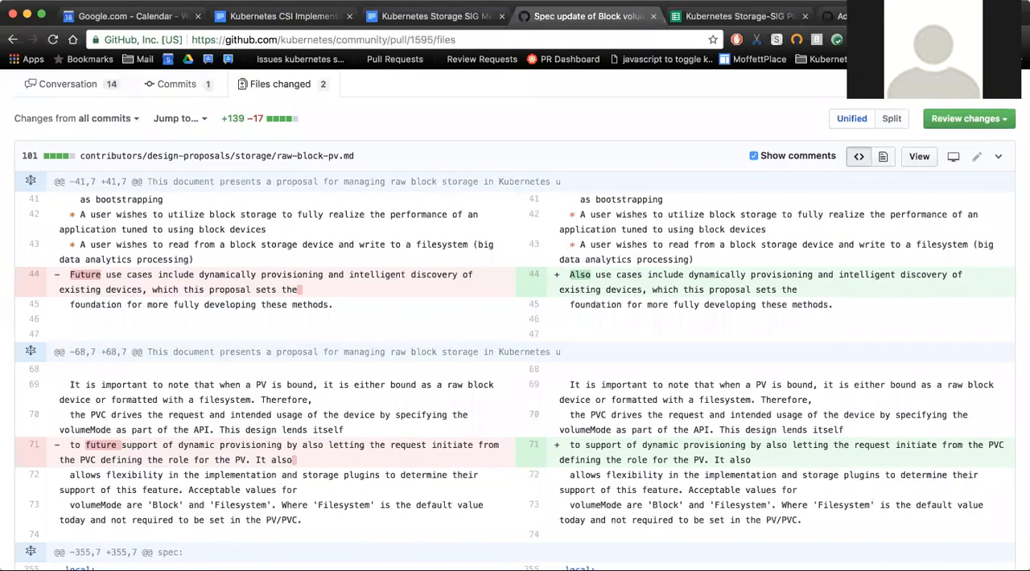
pyautogui.moveTo(919, 156)
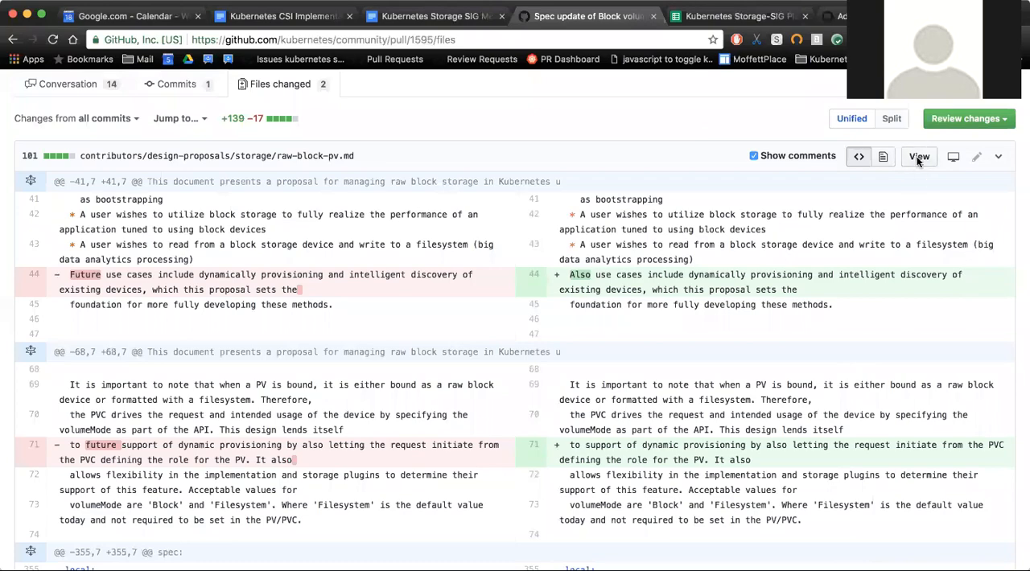
pyautogui.click(919, 156)
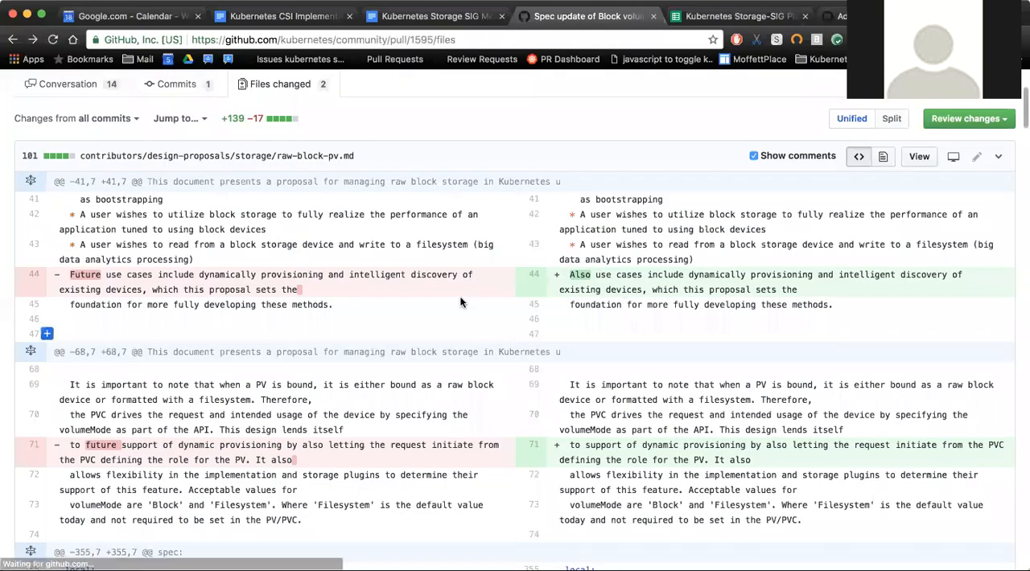
pyautogui.scroll(-3)
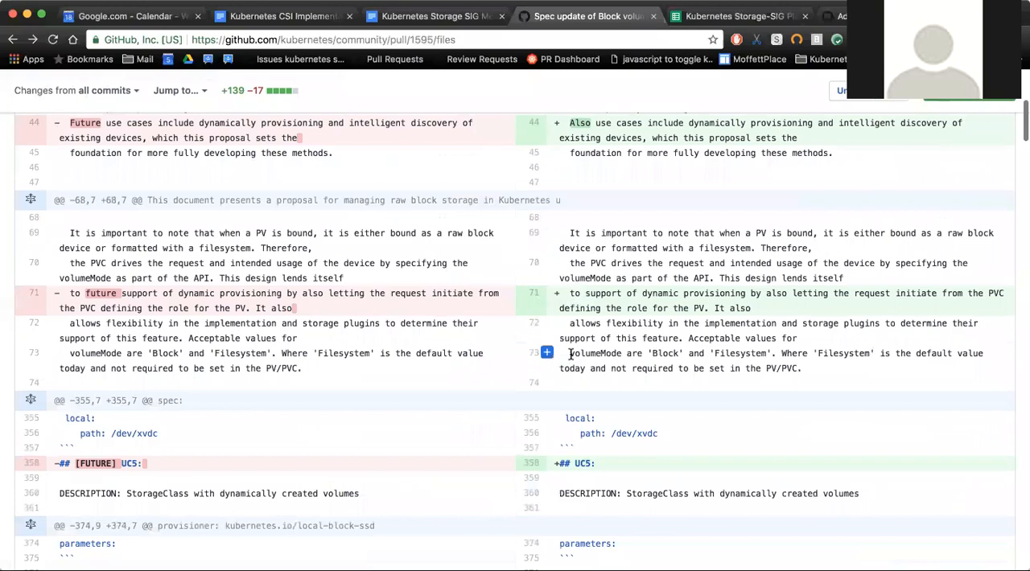
pyautogui.scroll(-3)
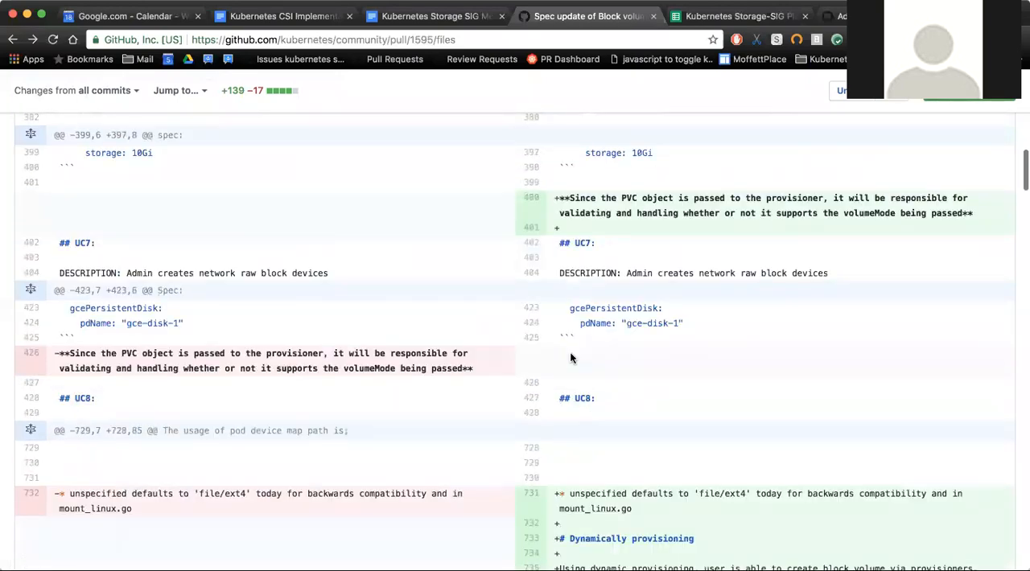
pyautogui.scroll(-3)
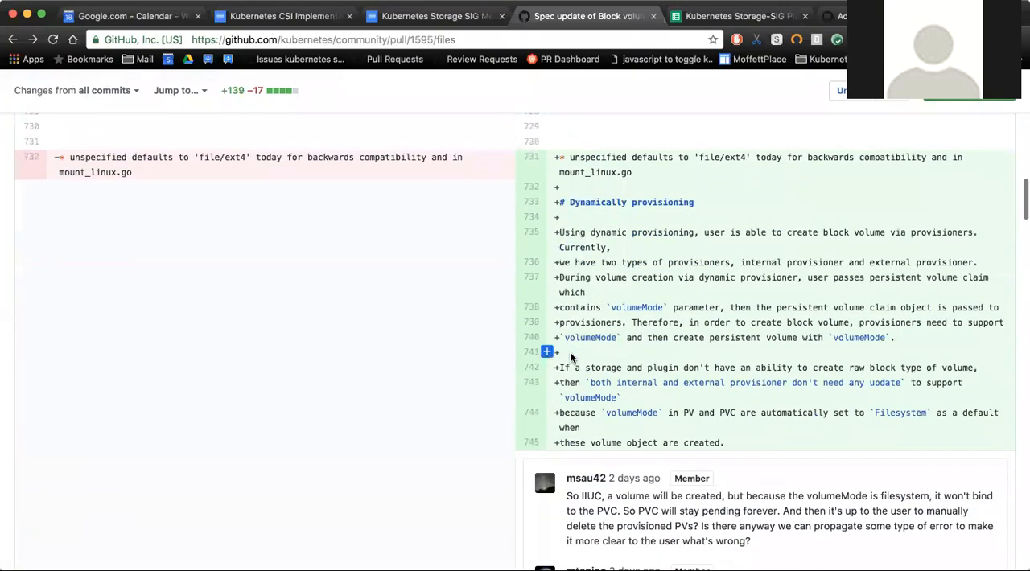
pyautogui.moveTo(403, 338)
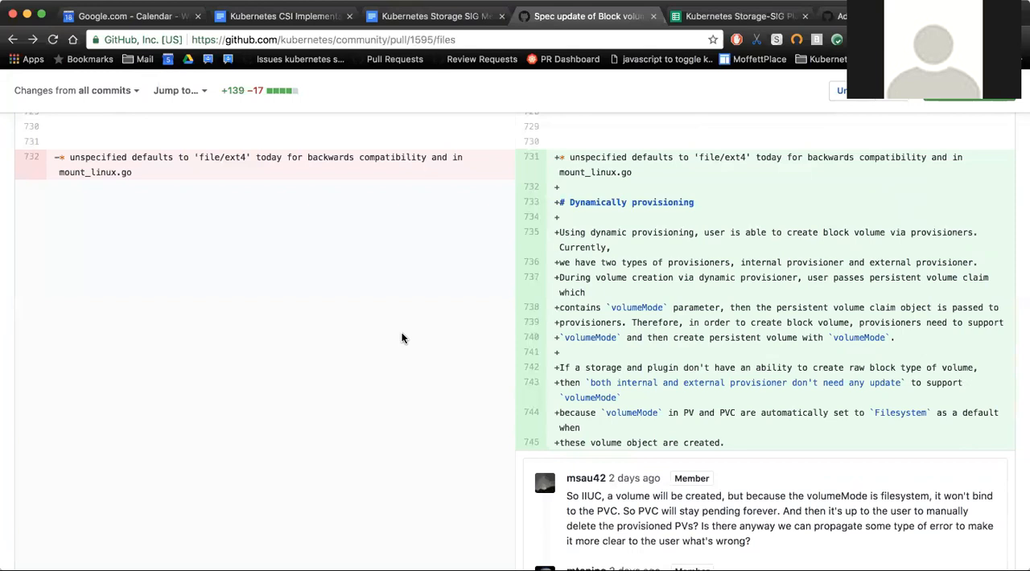
pyautogui.scroll(-3)
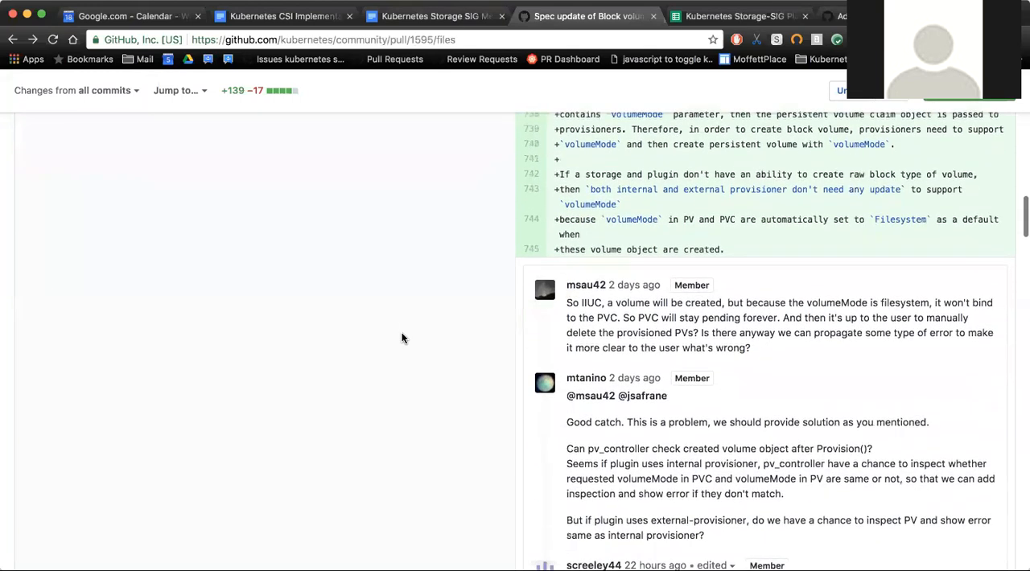
pyautogui.scroll(-3)
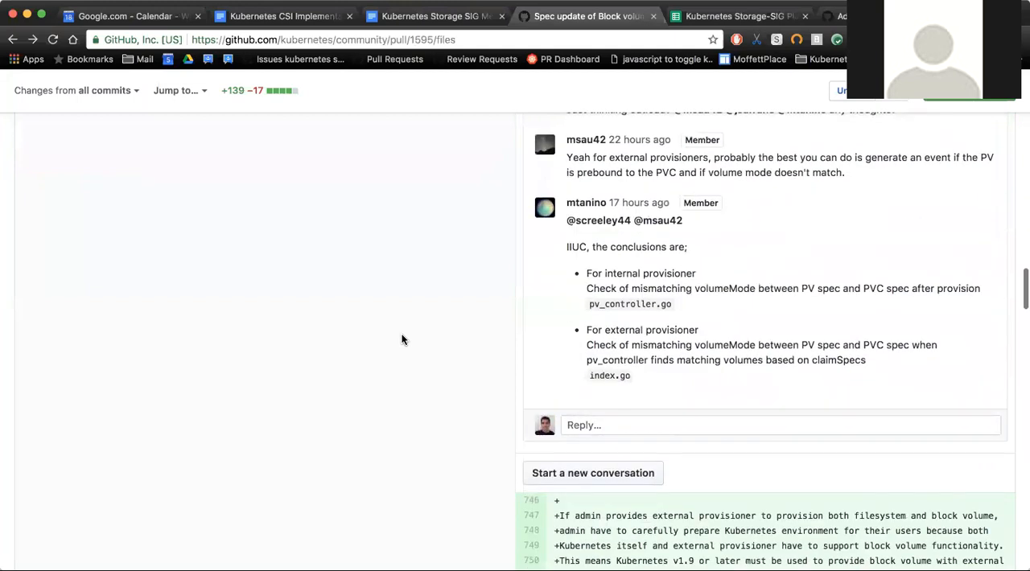
pyautogui.scroll(-3)
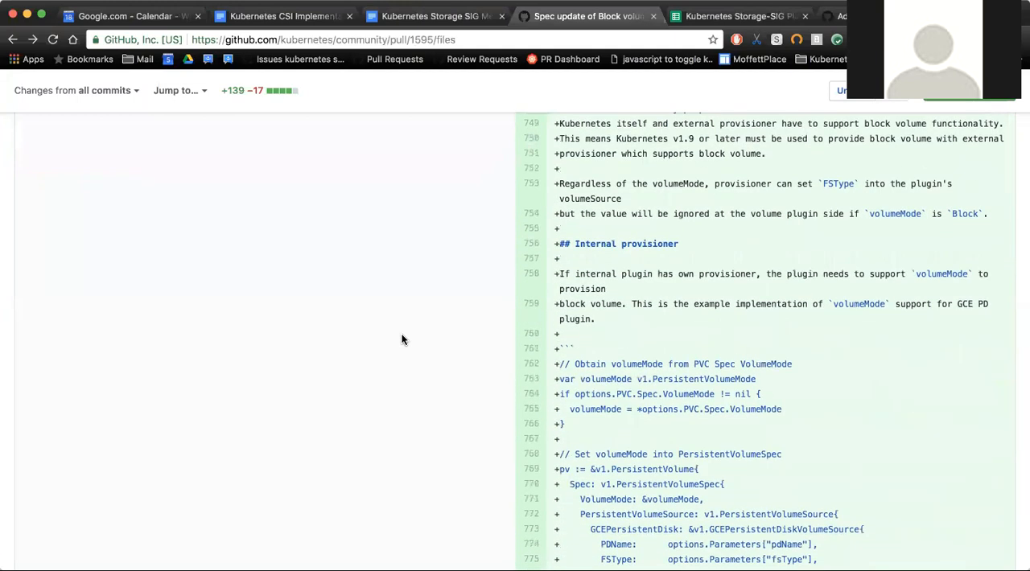
pyautogui.scroll(-3)
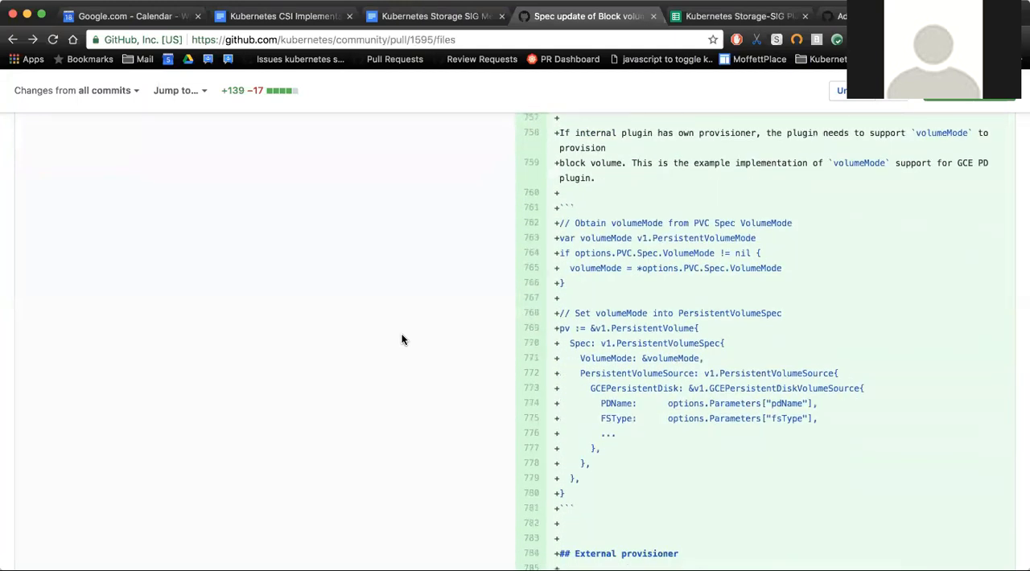
pyautogui.moveTo(564, 341)
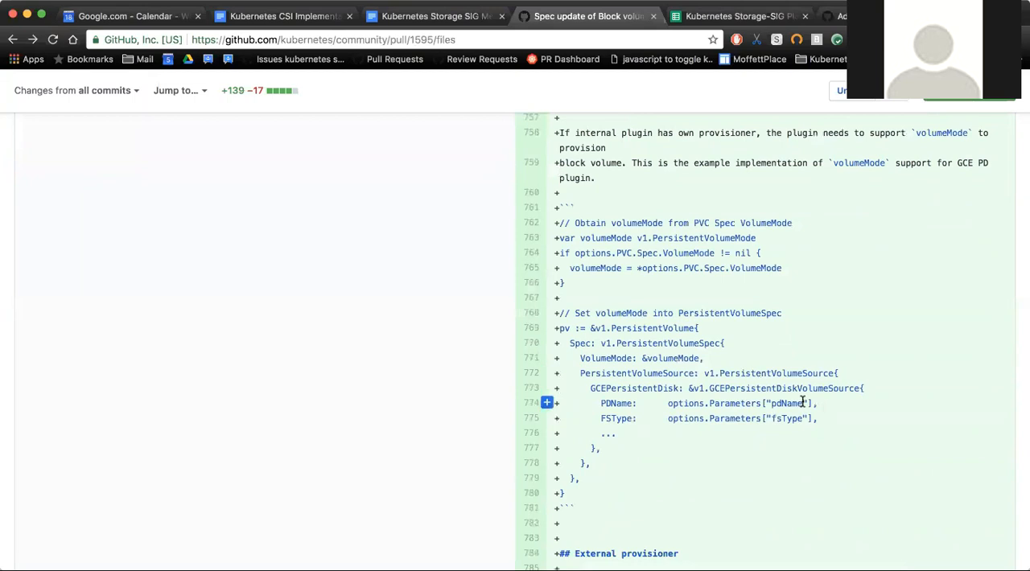
pyautogui.scroll(-3)
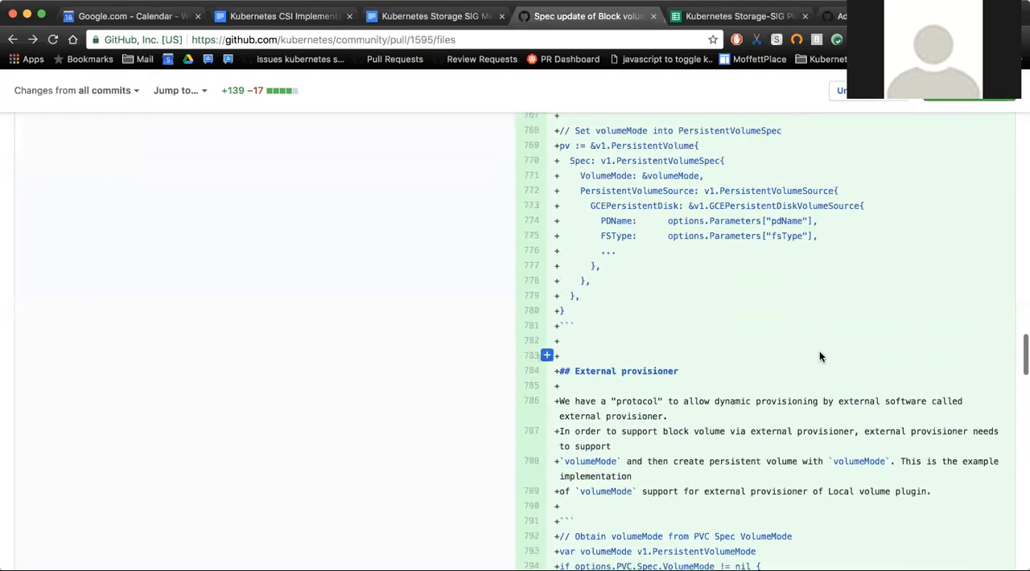
pyautogui.scroll(-3)
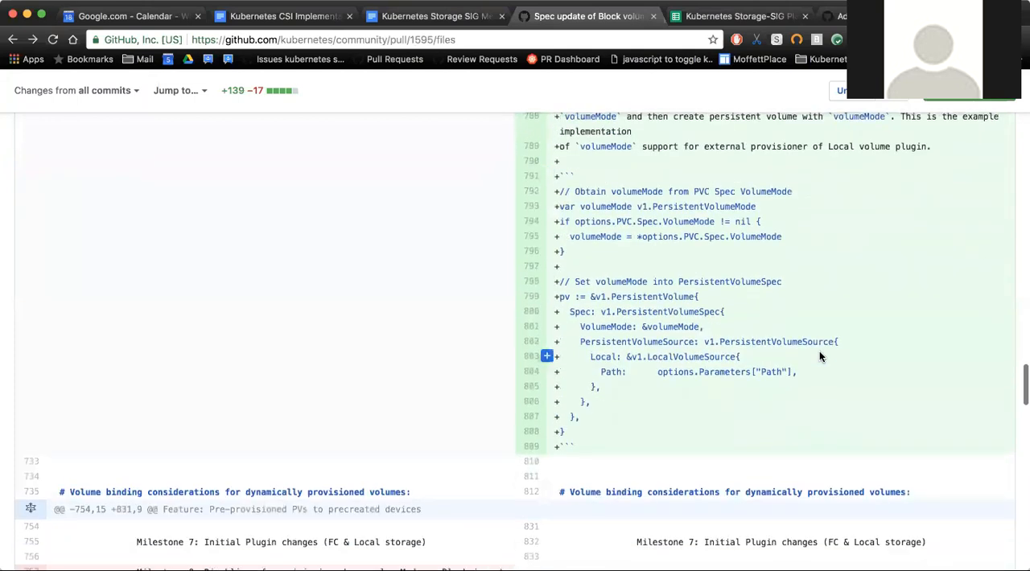
pyautogui.scroll(3)
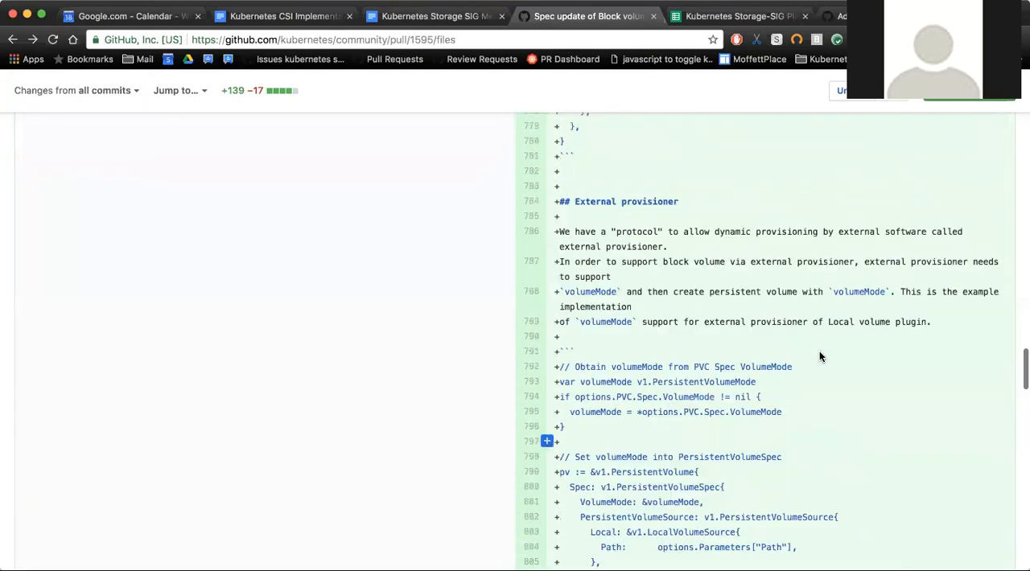
pyautogui.scroll(3)
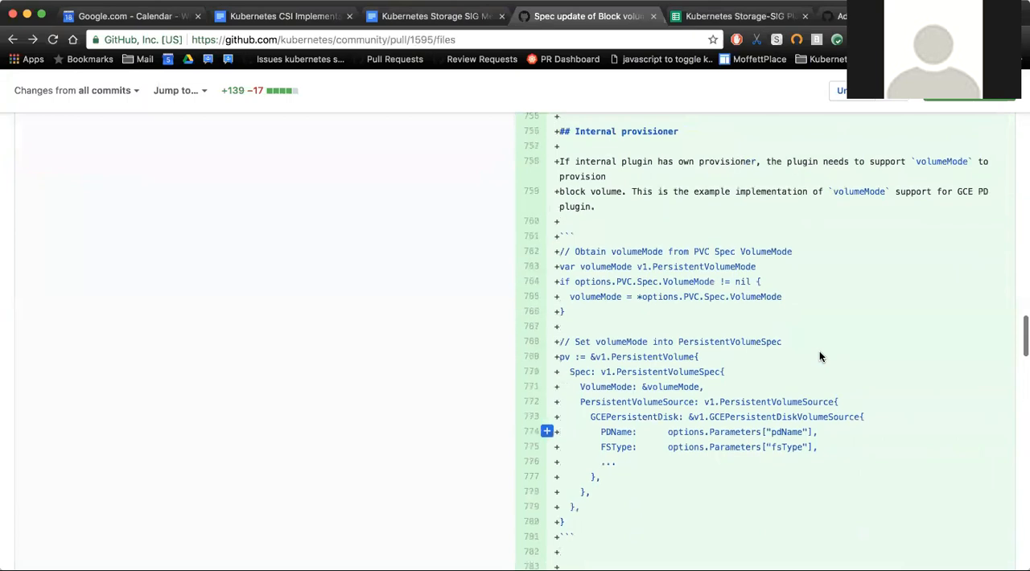
pyautogui.moveTo(782, 238)
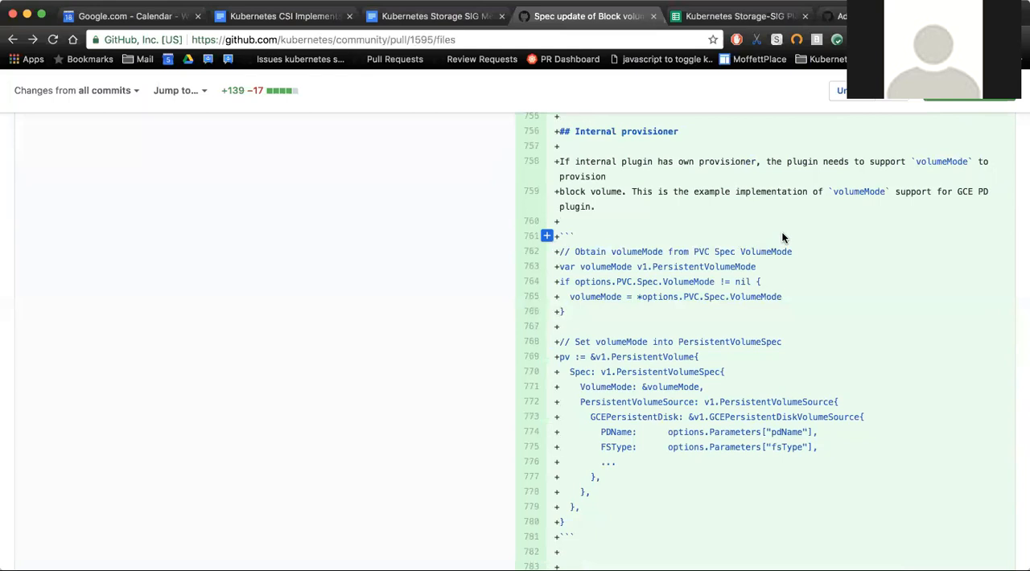
pyautogui.moveTo(711, 334)
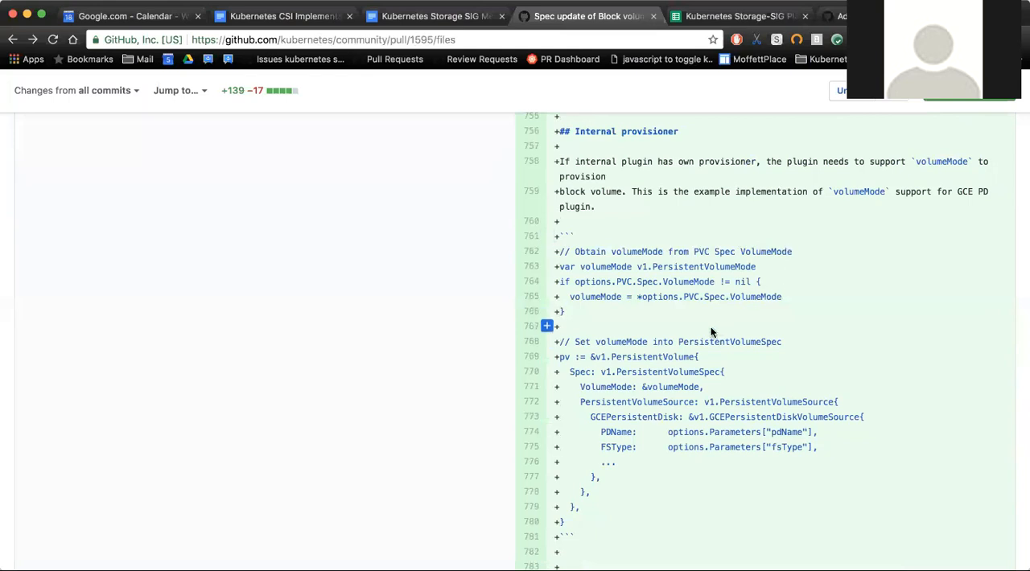
pyautogui.scroll(-3)
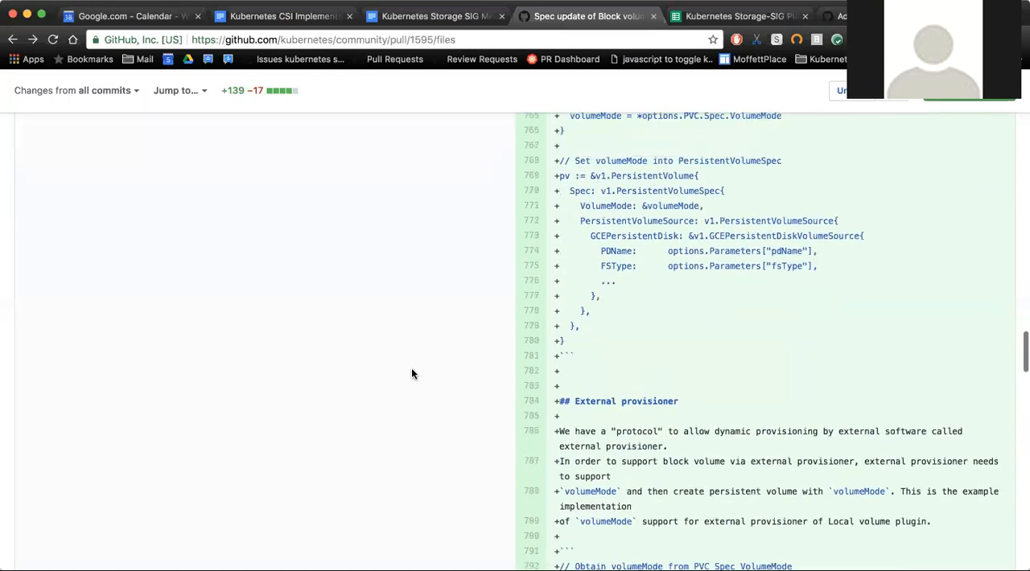
pyautogui.scroll(-3)
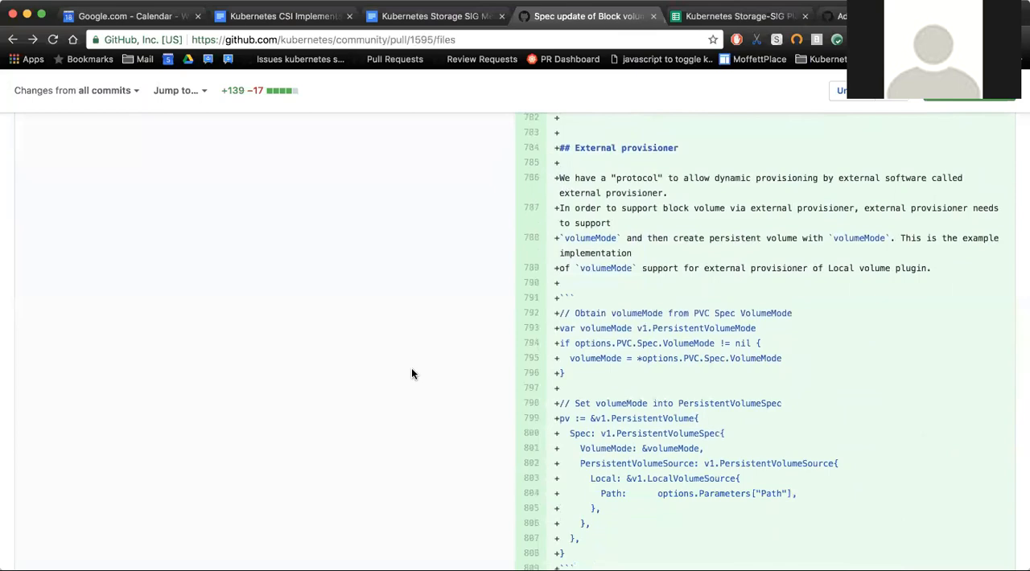
pyautogui.scroll(3)
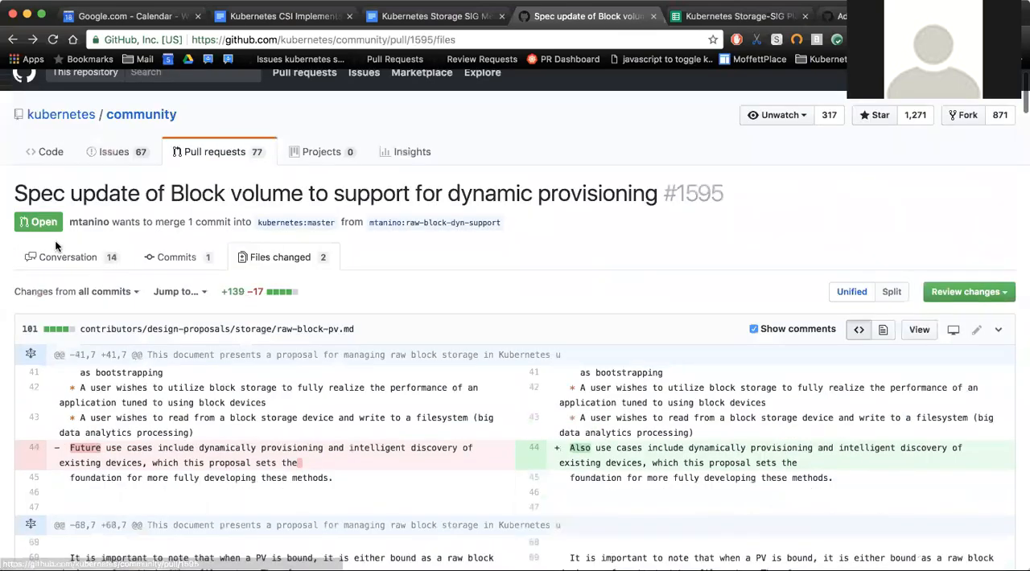
# Step: Return to PR #1595's Conversation thread and read down through the review comments
pyautogui.click(67, 257)
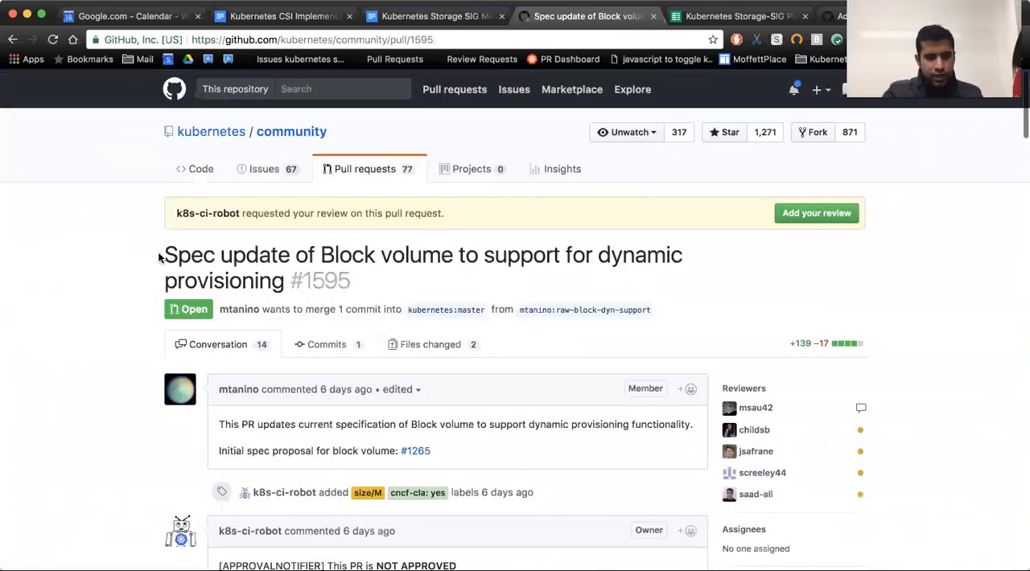
pyautogui.scroll(-3)
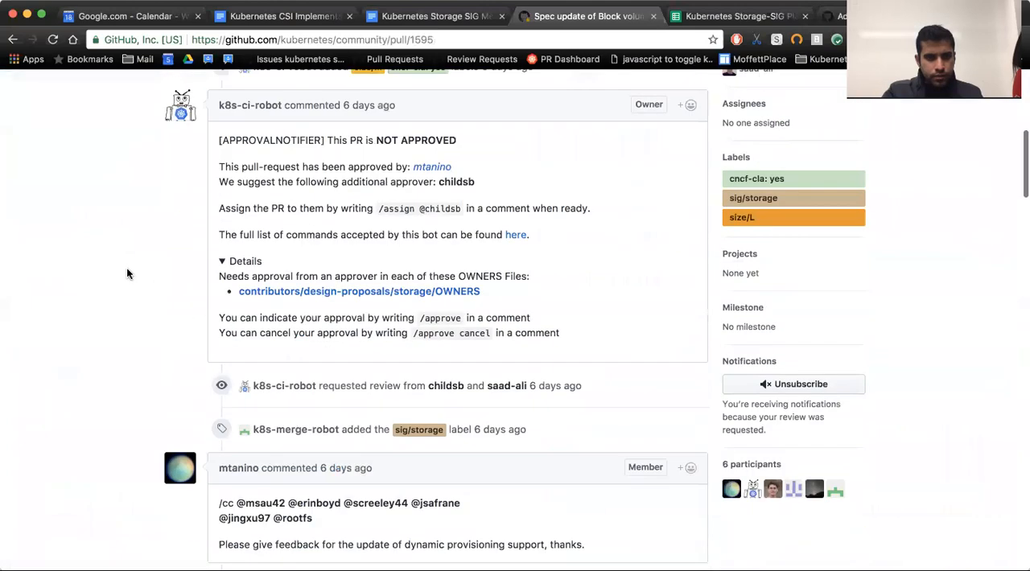
pyautogui.scroll(-3)
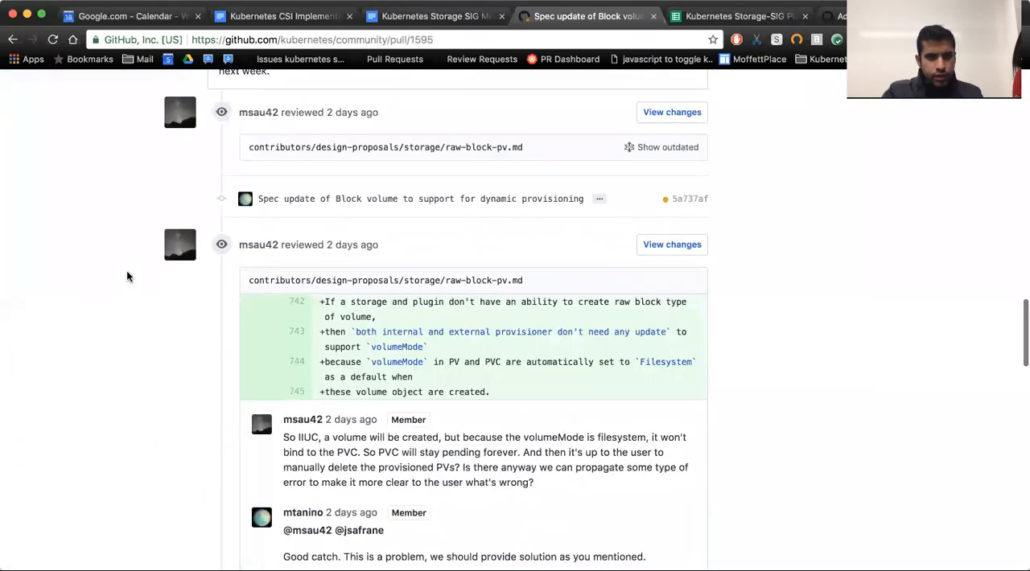
pyautogui.scroll(-3)
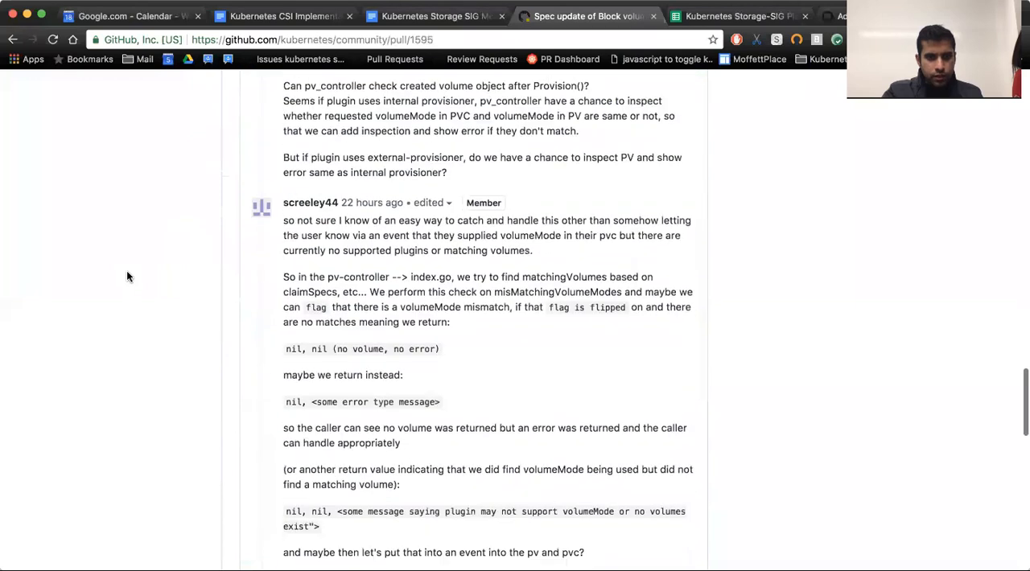
pyautogui.scroll(-3)
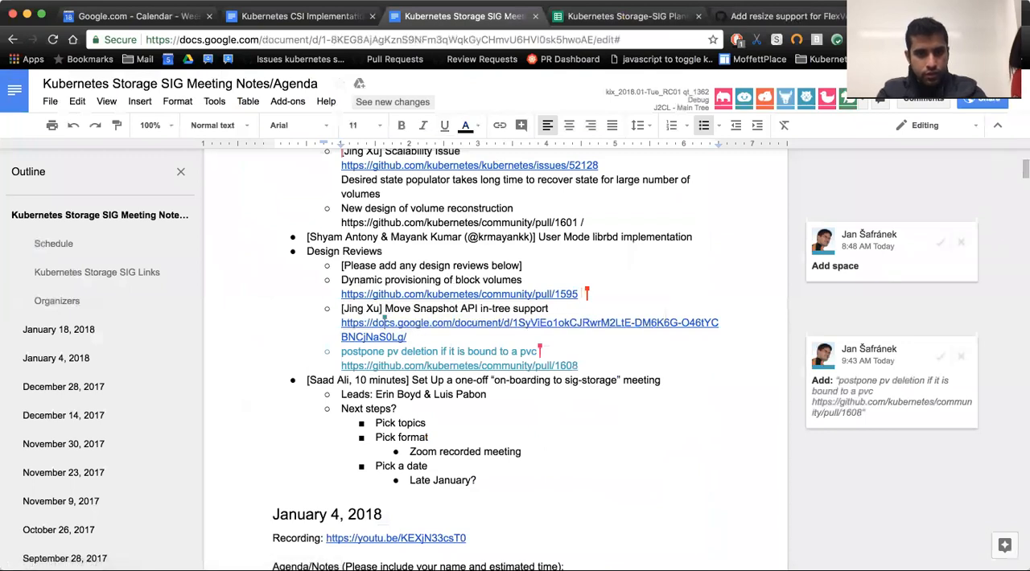
# Step: Note 'TODO (saad): take a look' under pull 1595, then follow the Snapshot API doc link
pyautogui.write('TODO (saad): take a look')
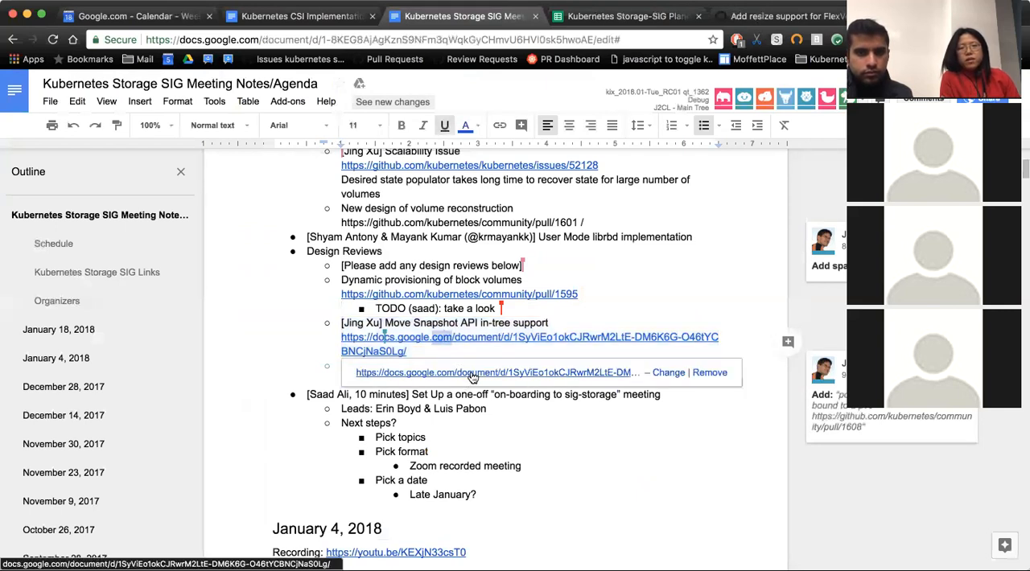
pyautogui.click(496, 371)
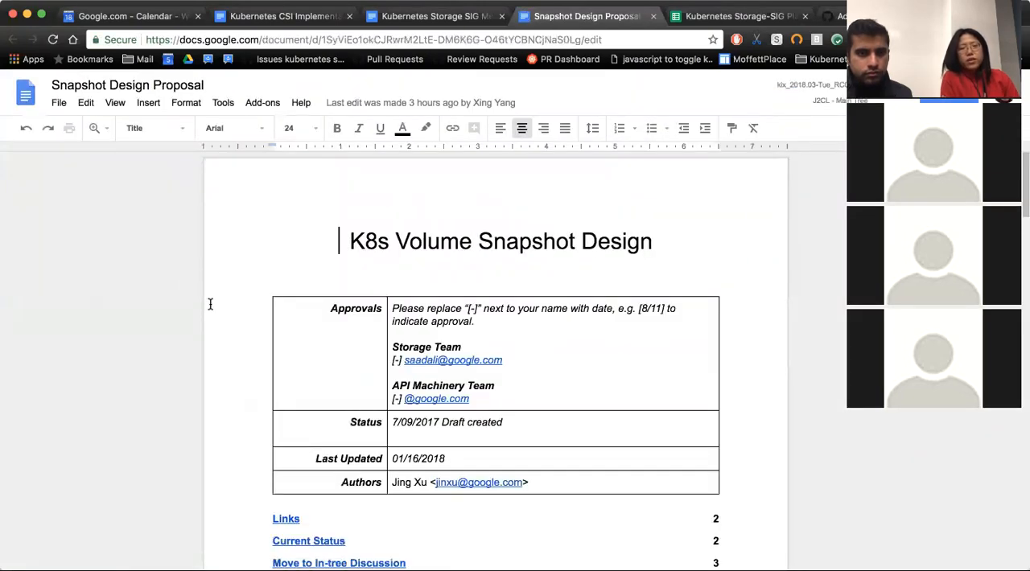
pyautogui.moveTo(248, 380)
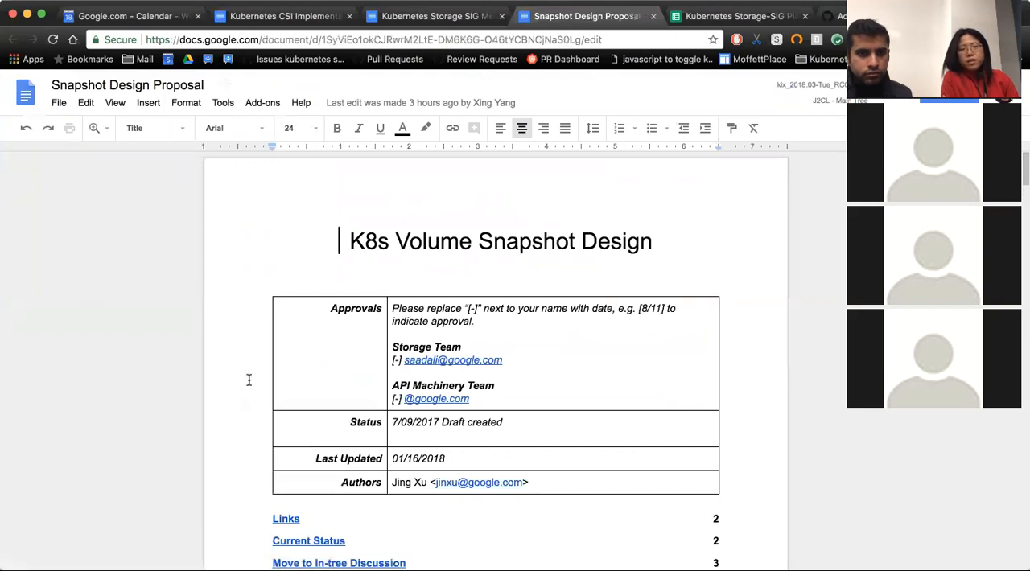
# Step: Read down through the K8s Volume Snapshot Design proposal
pyautogui.scroll(-3)
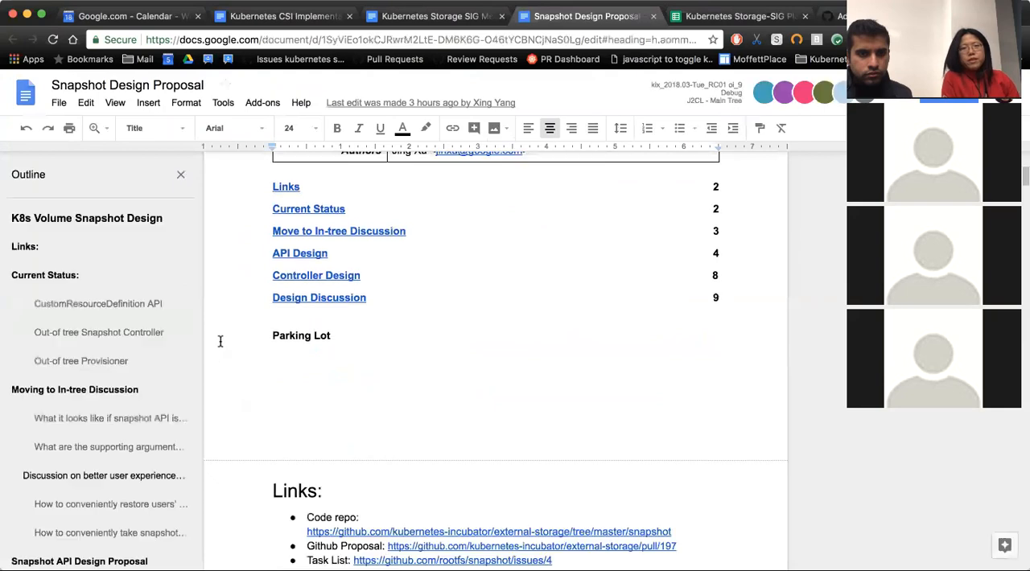
pyautogui.scroll(-3)
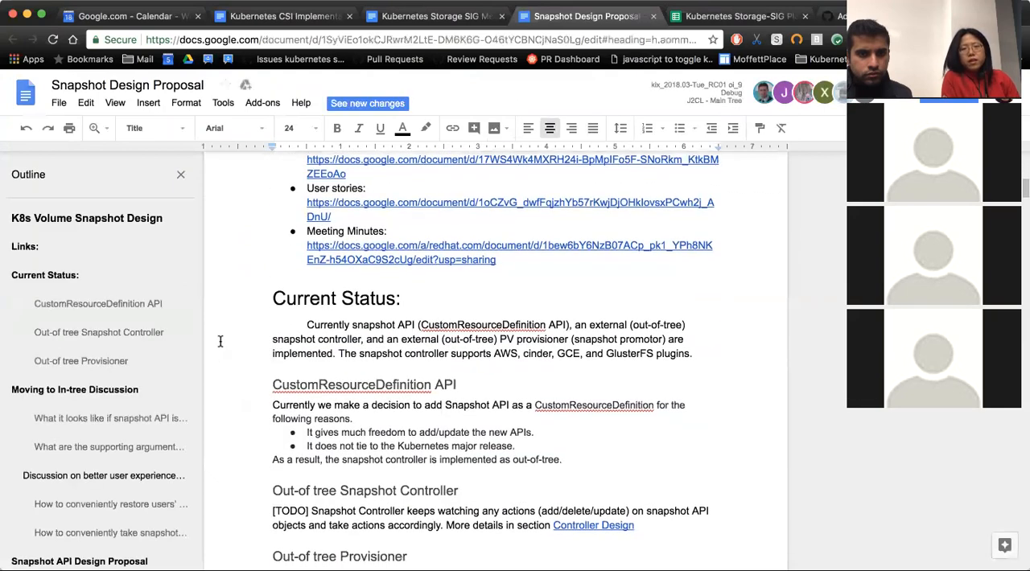
pyautogui.scroll(-3)
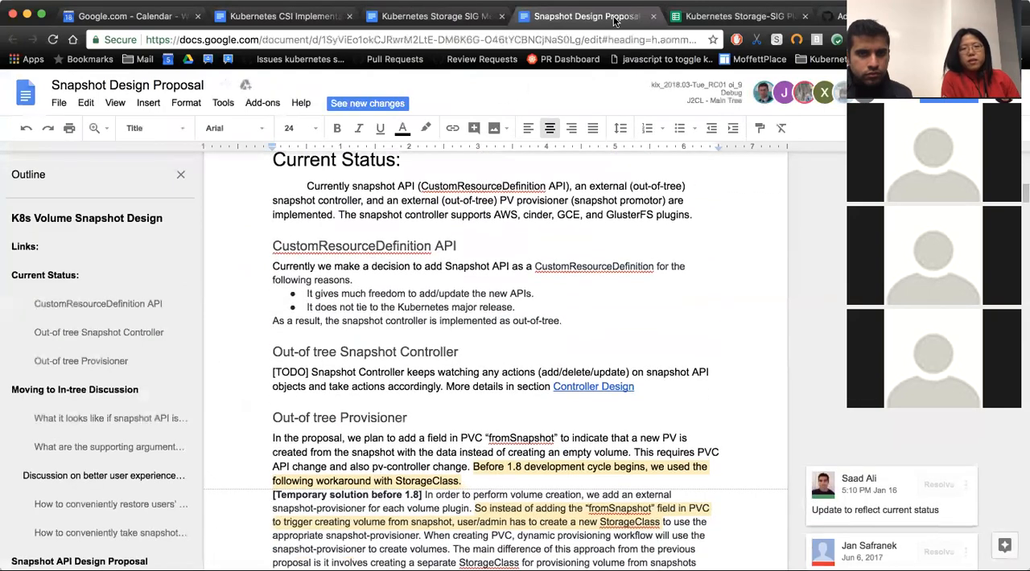
pyautogui.moveTo(97, 448)
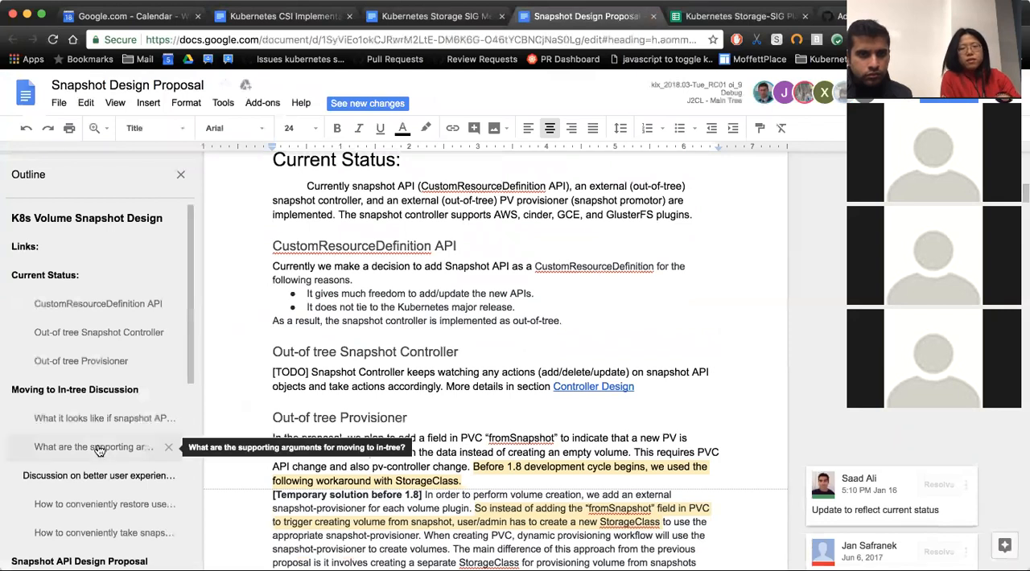
pyautogui.scroll(-3)
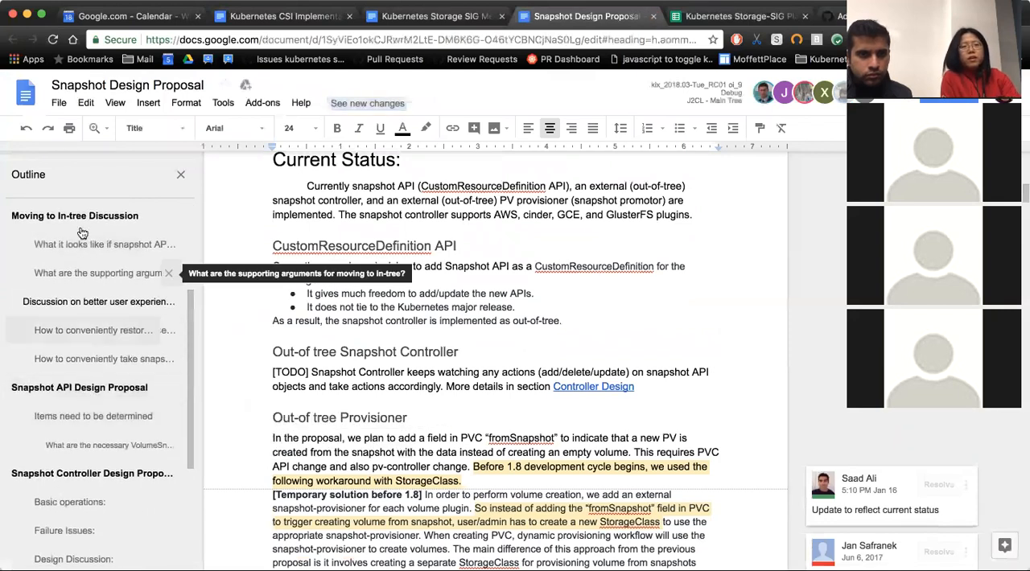
# Step: Jump to the Moving to In-tree Discussion section, read it, and go back to the meeting notes
pyautogui.click(74, 215)
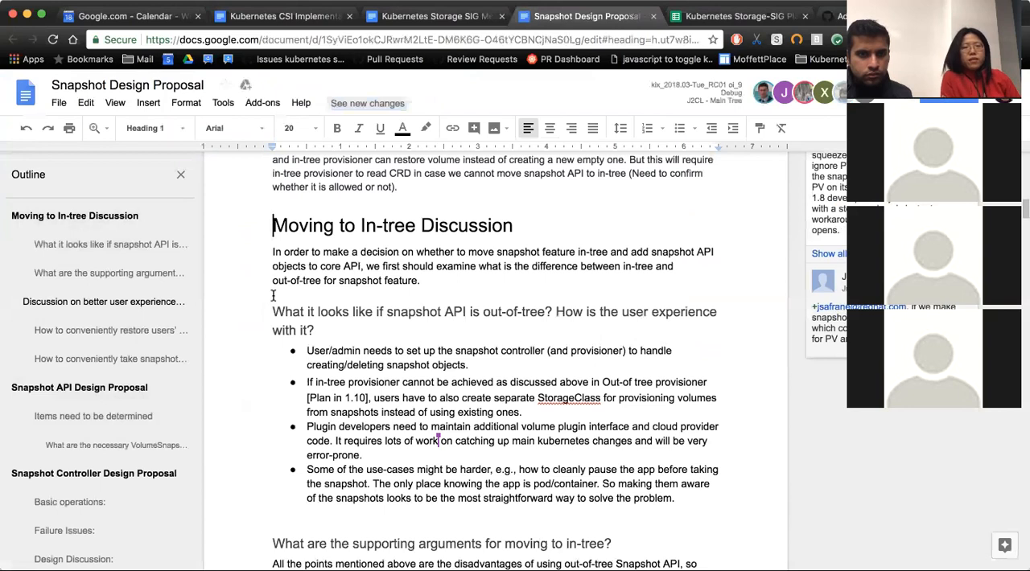
pyautogui.scroll(-3)
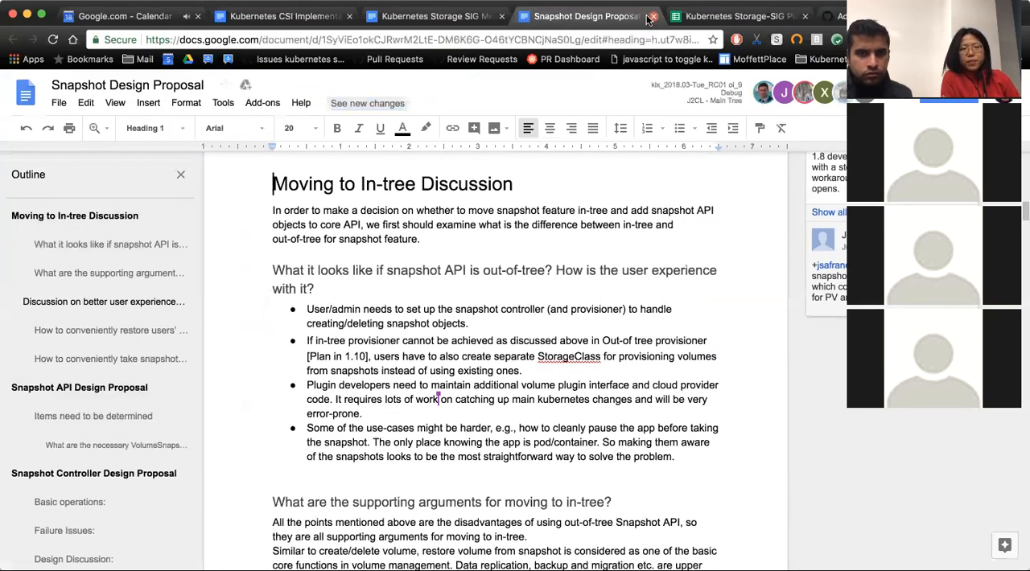
pyautogui.moveTo(653, 16)
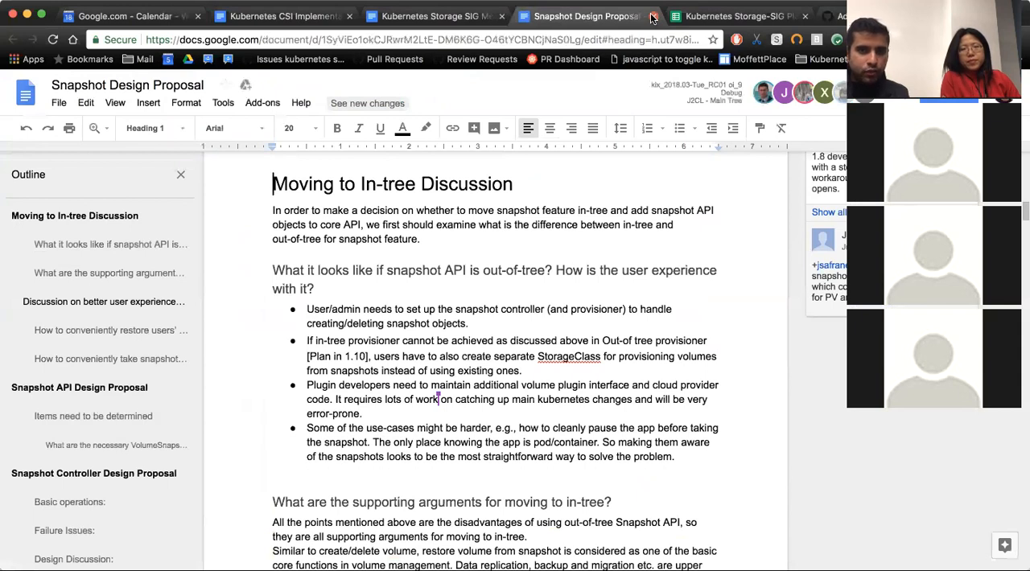
pyautogui.click(435, 16)
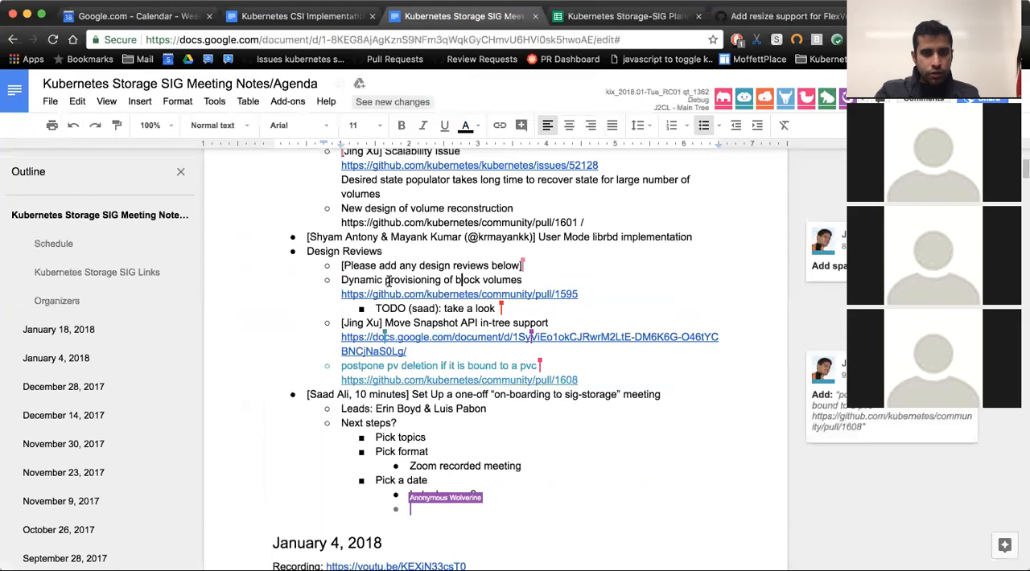
# Step: Note 'Late January?' in the agenda, then follow the pull/1608 postpone PV deletion link
pyautogui.write('Late January?')
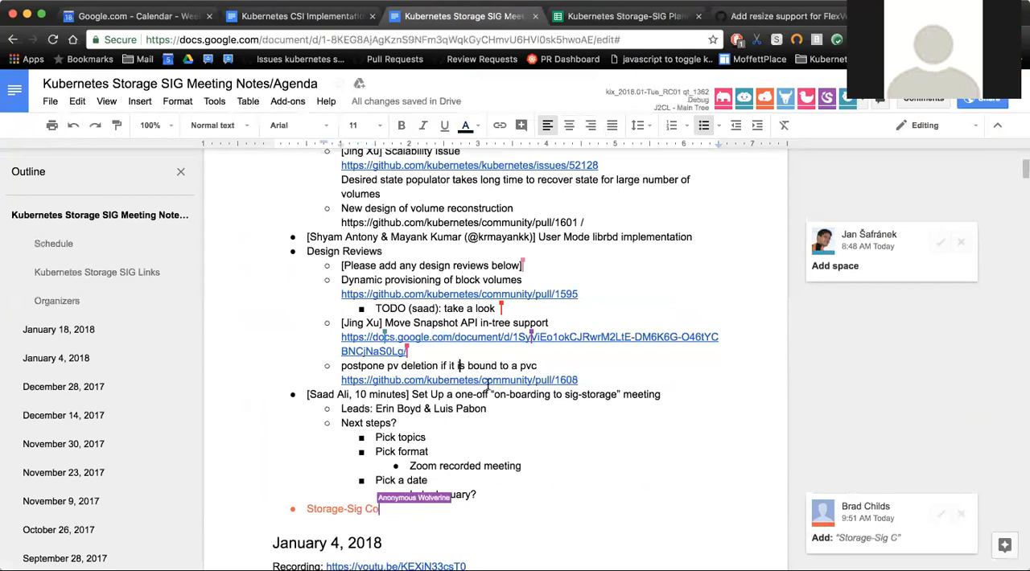
pyautogui.click(459, 379)
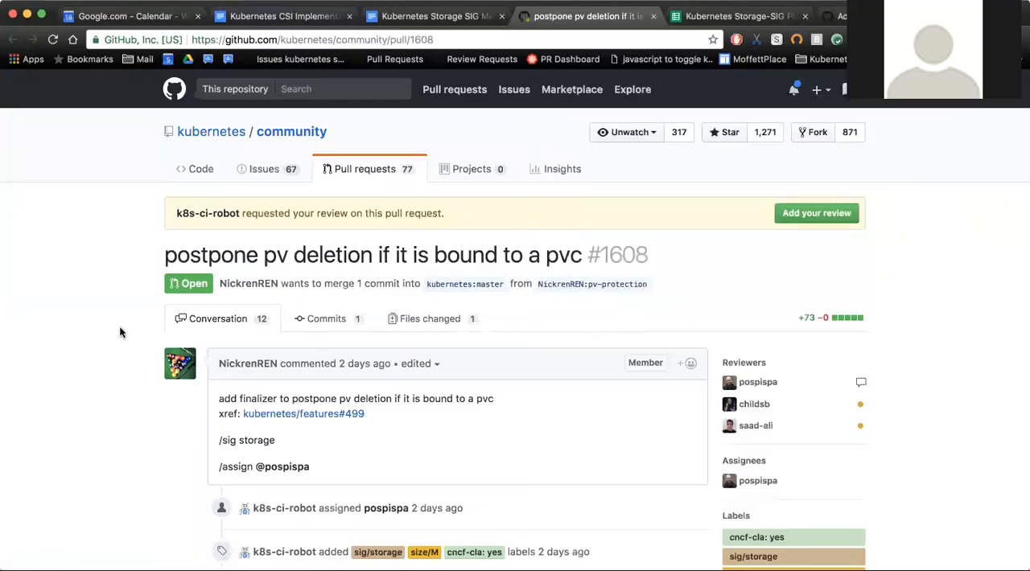
# Step: Switch PR #1608 to its Files changed diff and start reading the proposal
pyautogui.scroll(-3)
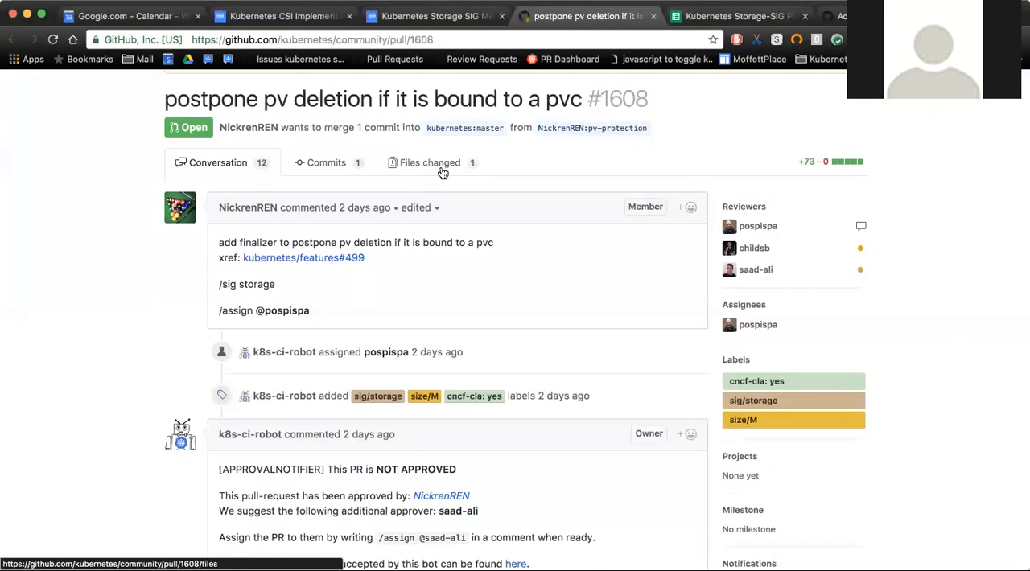
pyautogui.moveTo(473, 110)
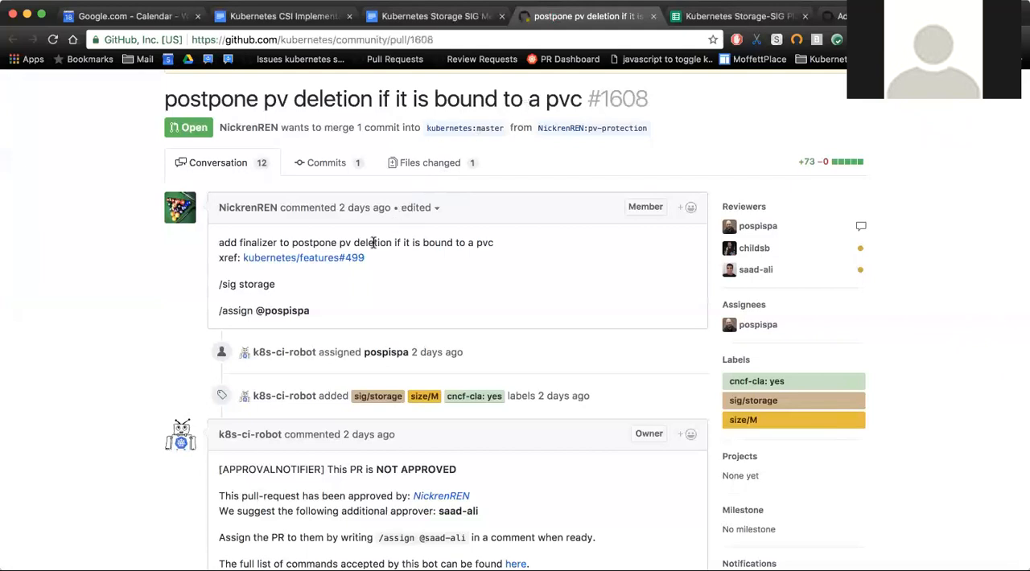
pyautogui.click(431, 162)
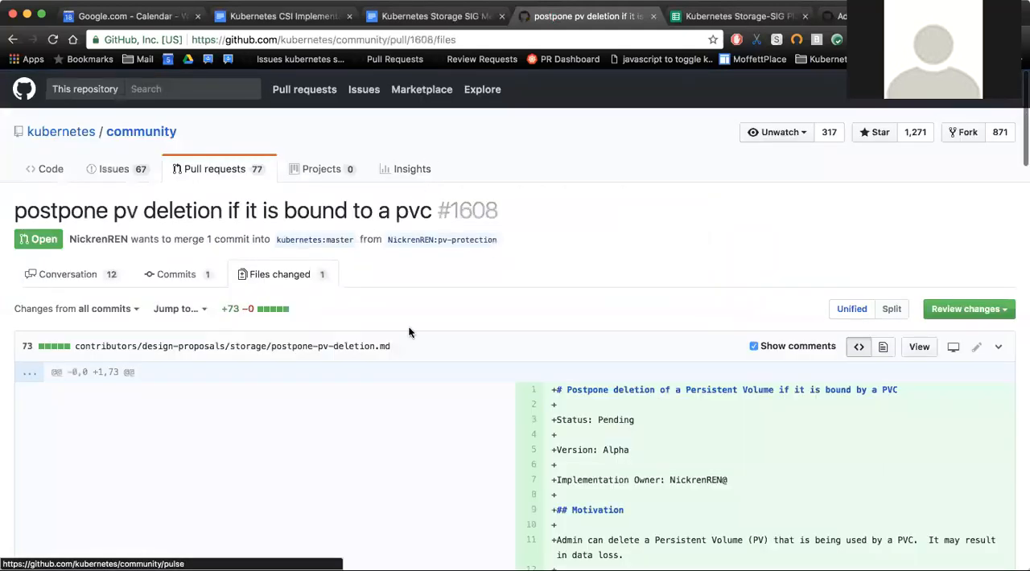
pyautogui.scroll(-3)
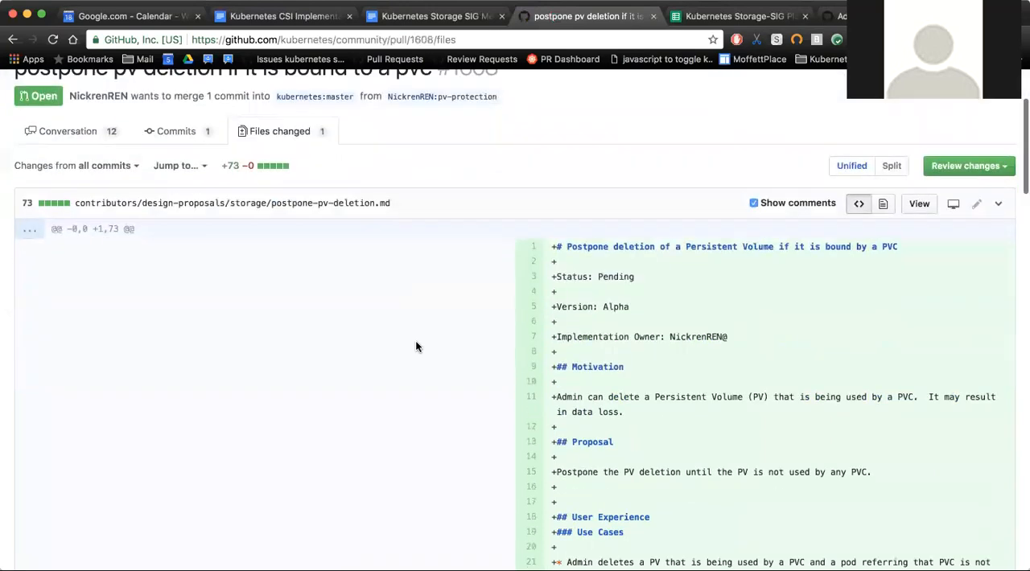
pyautogui.scroll(-3)
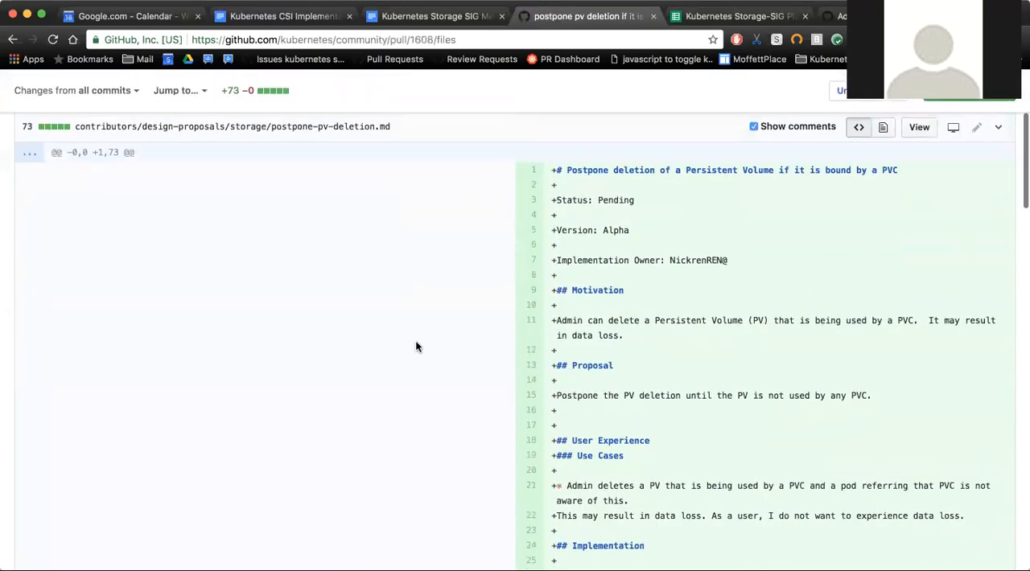
pyautogui.scroll(3)
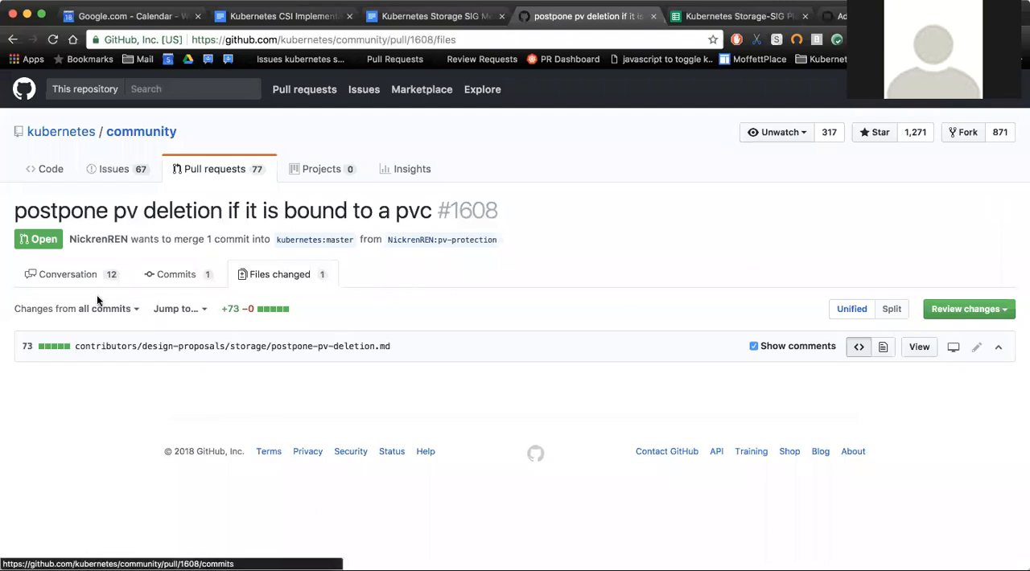
pyautogui.moveTo(937, 380)
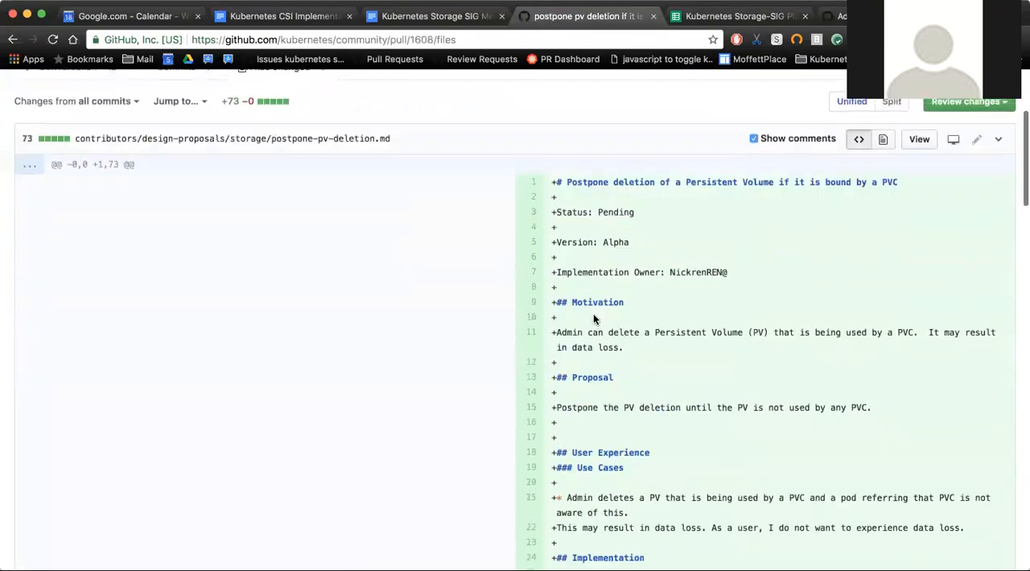
# Step: Read through the rest of the postpone-PV-deletion proposal diff and review comments
pyautogui.scroll(-3)
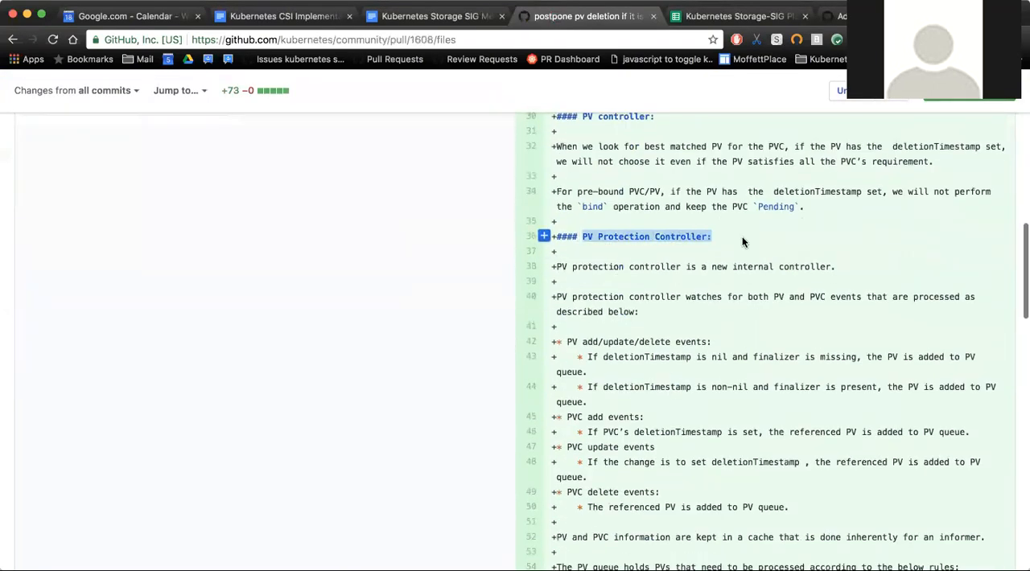
pyautogui.scroll(-3)
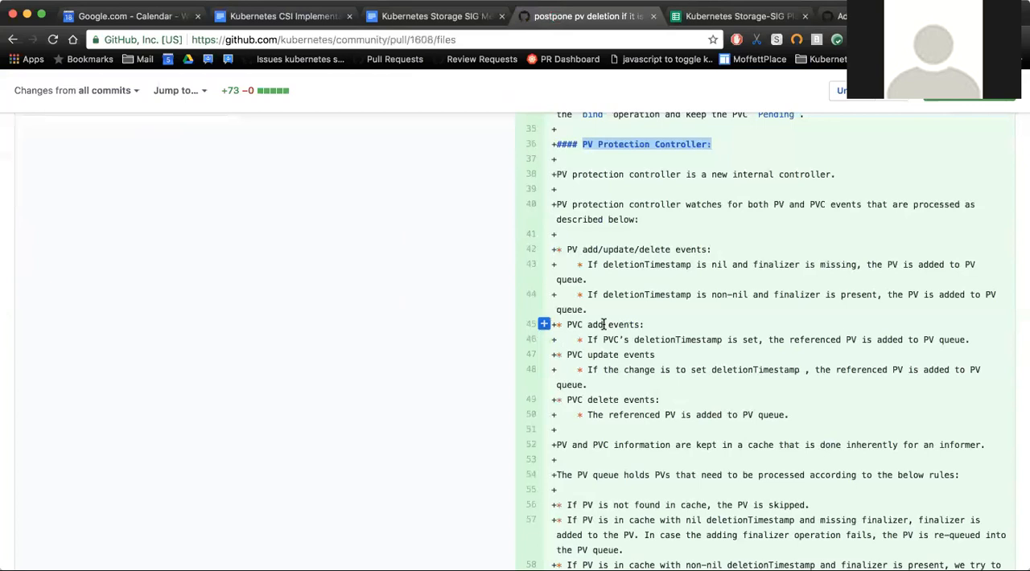
pyautogui.scroll(-3)
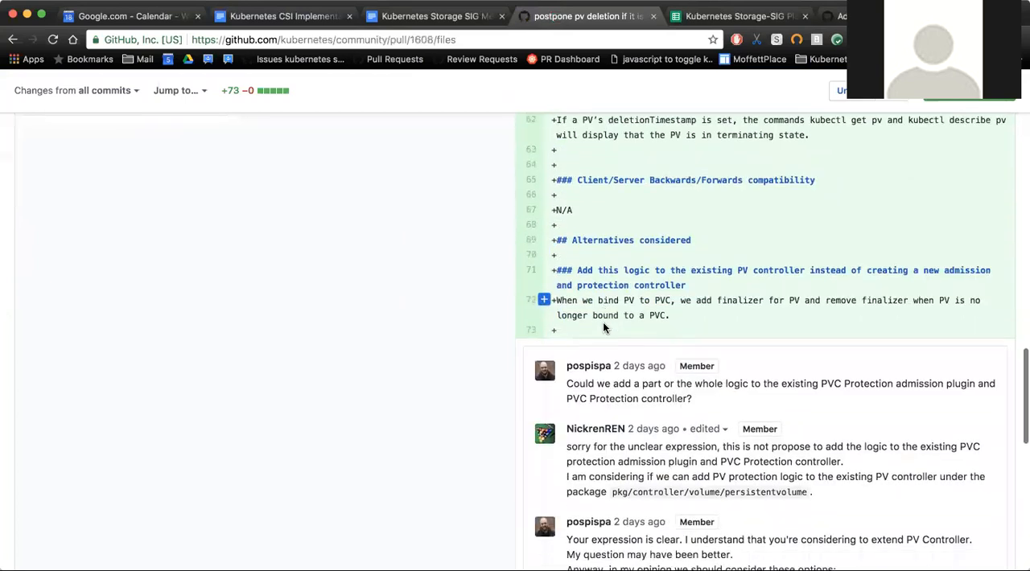
pyautogui.scroll(-3)
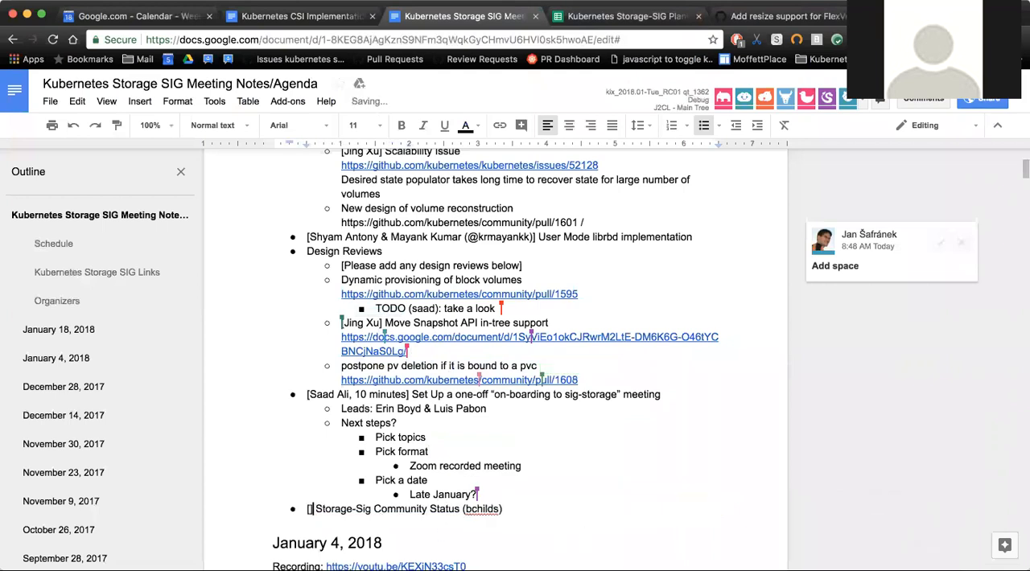
pyautogui.write('Brad Ch')
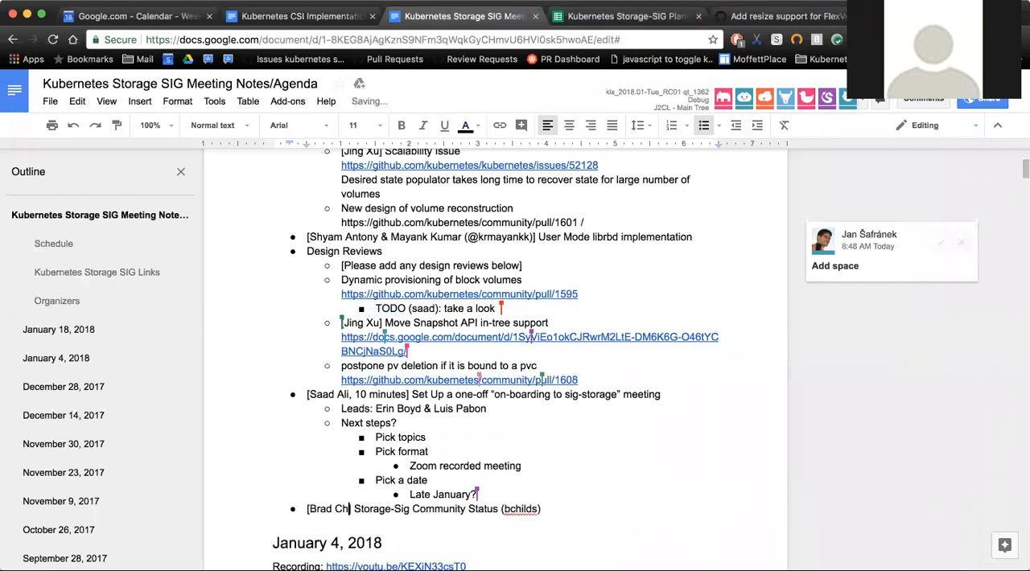
pyautogui.write('ilds]')
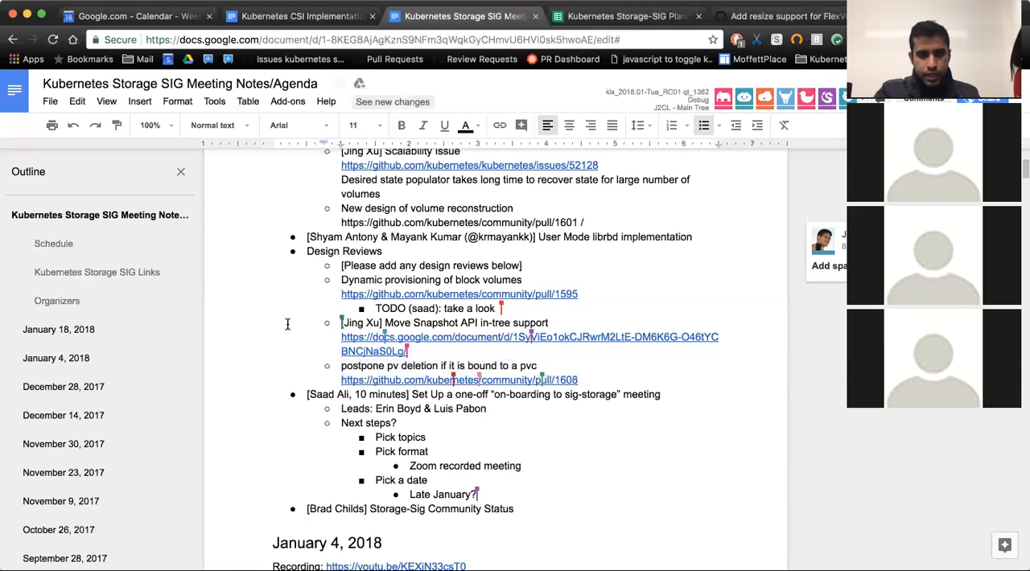
pyautogui.scroll(-3)
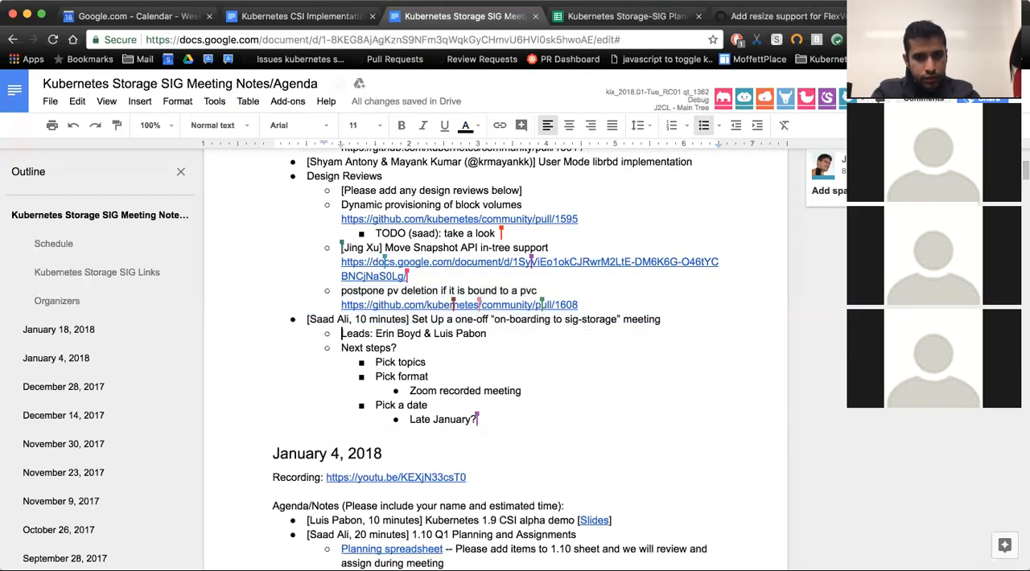
# Step: Paste '[Brad Childs] Storage-Sig Community Status' before onboarding with 'Broader community wants status more regularly'
pyautogui.write('[Brad Childs] Storage-Sig Community Status')
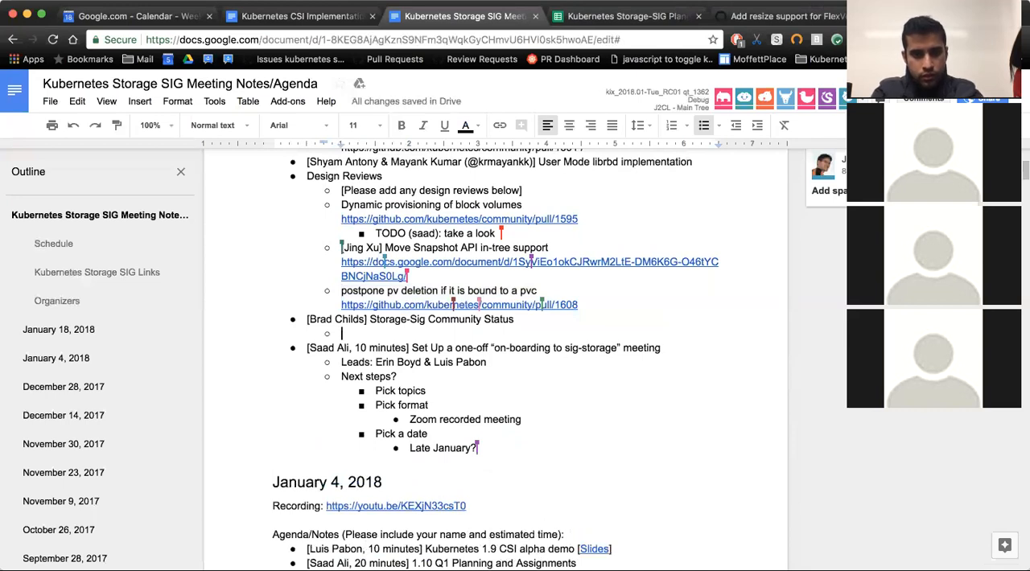
pyautogui.write('Broader')
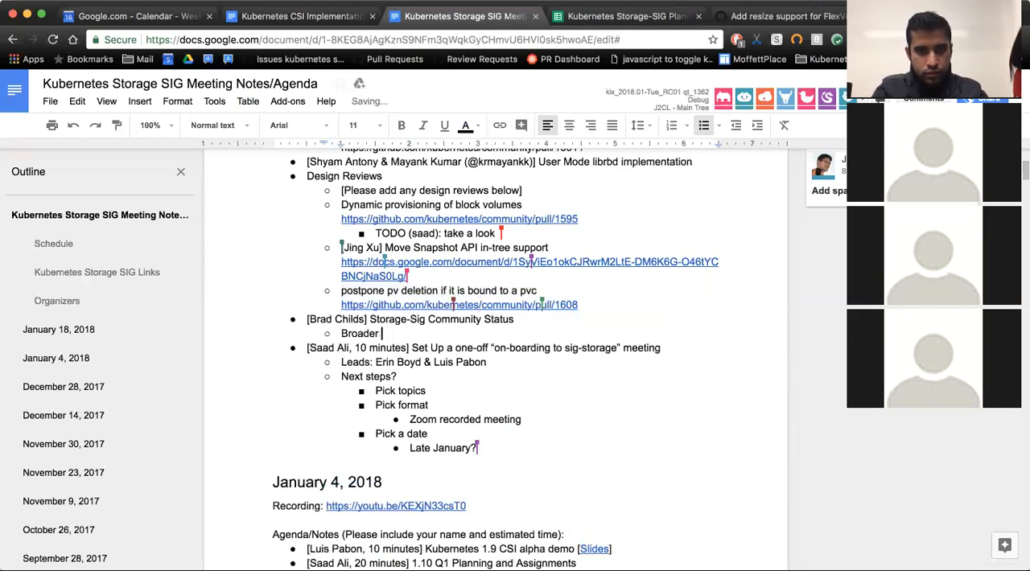
pyautogui.write('community')
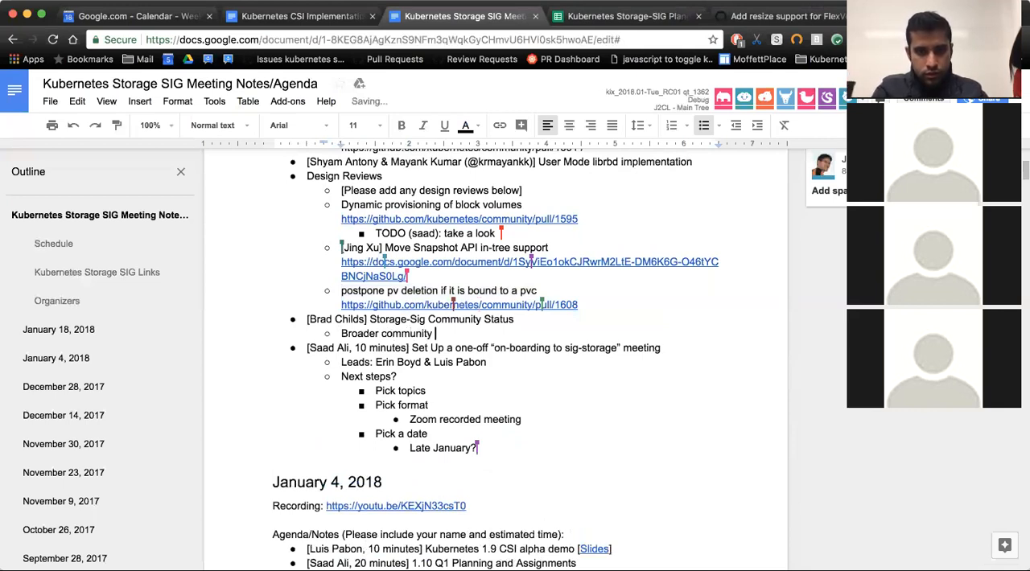
pyautogui.write('wants status')
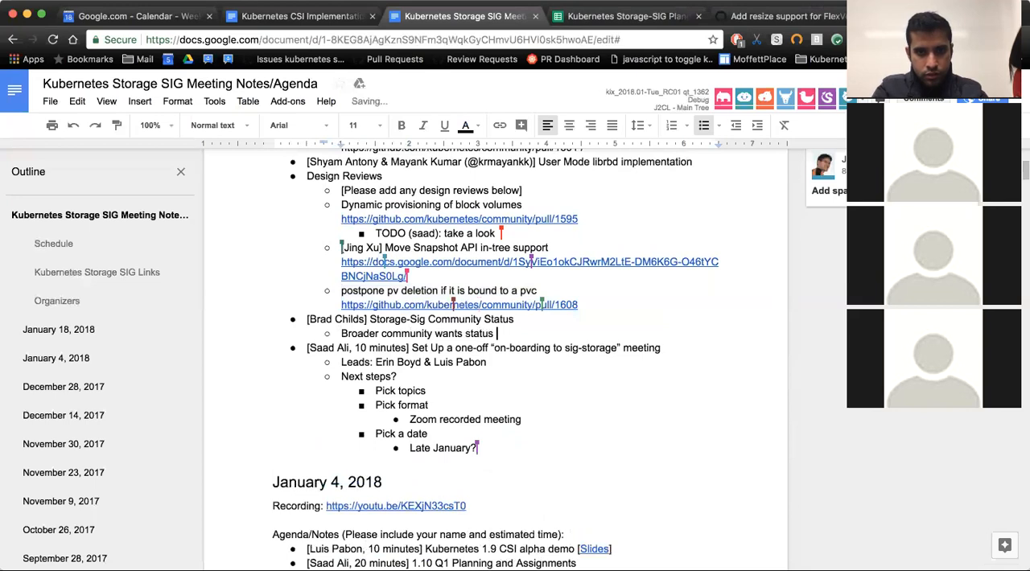
pyautogui.write('more regu')
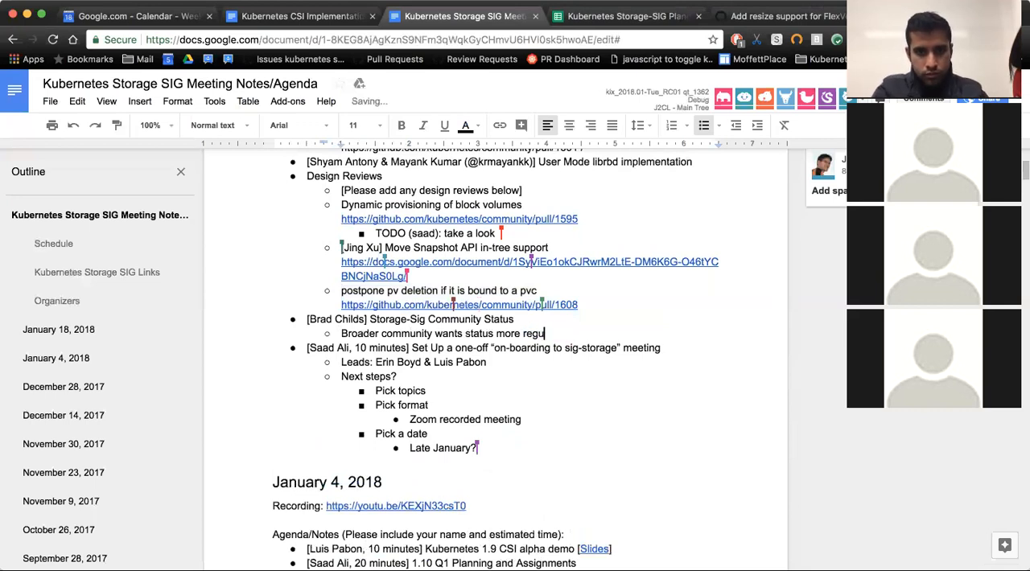
pyautogui.write('larly')
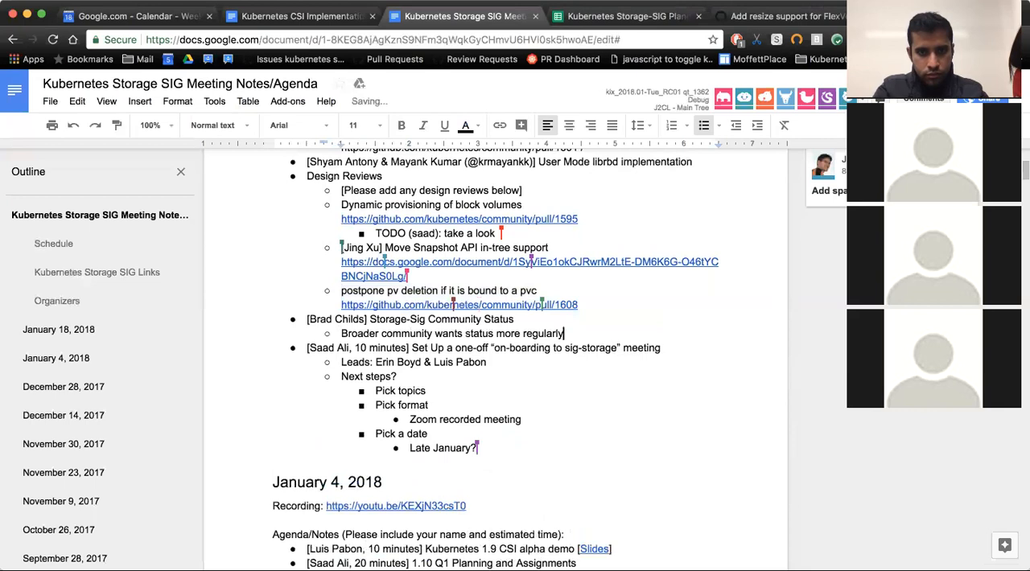
# Step: Add 'Wants it as part of community meeting' and the question 'What can we do here?'
pyautogui.write('Wan')
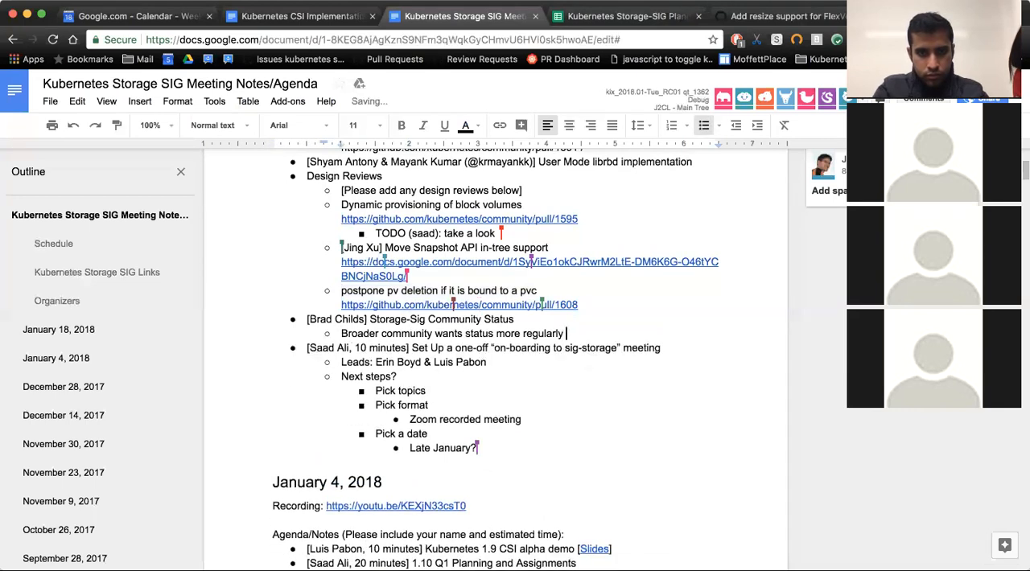
pyautogui.write('as part of')
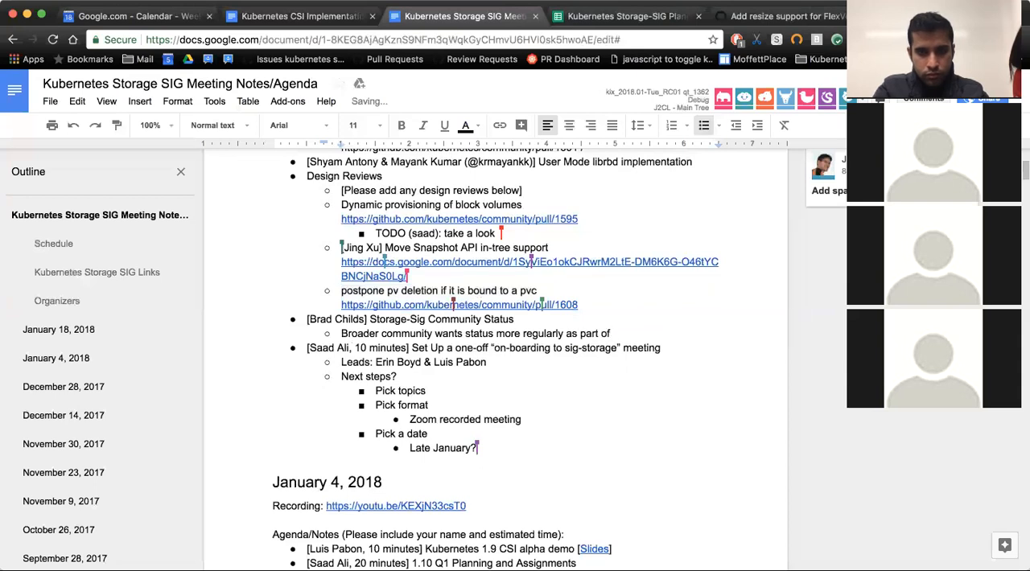
pyautogui.write('community meeting')
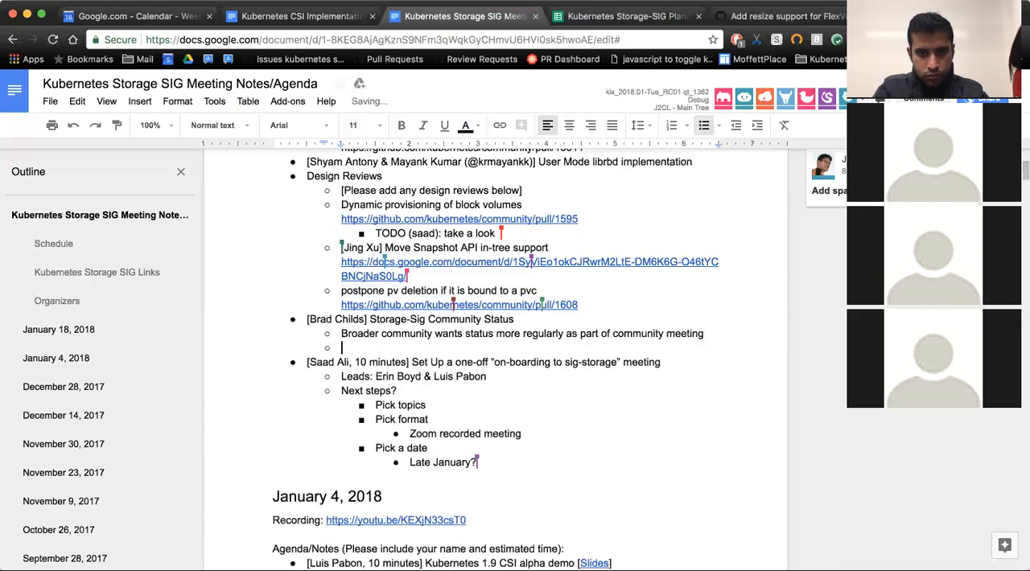
pyautogui.write('What can we do here?')
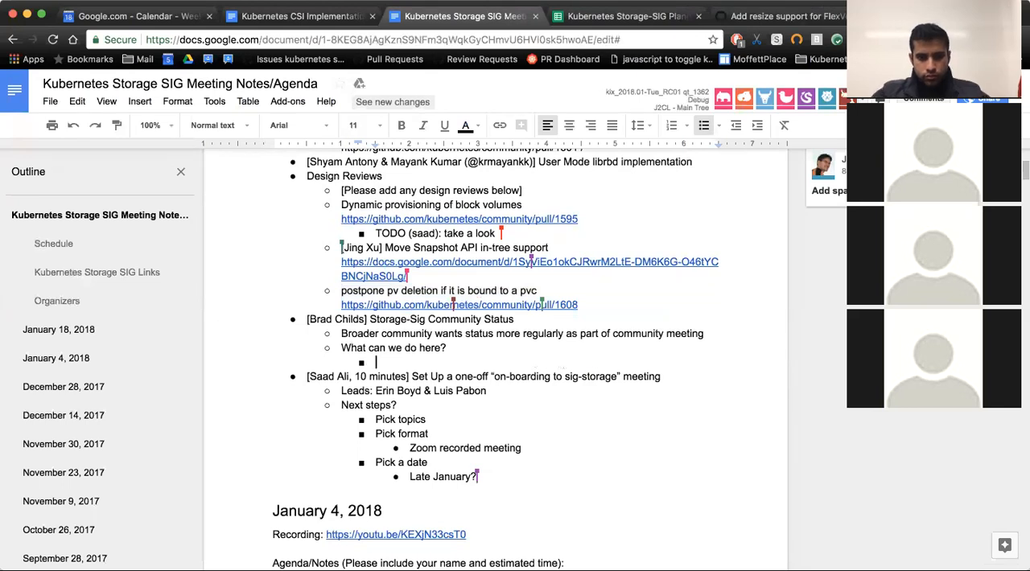
# Step: Write 'Focus message in reports to community meeting', discarding a half-written 'Ask' line
pyautogui.write('Focus')
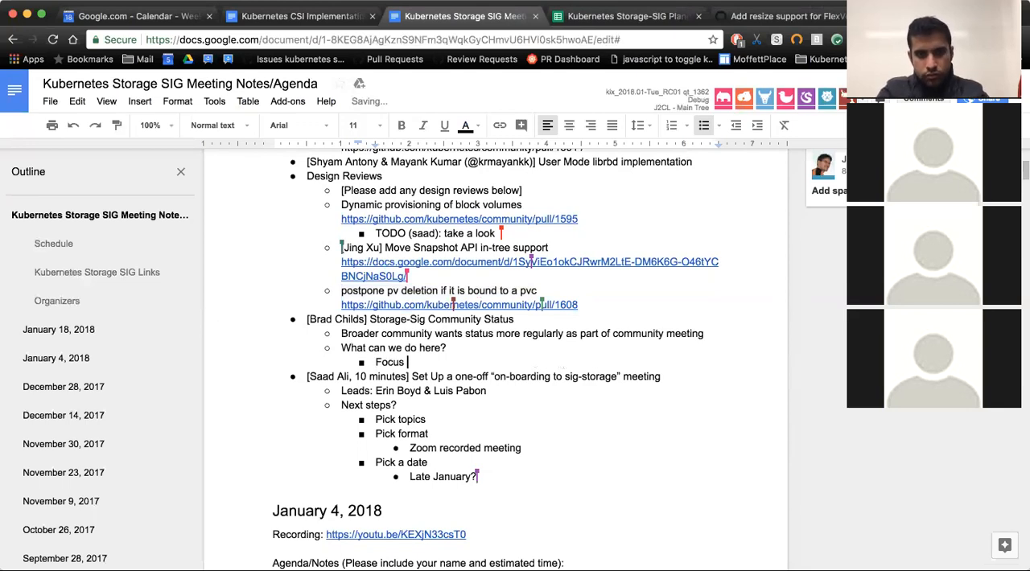
pyautogui.write('message in')
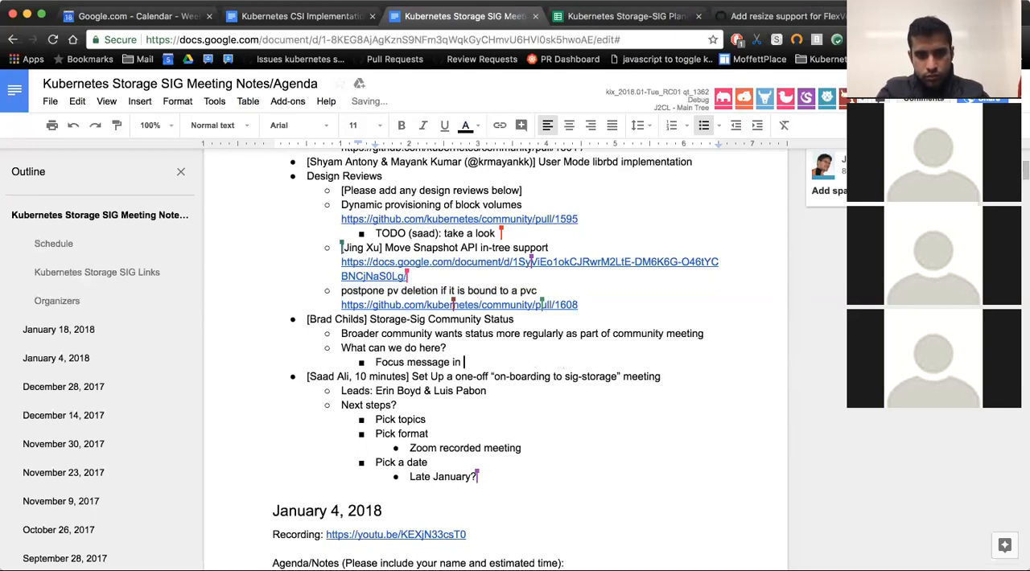
pyautogui.write('report')
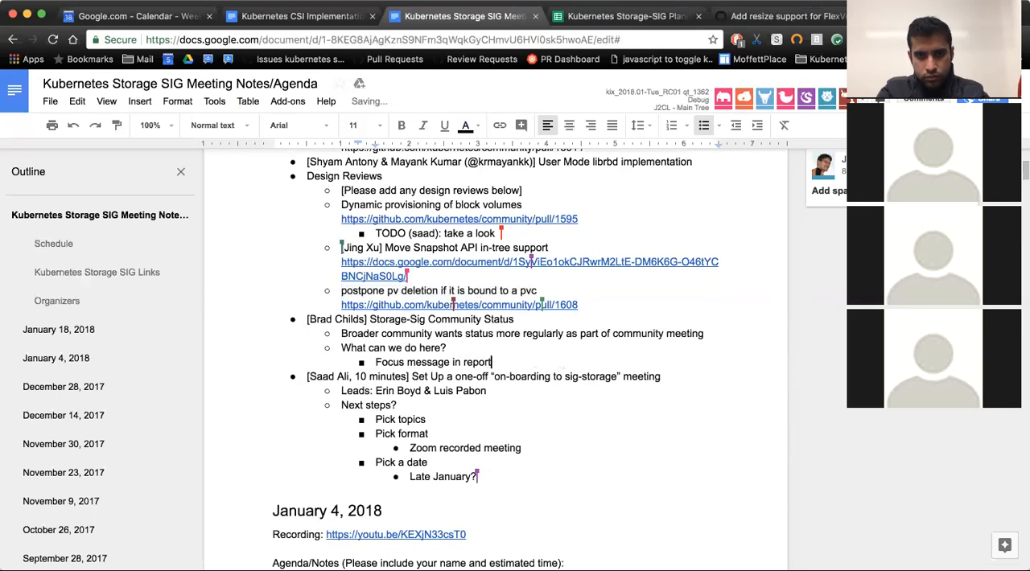
pyautogui.write('s to community meeting')
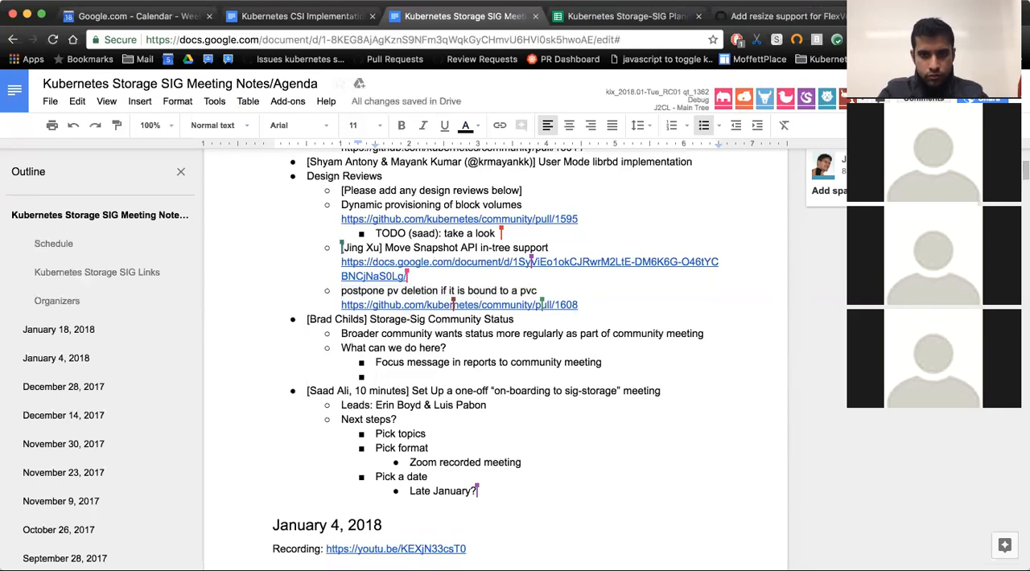
pyautogui.write('Ask')
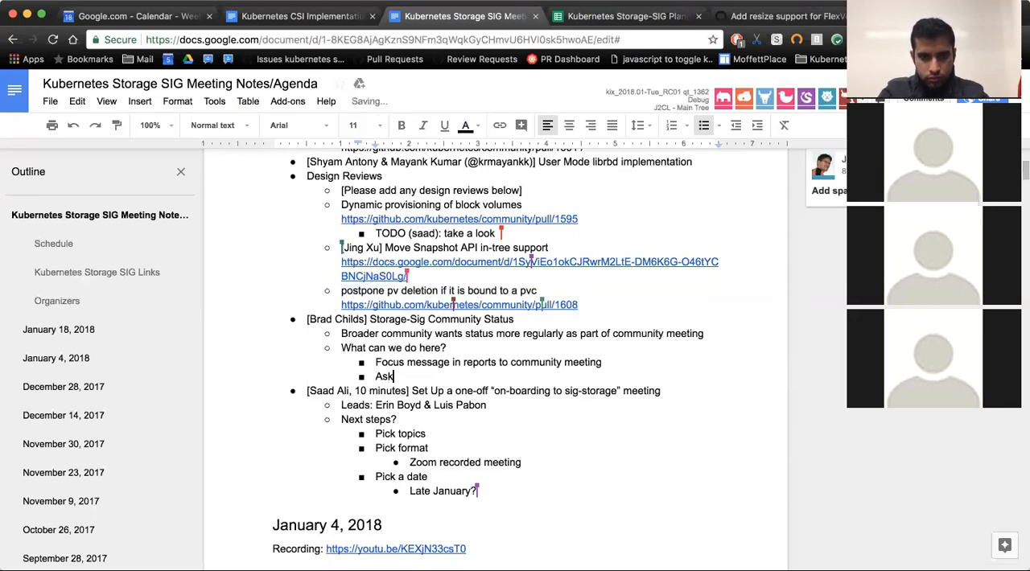
pyautogui.press('Backspace')
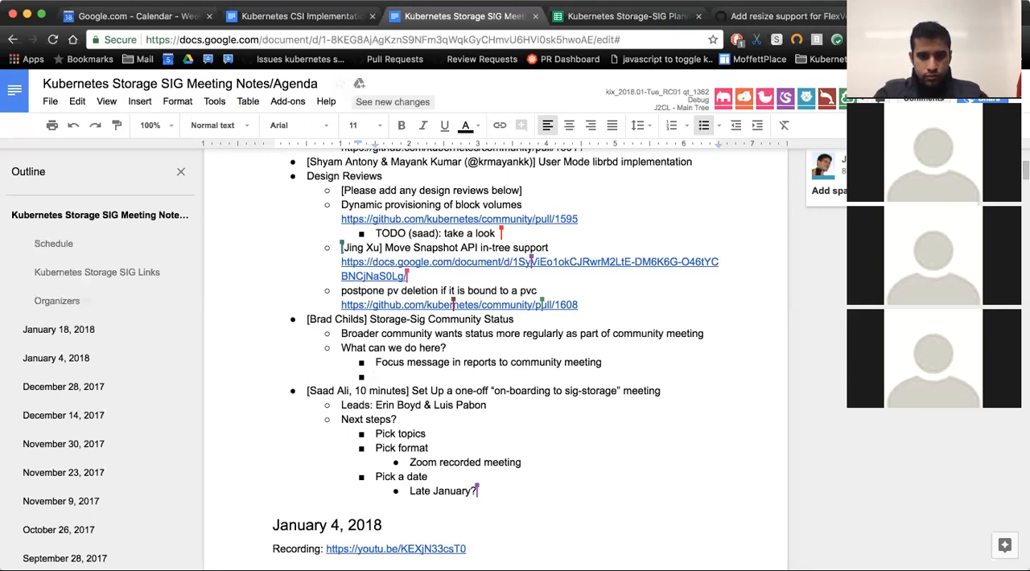
# Step: Write 'Volunteers to set up presentations -' under the community status item
pyautogui.write('Volunteer')
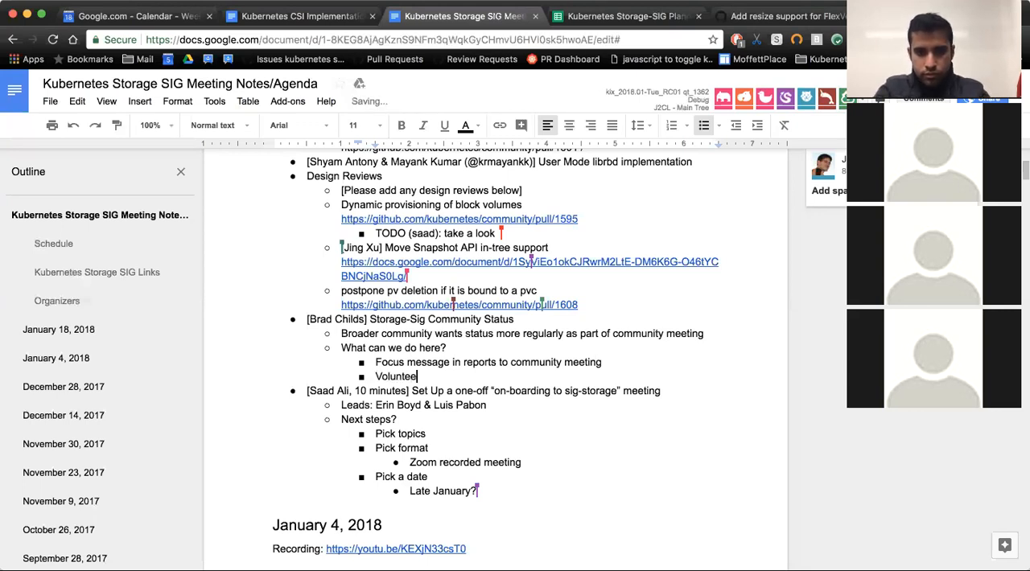
pyautogui.write('rs f')
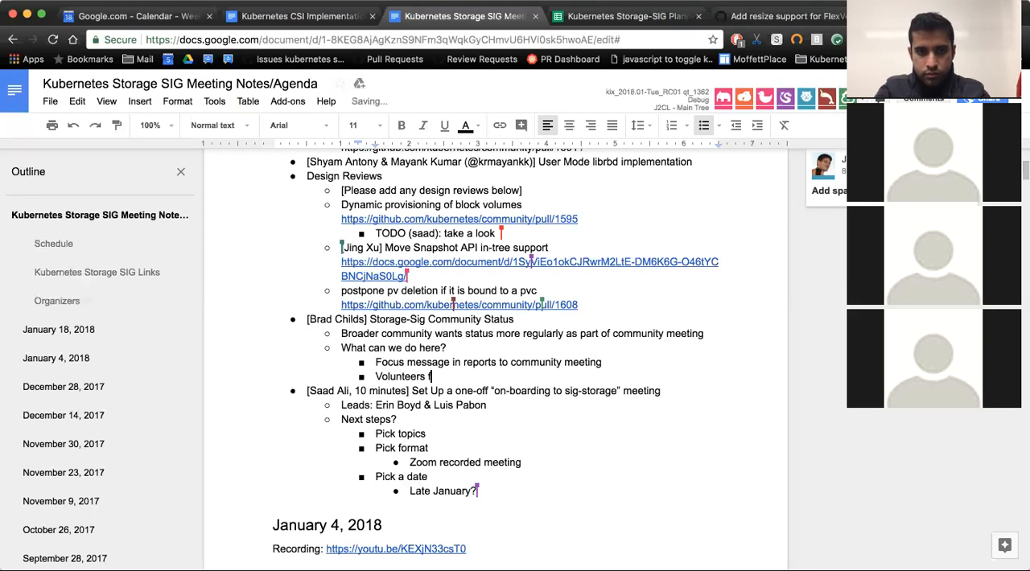
pyautogui.write('to set up pre')
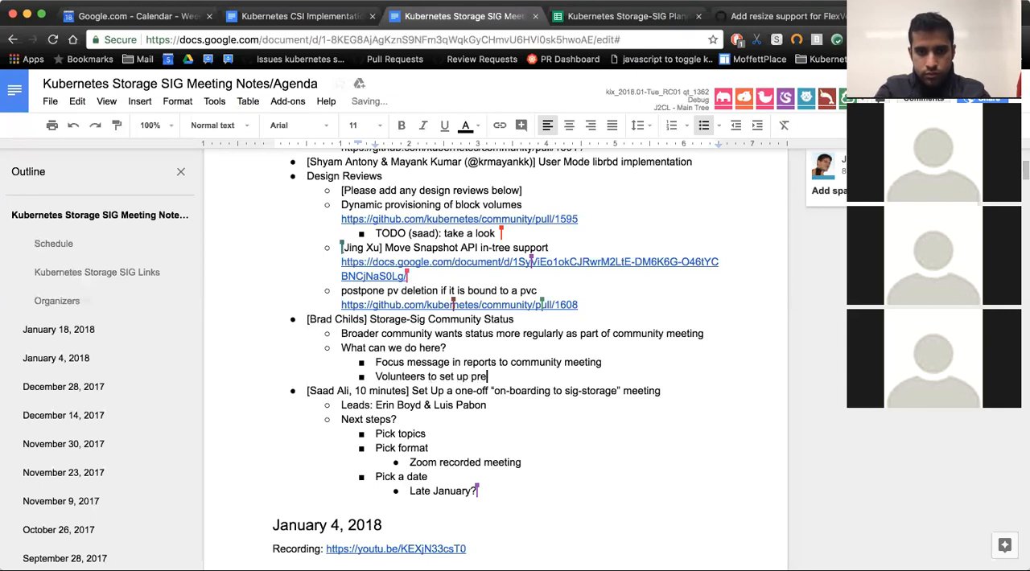
pyautogui.write('sentations')
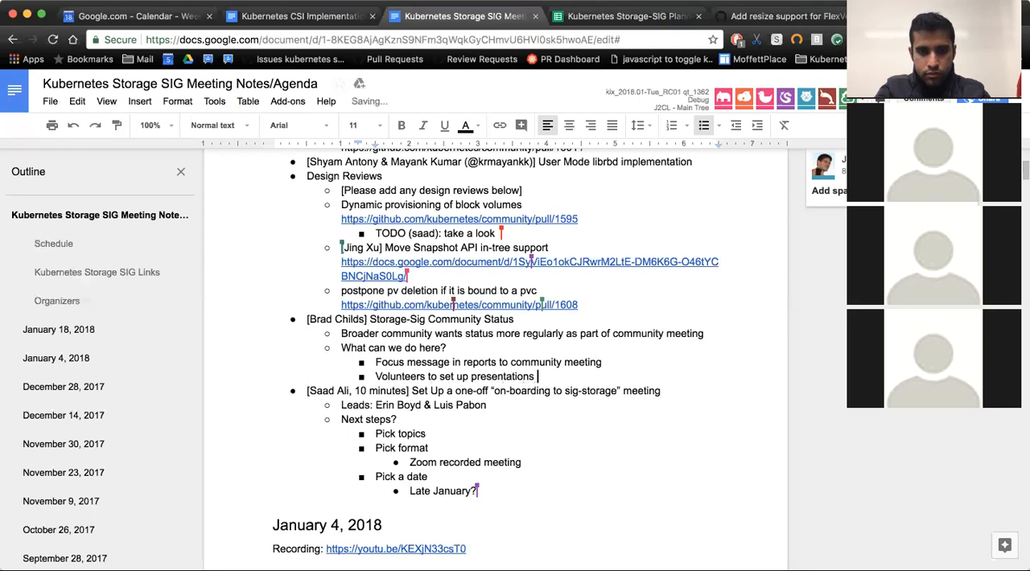
pyautogui.write('-')
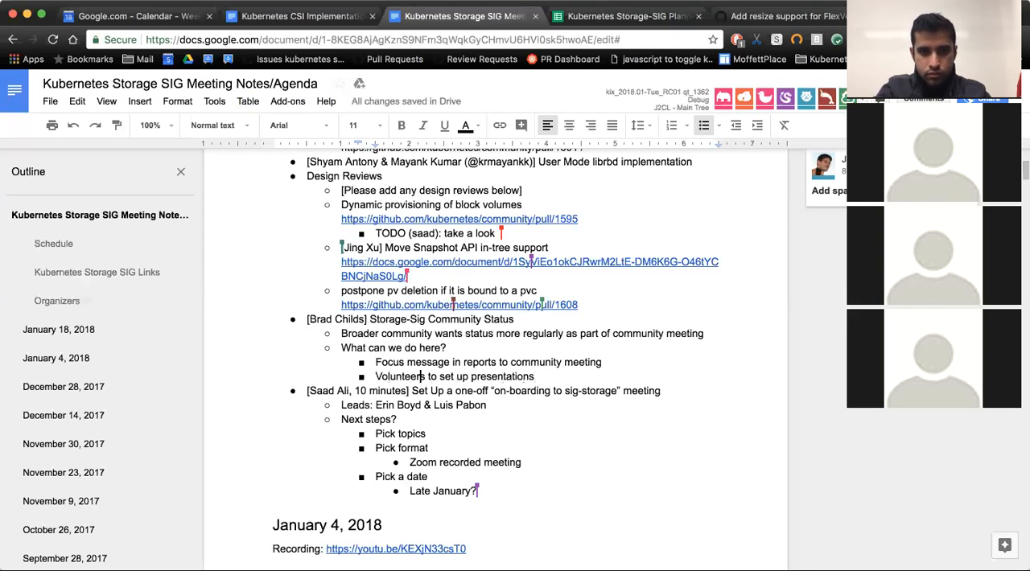
# Step: Extend it to 'Volunteer(s) ... for scheduled time slots in community meeting'
pyautogui.write('(s)')
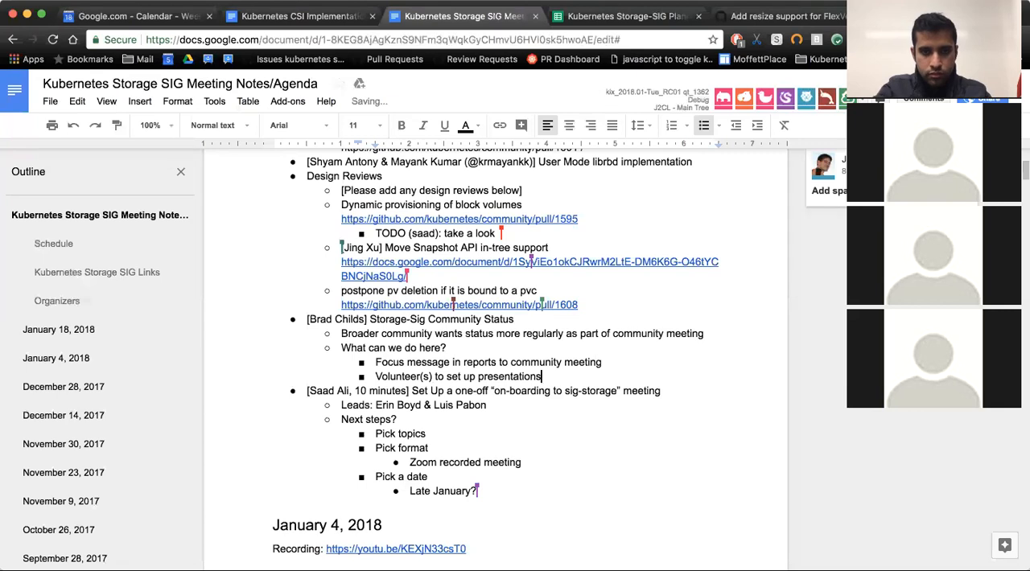
pyautogui.write('for sche')
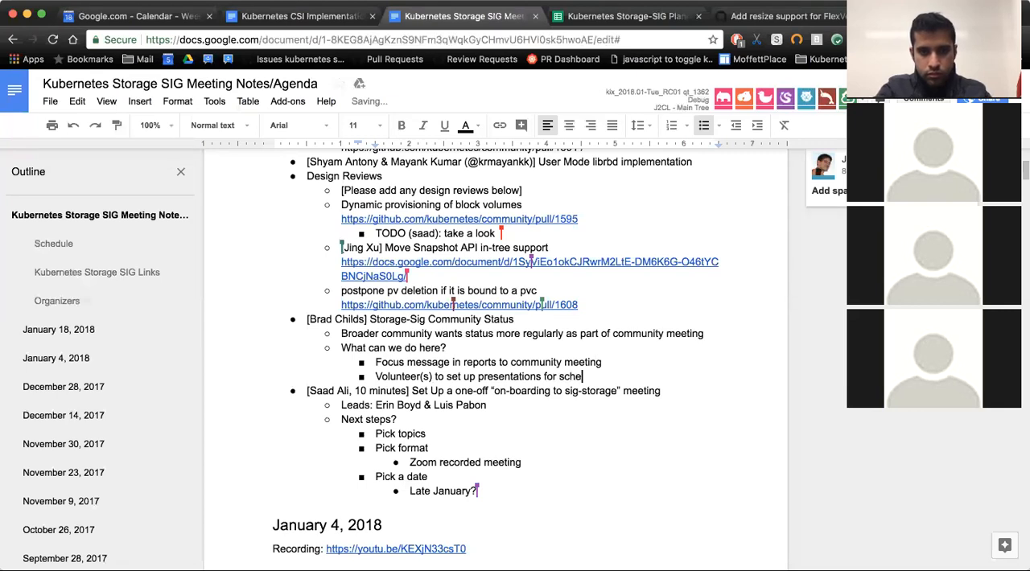
pyautogui.write('duled me')
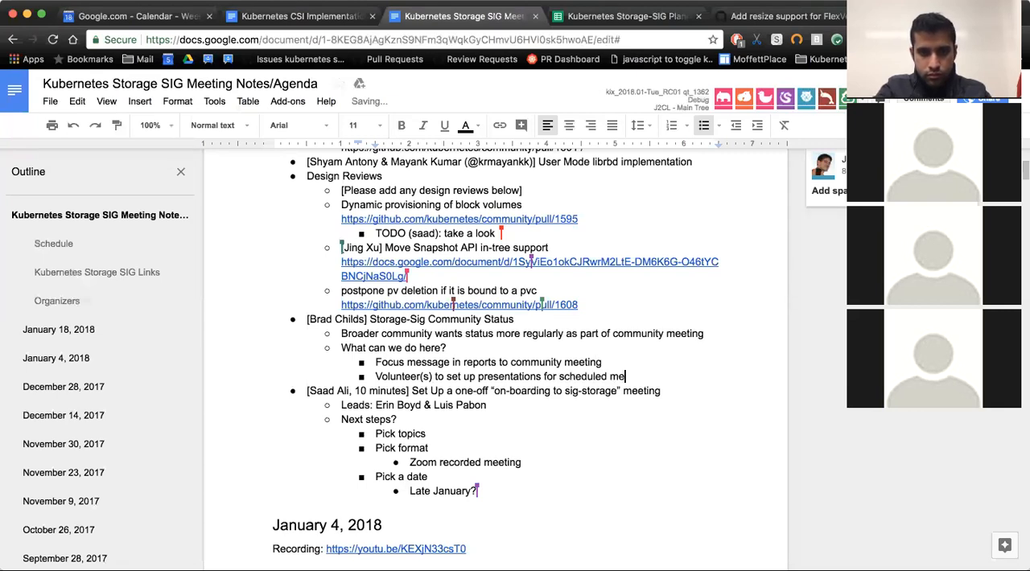
pyautogui.write('time slots in community meeting.')
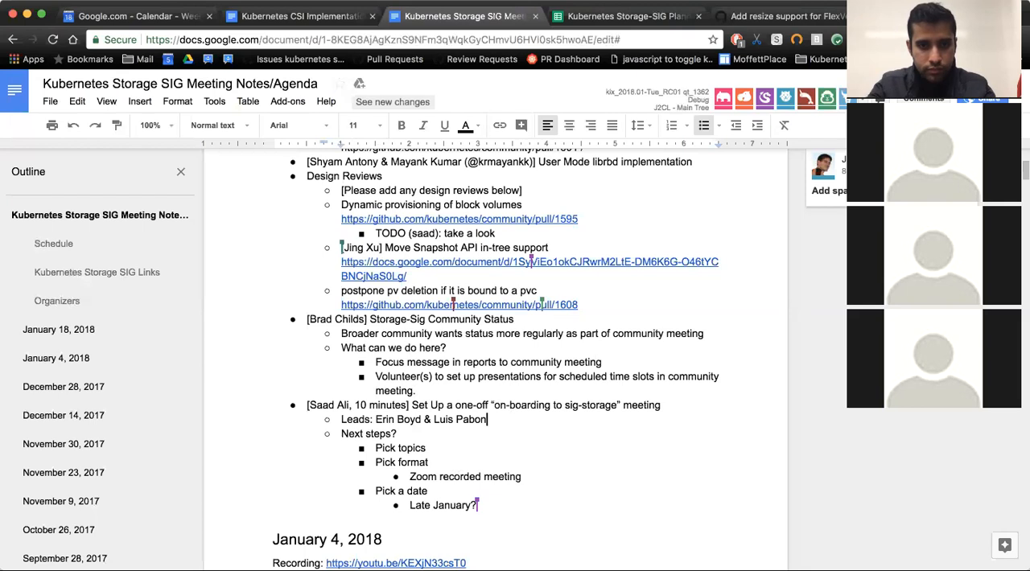
# Step: Note 'Email with topics sent out' under the Pick topics onboarding step
pyautogui.write('Email')
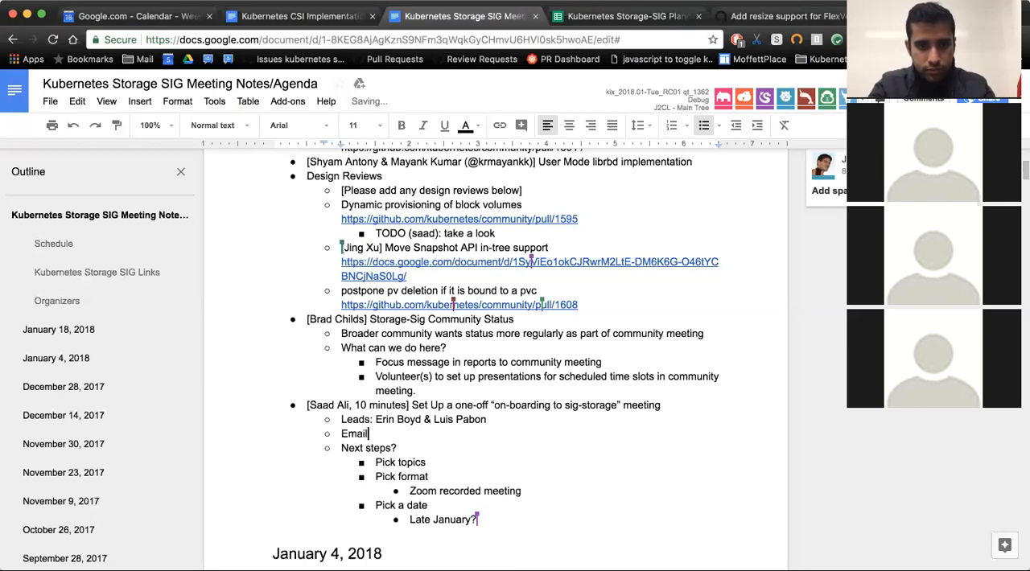
pyautogui.write('with topics s')
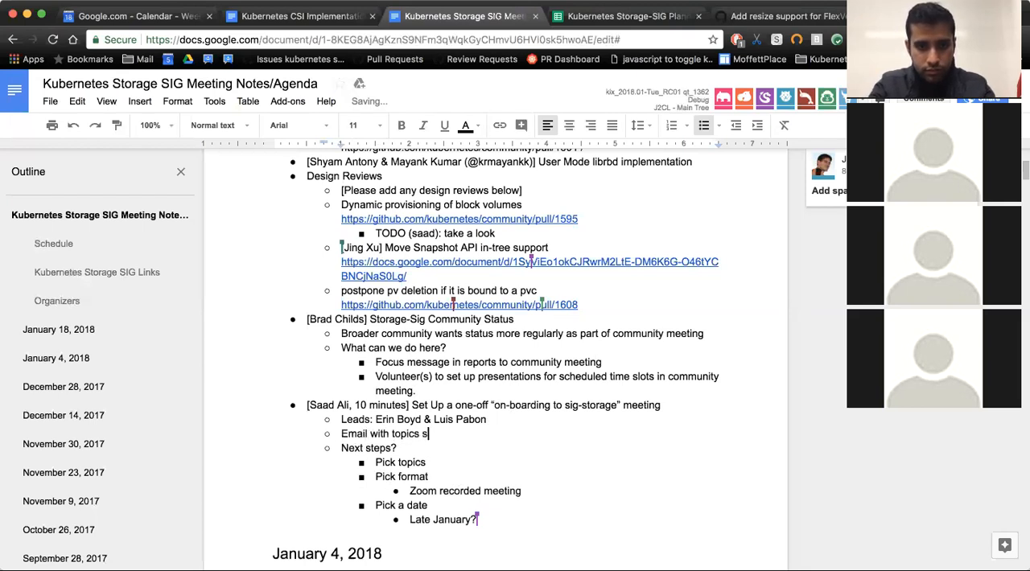
pyautogui.write('ent out')
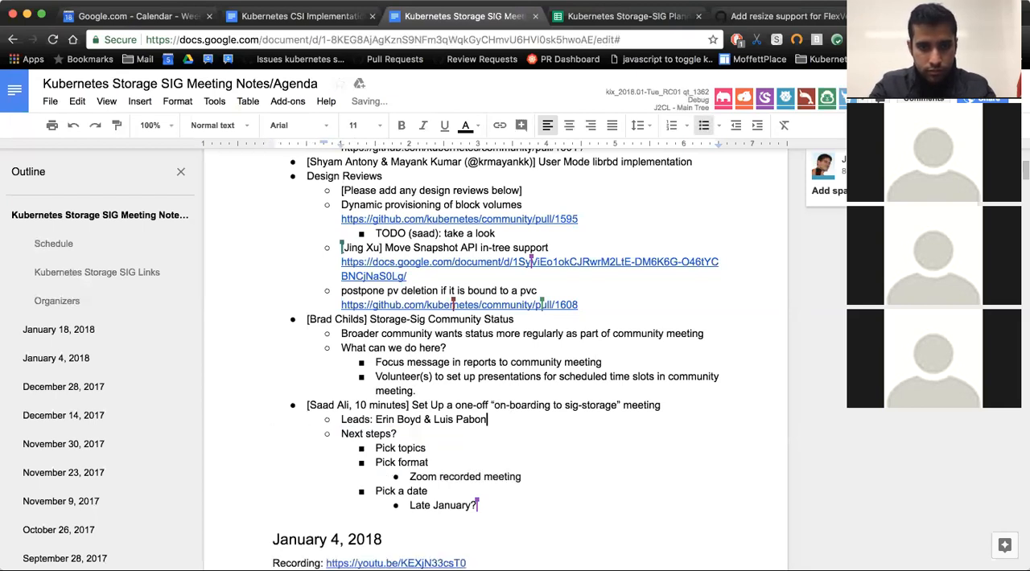
pyautogui.write('Email with topics sent out')
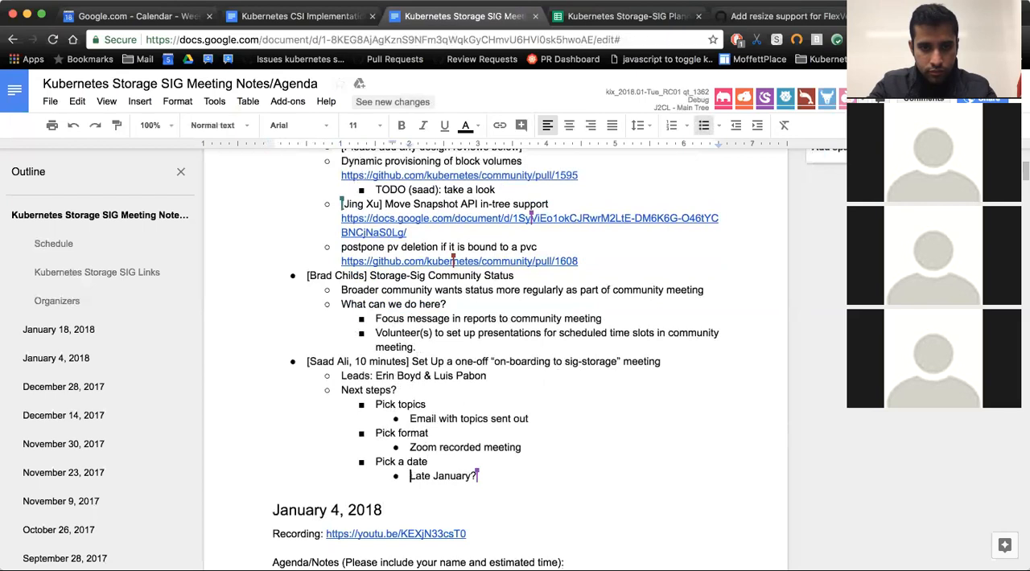
# Step: Add 'Volunteers needed!!' with sub-bullet 'Please reply to Erin's message'
pyautogui.write('Volunt')
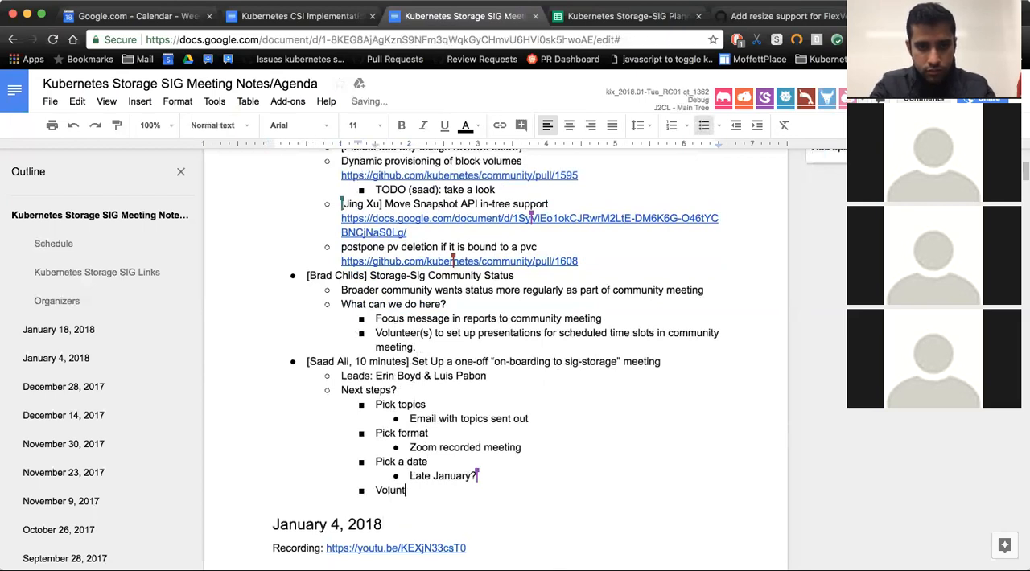
pyautogui.write('eers ne')
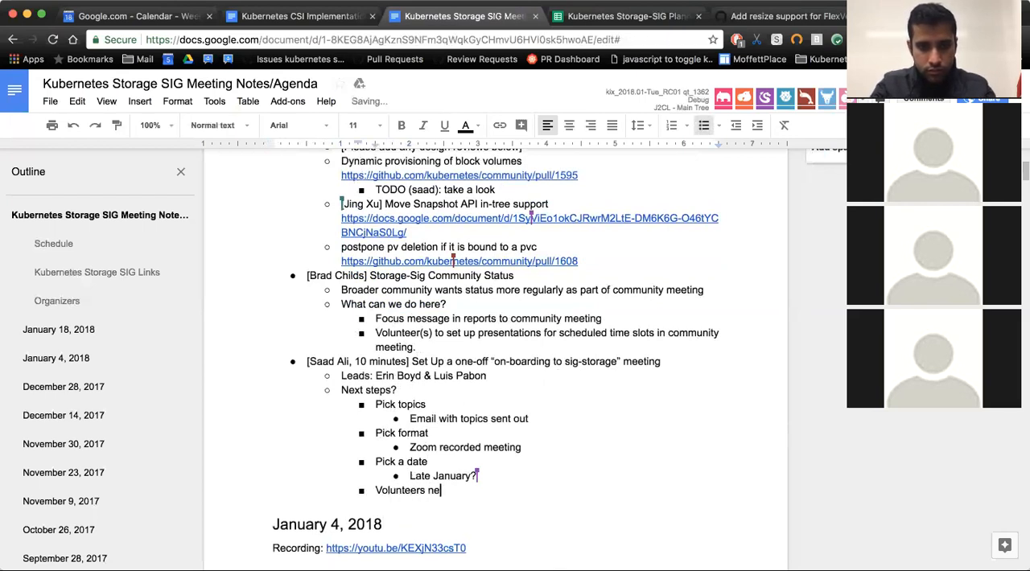
pyautogui.write('eeded!!')
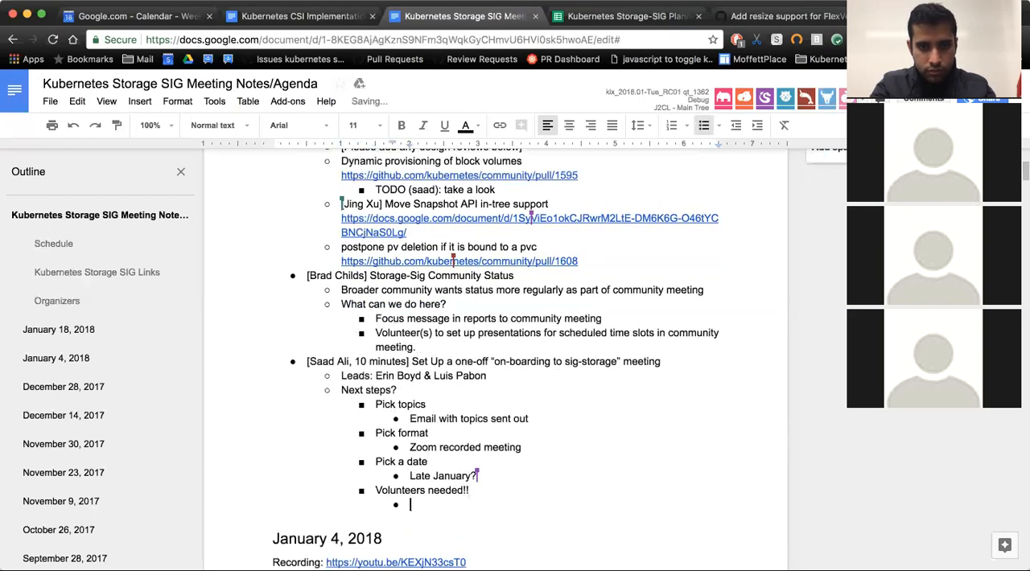
pyautogui.write('Please reply to')
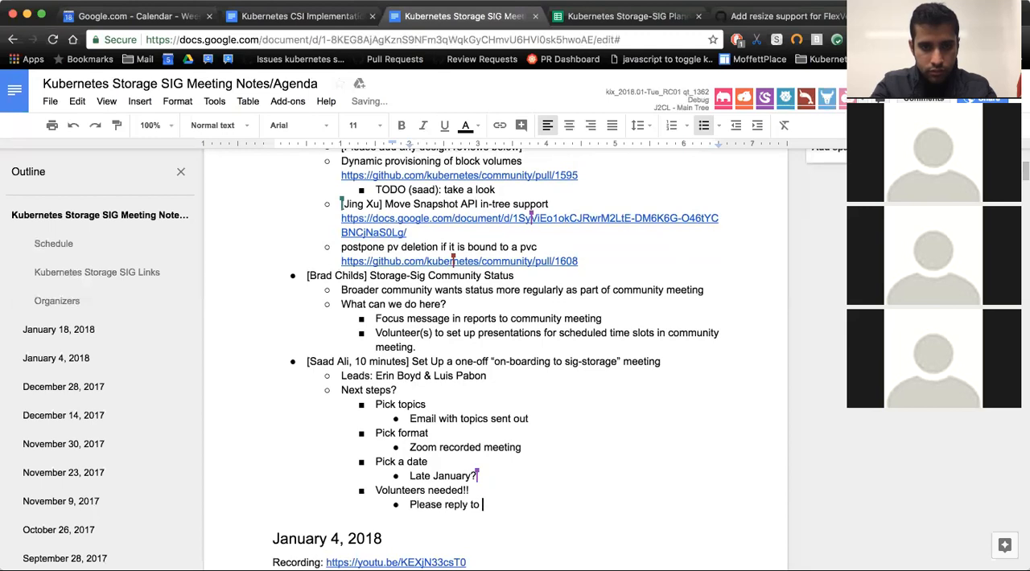
pyautogui.write('Er')
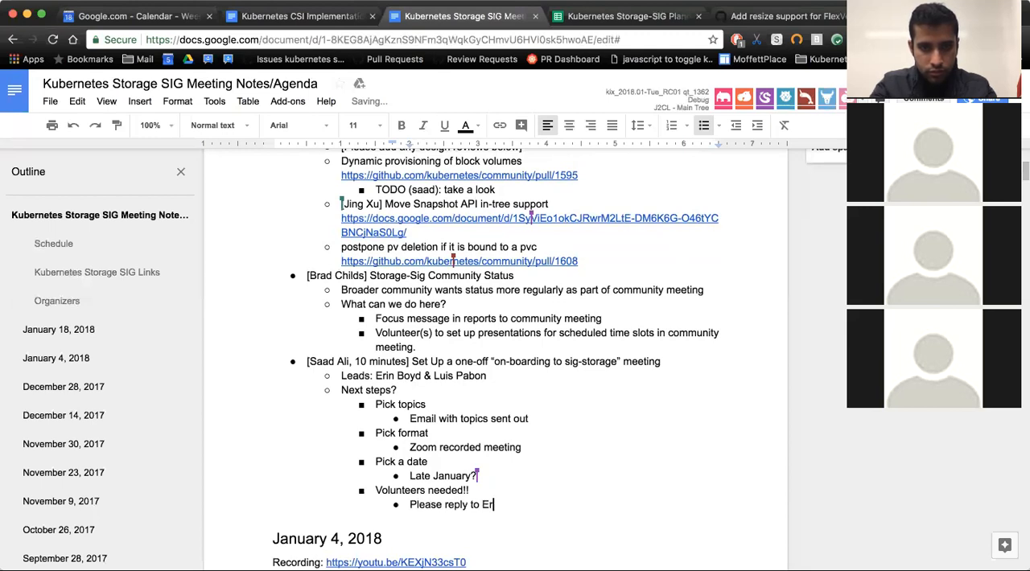
pyautogui.write("in's")
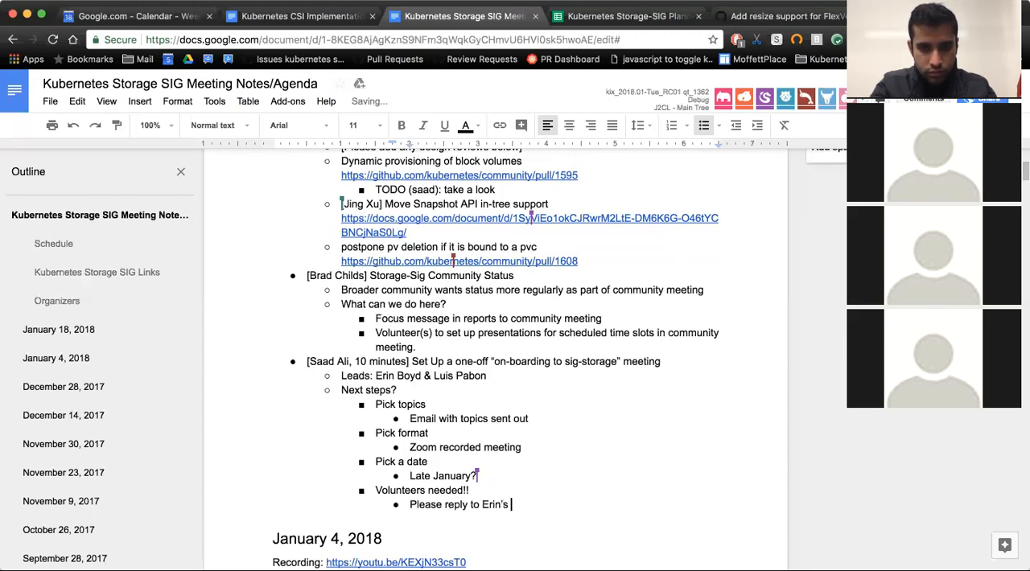
pyautogui.write('message')
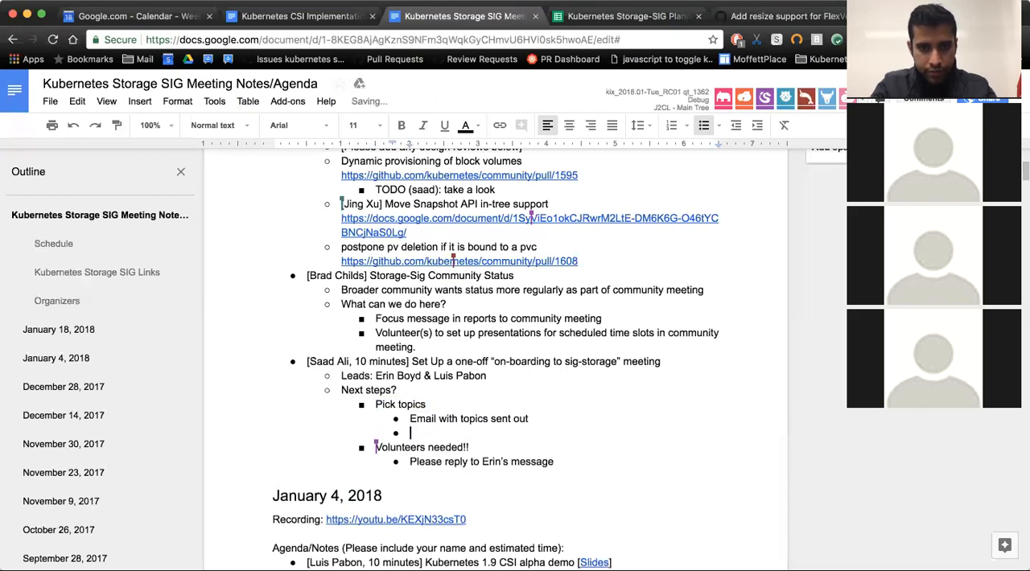
# Step: Add a 'Link:' line and a new 'Pre-record or live?' bullet
pyautogui.write('Link:')
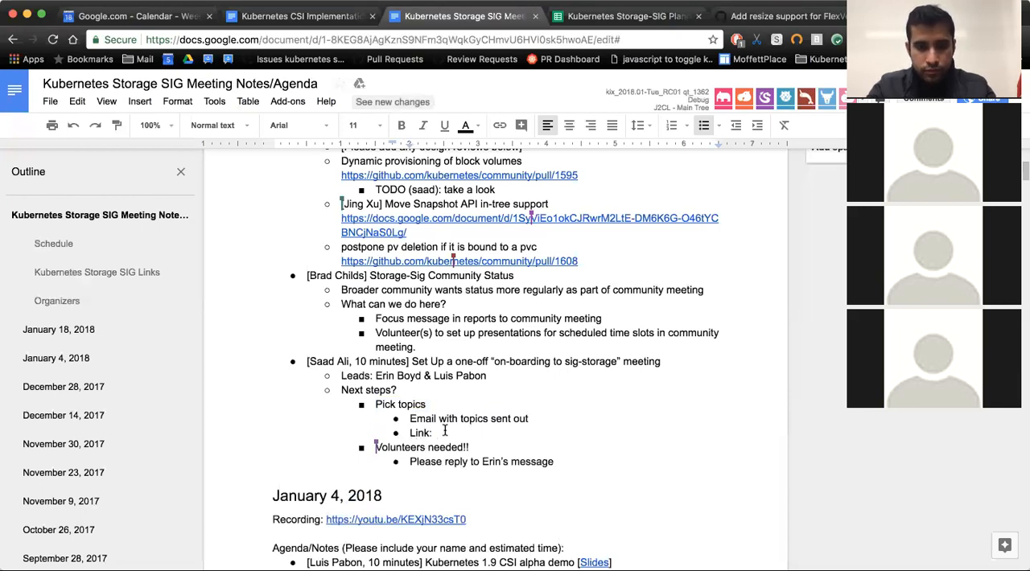
pyautogui.moveTo(570, 460)
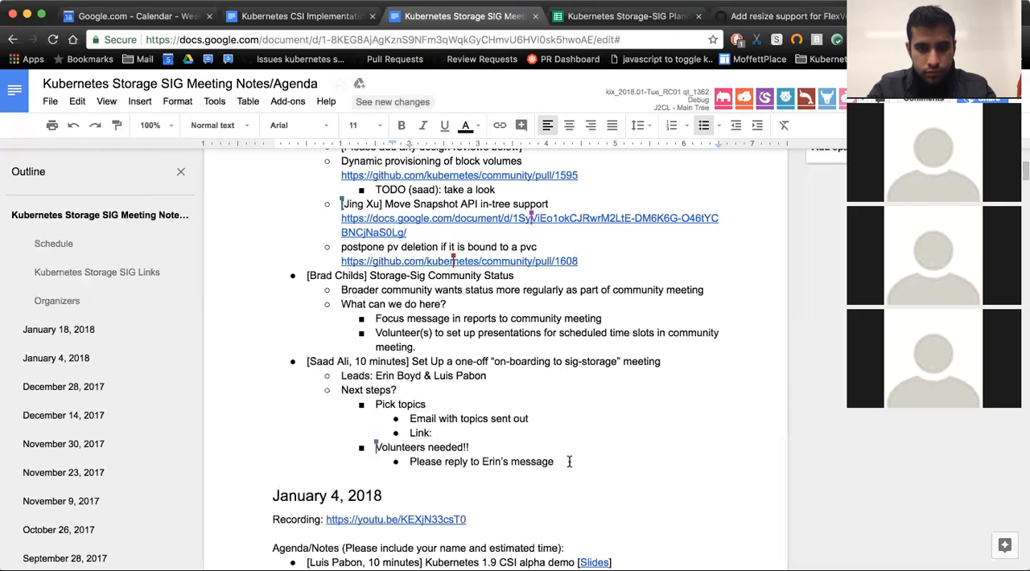
pyautogui.press('Return')
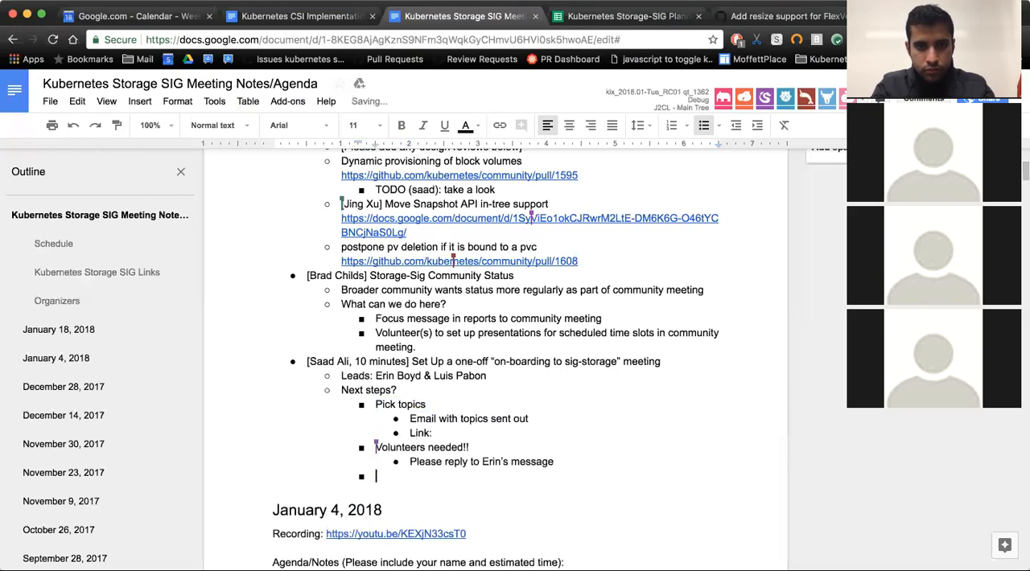
pyautogui.write('Pre-record or live?')
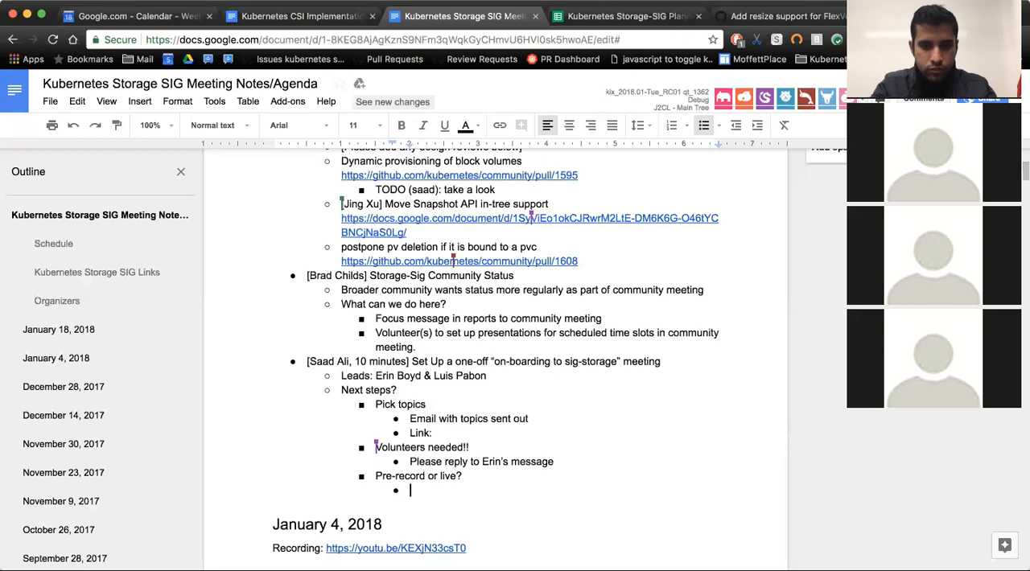
# Step: Answer it with the sub-bullet 'Live Meeting - Q/A is helpful'
pyautogui.write('Meeting - Q')
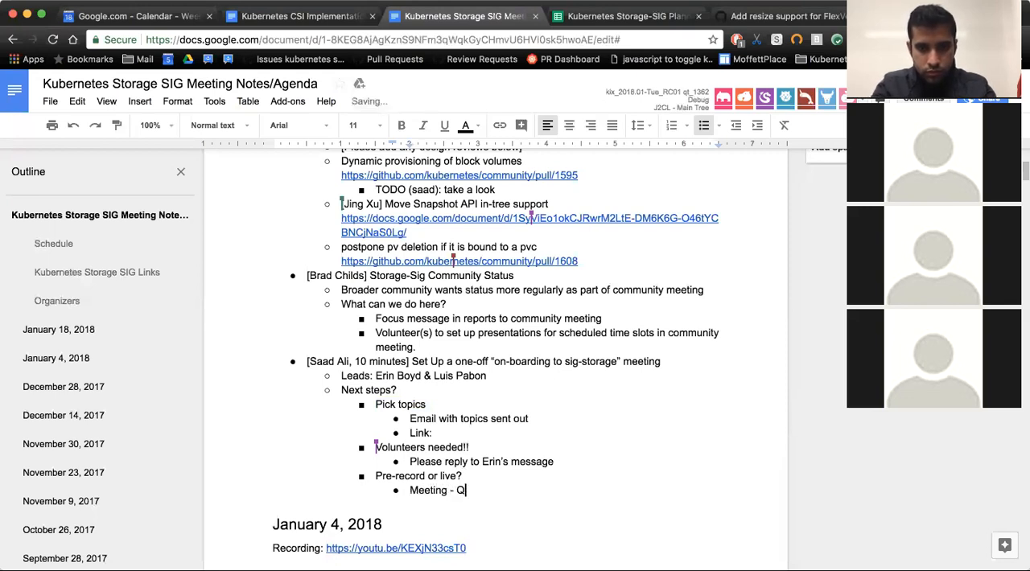
pyautogui.write('/A is')
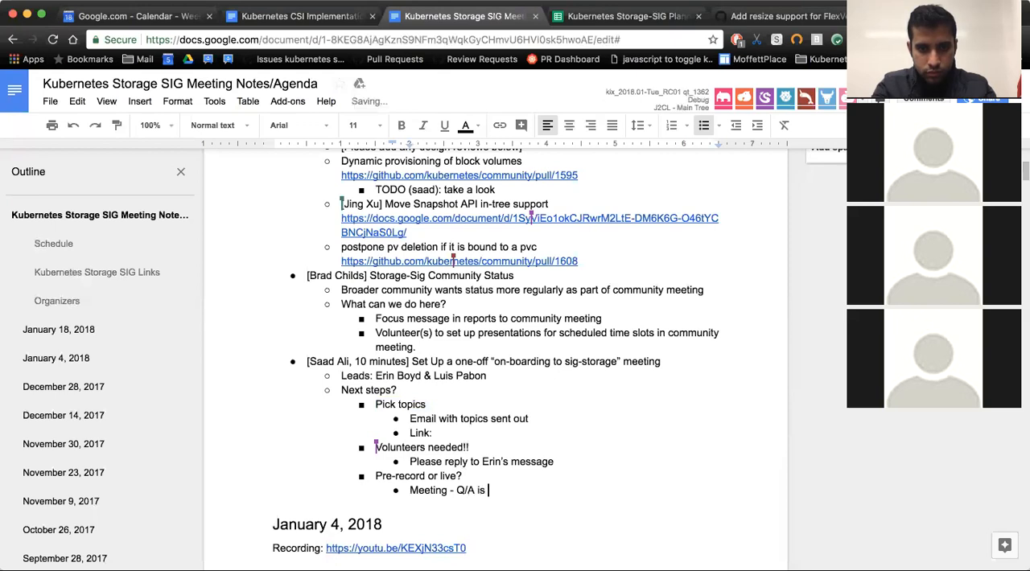
pyautogui.write('helpful')
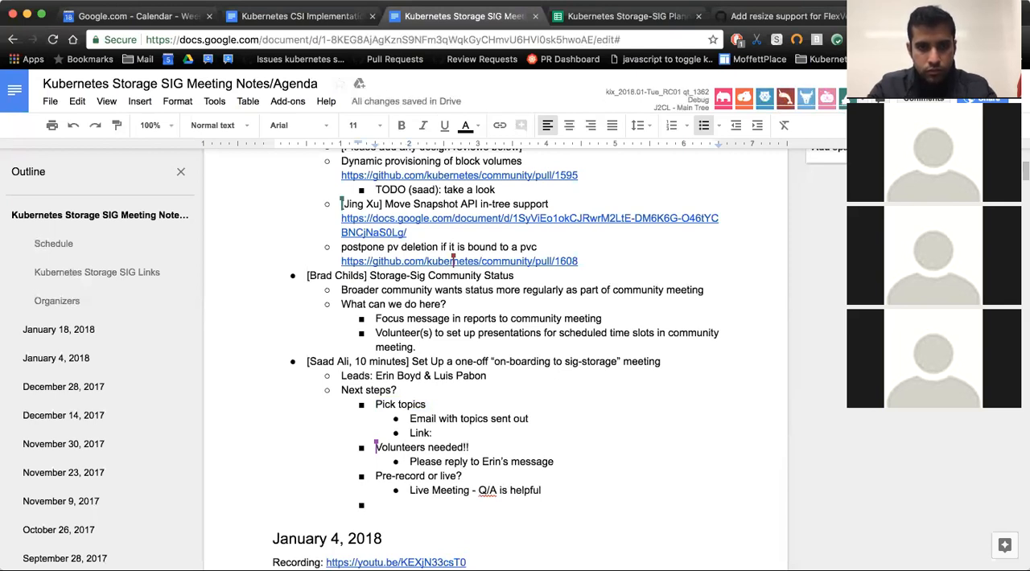
pyautogui.scroll(-3)
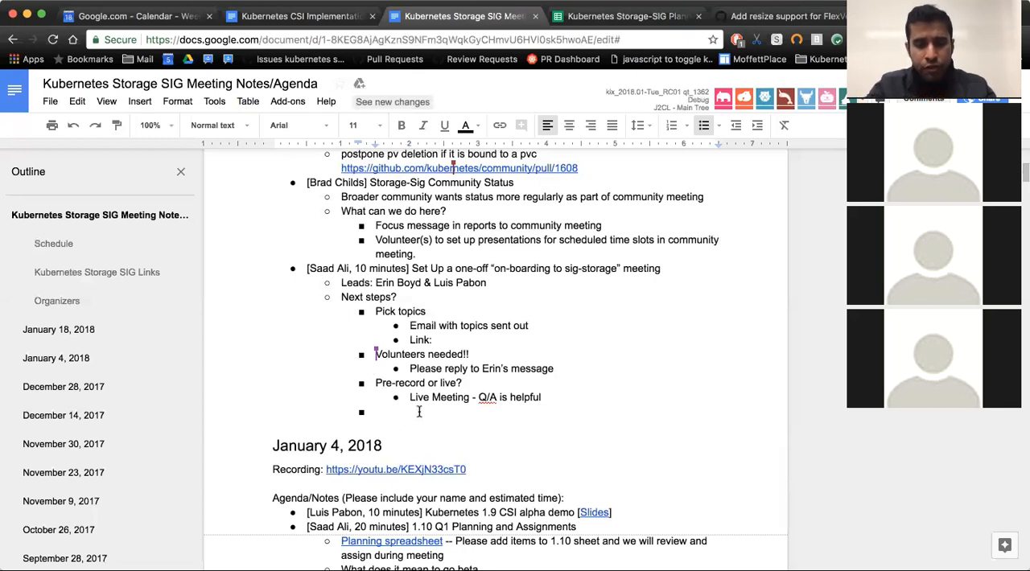
pyautogui.click(376, 412)
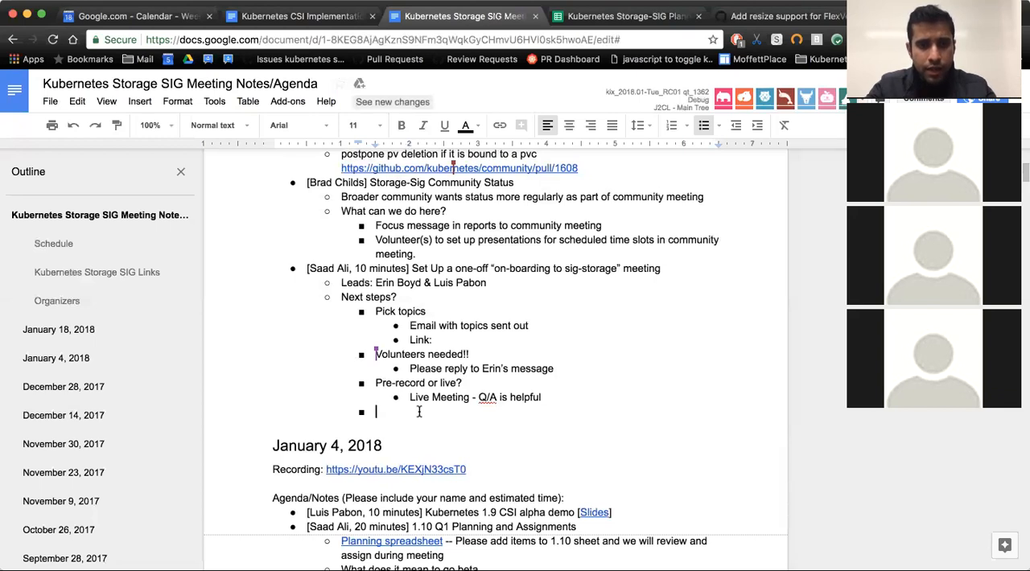